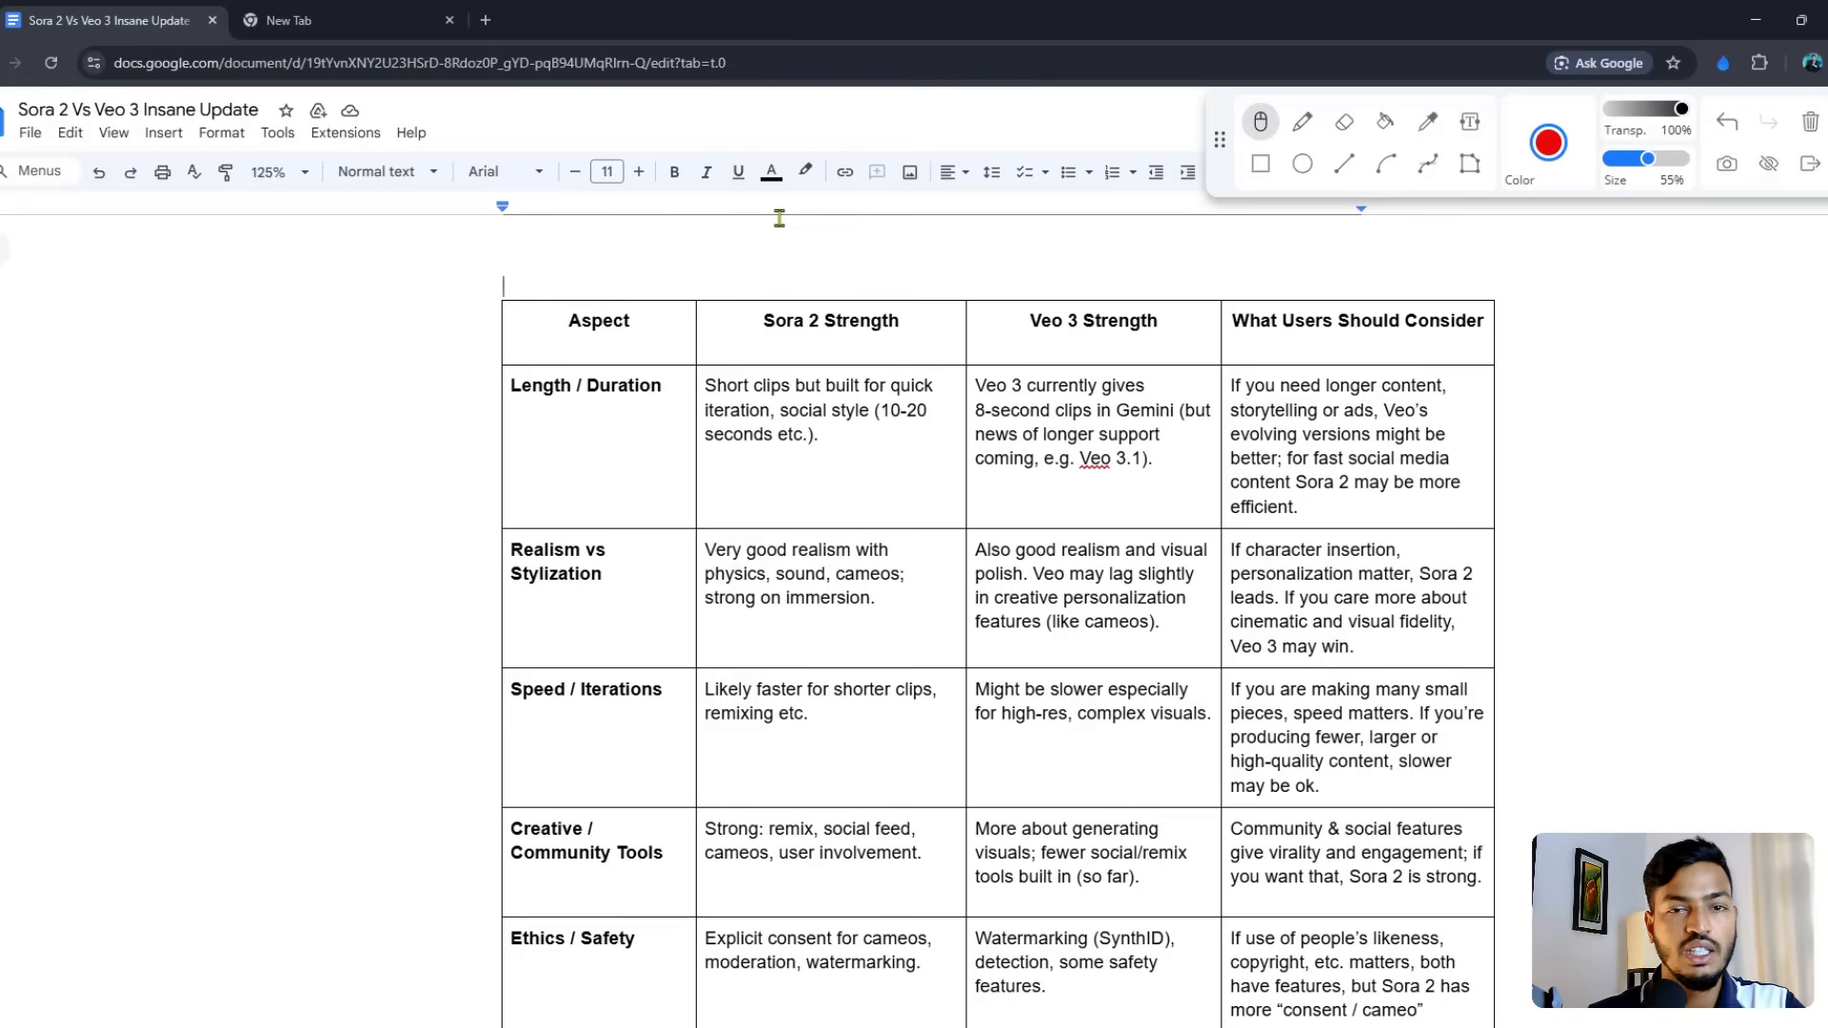
Step: Draw red pen marks on the Aspect header, the 42 Posts count and the first blog post row
left_click(1302, 122)
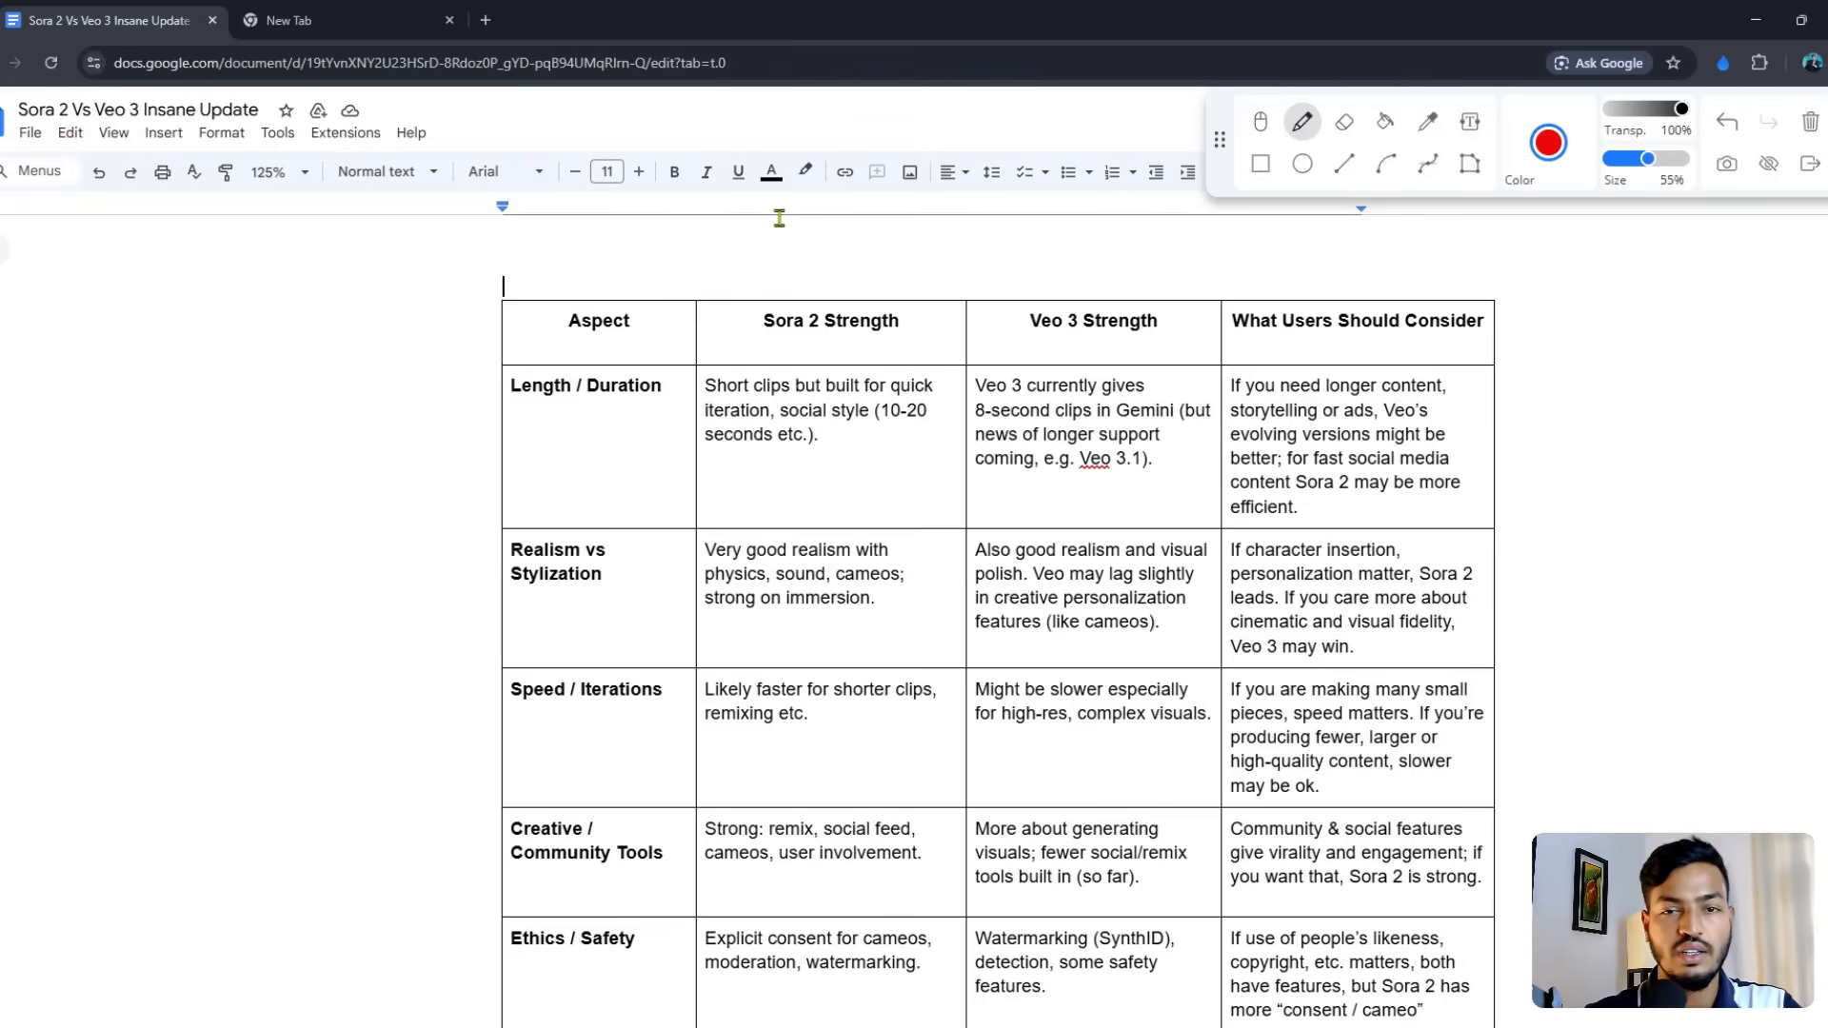
left_click_drag(425, 367, 559, 297)
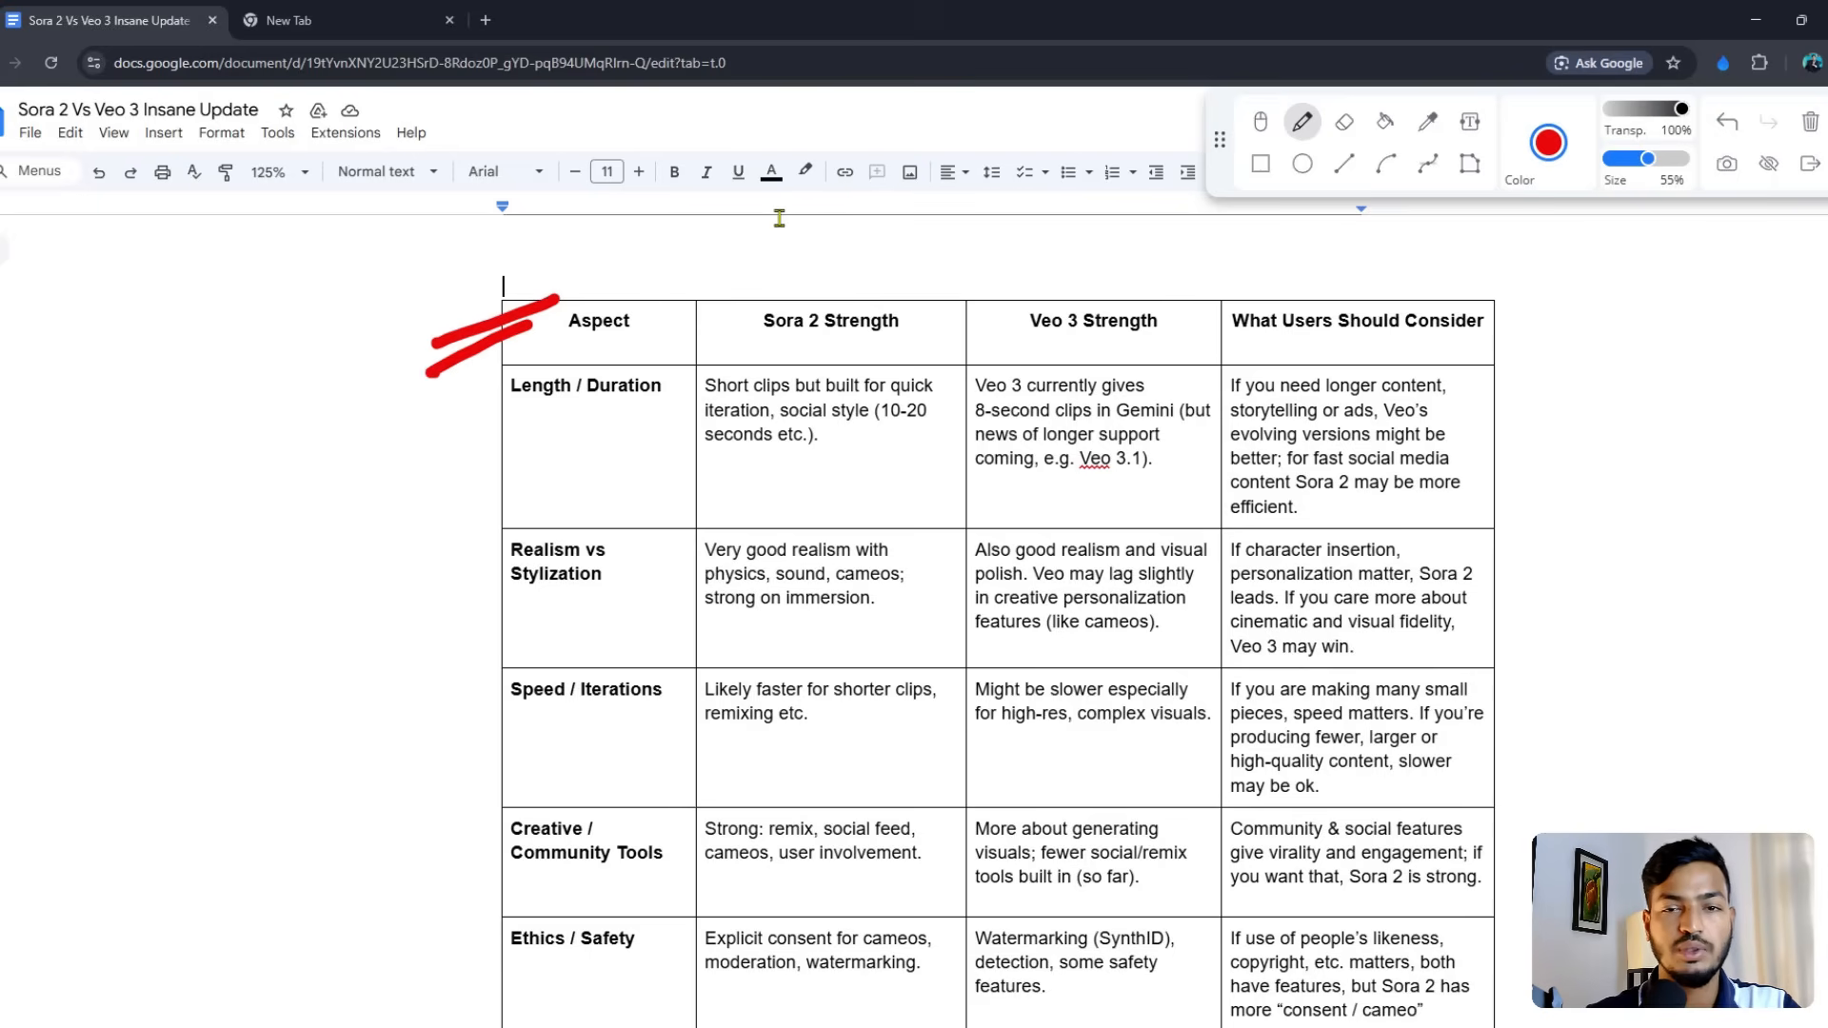
left_click_drag(797, 291, 1089, 280)
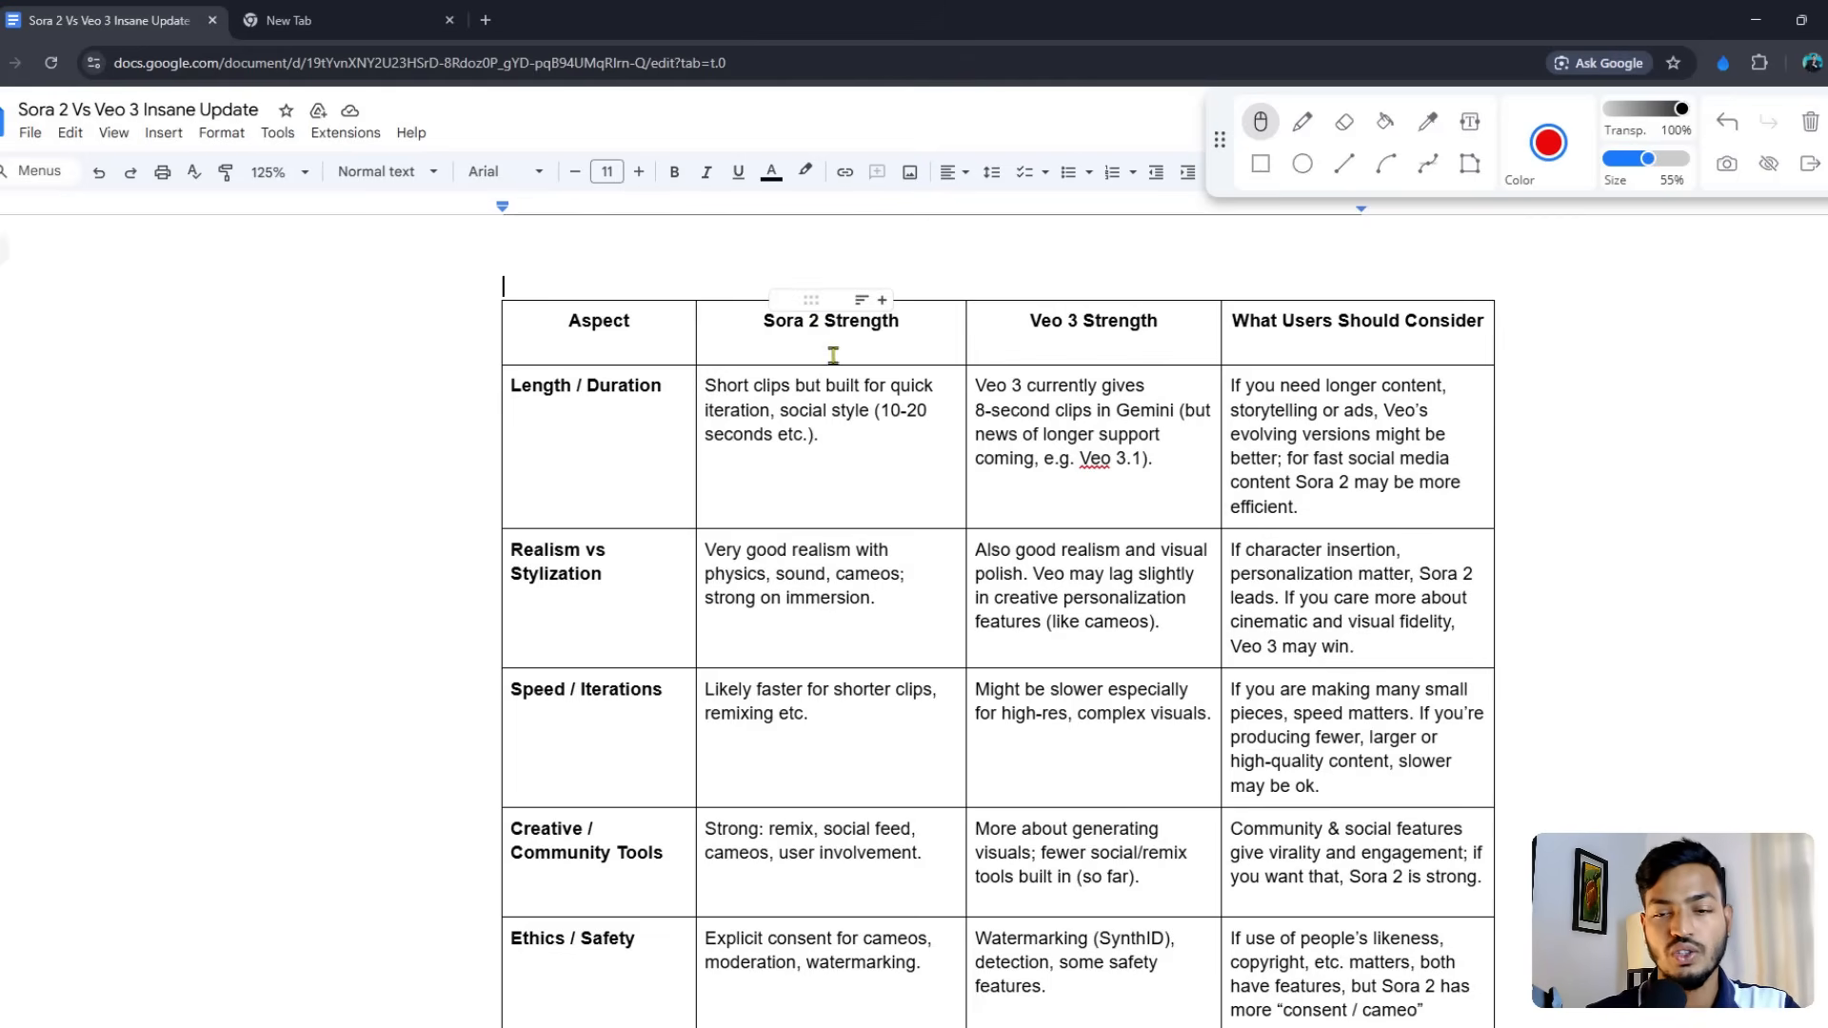
mouse_move(1047, 653)
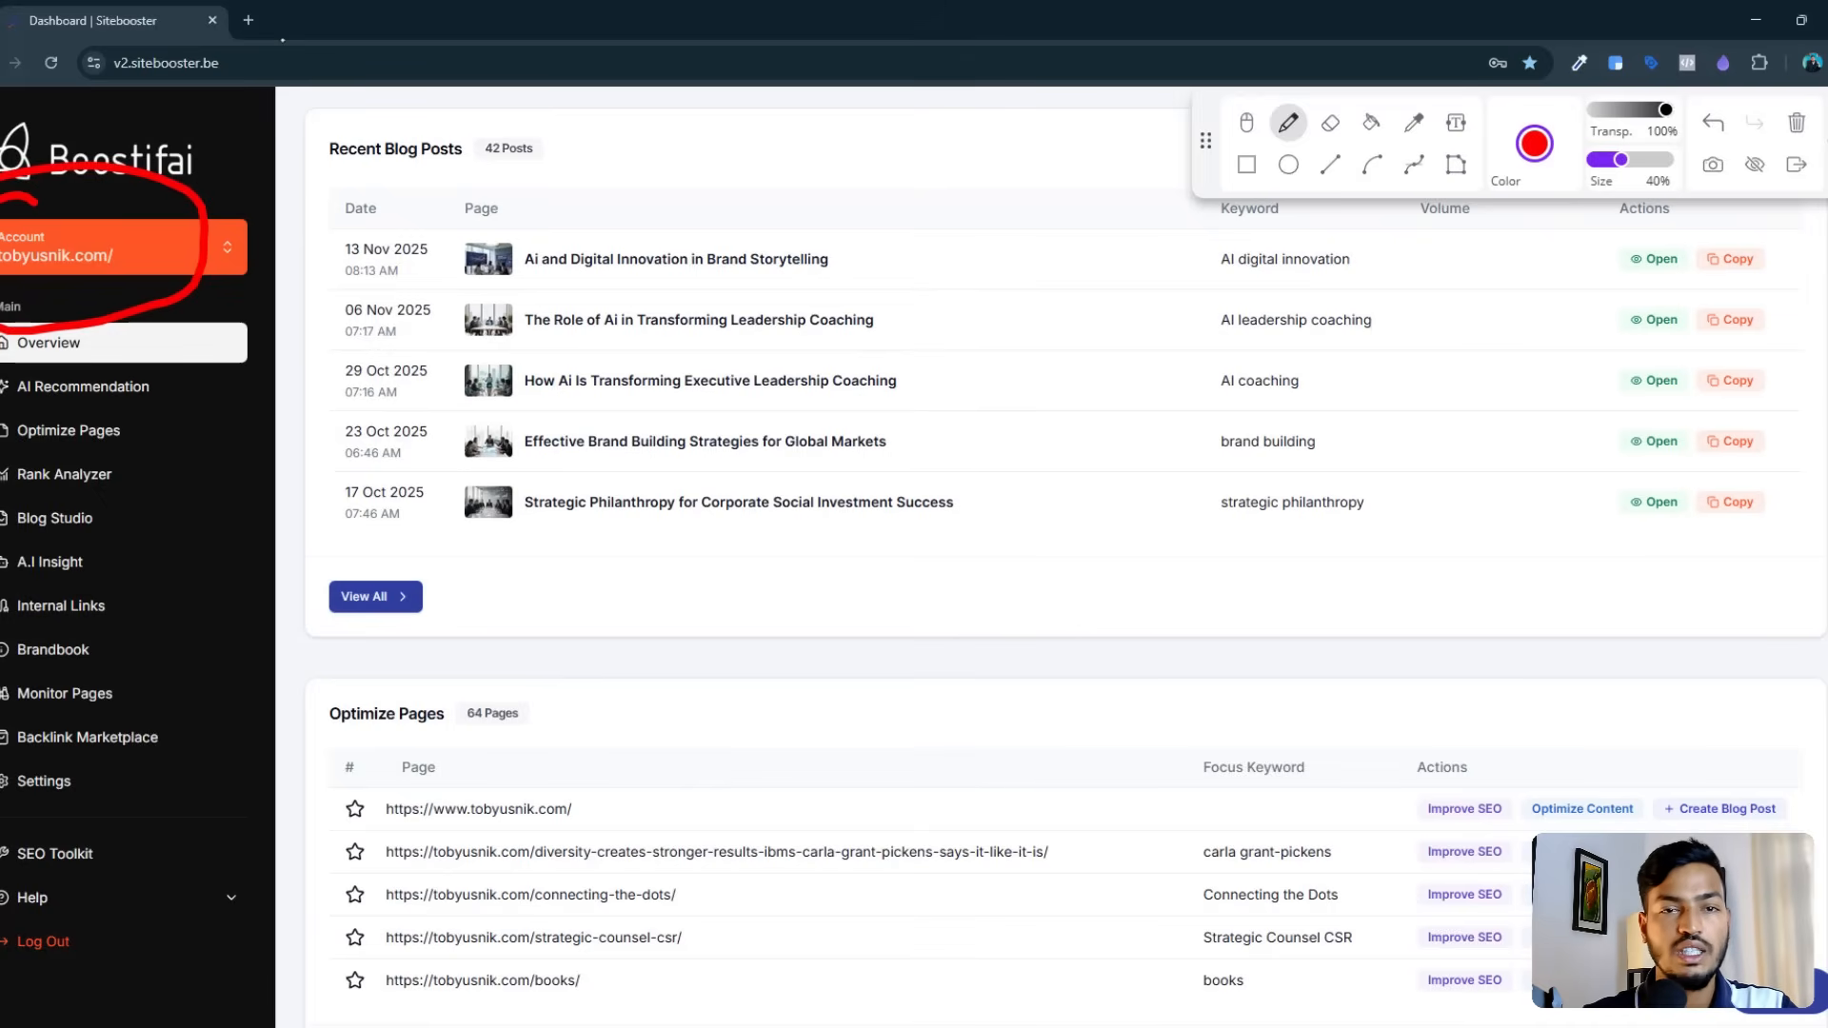
left_click_drag(542, 158, 636, 139)
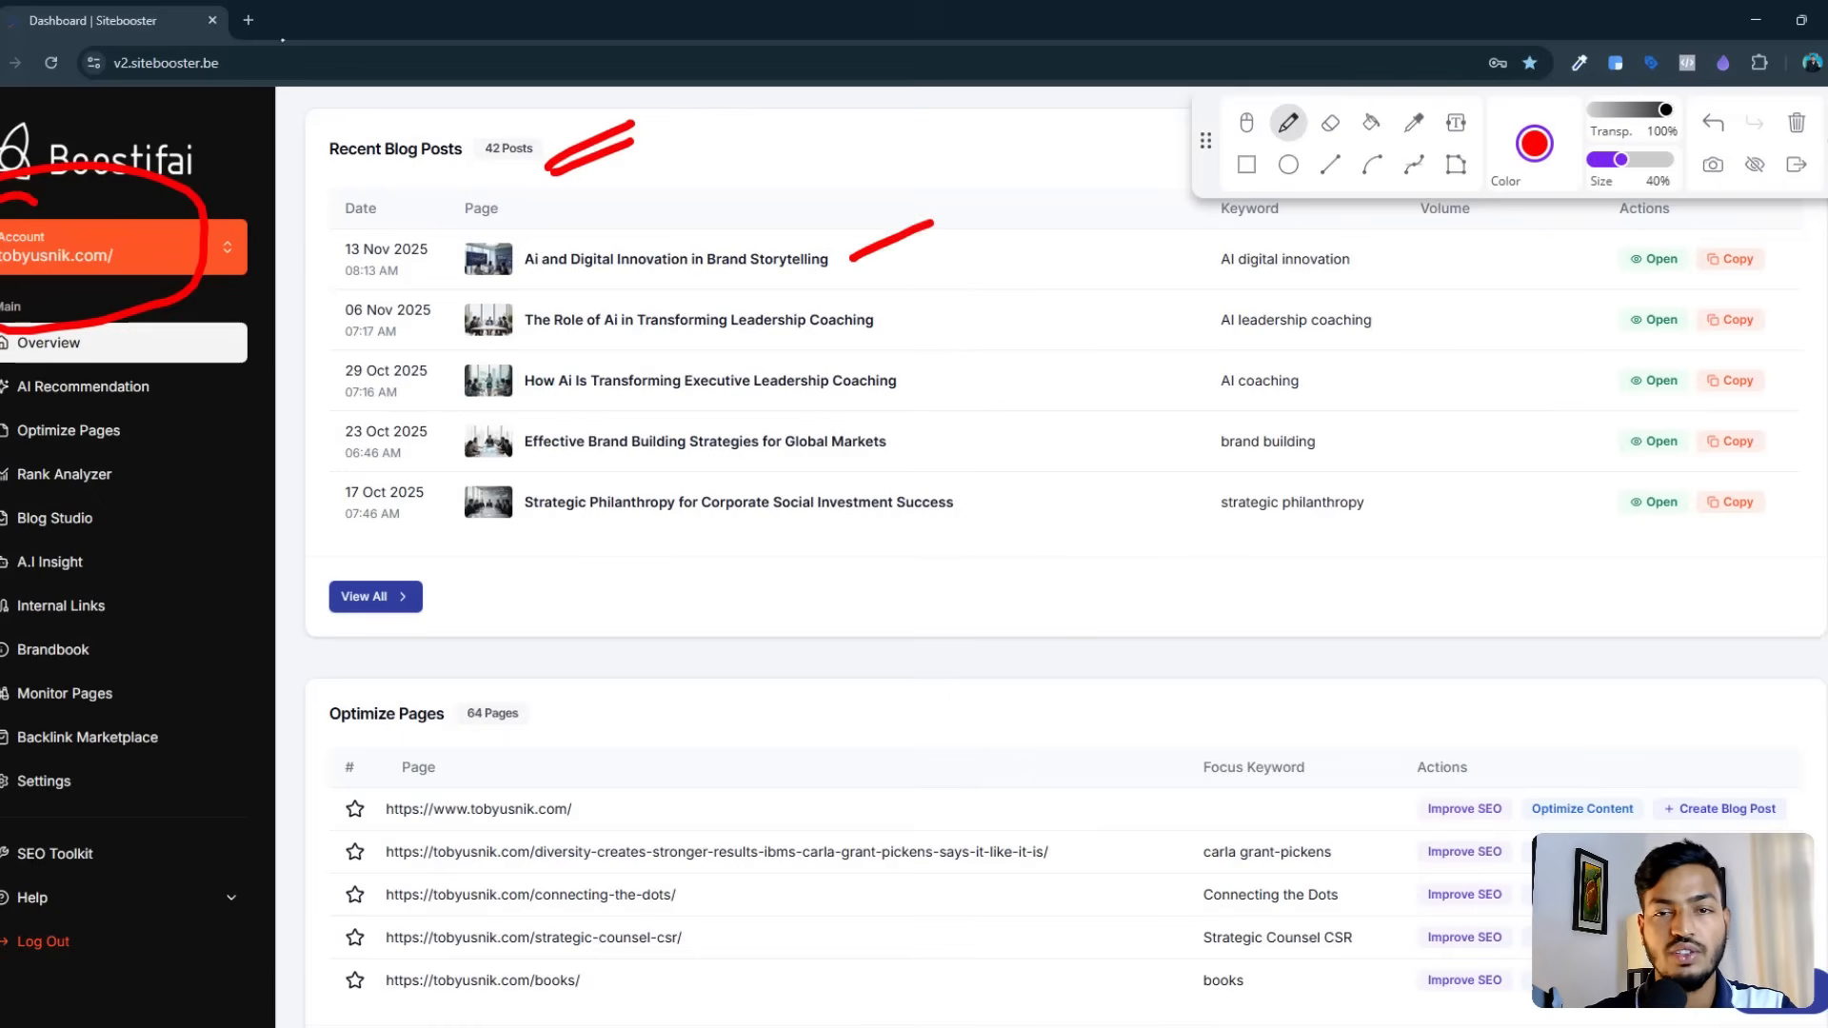
left_click_drag(851, 266, 933, 232)
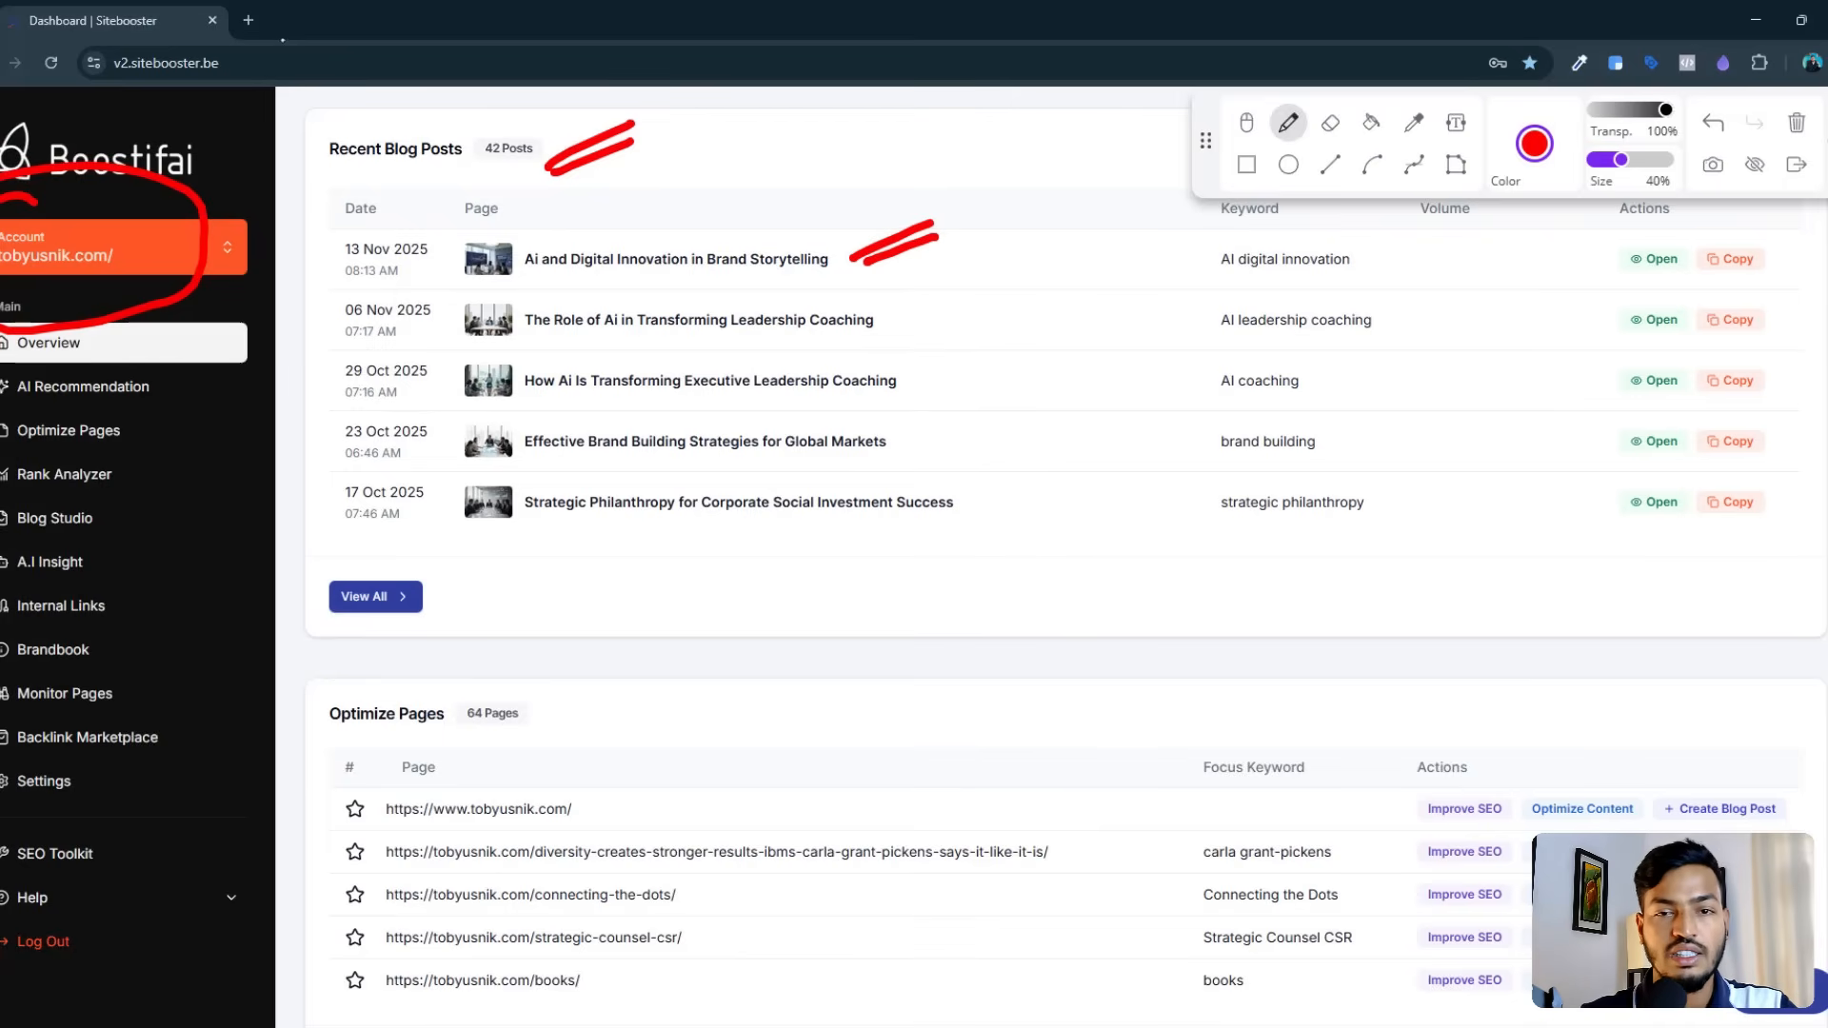
left_click_drag(746, 232, 792, 221)
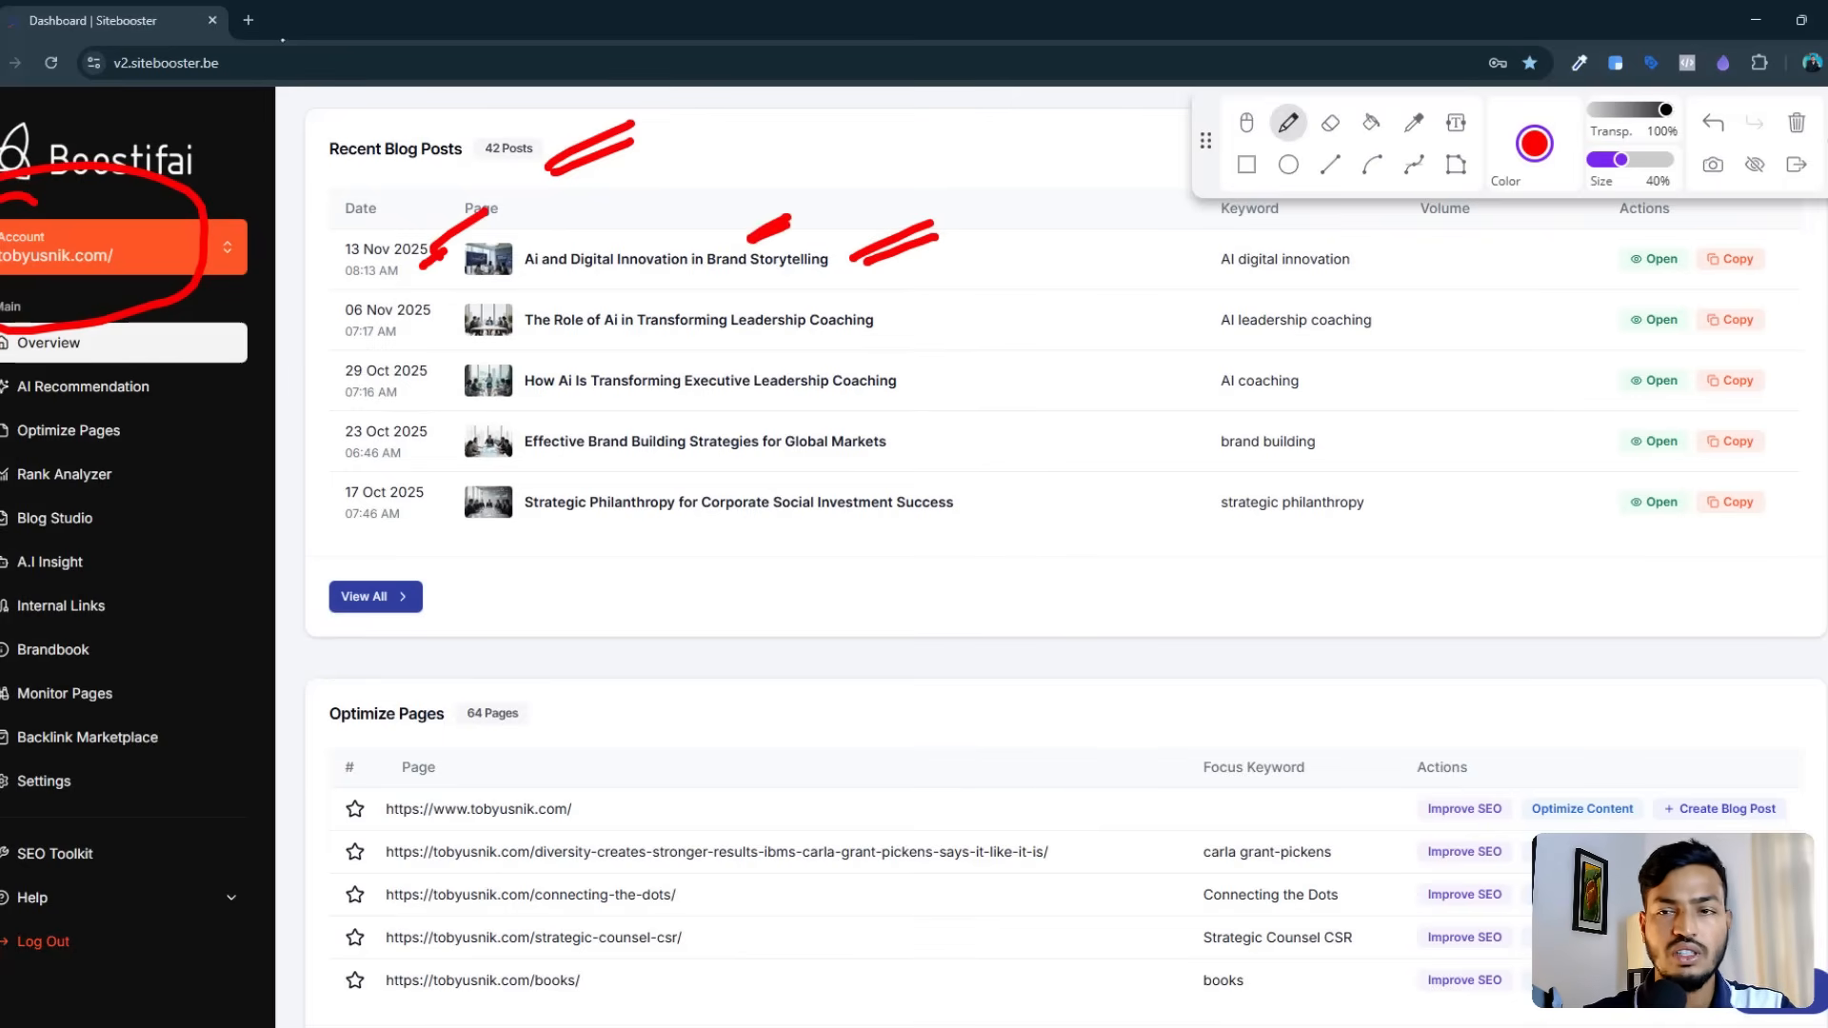
left_click_drag(1120, 285, 1218, 305)
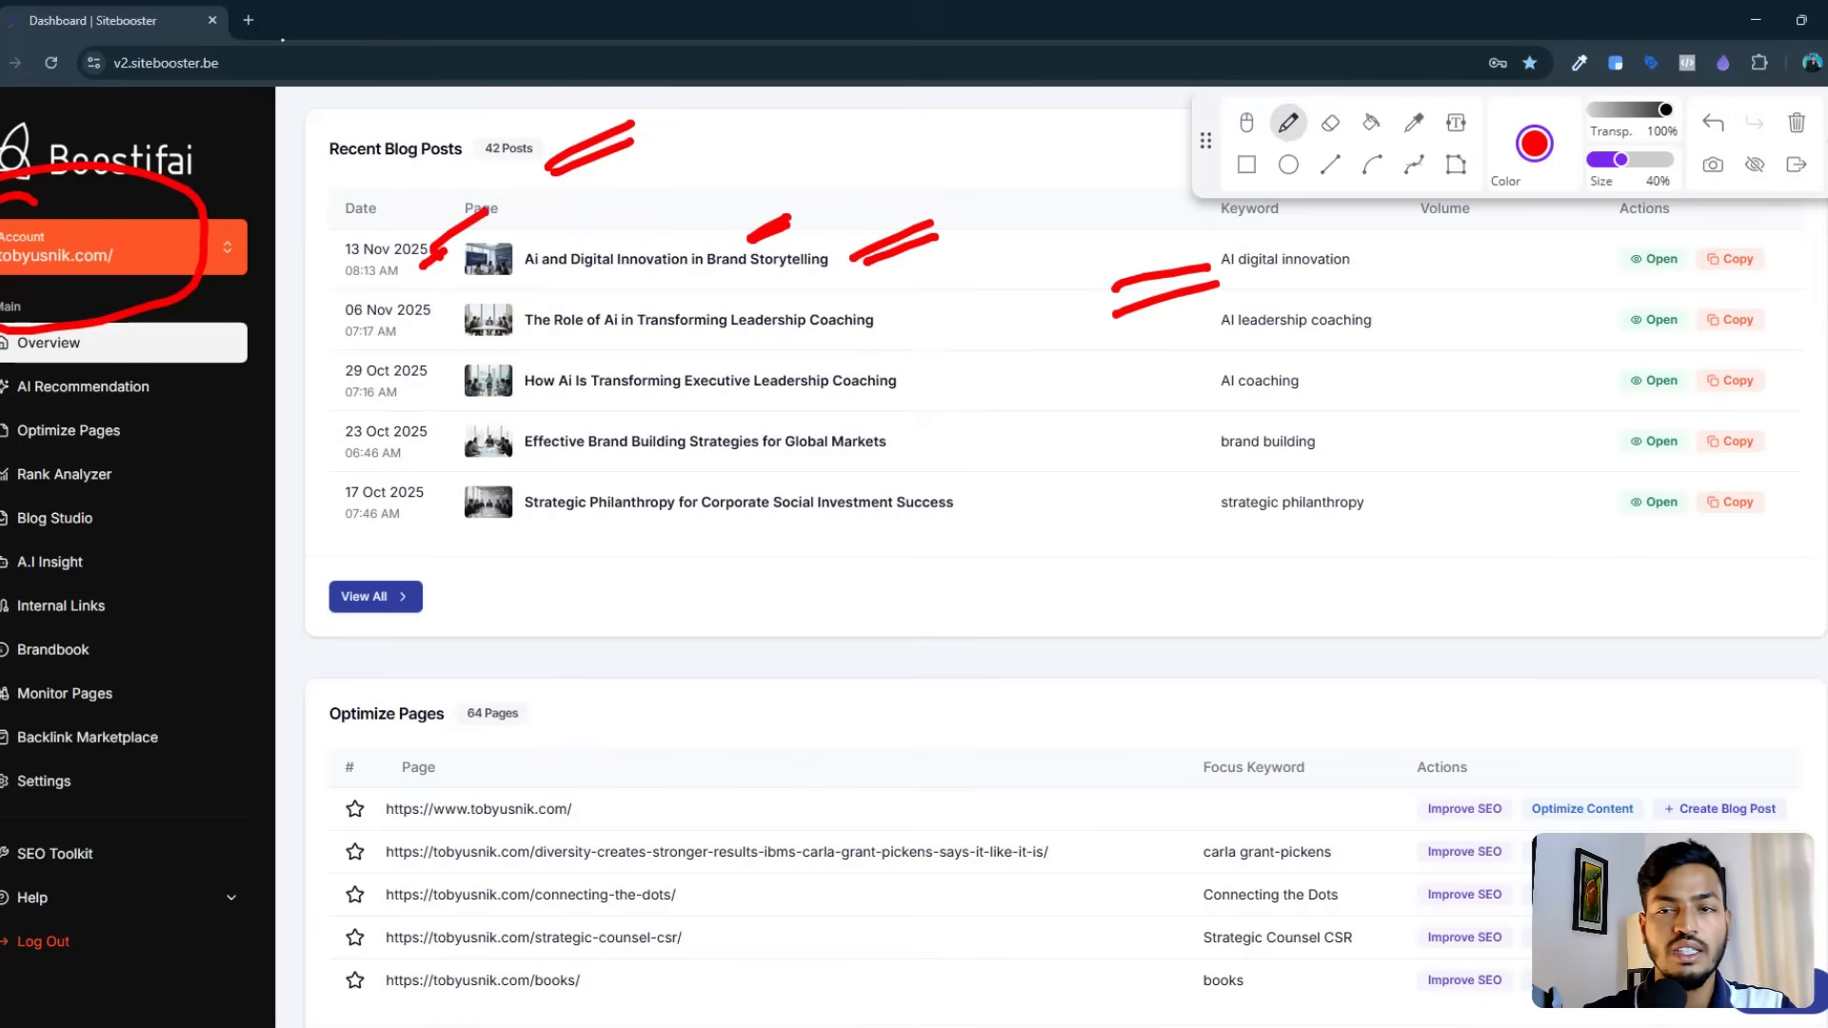
left_click_drag(1428, 232, 1388, 565)
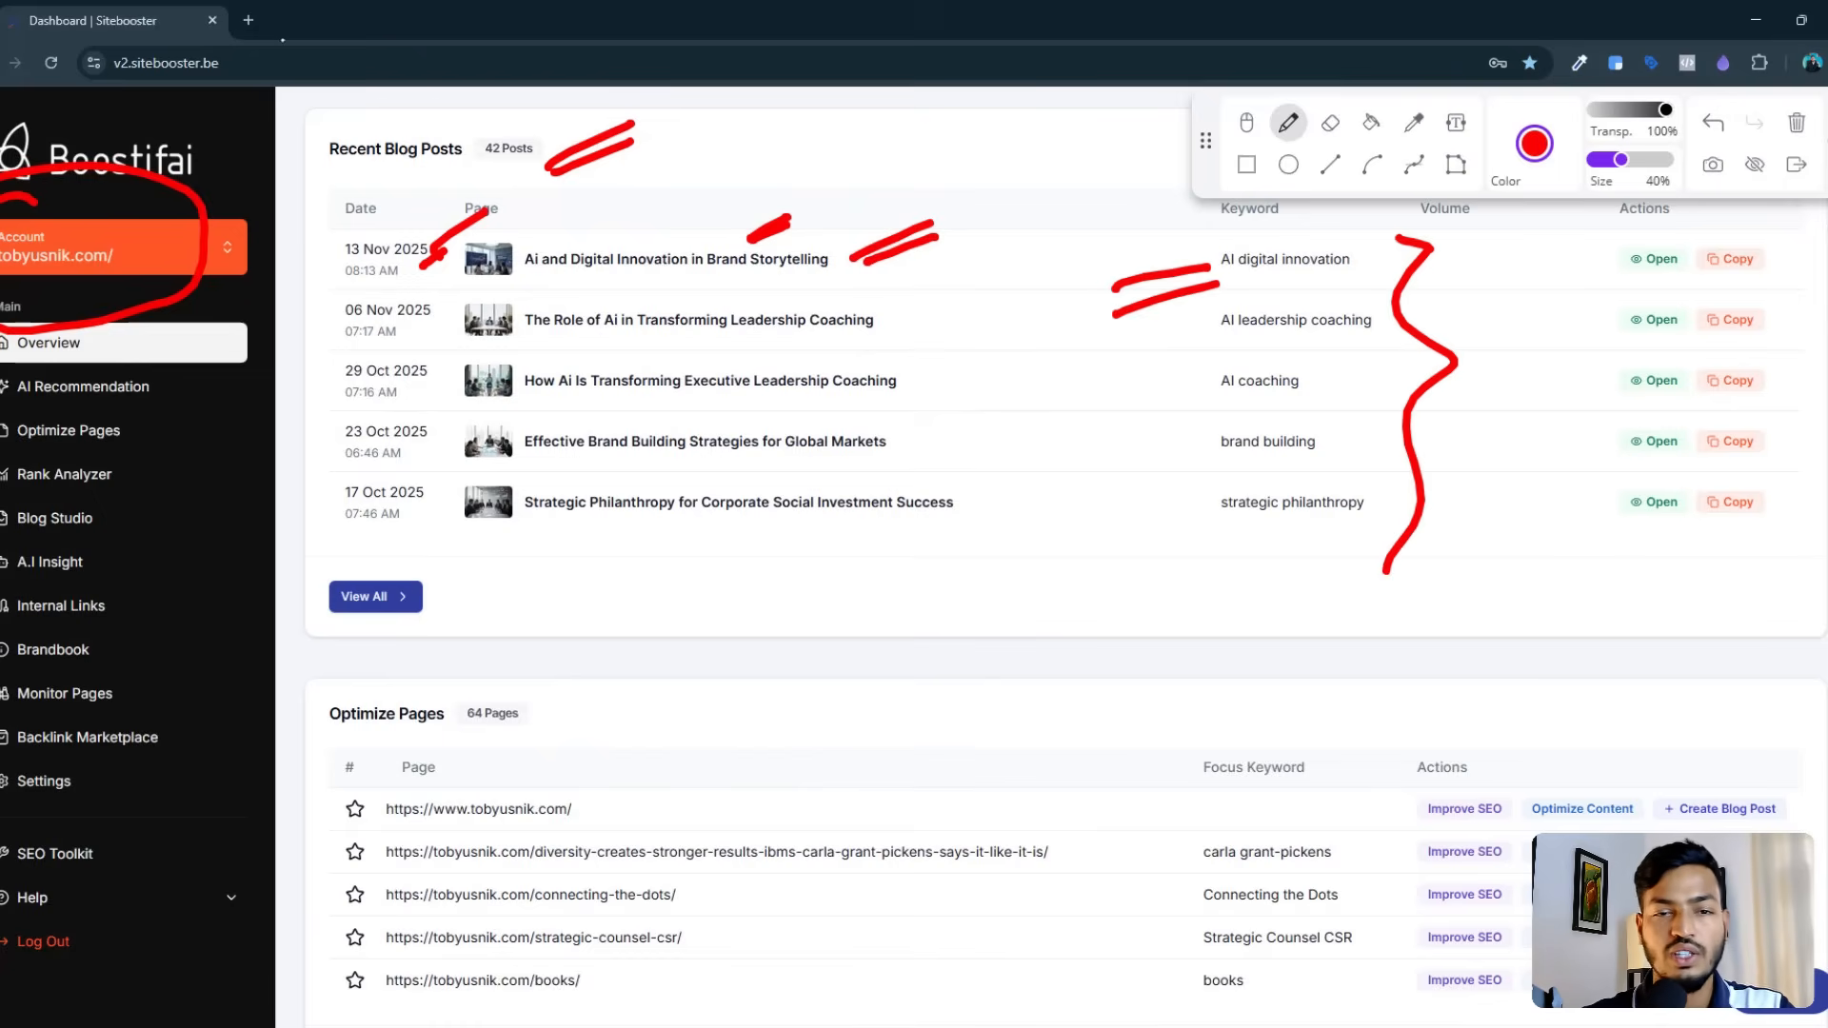
Step: Squiggle red over the Optimize Pages keyword and page action columns further down
scroll("down", 3)
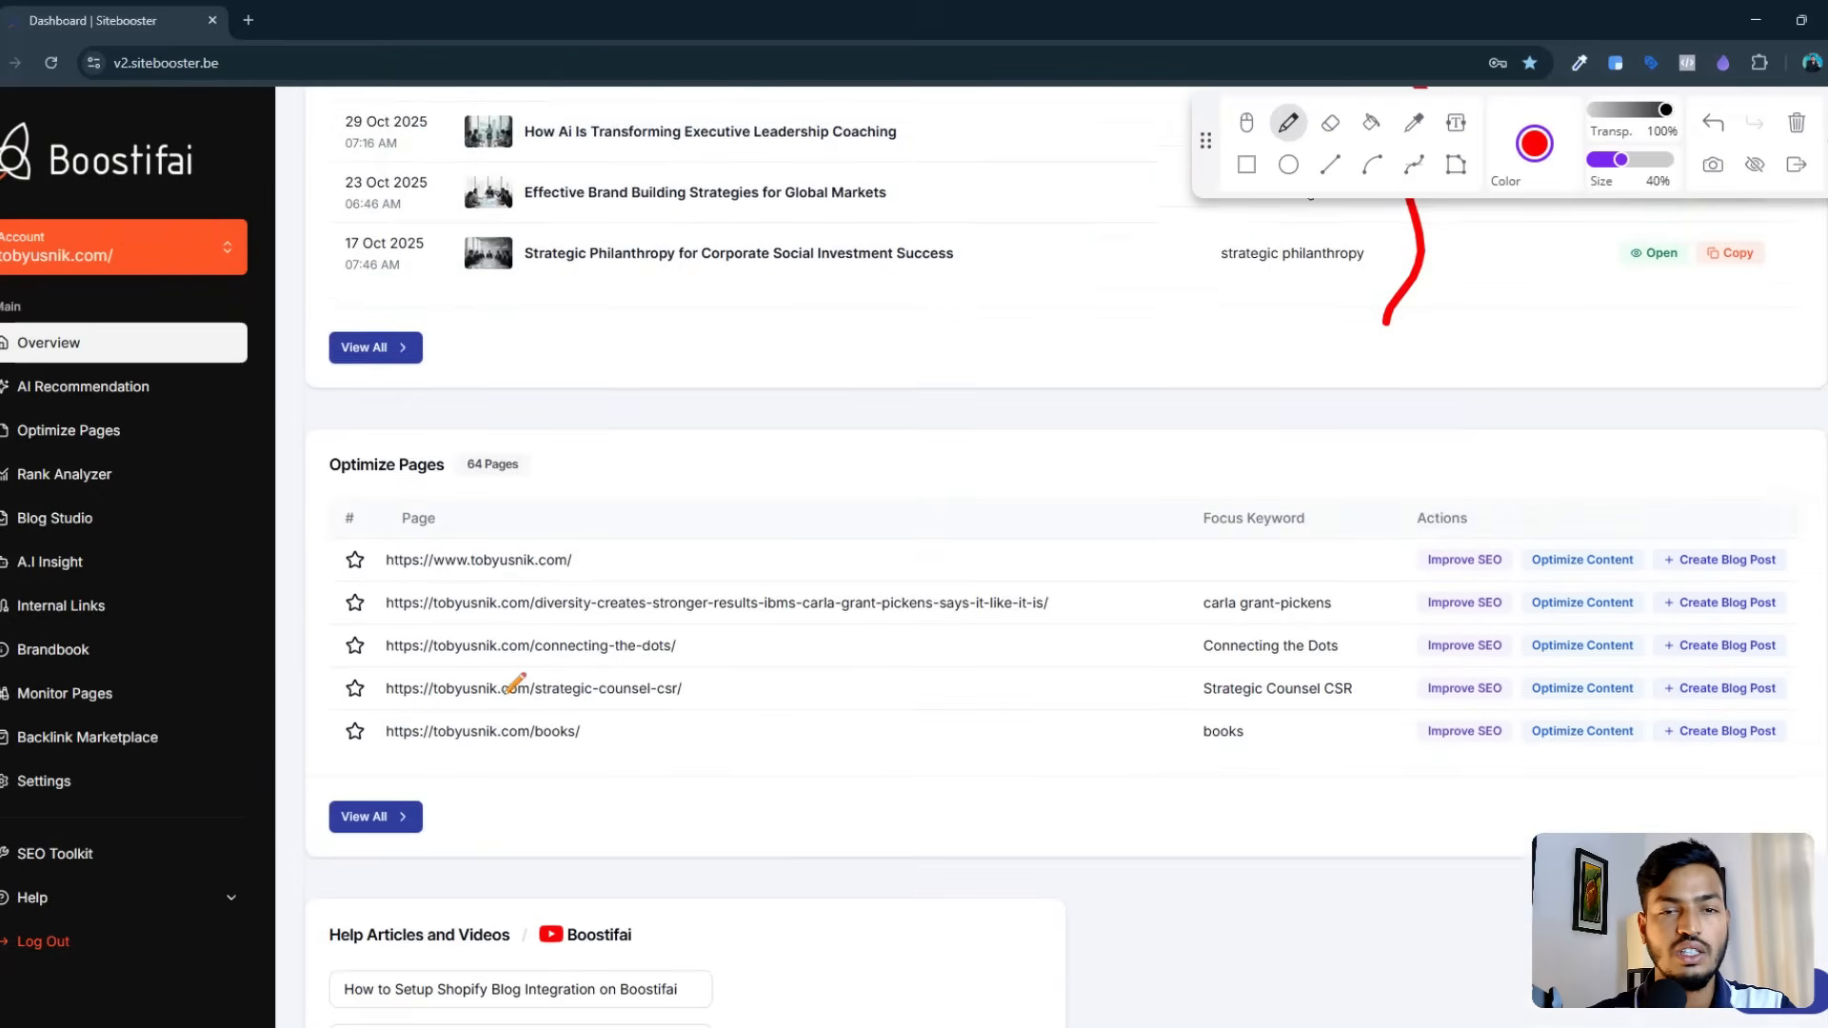
scroll("down", 3)
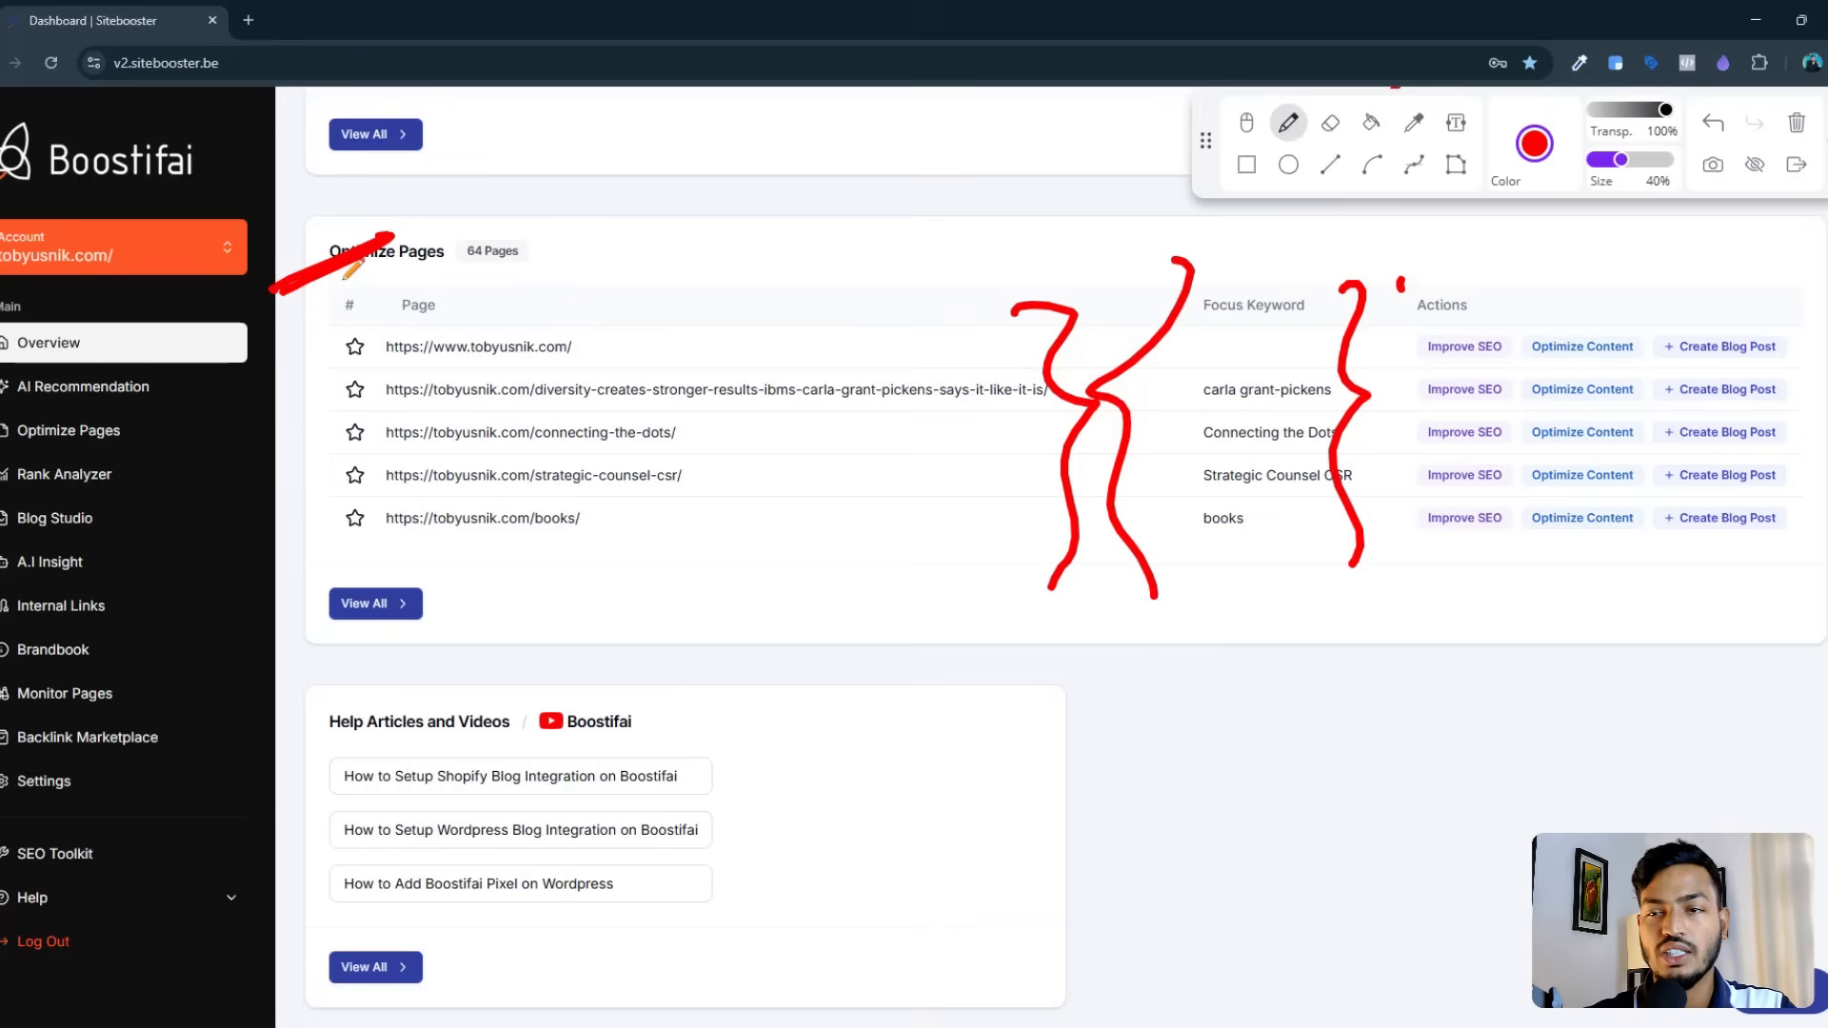
left_click_drag(1375, 315, 1434, 617)
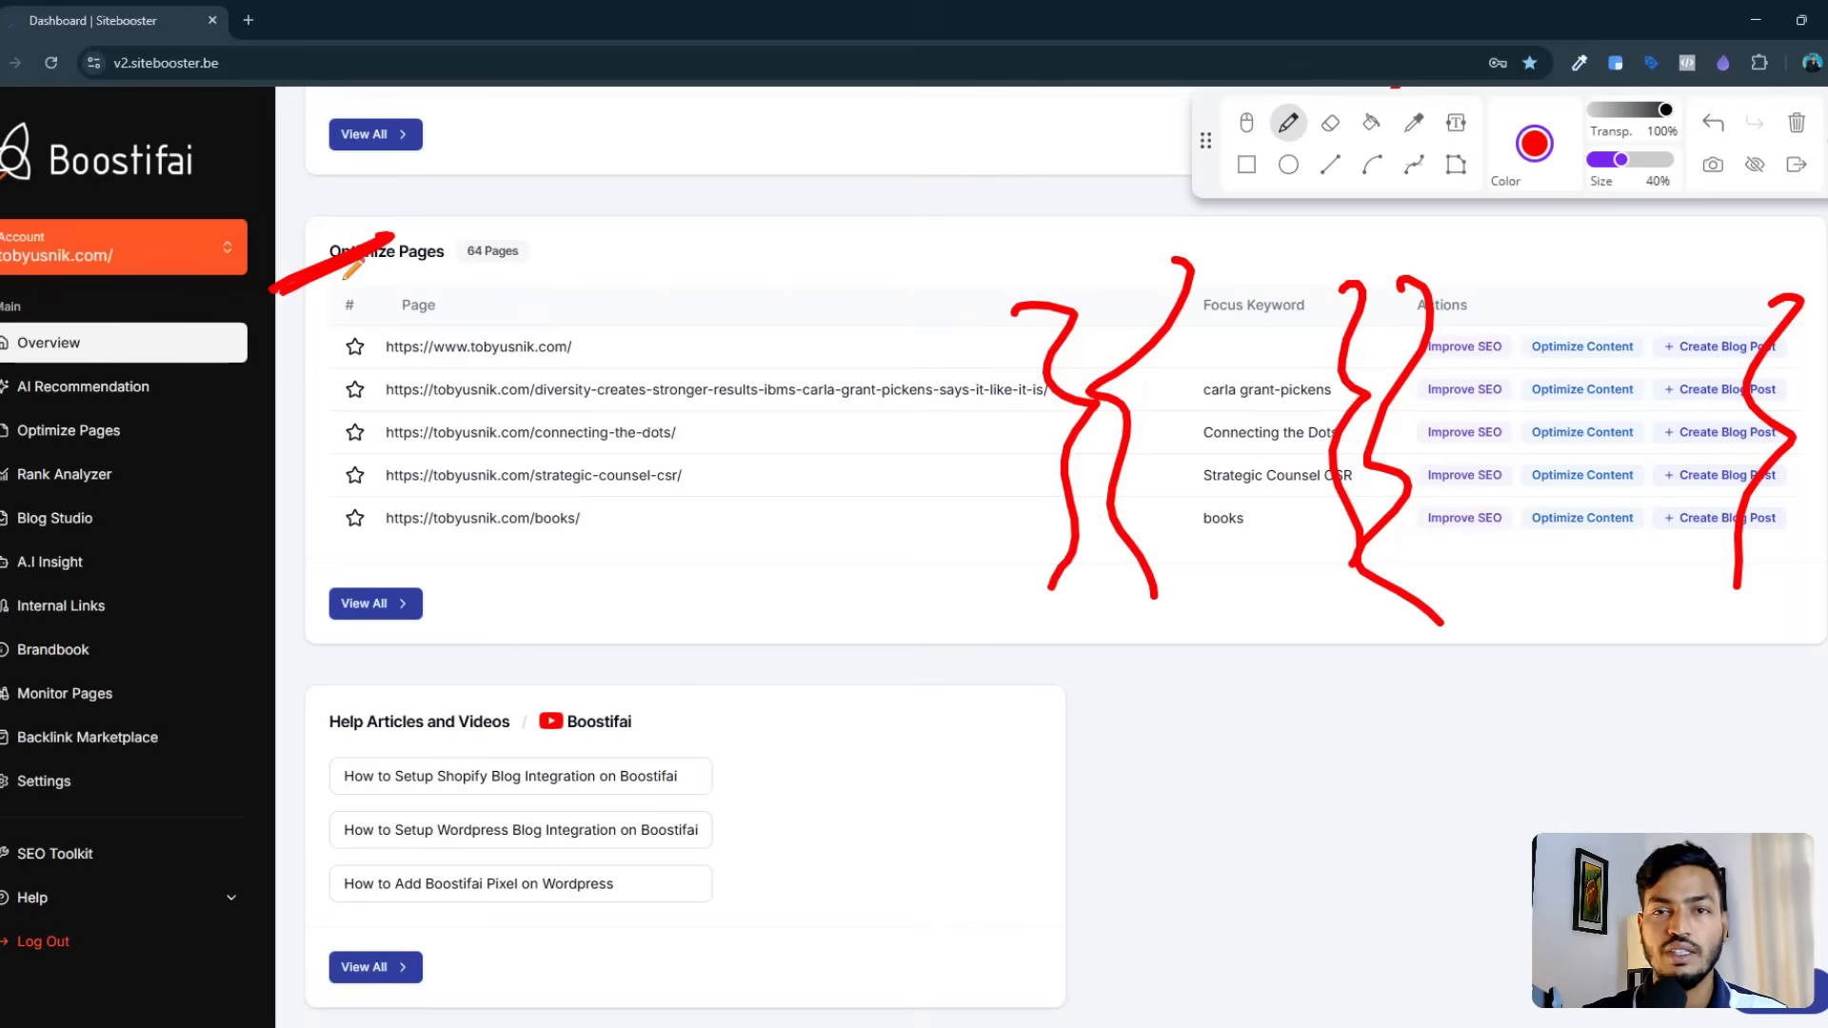
left_click_drag(554, 286, 489, 367)
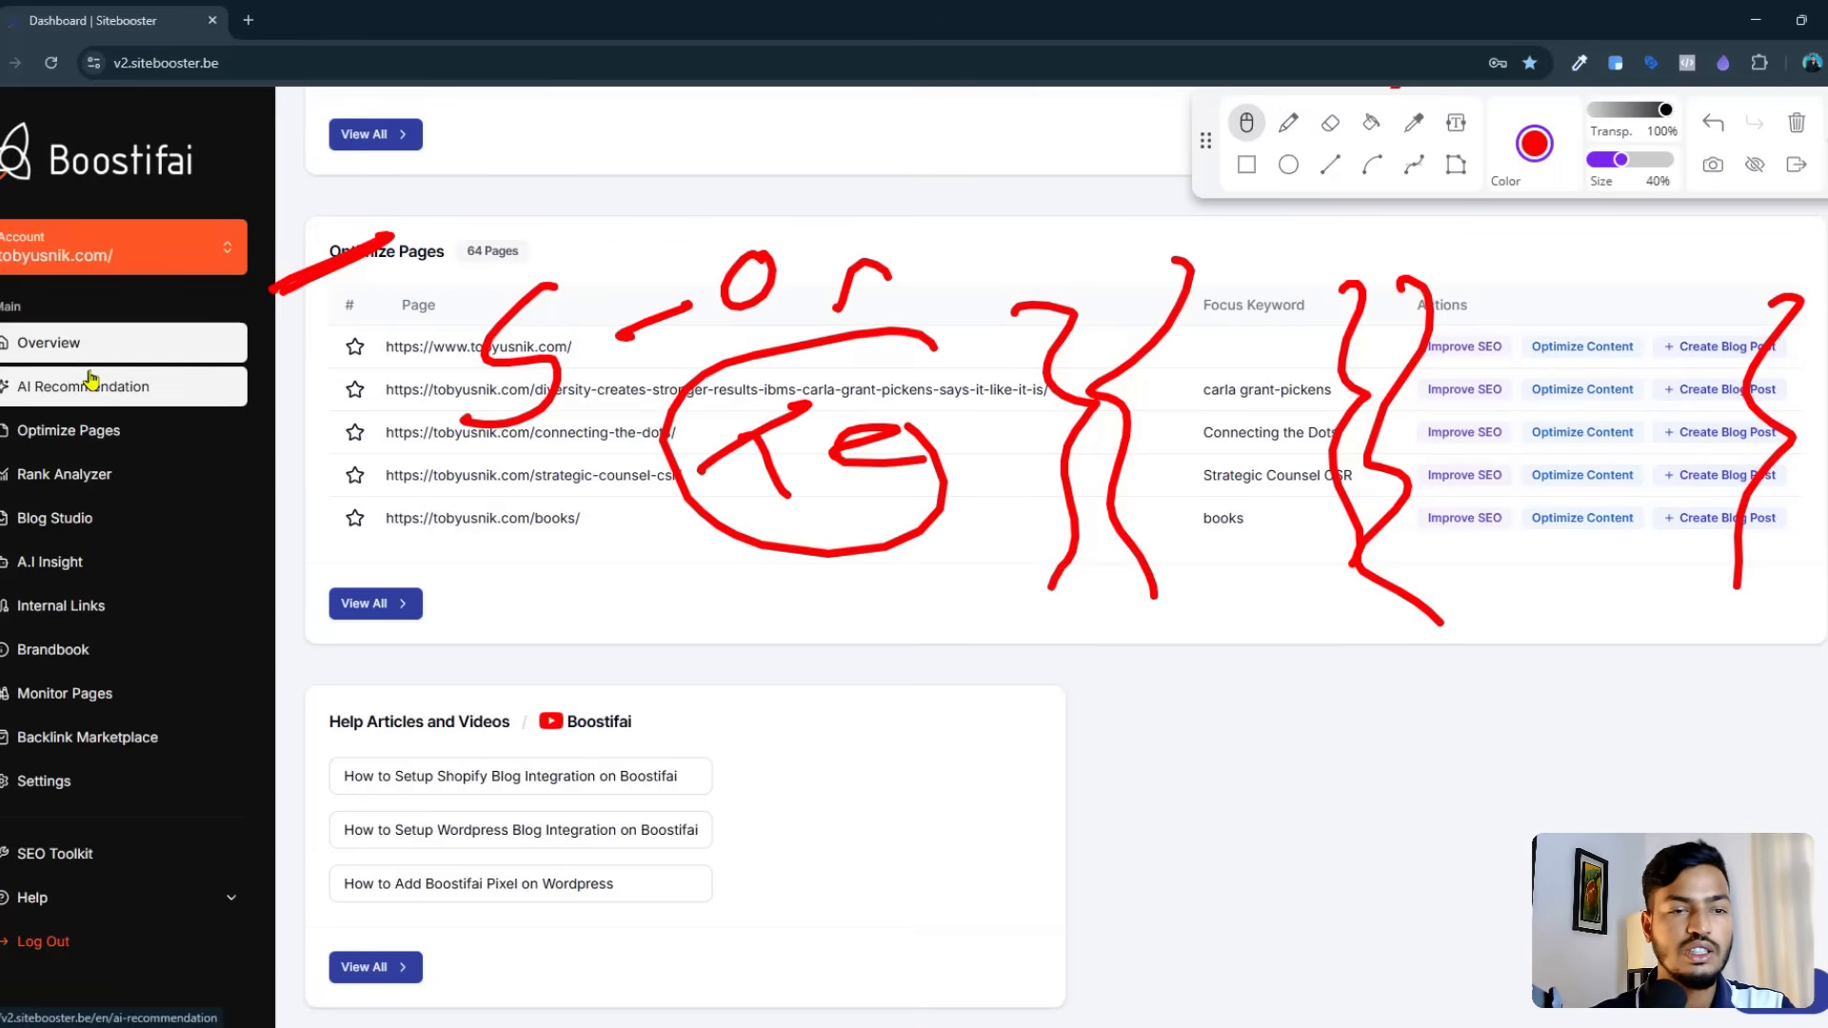
Step: On the AI Recommendation page, circle the +35% SEO improvement and the fix suggestion counts in red
left_click(84, 387)
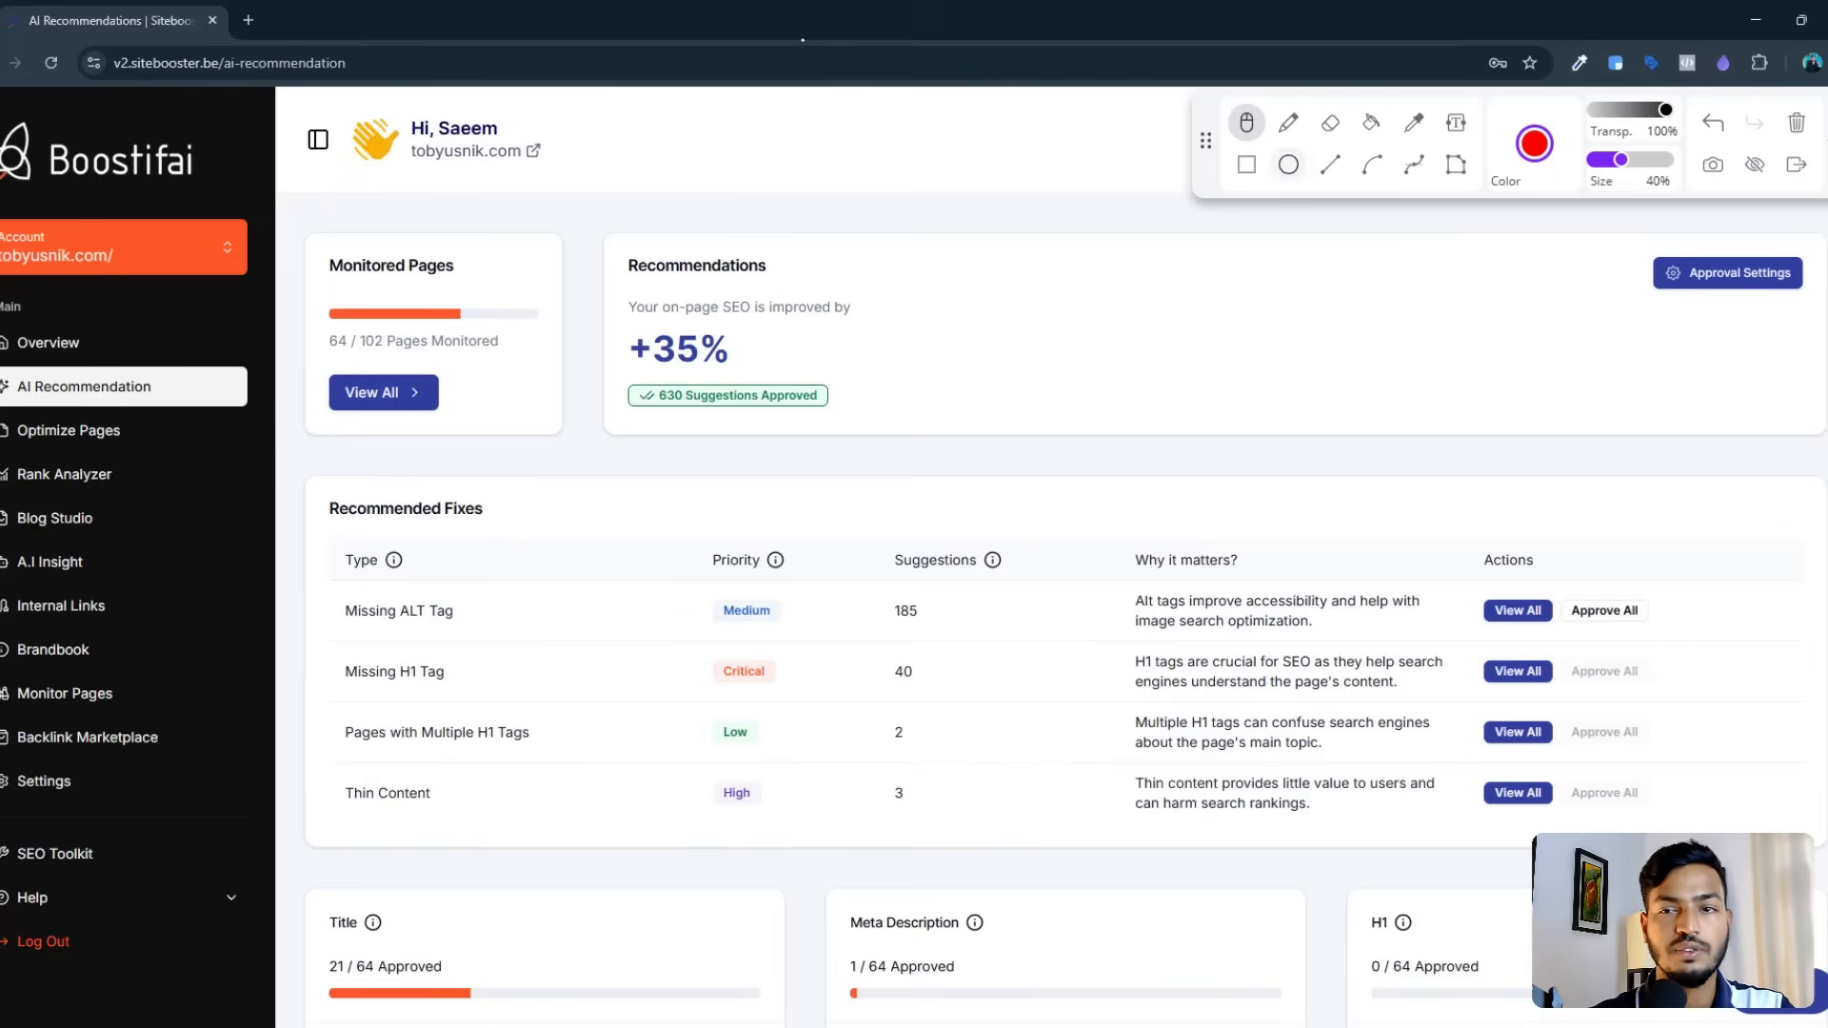
left_click(1288, 122)
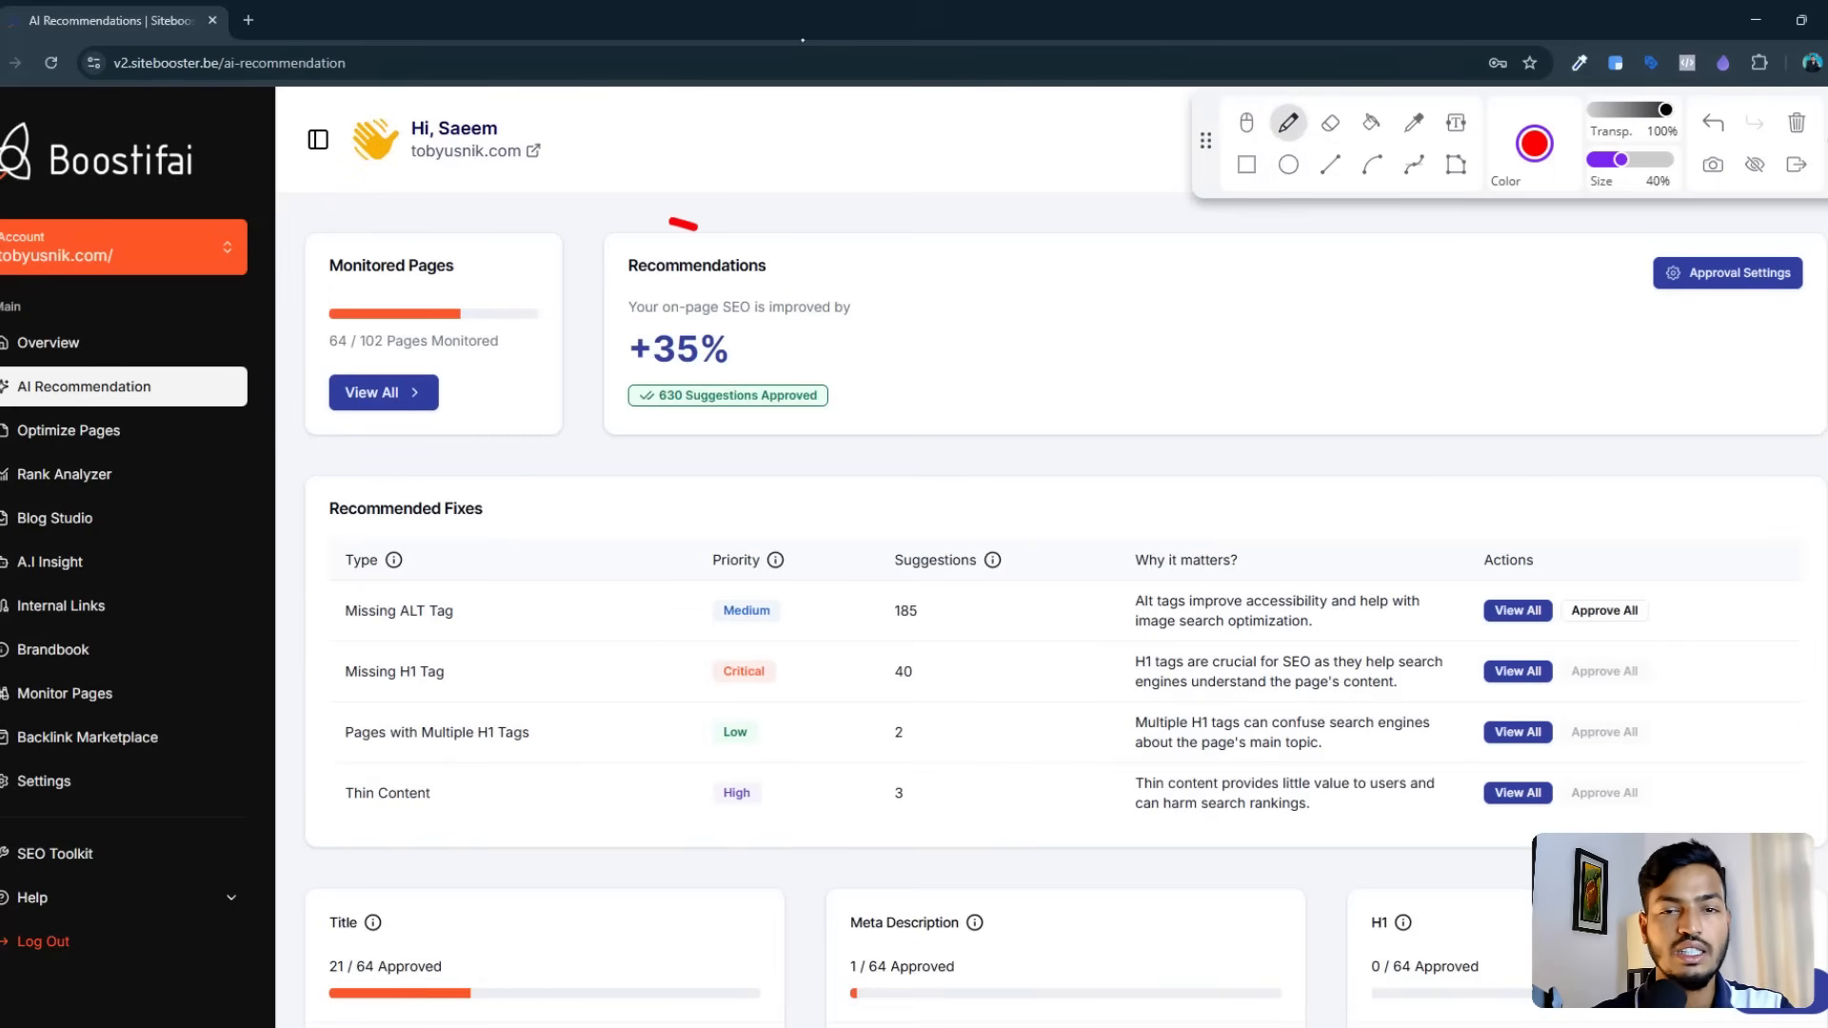
left_click_drag(653, 221, 699, 467)
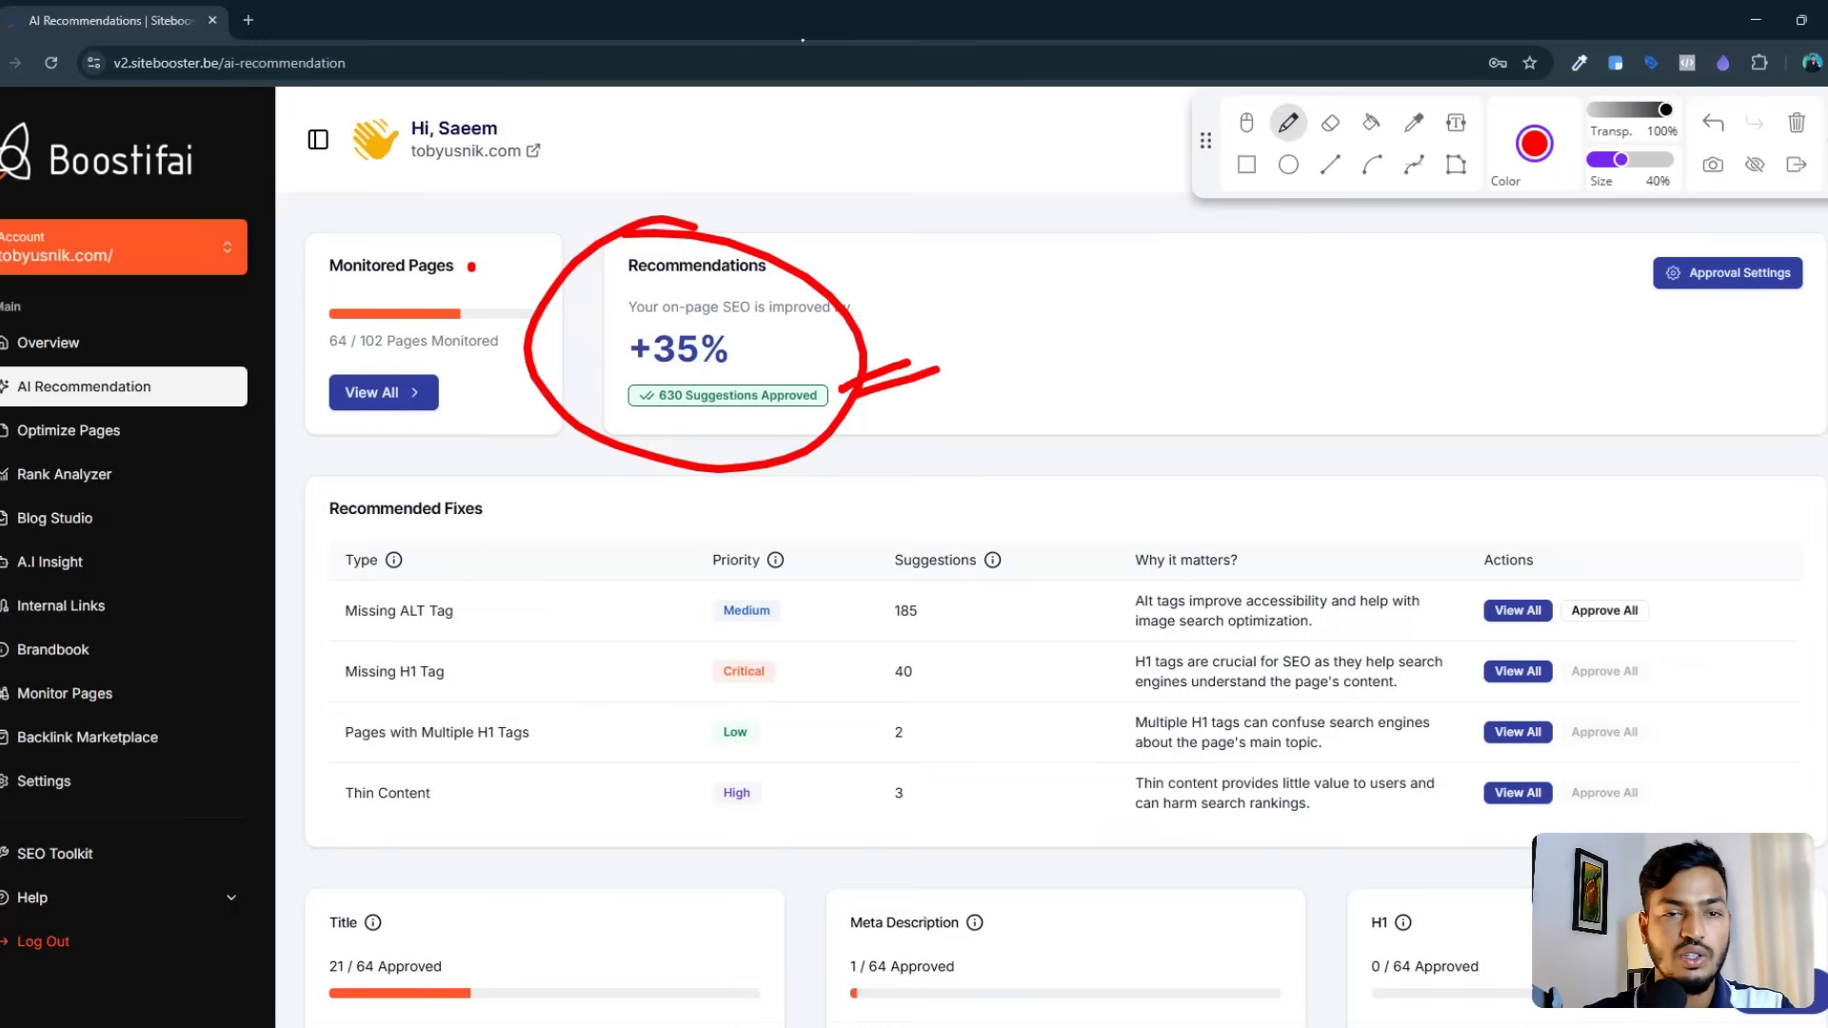
left_click_drag(466, 269, 537, 245)
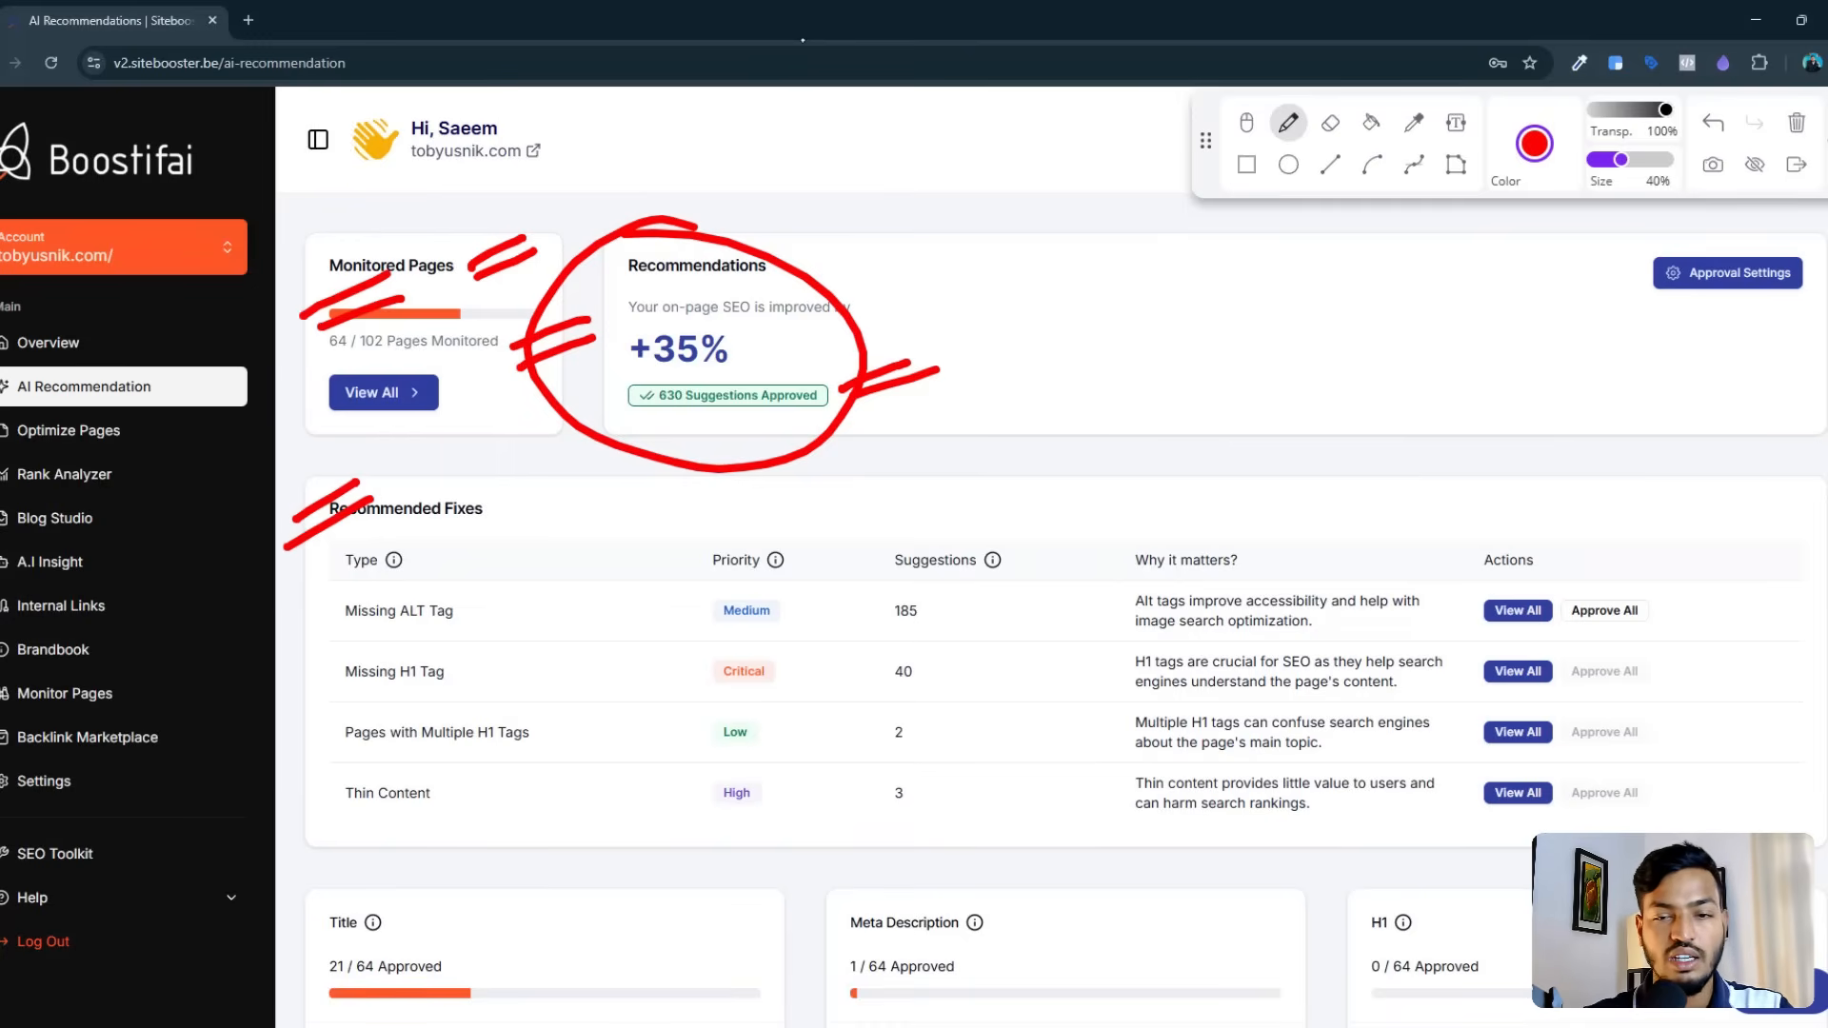
left_click_drag(897, 506, 921, 817)
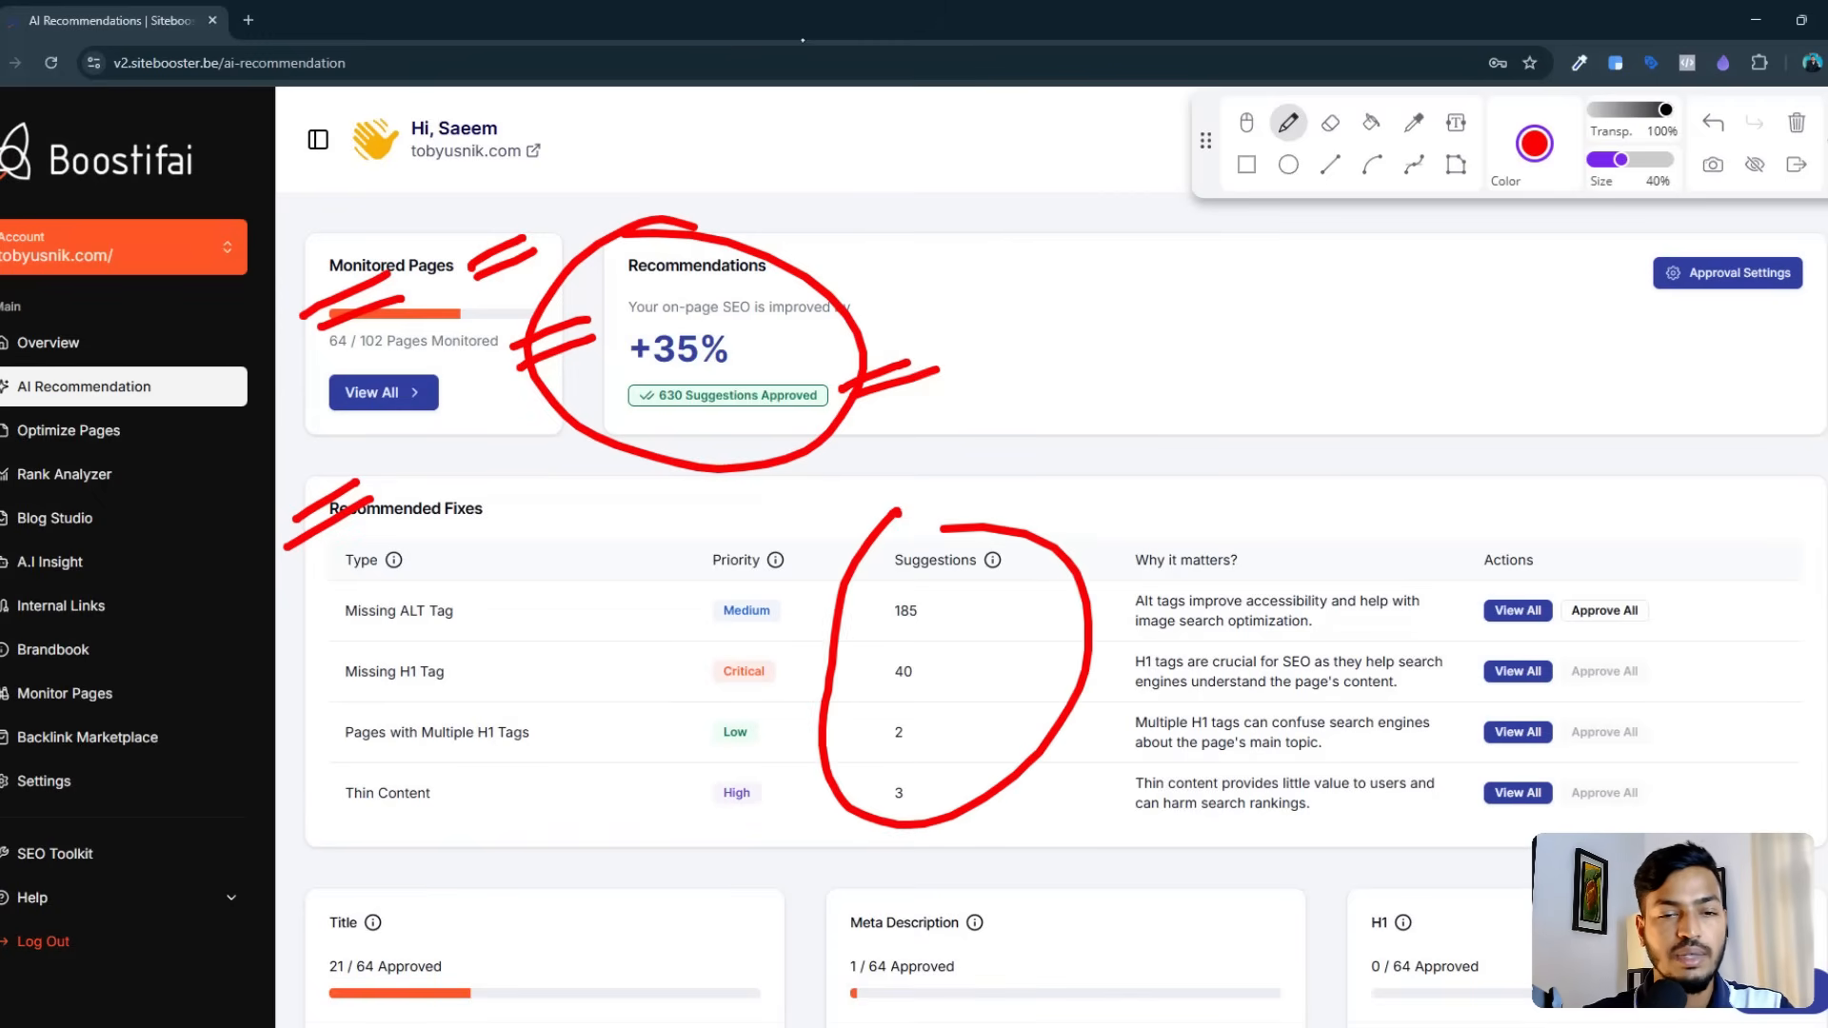
Step: Tick the Missing ALT Tag, Missing H1 Tag and Multiple H1 Tags fixes
left_click_drag(466, 625, 554, 594)
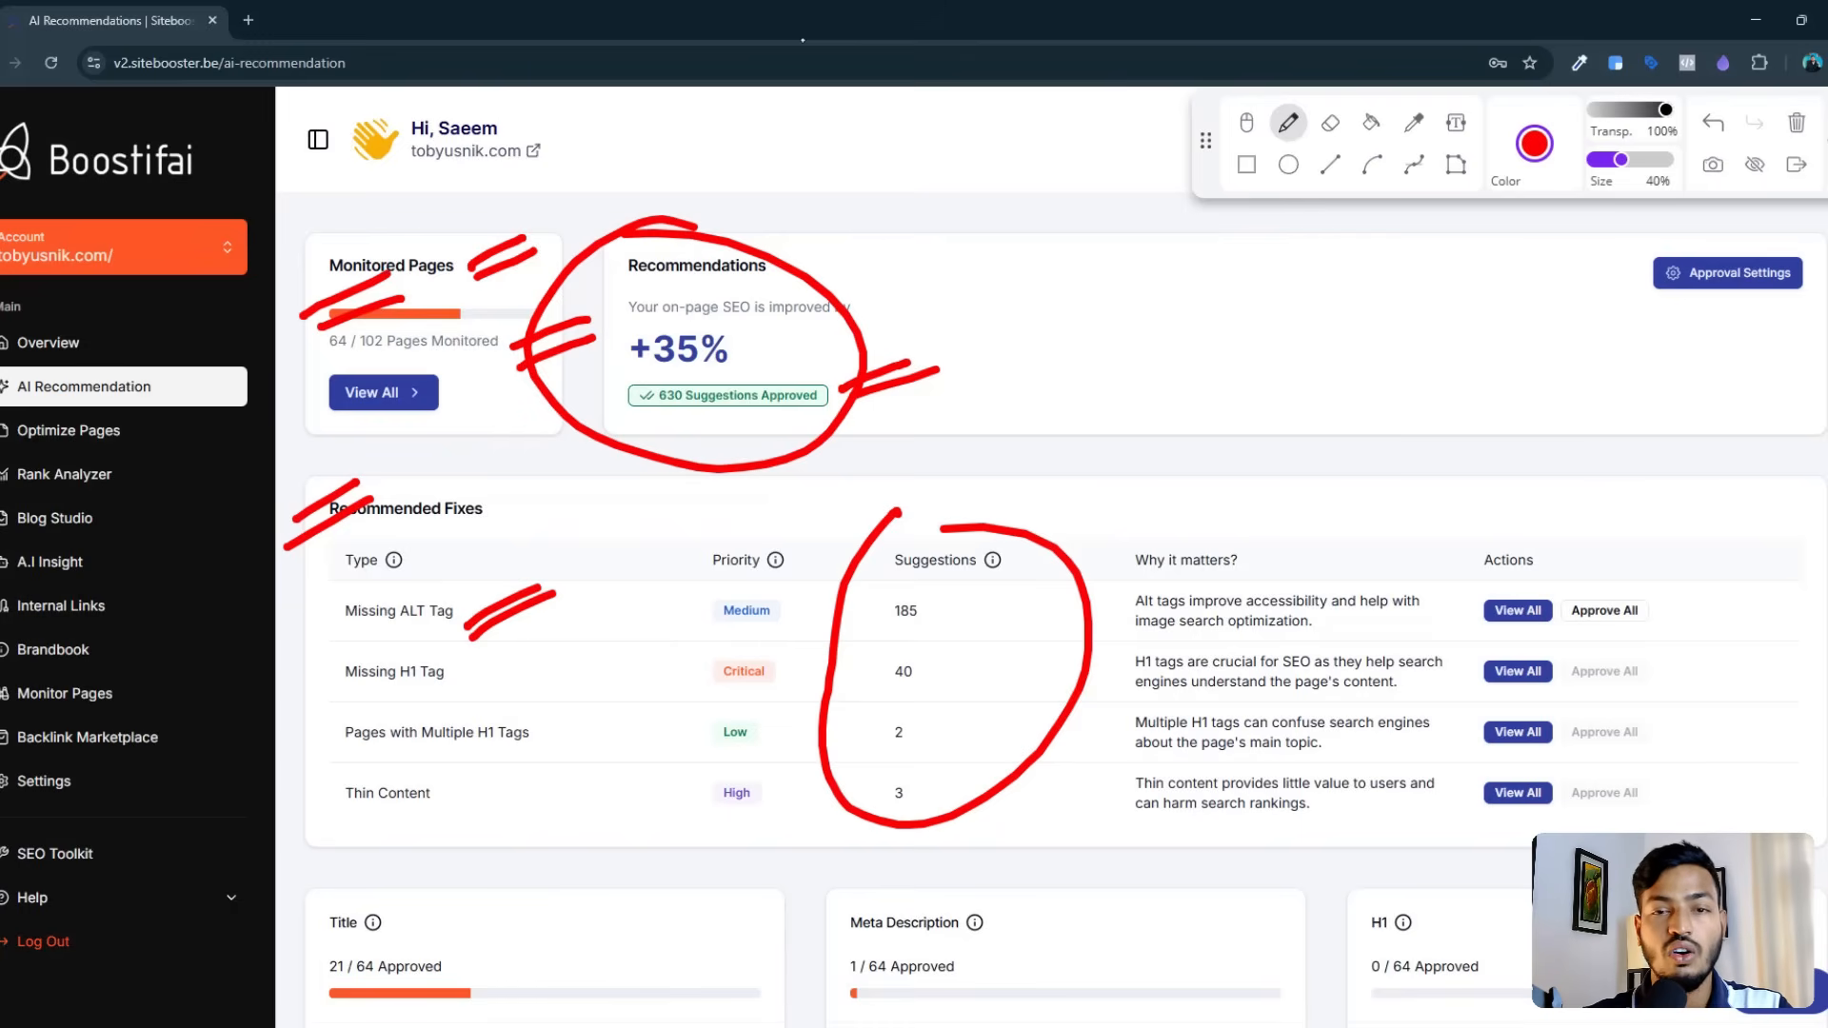
left_click_drag(467, 653, 548, 624)
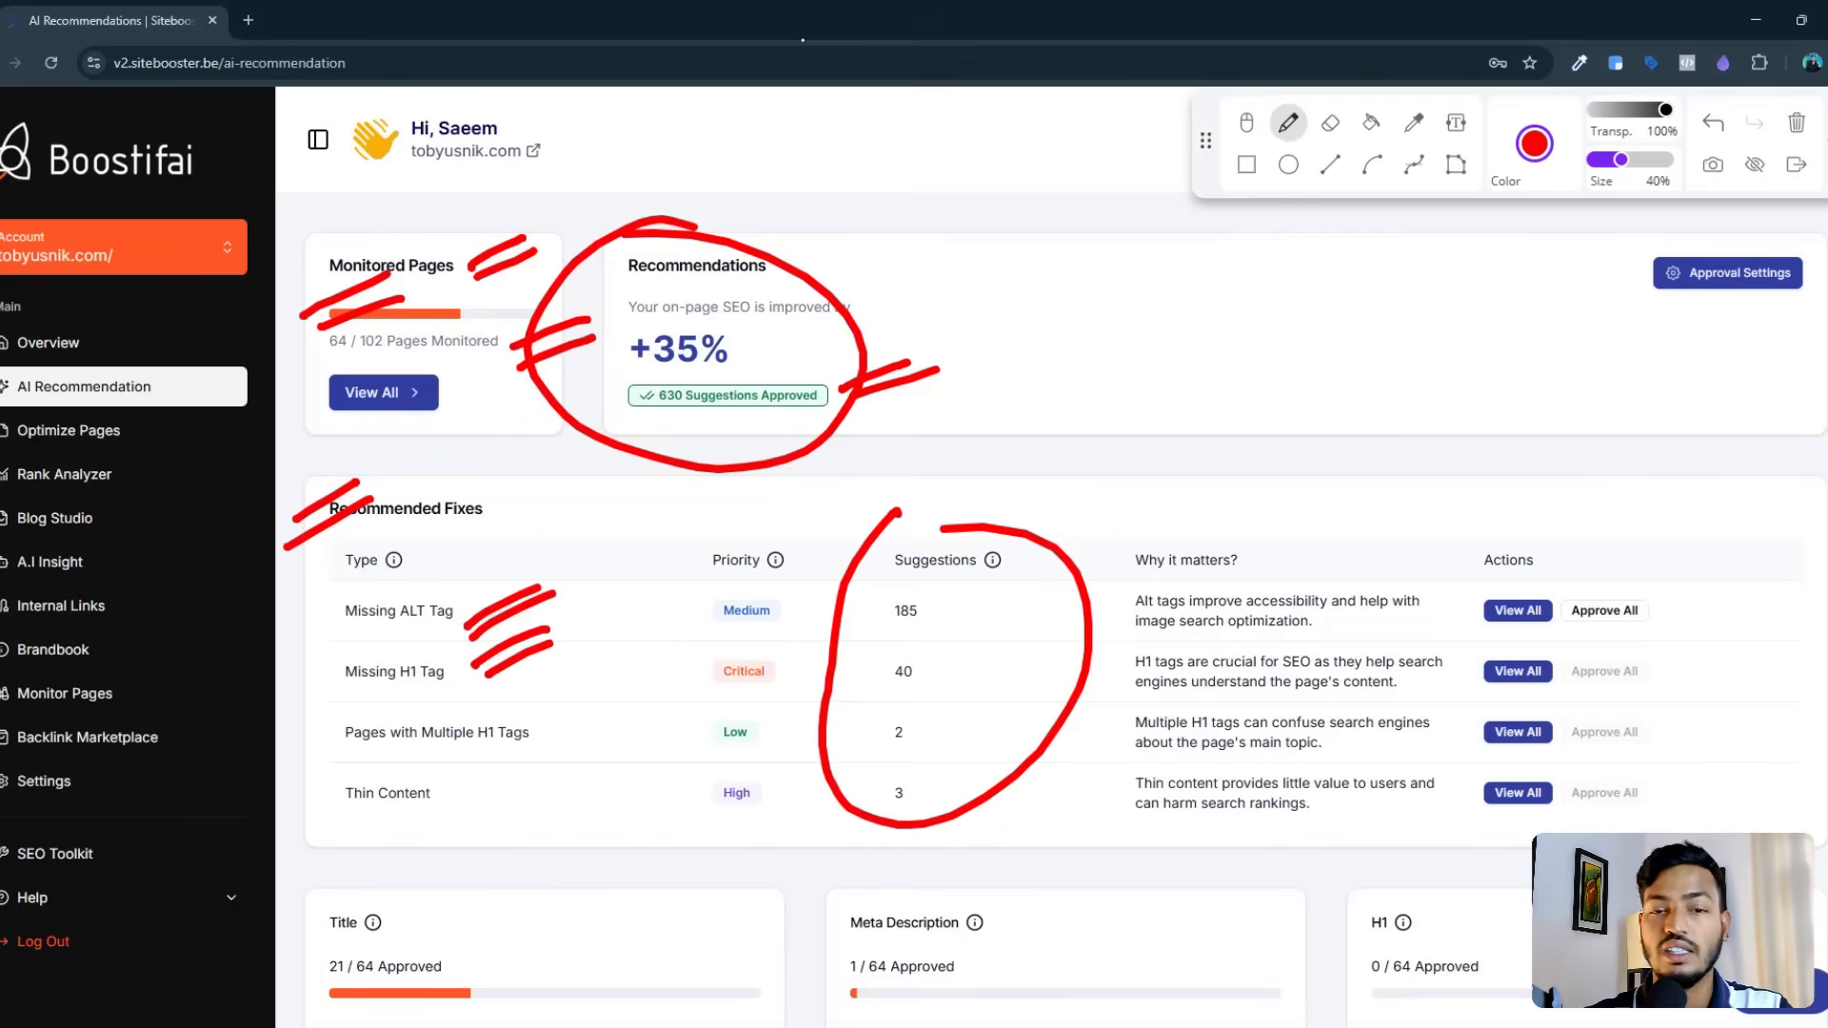
left_click_drag(567, 724, 678, 718)
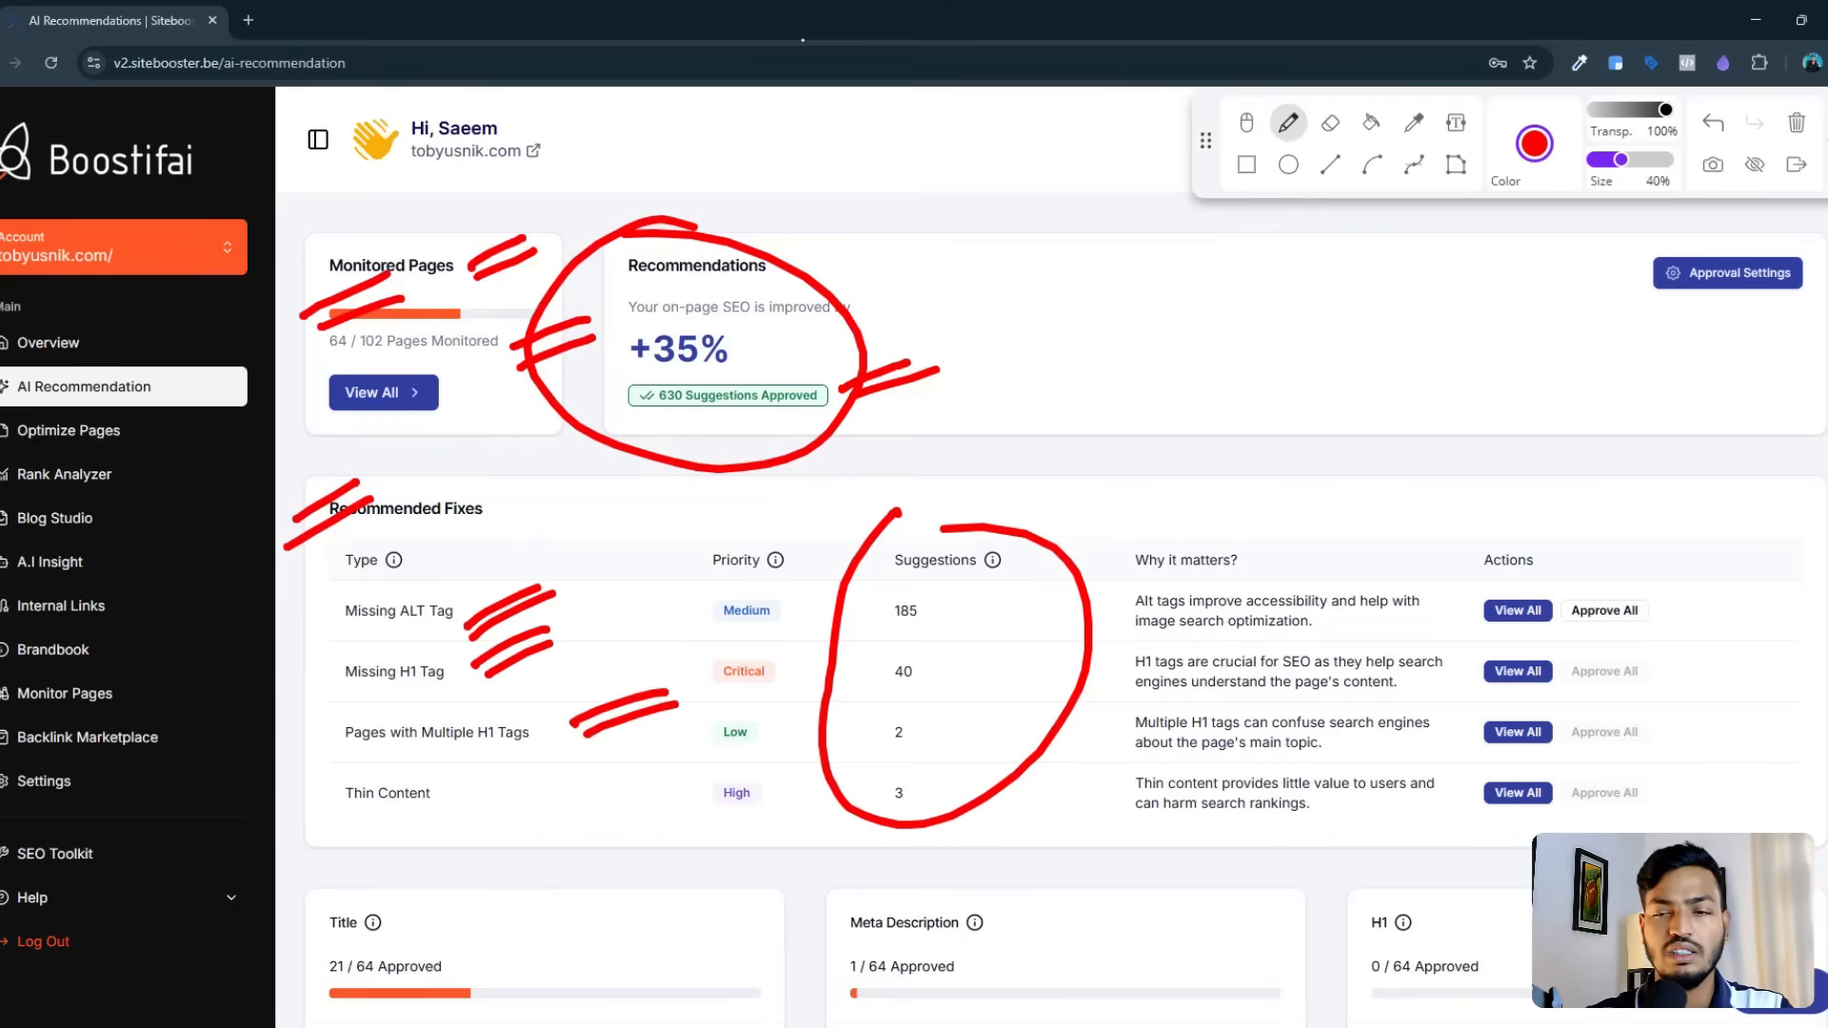
scroll("down", 3)
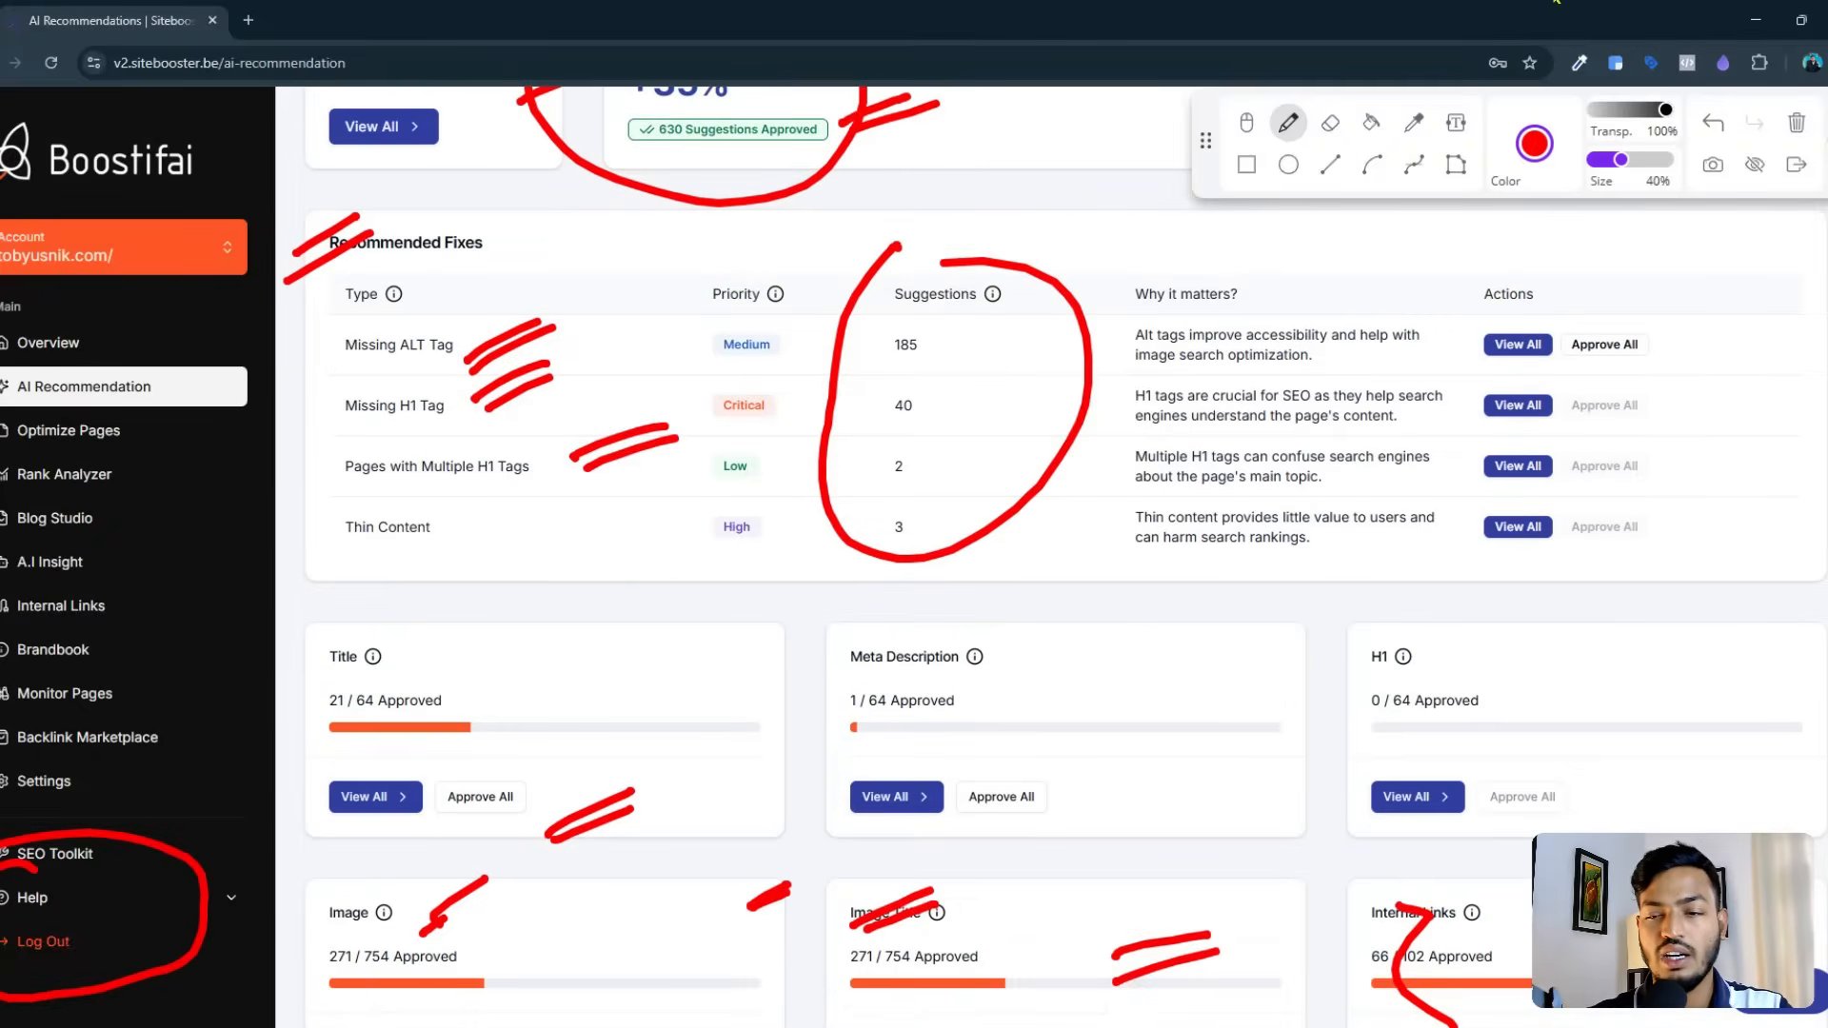
scroll("down", 3)
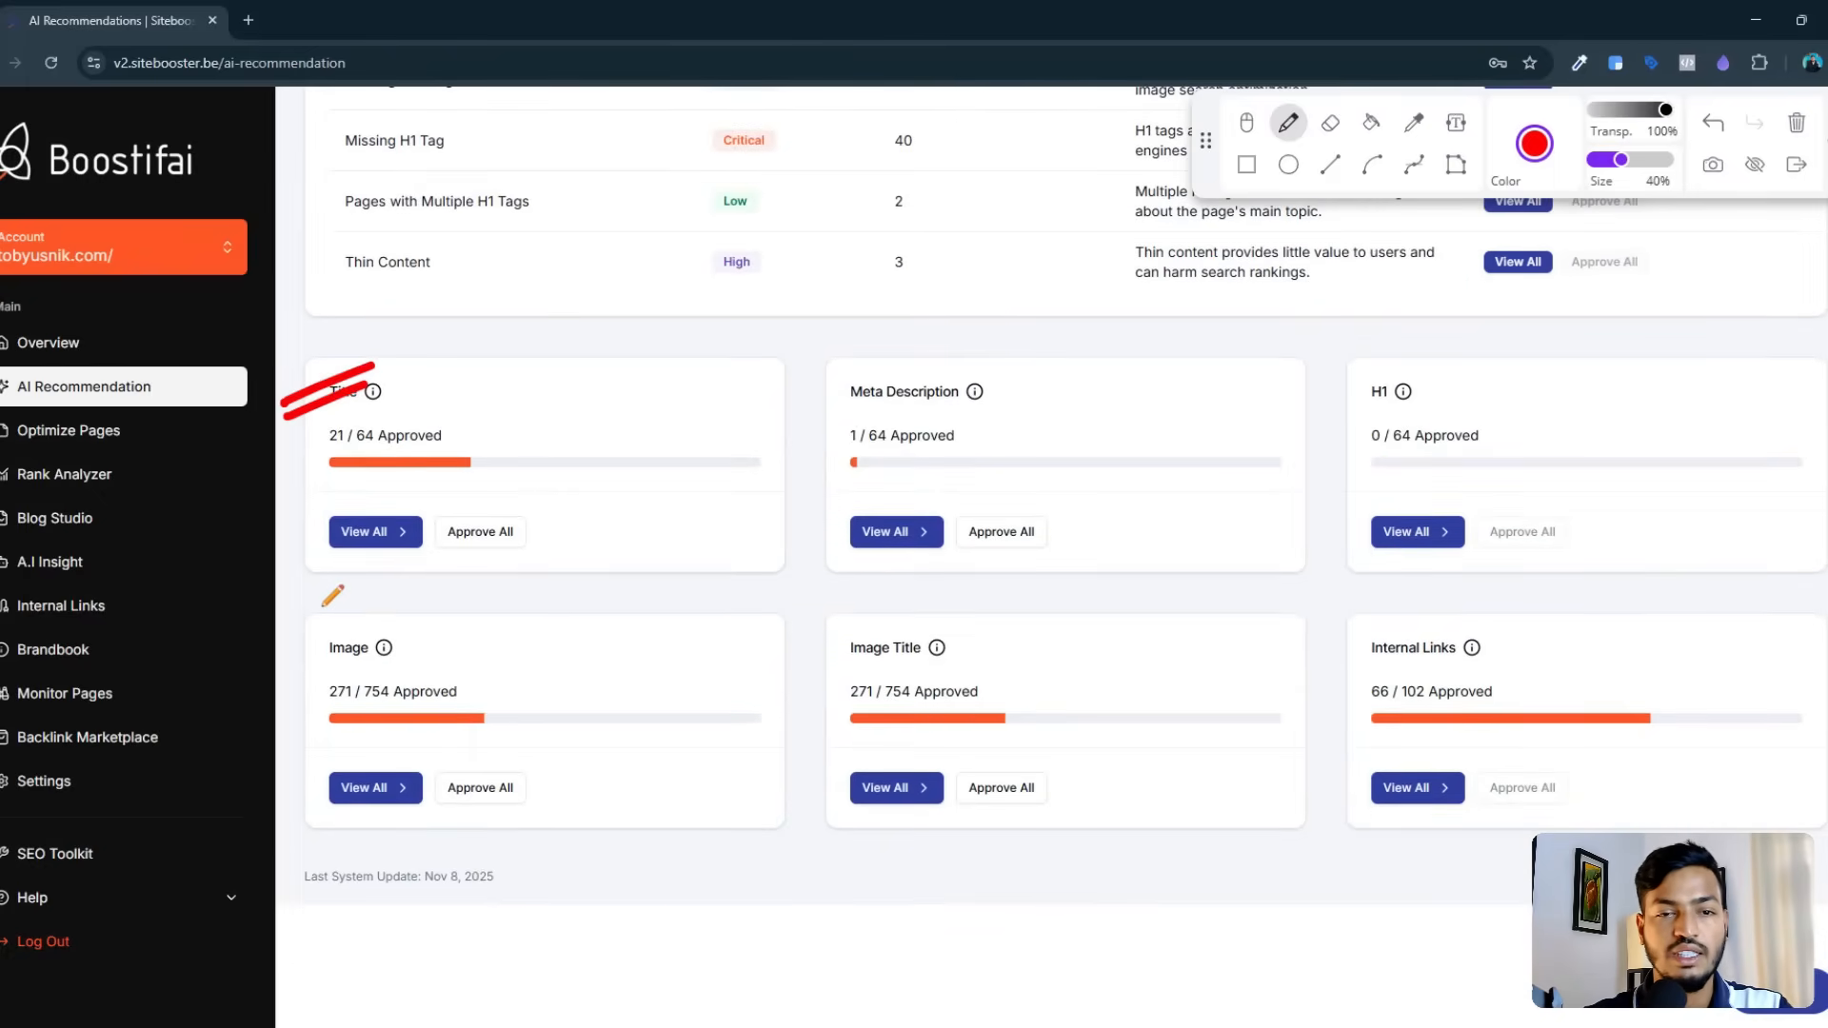
Step: Mark the Title, Meta Description and other approval cards and feature list entries, then clear all annotations
left_click_drag(331, 402, 362, 425)
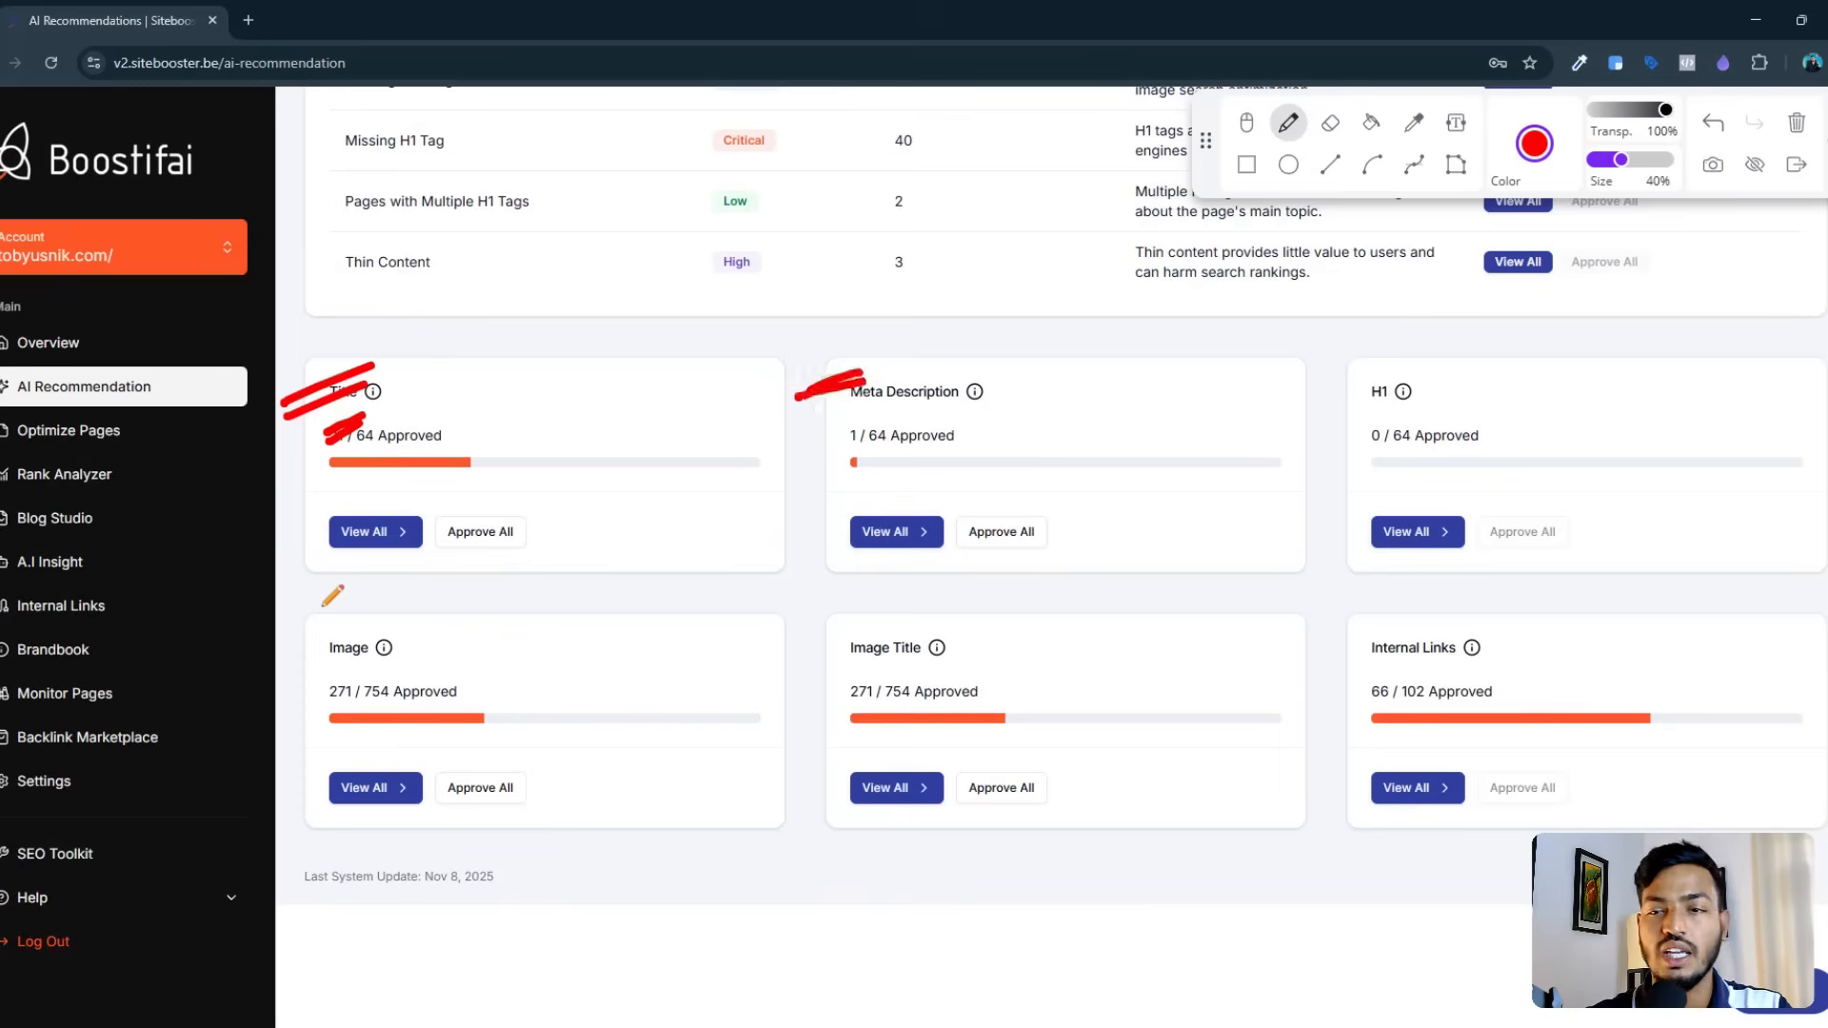
left_click_drag(1318, 396, 1416, 383)
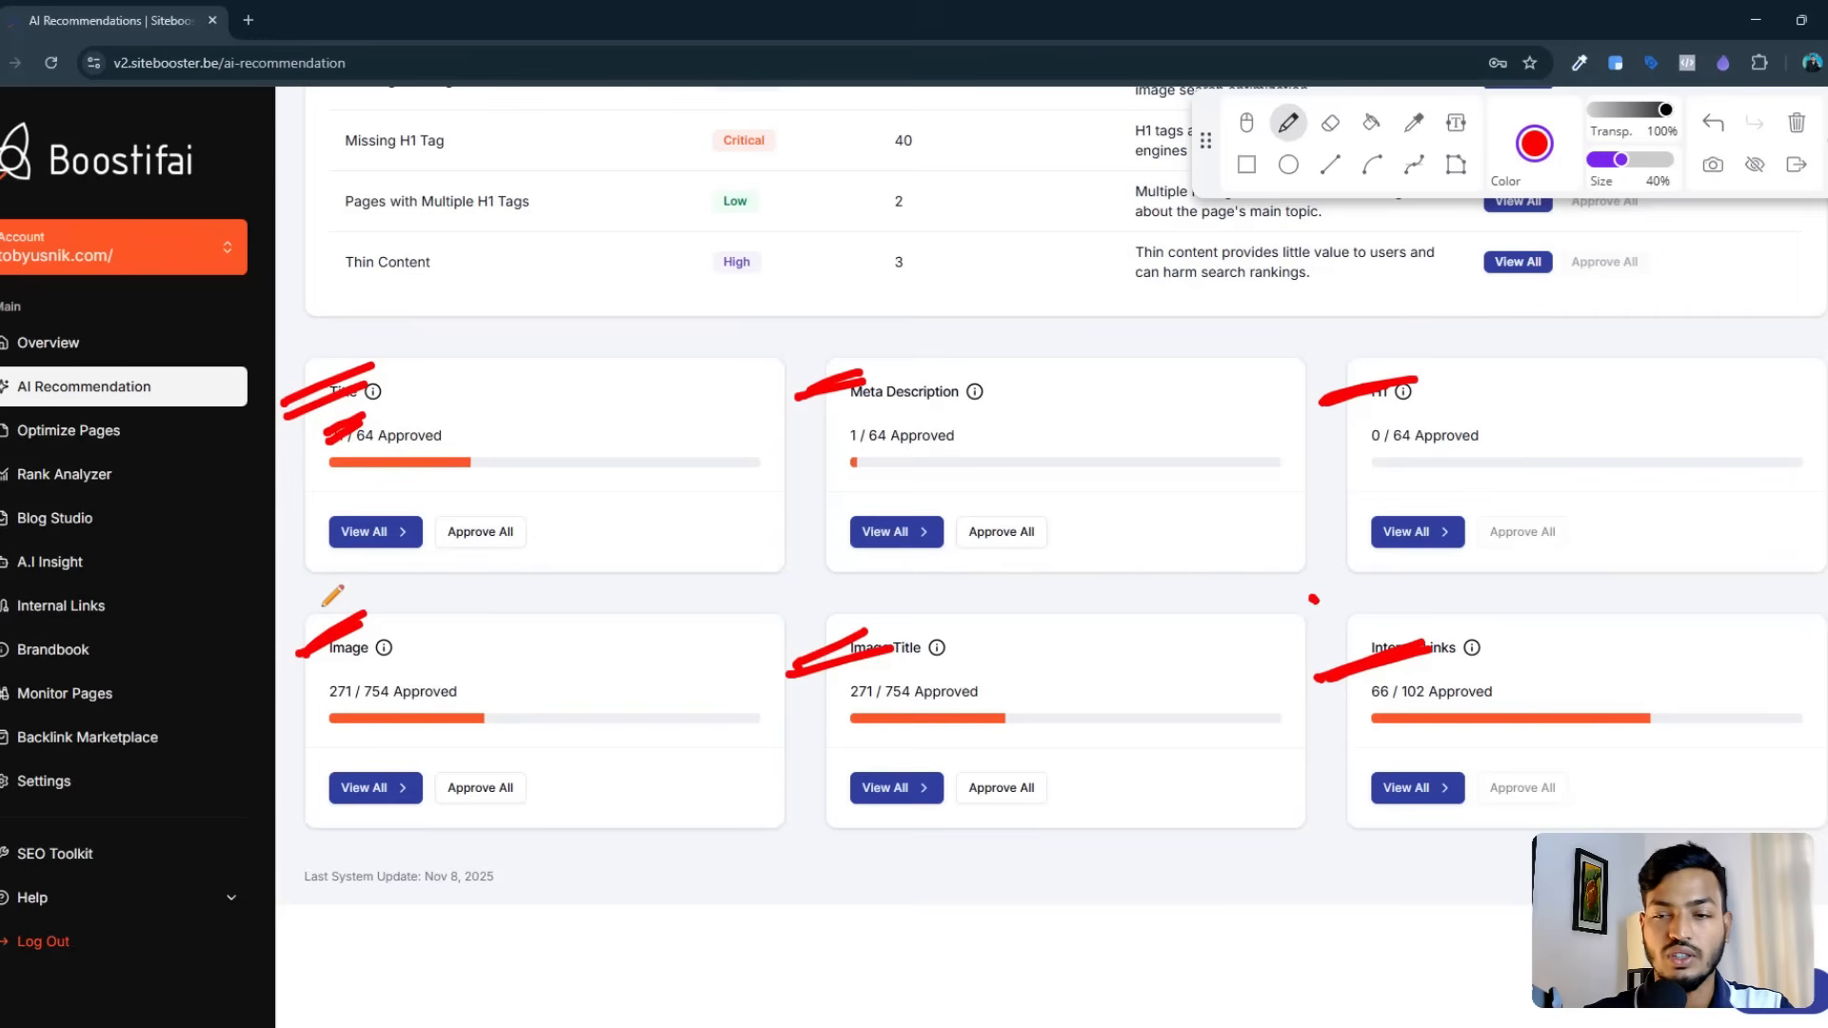
left_click_drag(1314, 598, 1327, 840)
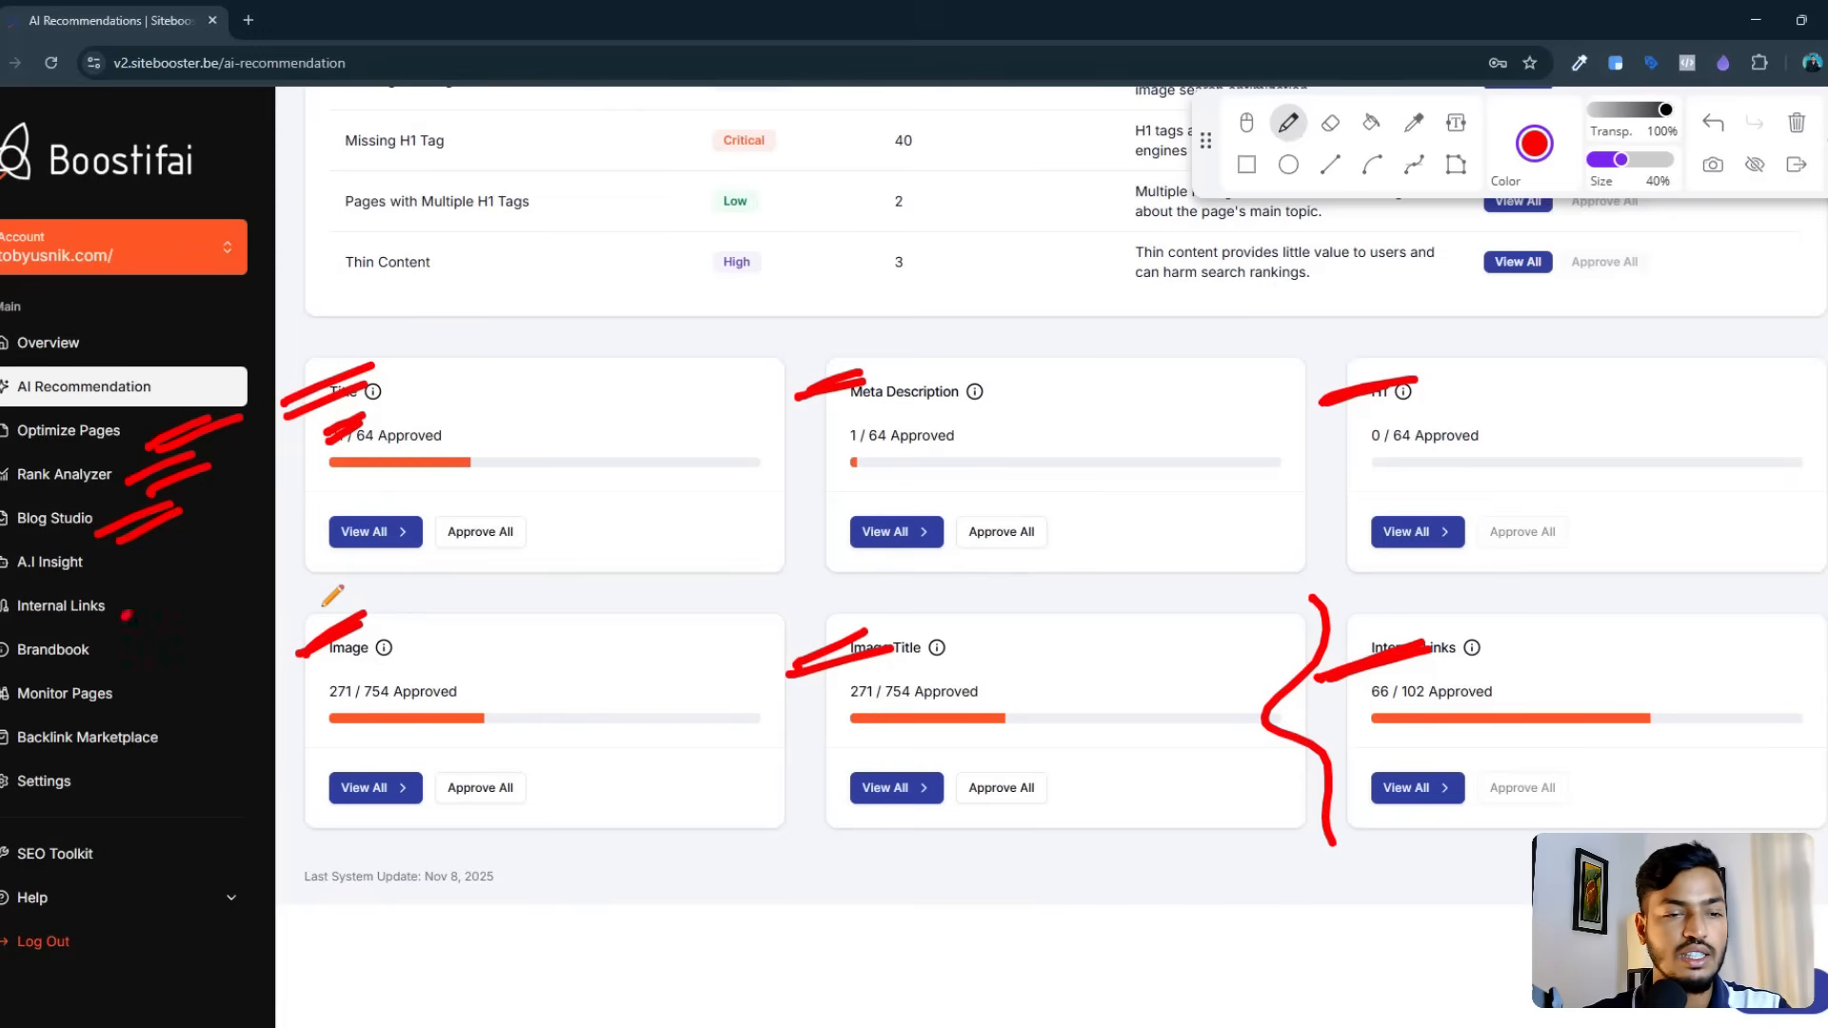
left_click_drag(117, 594, 164, 699)
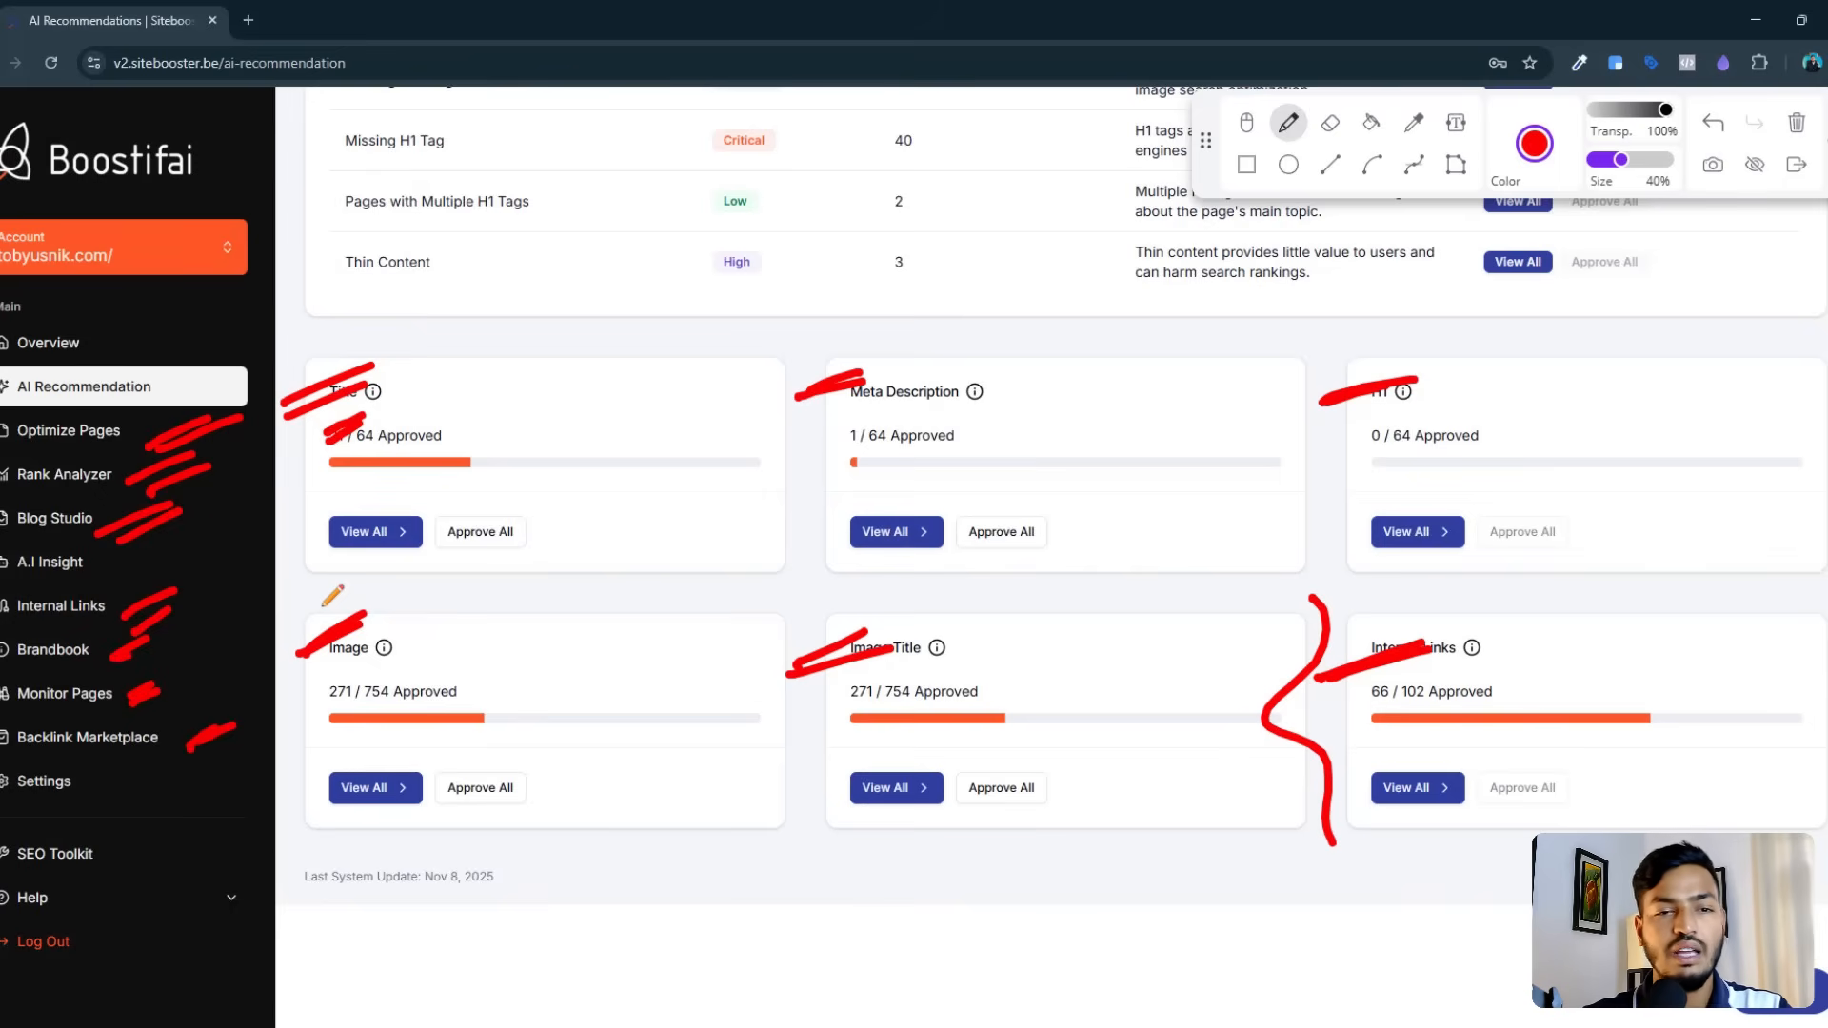
left_click_drag(326, 384, 373, 817)
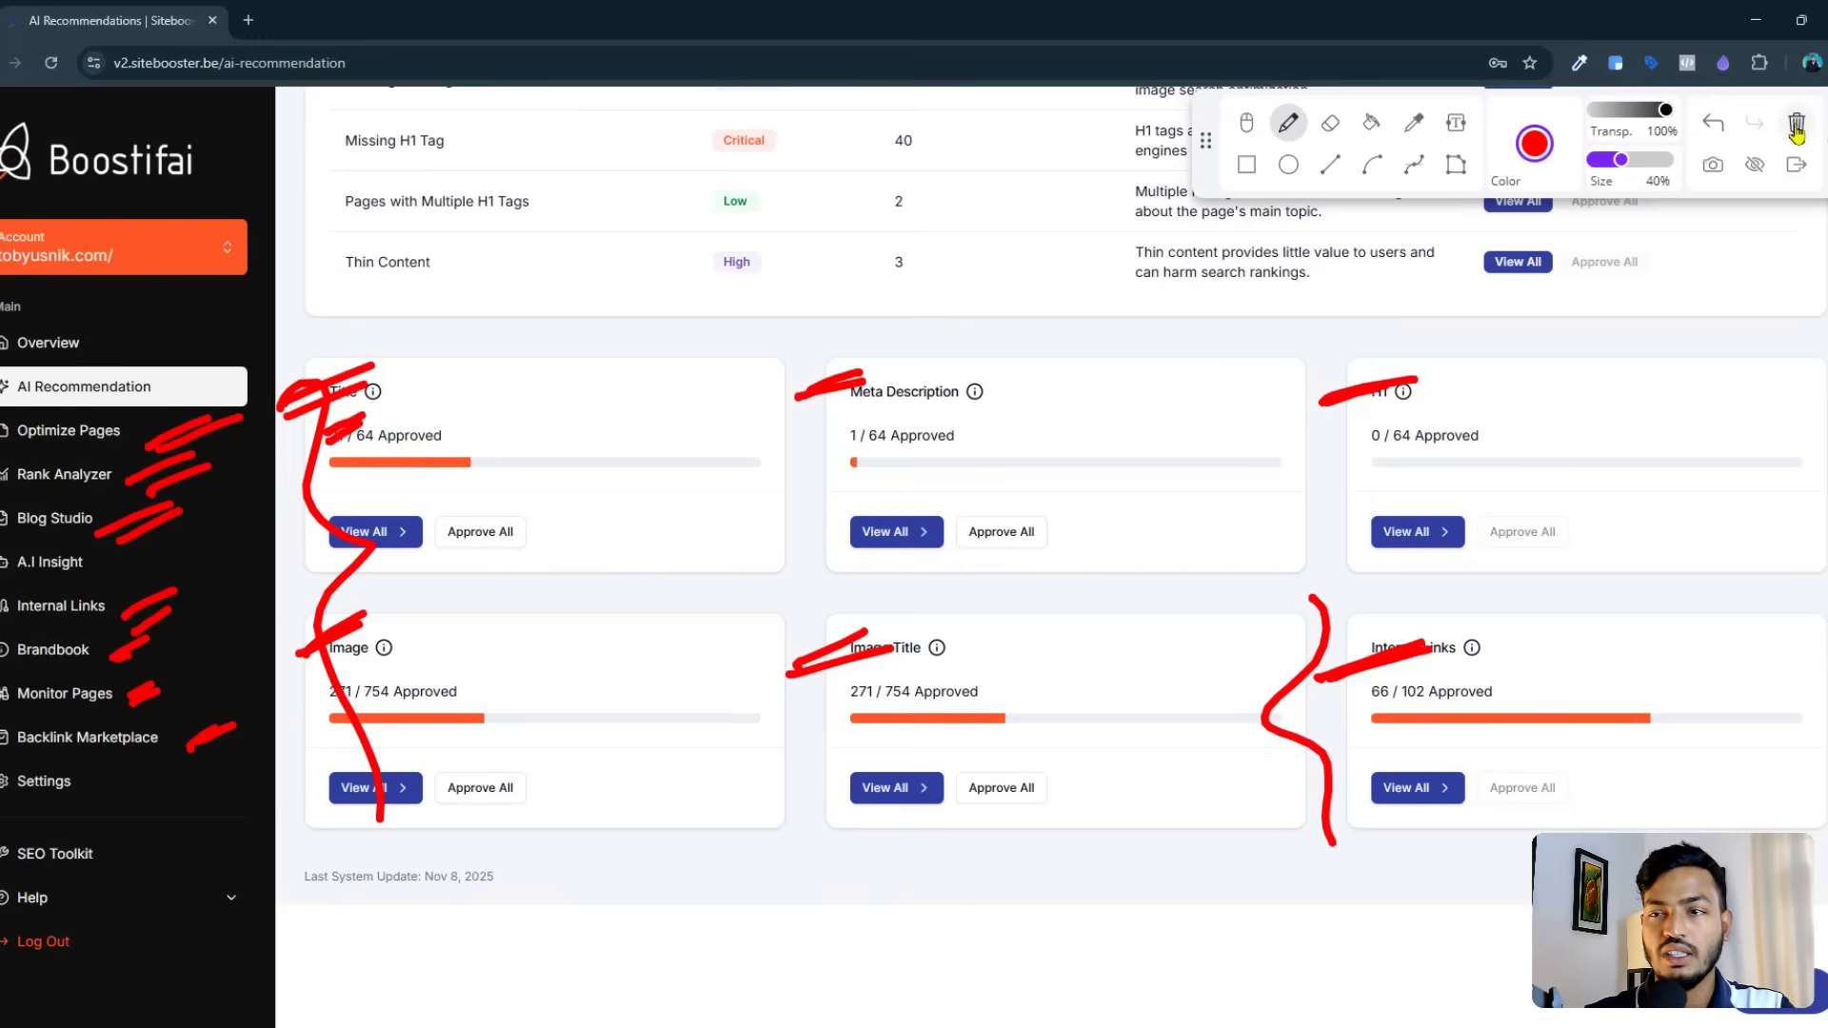
left_click(1800, 122)
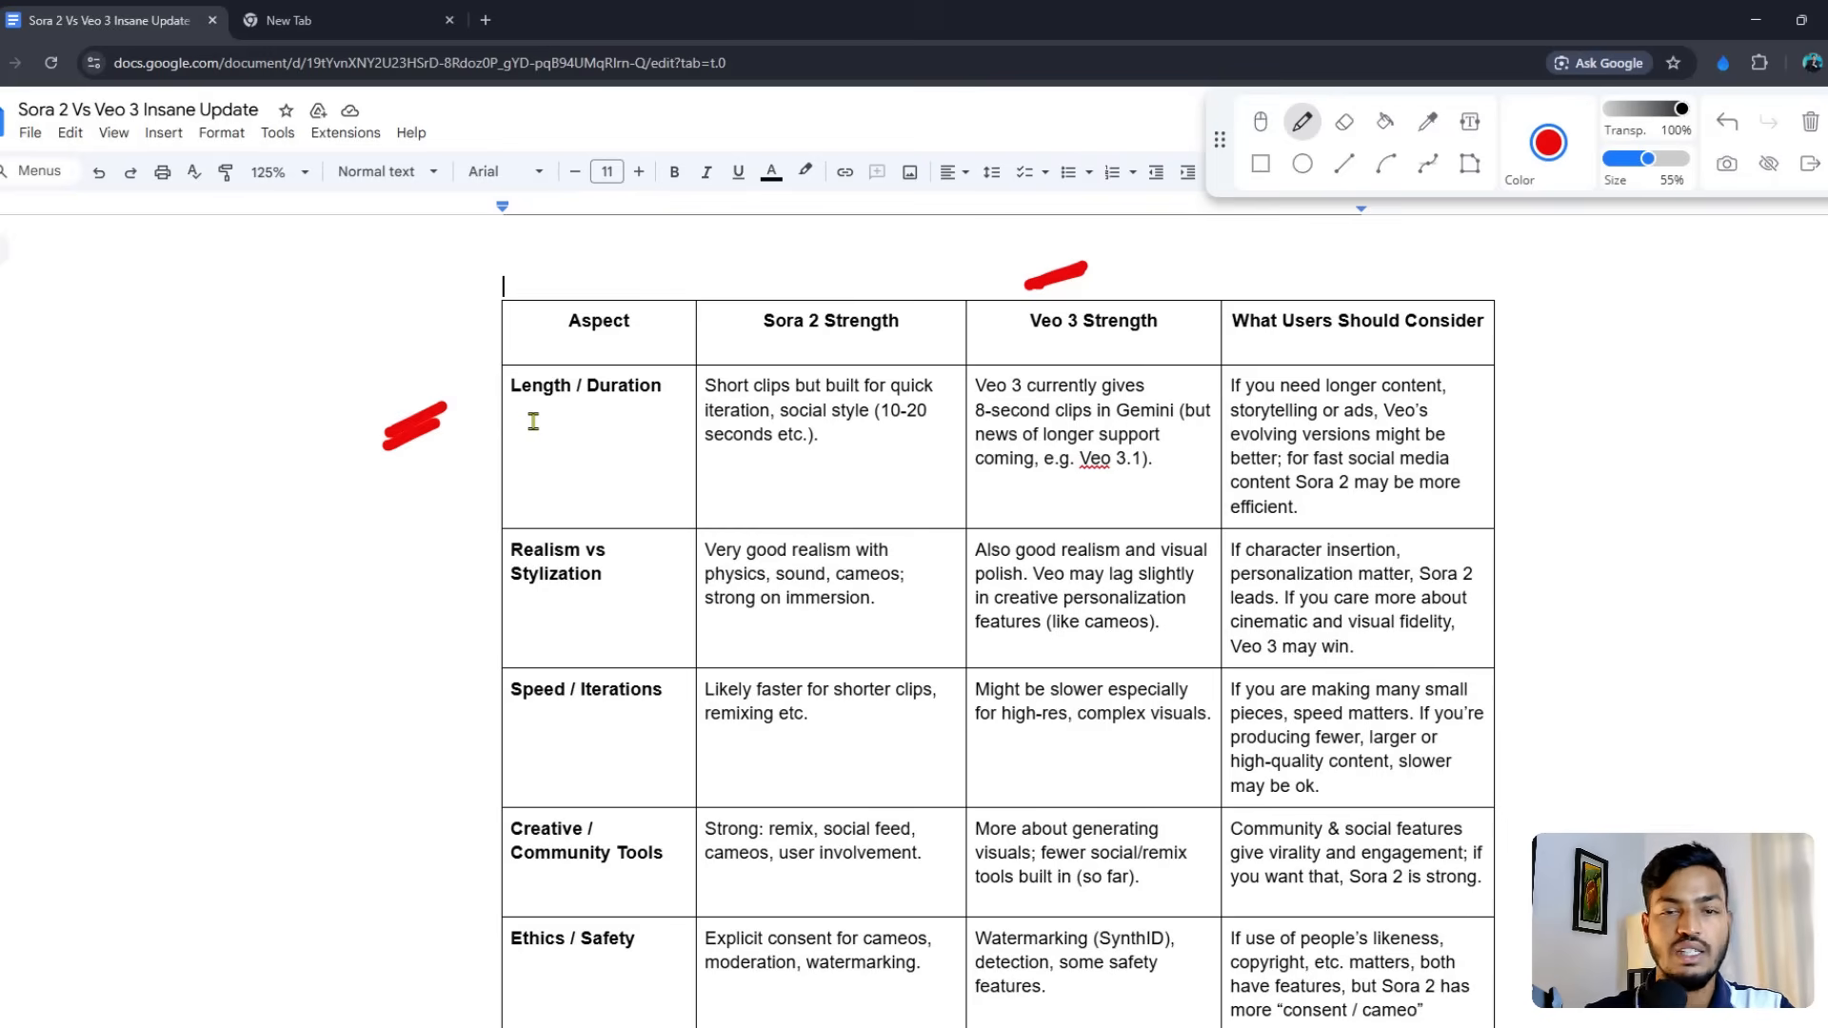
Step: Tick the Length / Duration row and scrawl Sora-2 and long-Veo3 in the left margin
left_click_drag(740, 331, 710, 362)
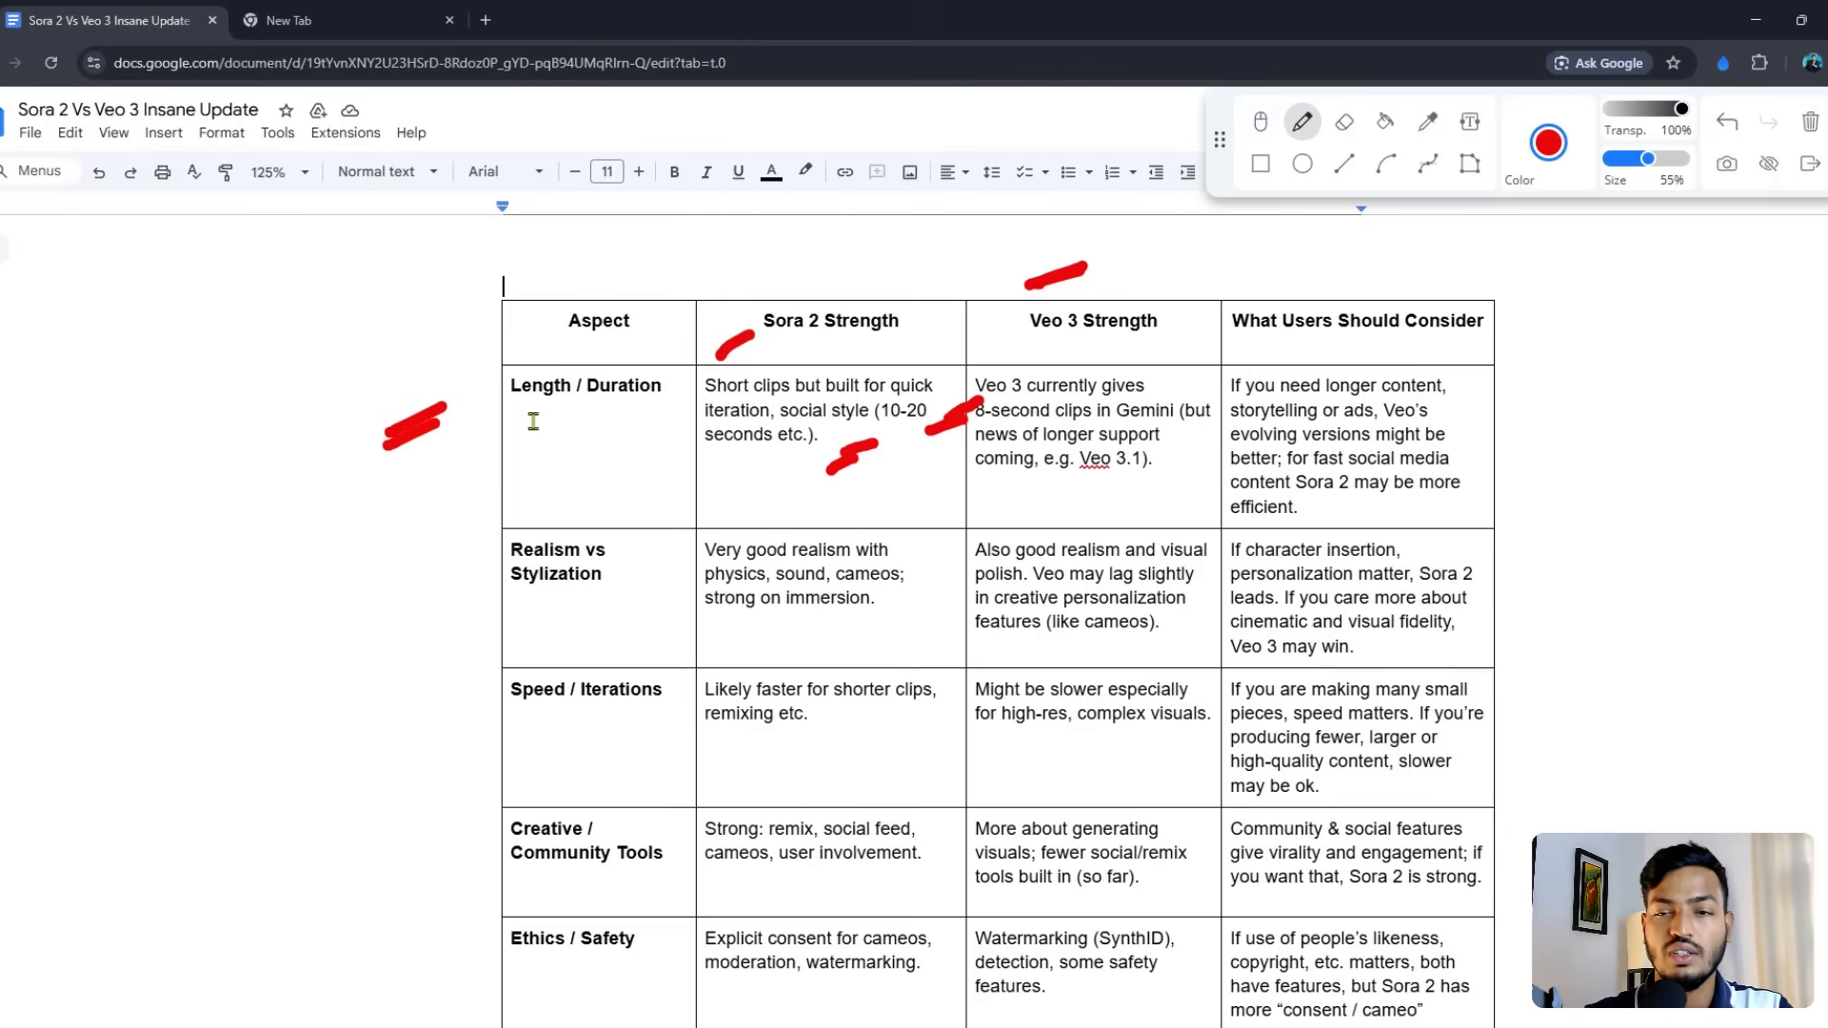
left_click_drag(1149, 476, 1196, 469)
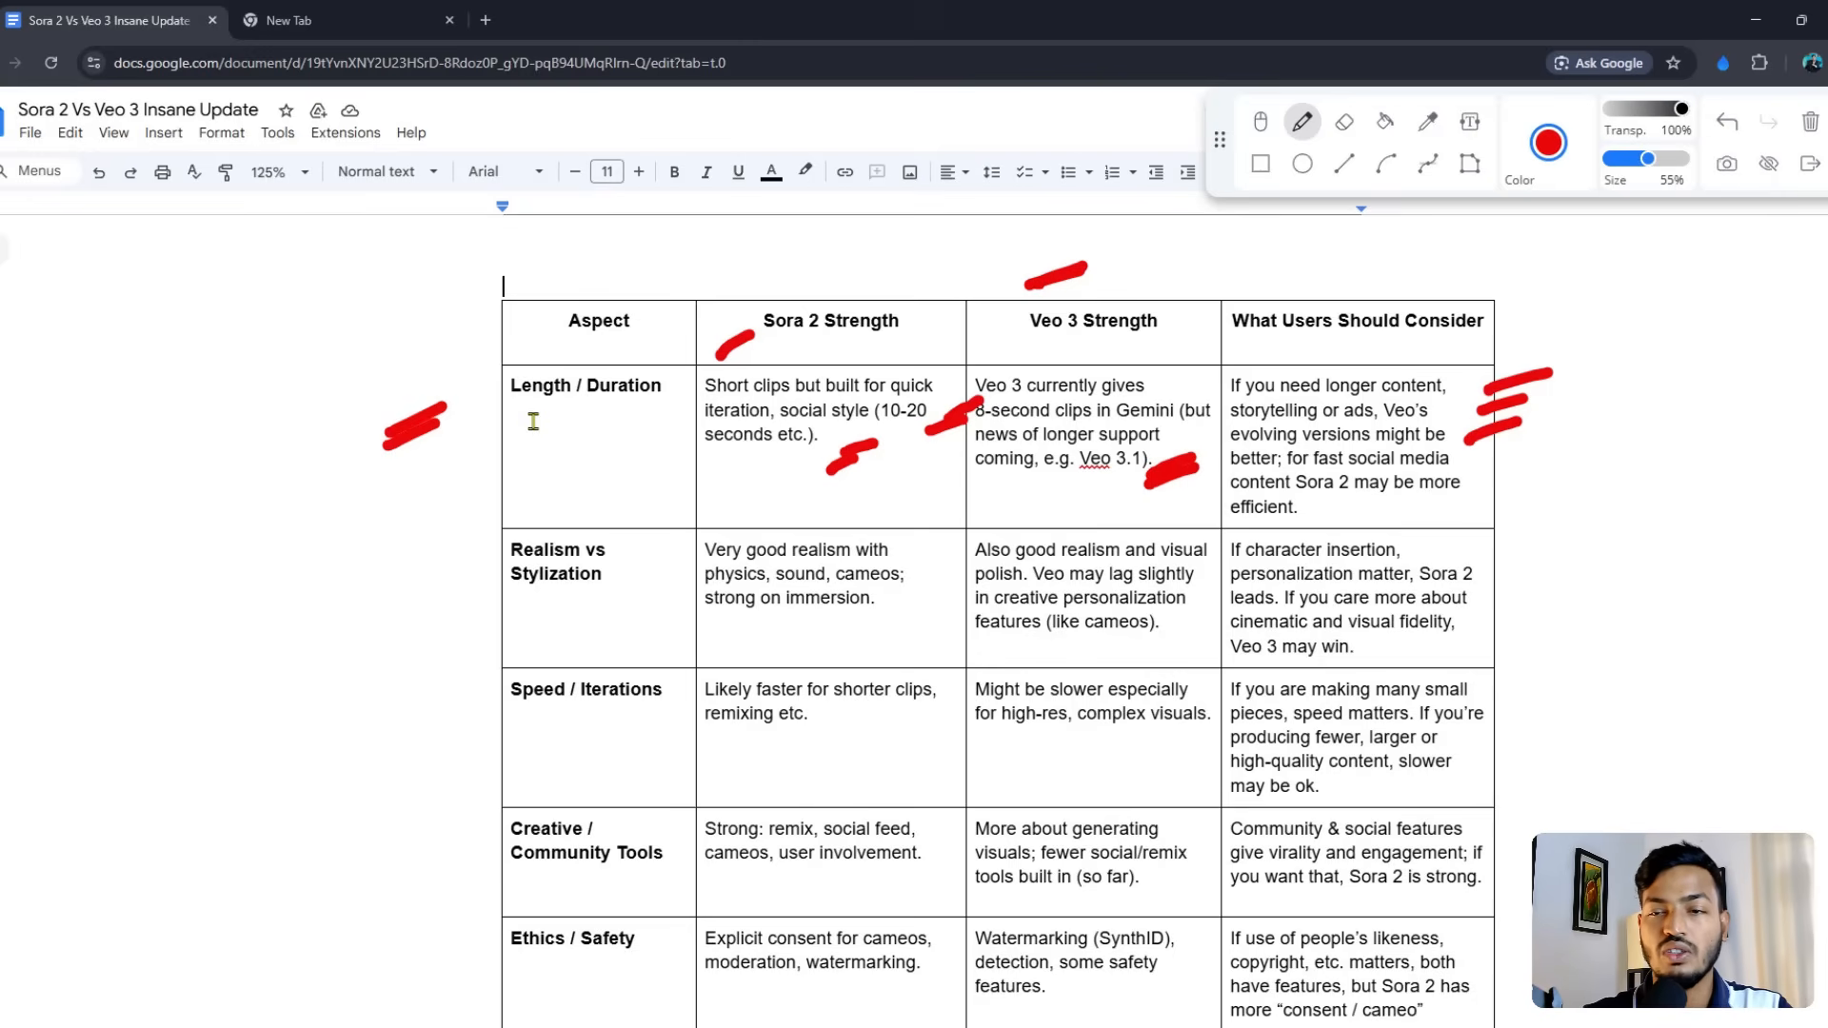
left_click_drag(1473, 495, 1516, 472)
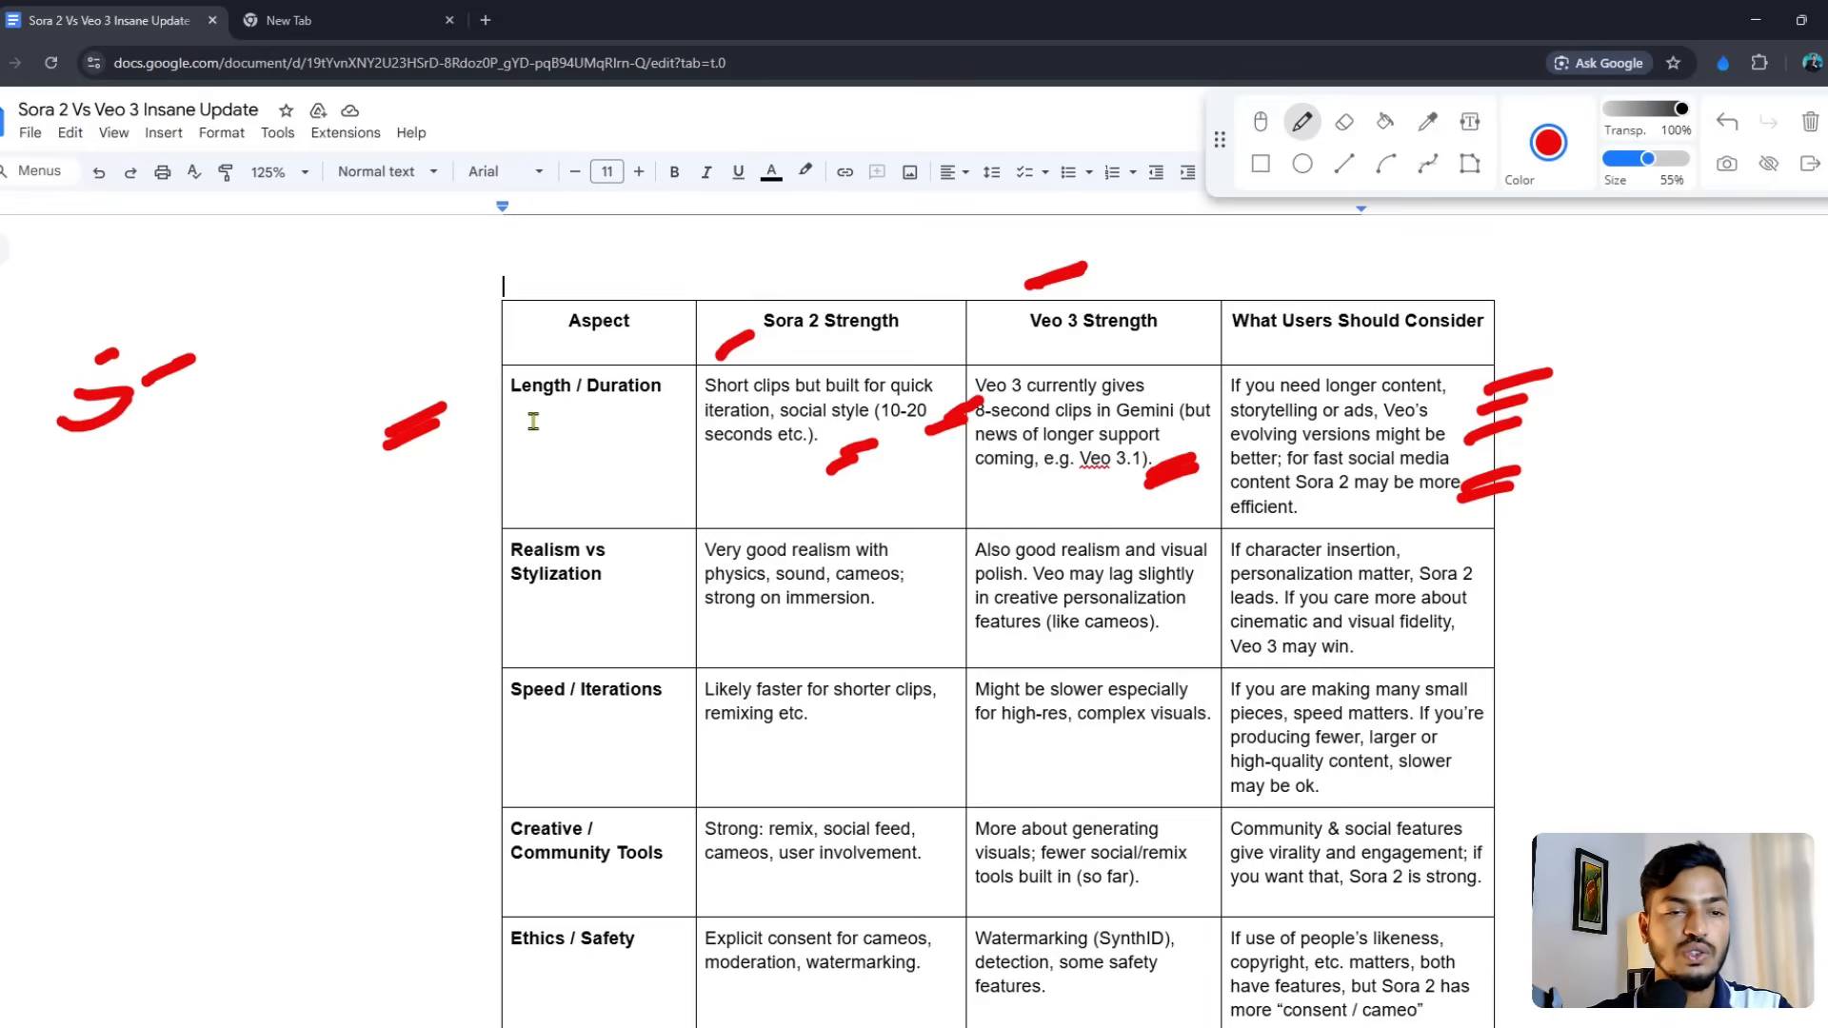
left_click_drag(181, 326, 433, 326)
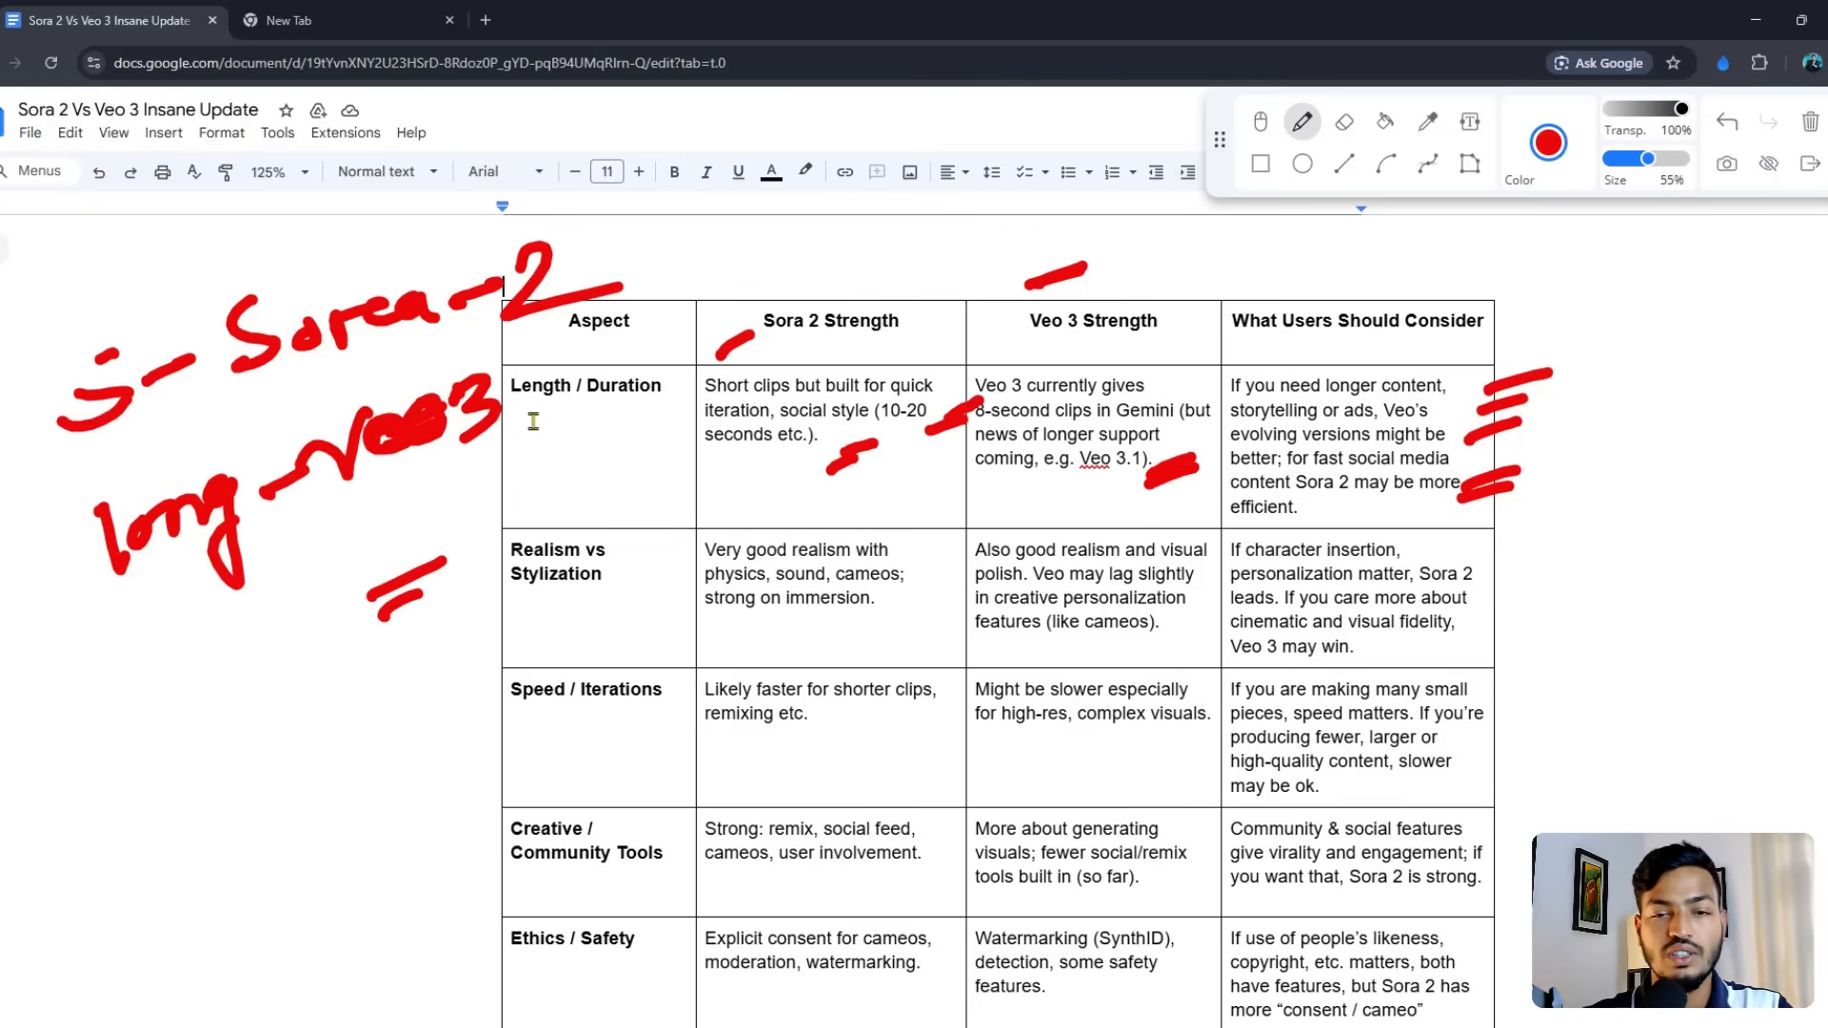
Step: Mark the Realism and Speed / Iterations rows, underline 'may be ok', then clear the pen marks
left_click_drag(705, 565, 676, 543)
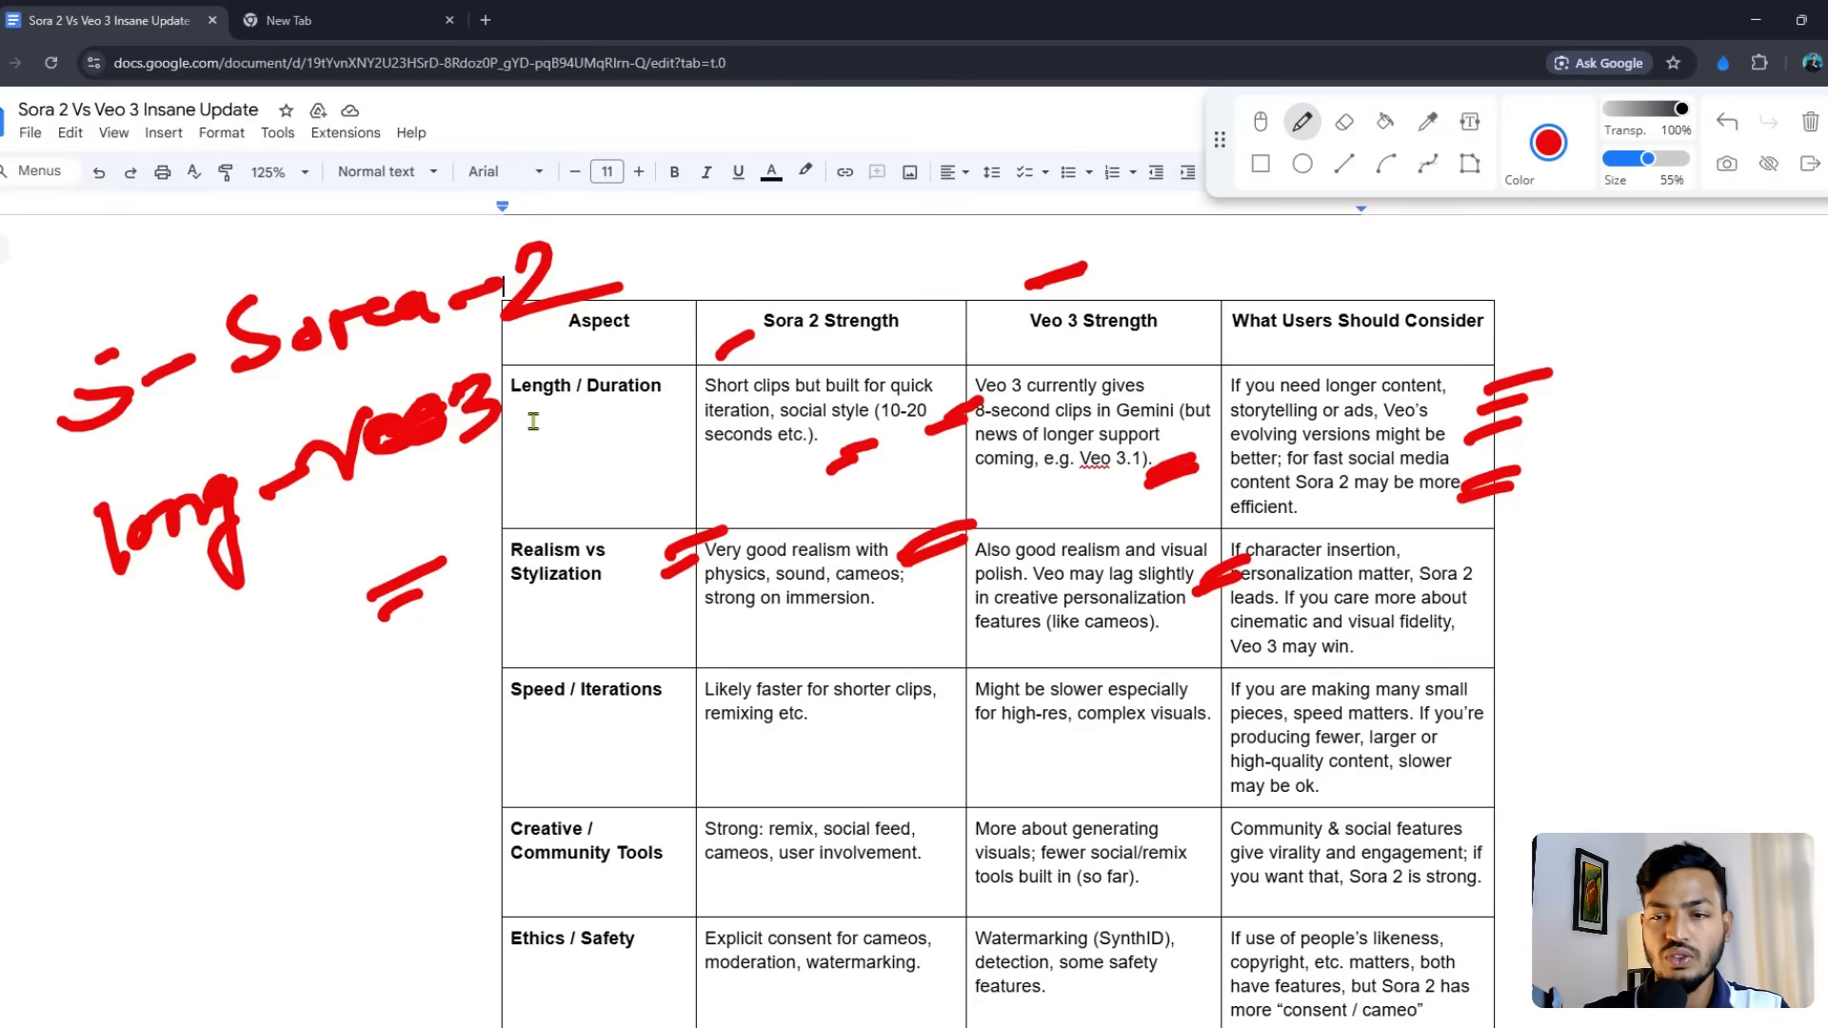
left_click_drag(1516, 531, 1510, 647)
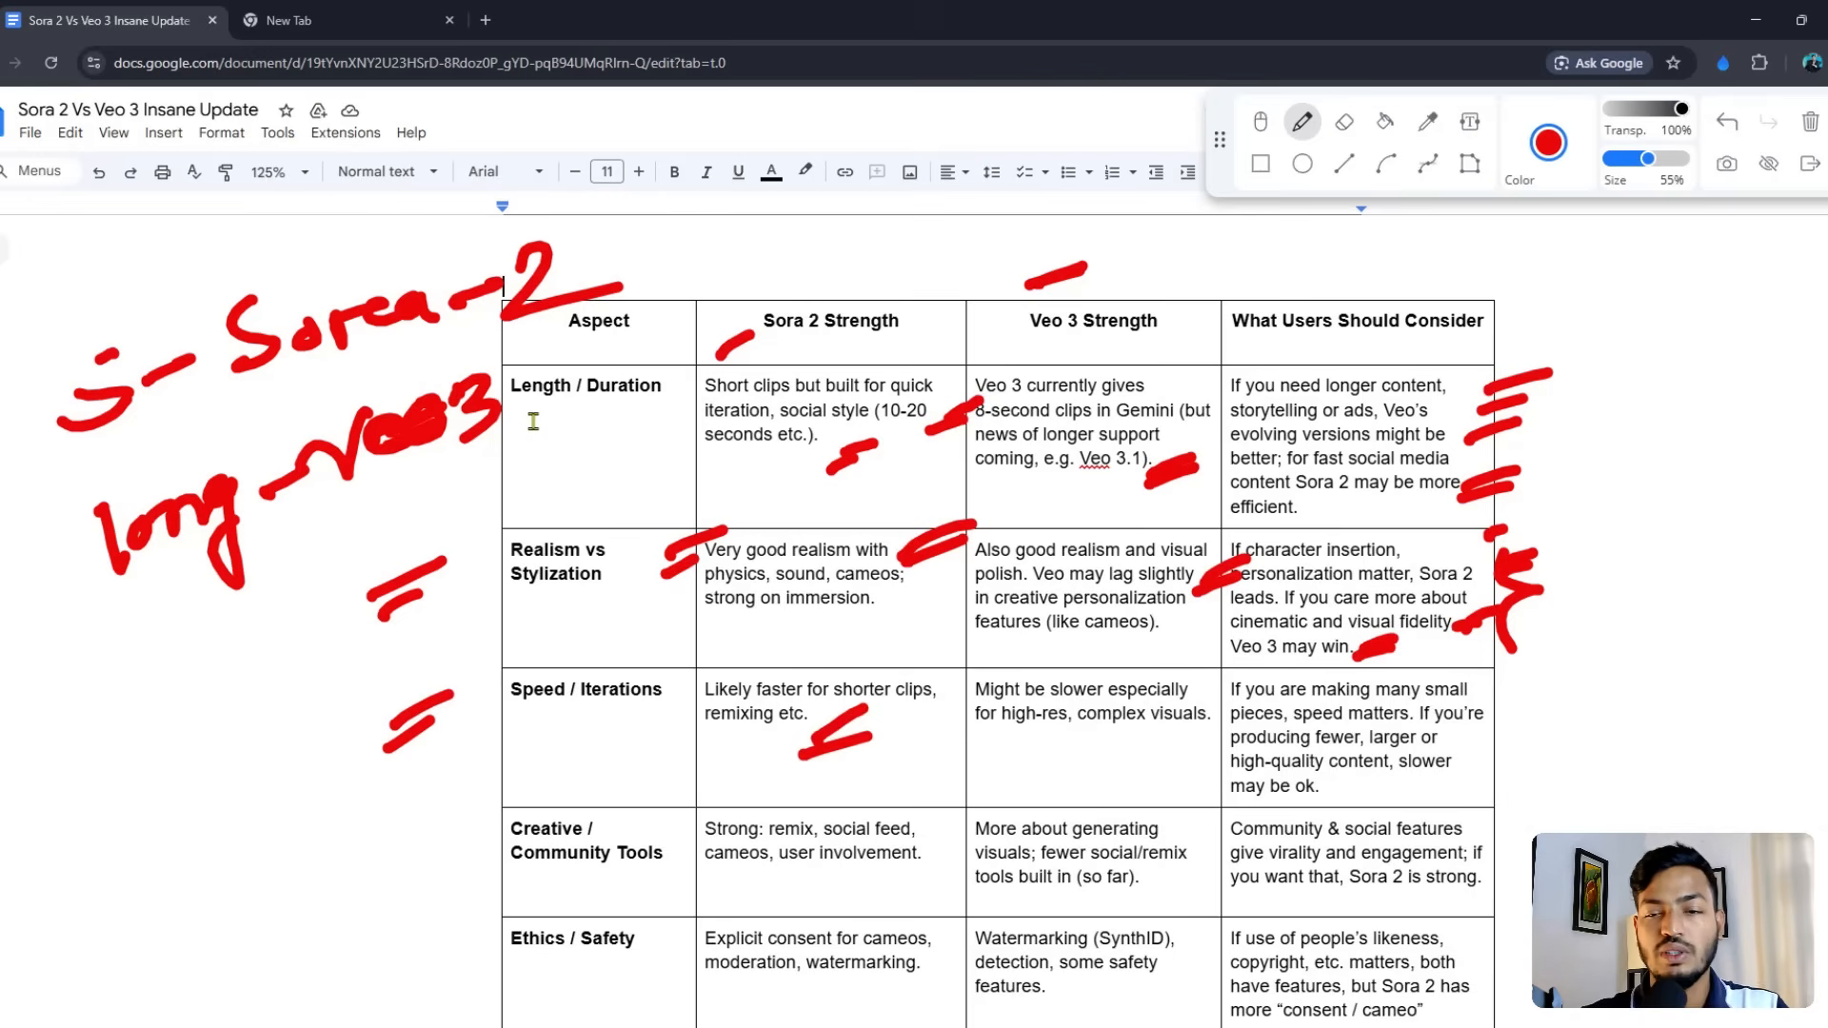
left_click_drag(945, 699, 996, 682)
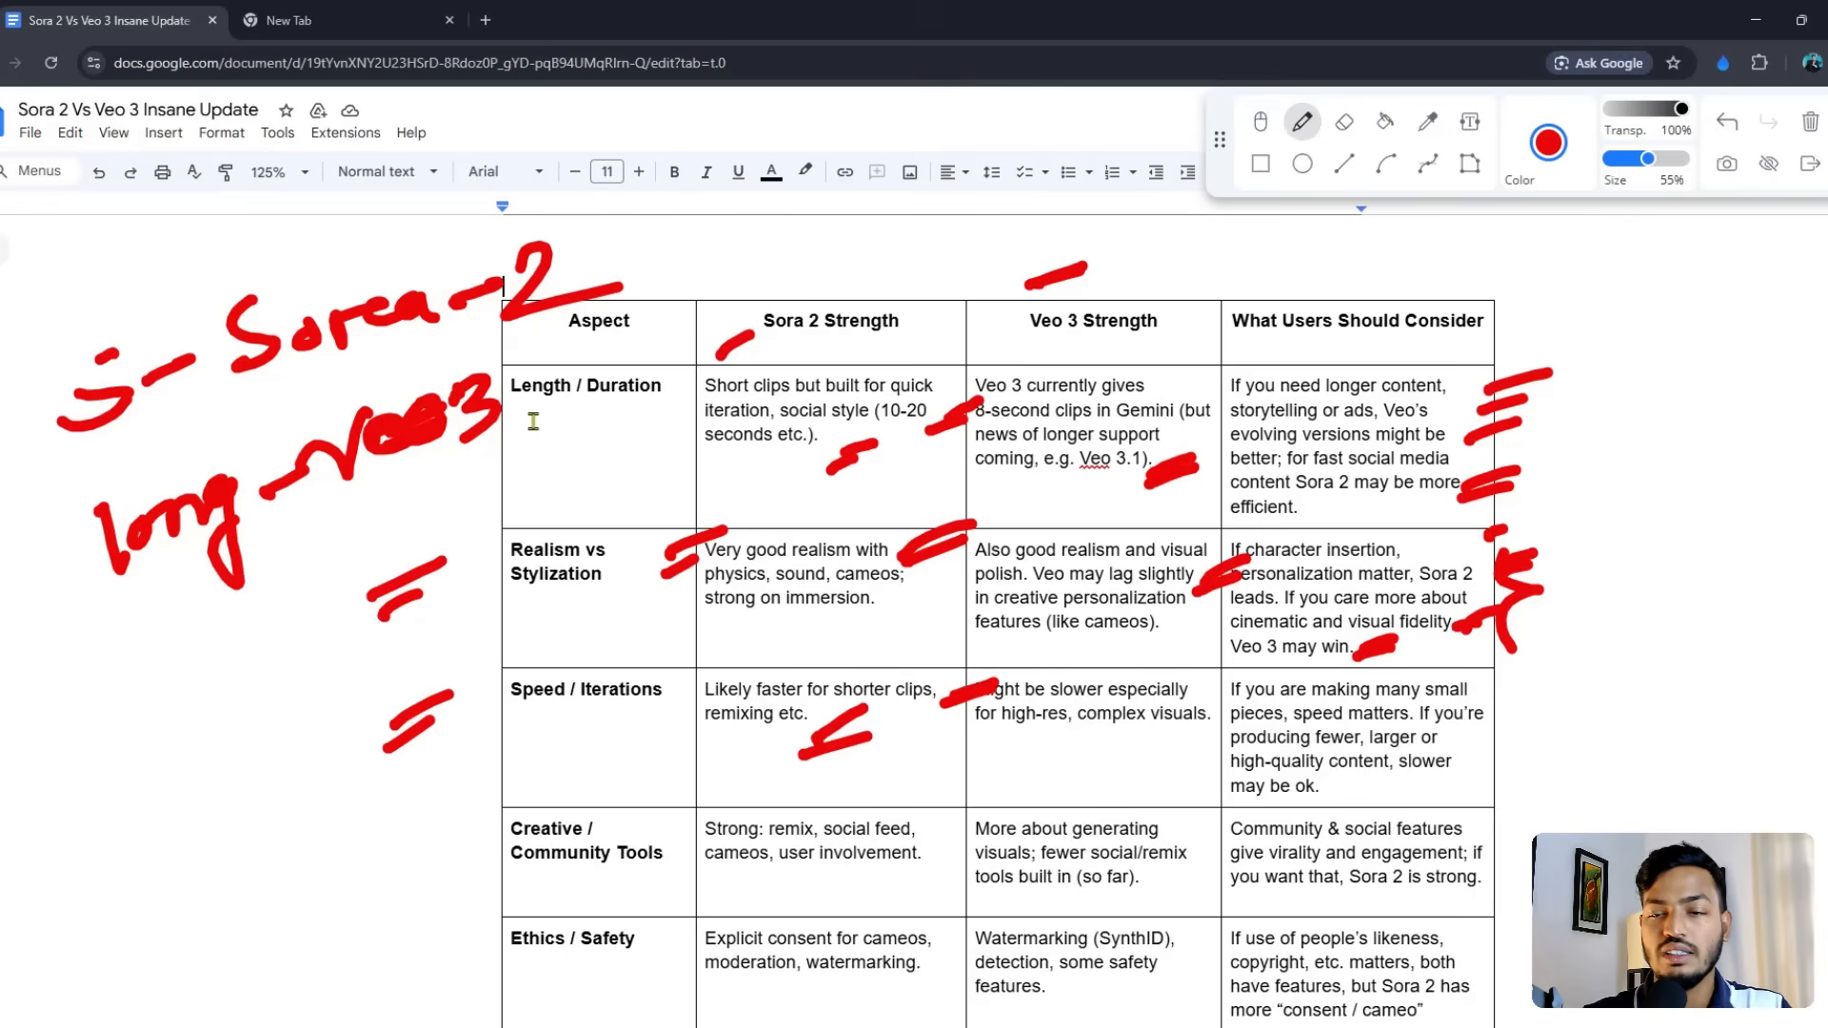
left_click_drag(1481, 719, 1525, 718)
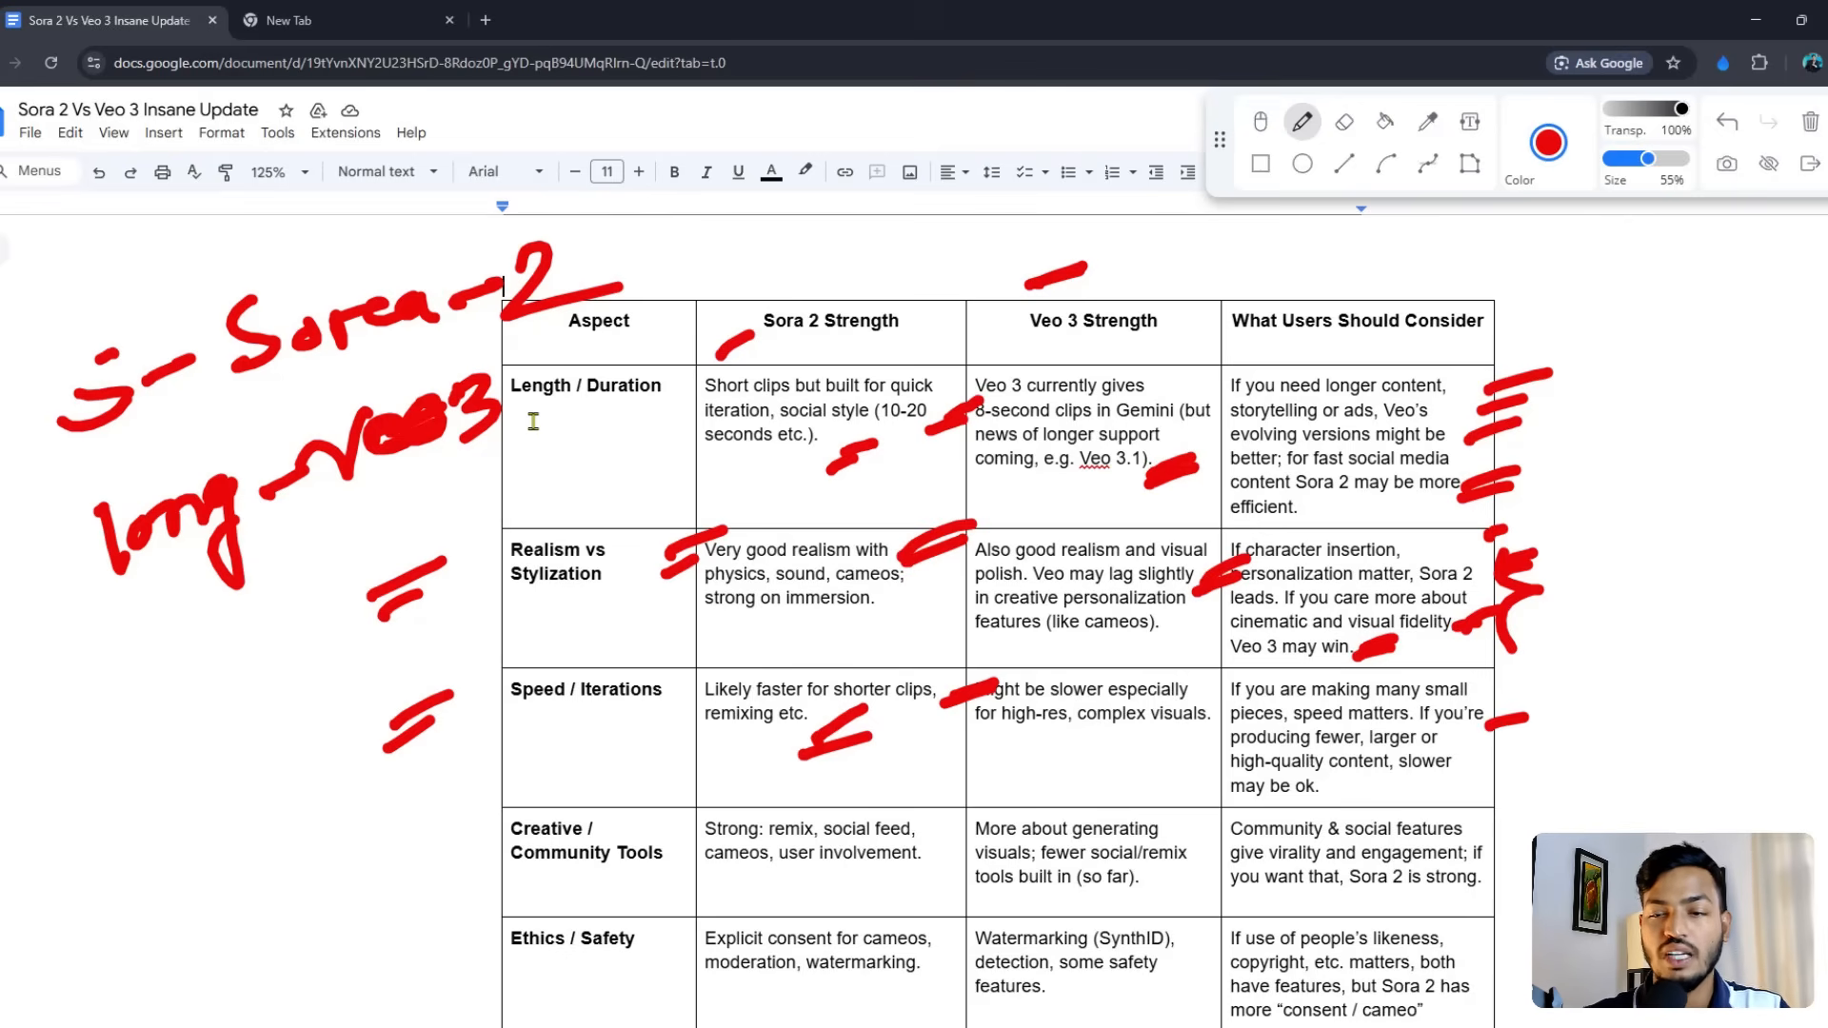
left_click_drag(1307, 798, 1358, 787)
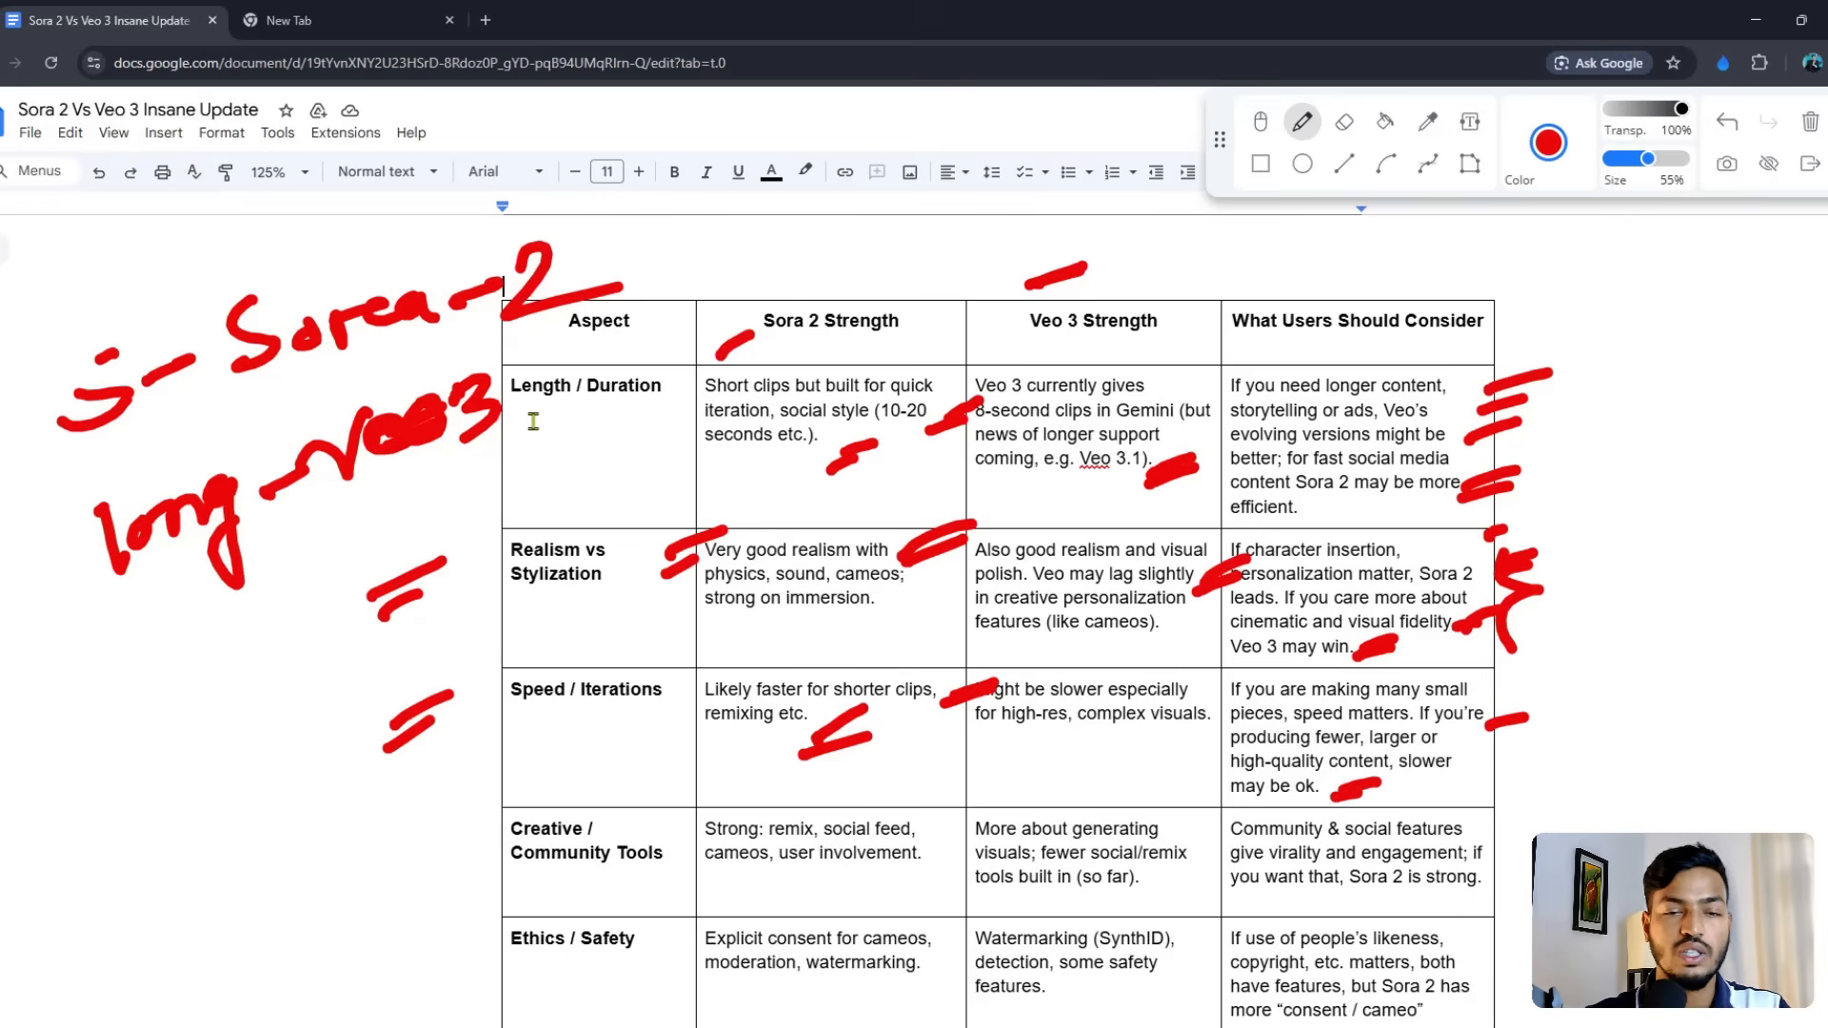
mouse_move(1234, 181)
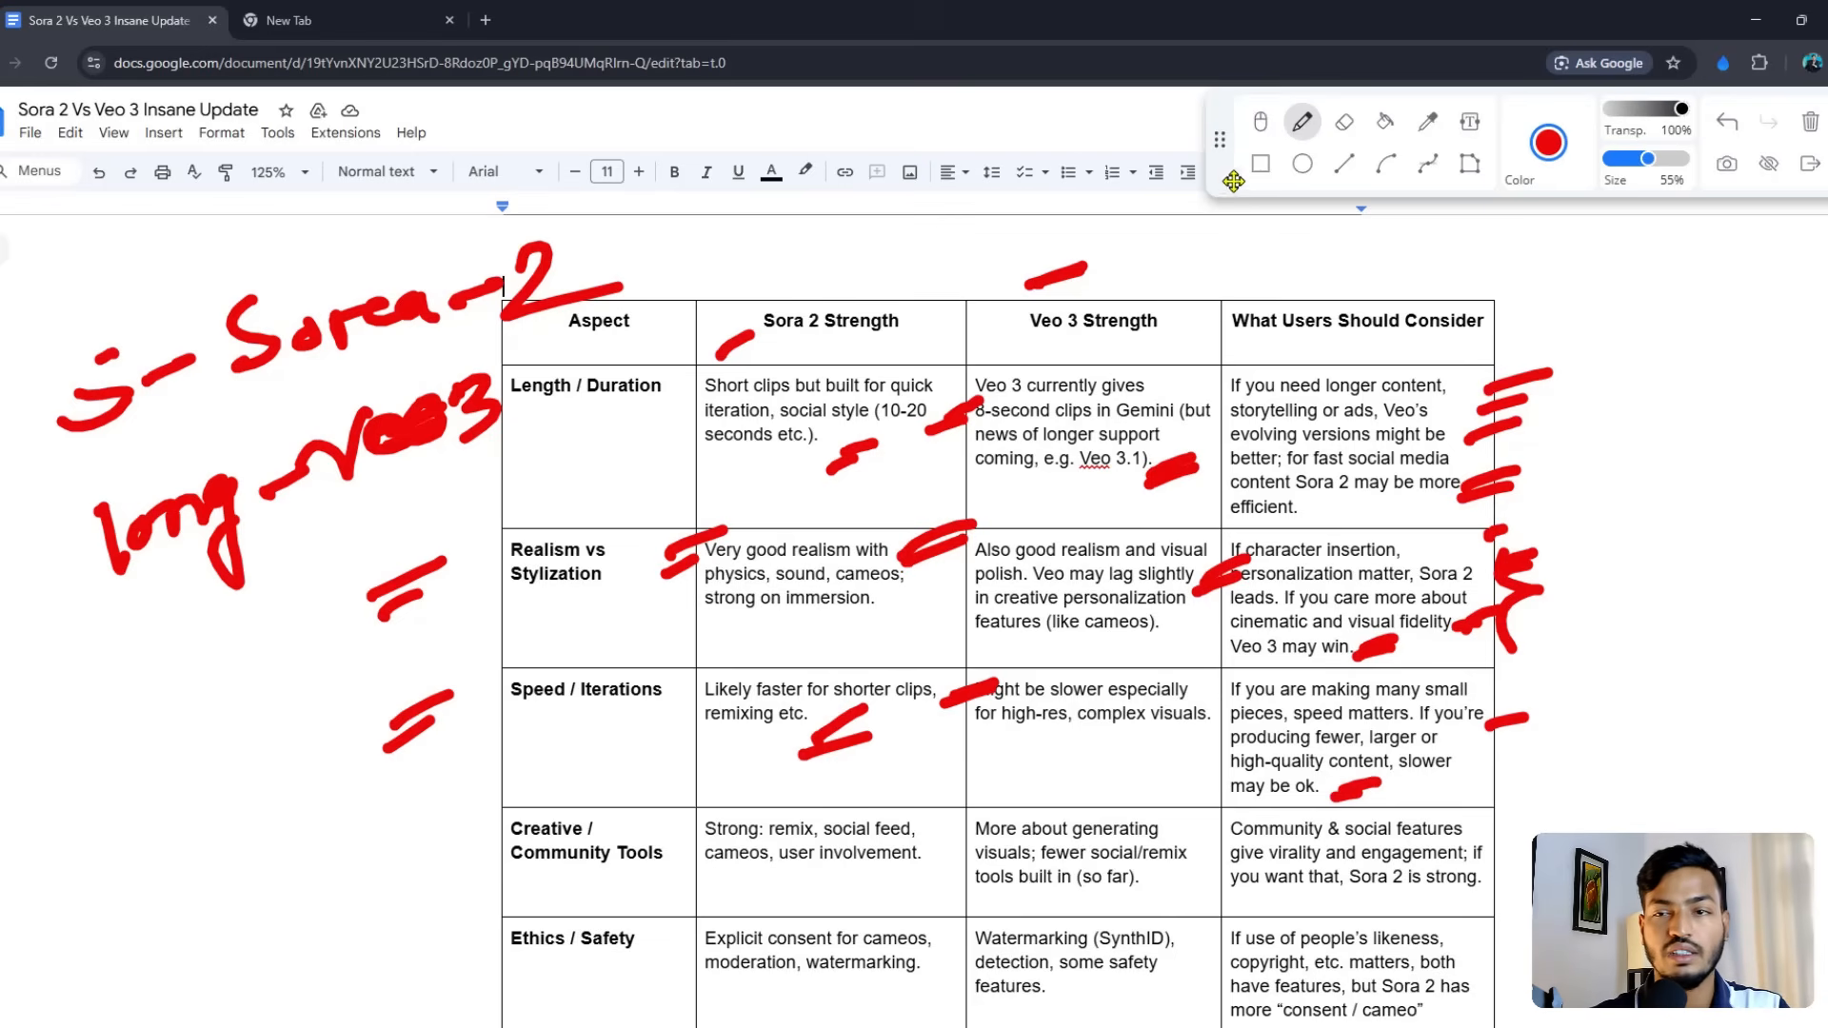
left_click(1258, 122)
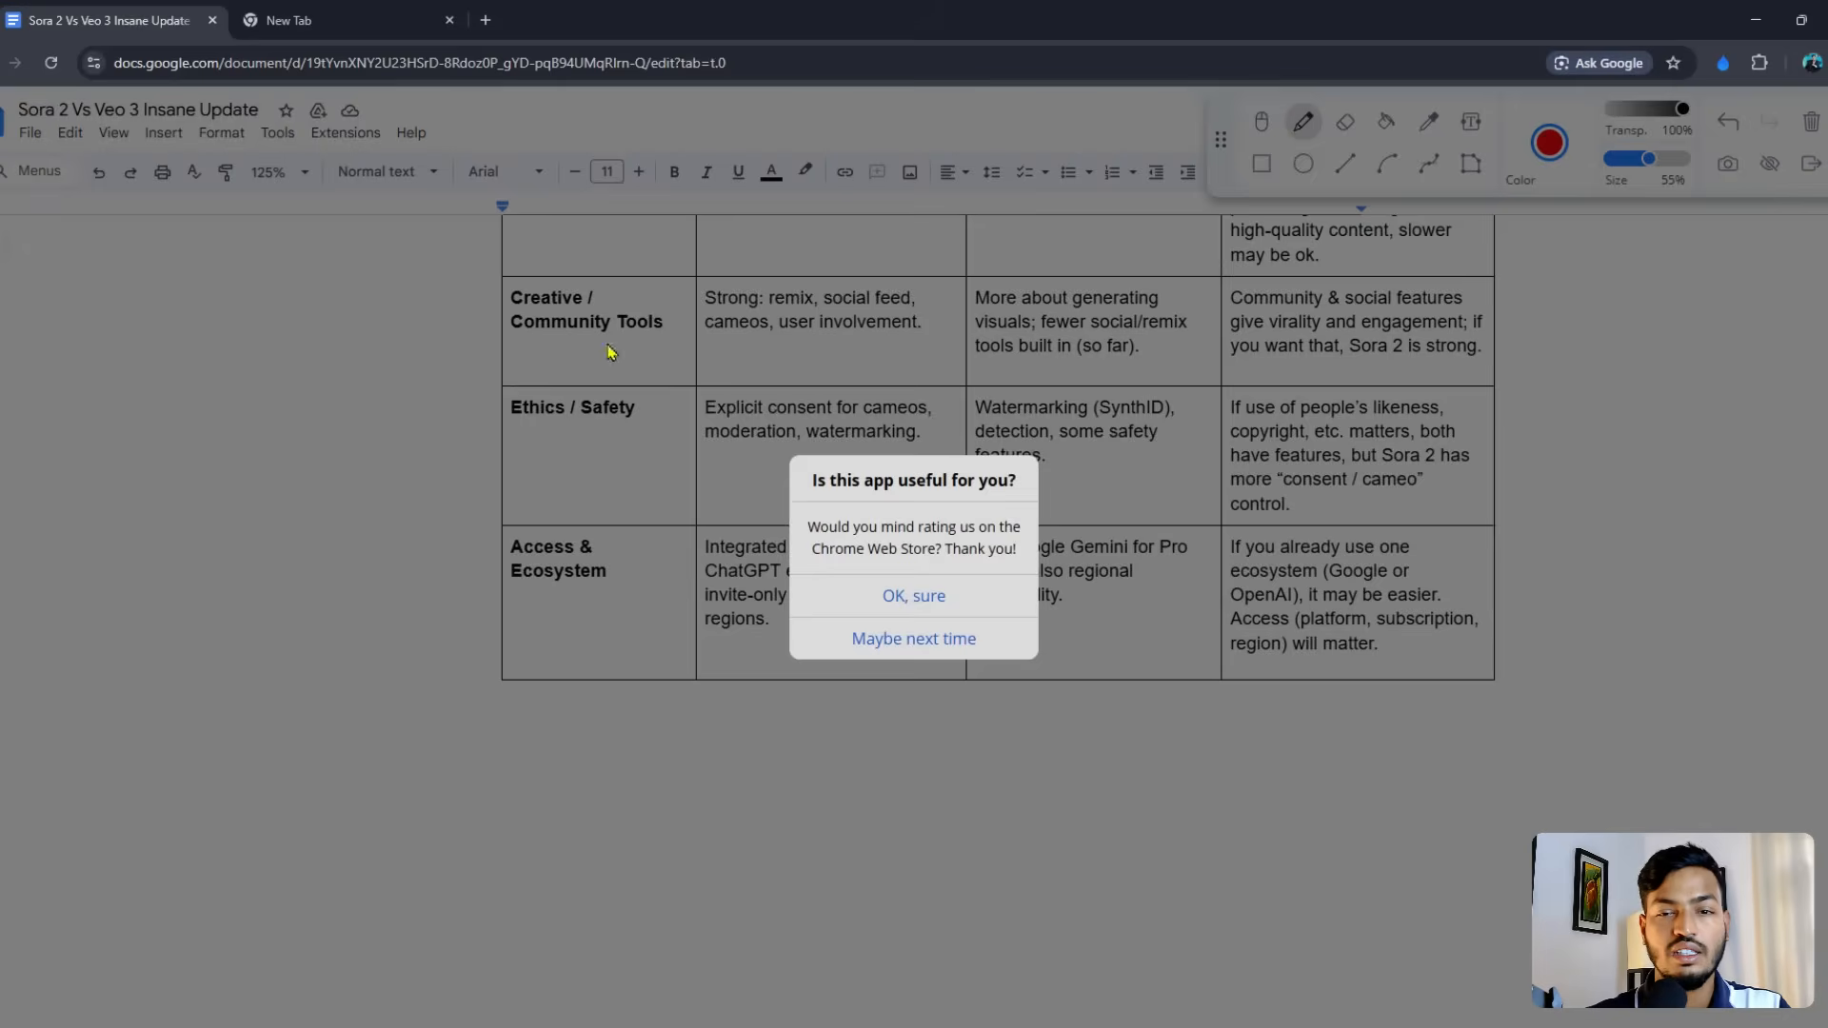
Step: Tick the Creative / Community Tools row cells for Sora 2 and Veo 3, then clear all pen marks
left_click(912, 638)
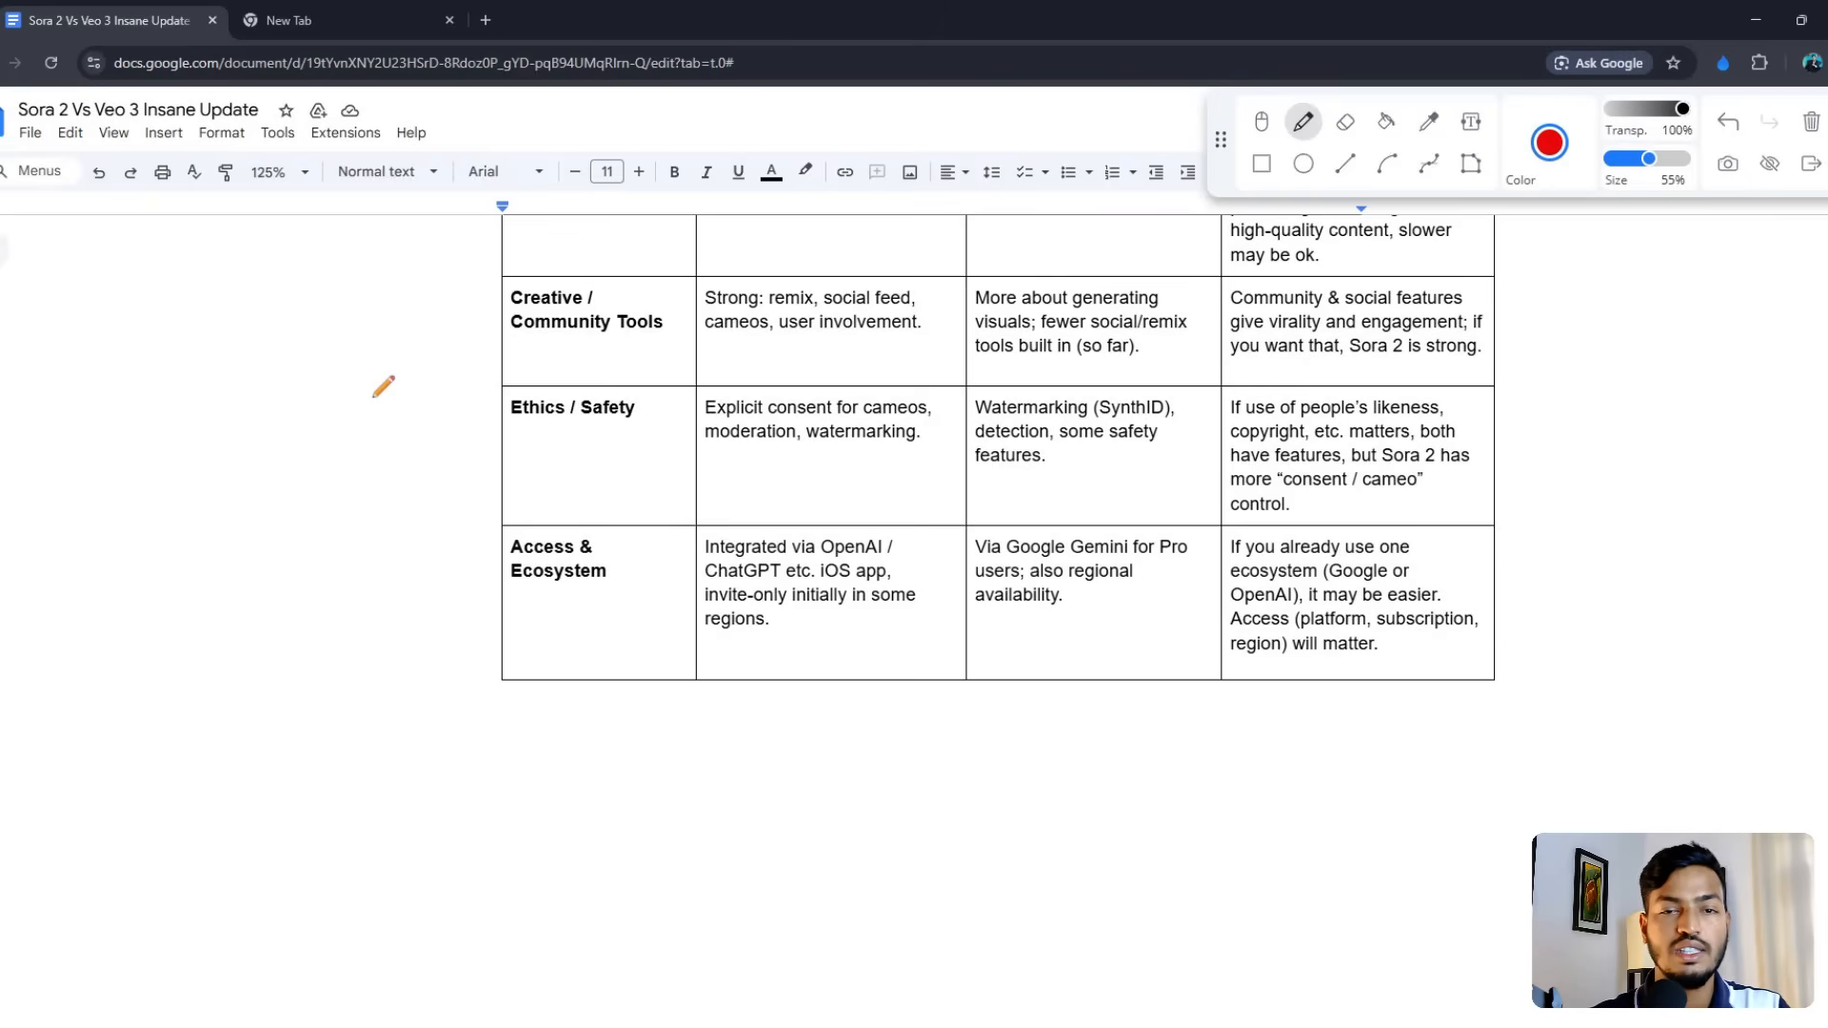
left_click_drag(385, 374, 490, 314)
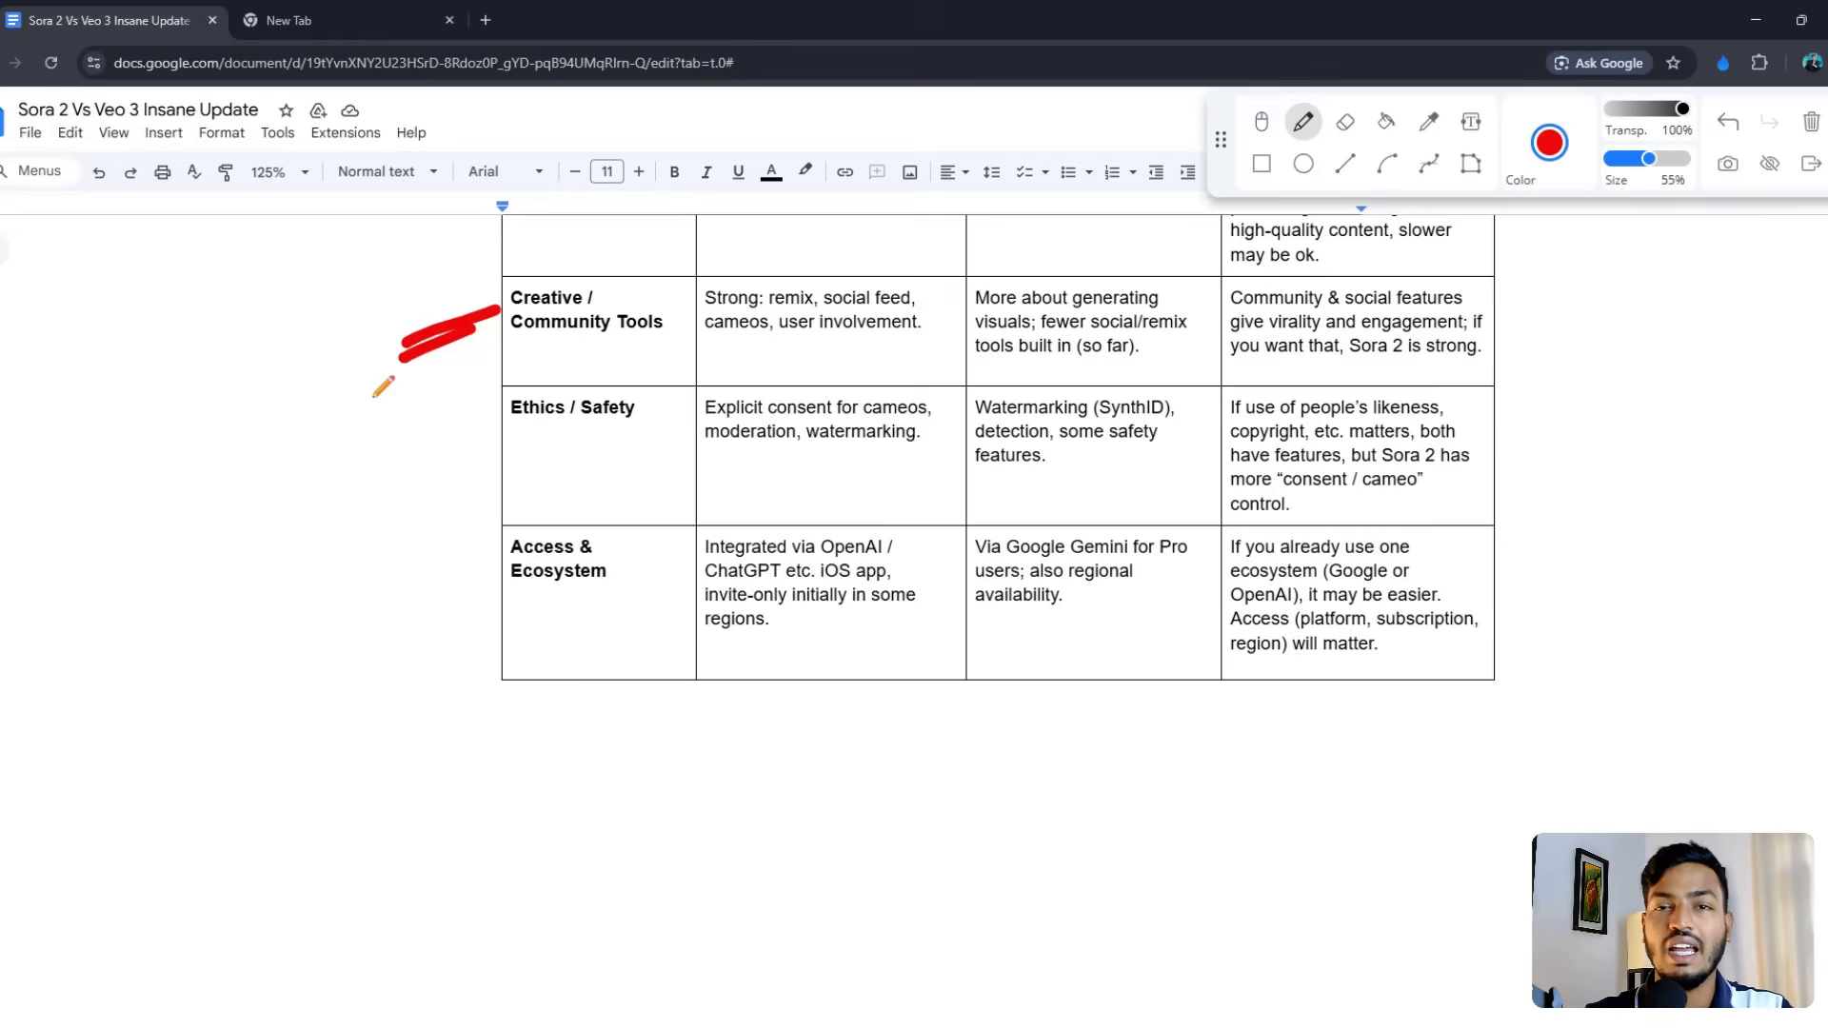
left_click_drag(698, 279, 922, 274)
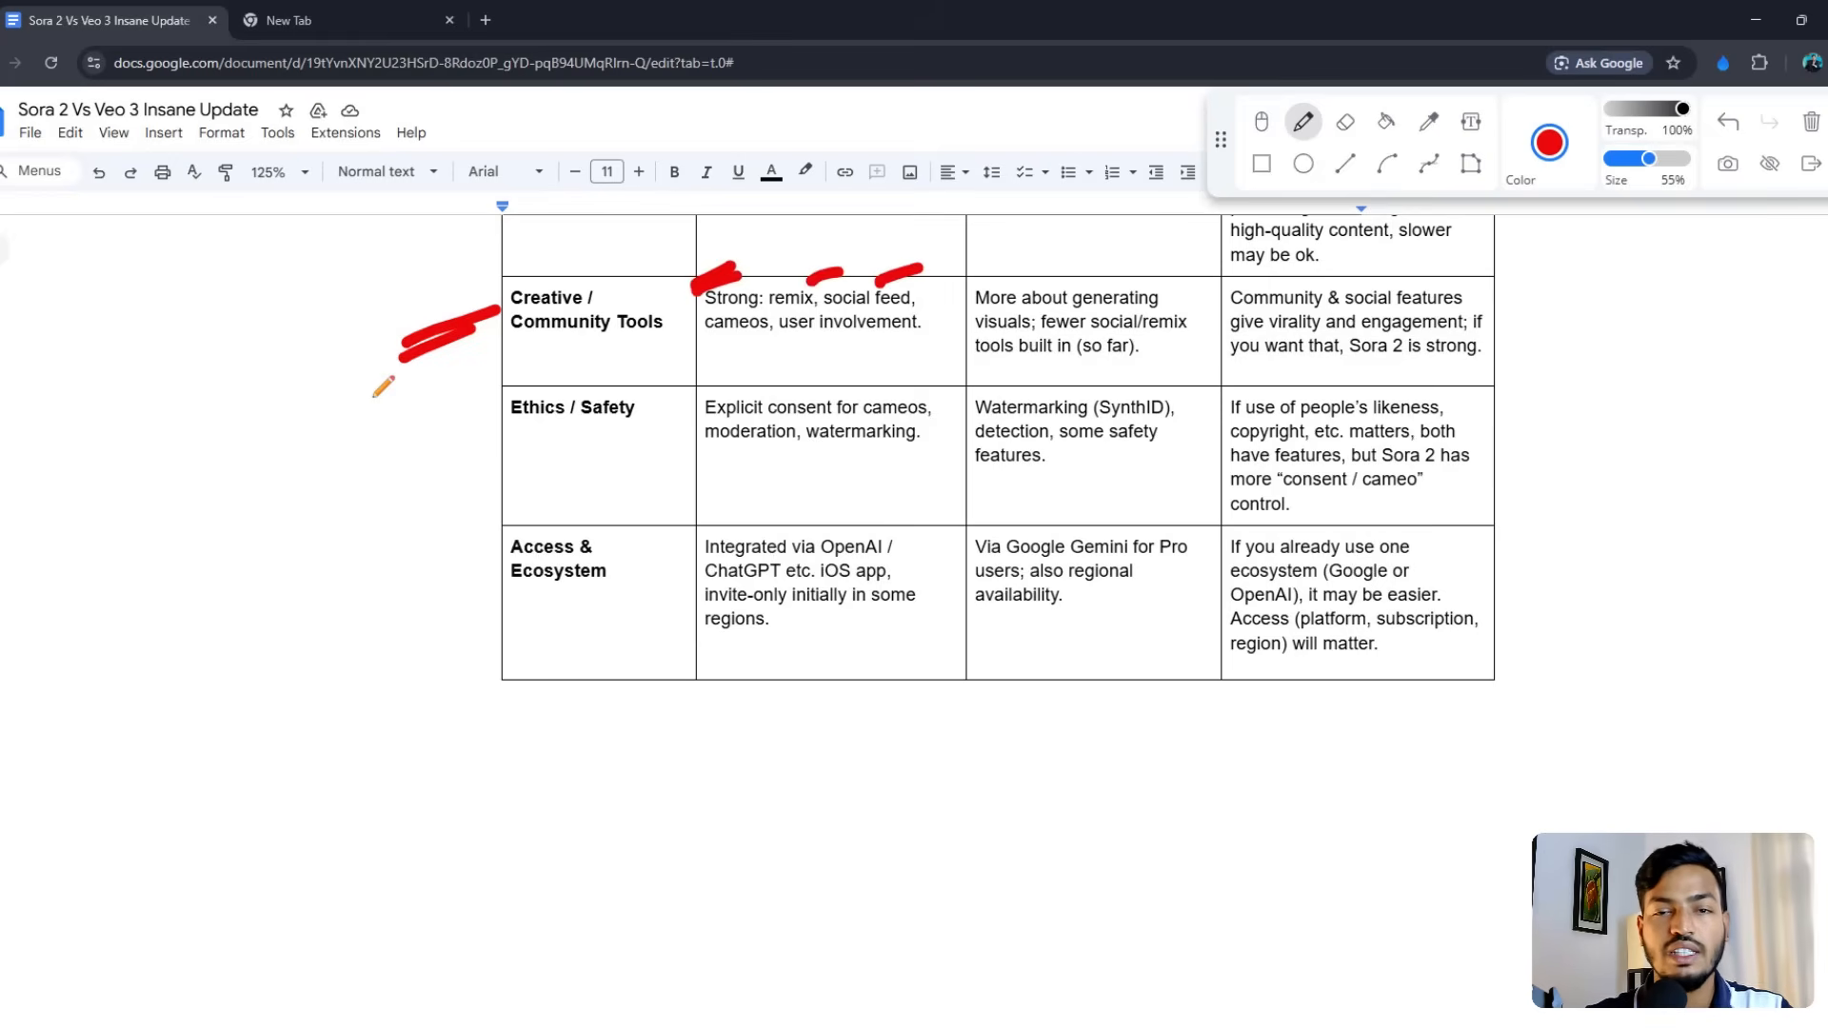
left_click_drag(779, 356, 892, 354)
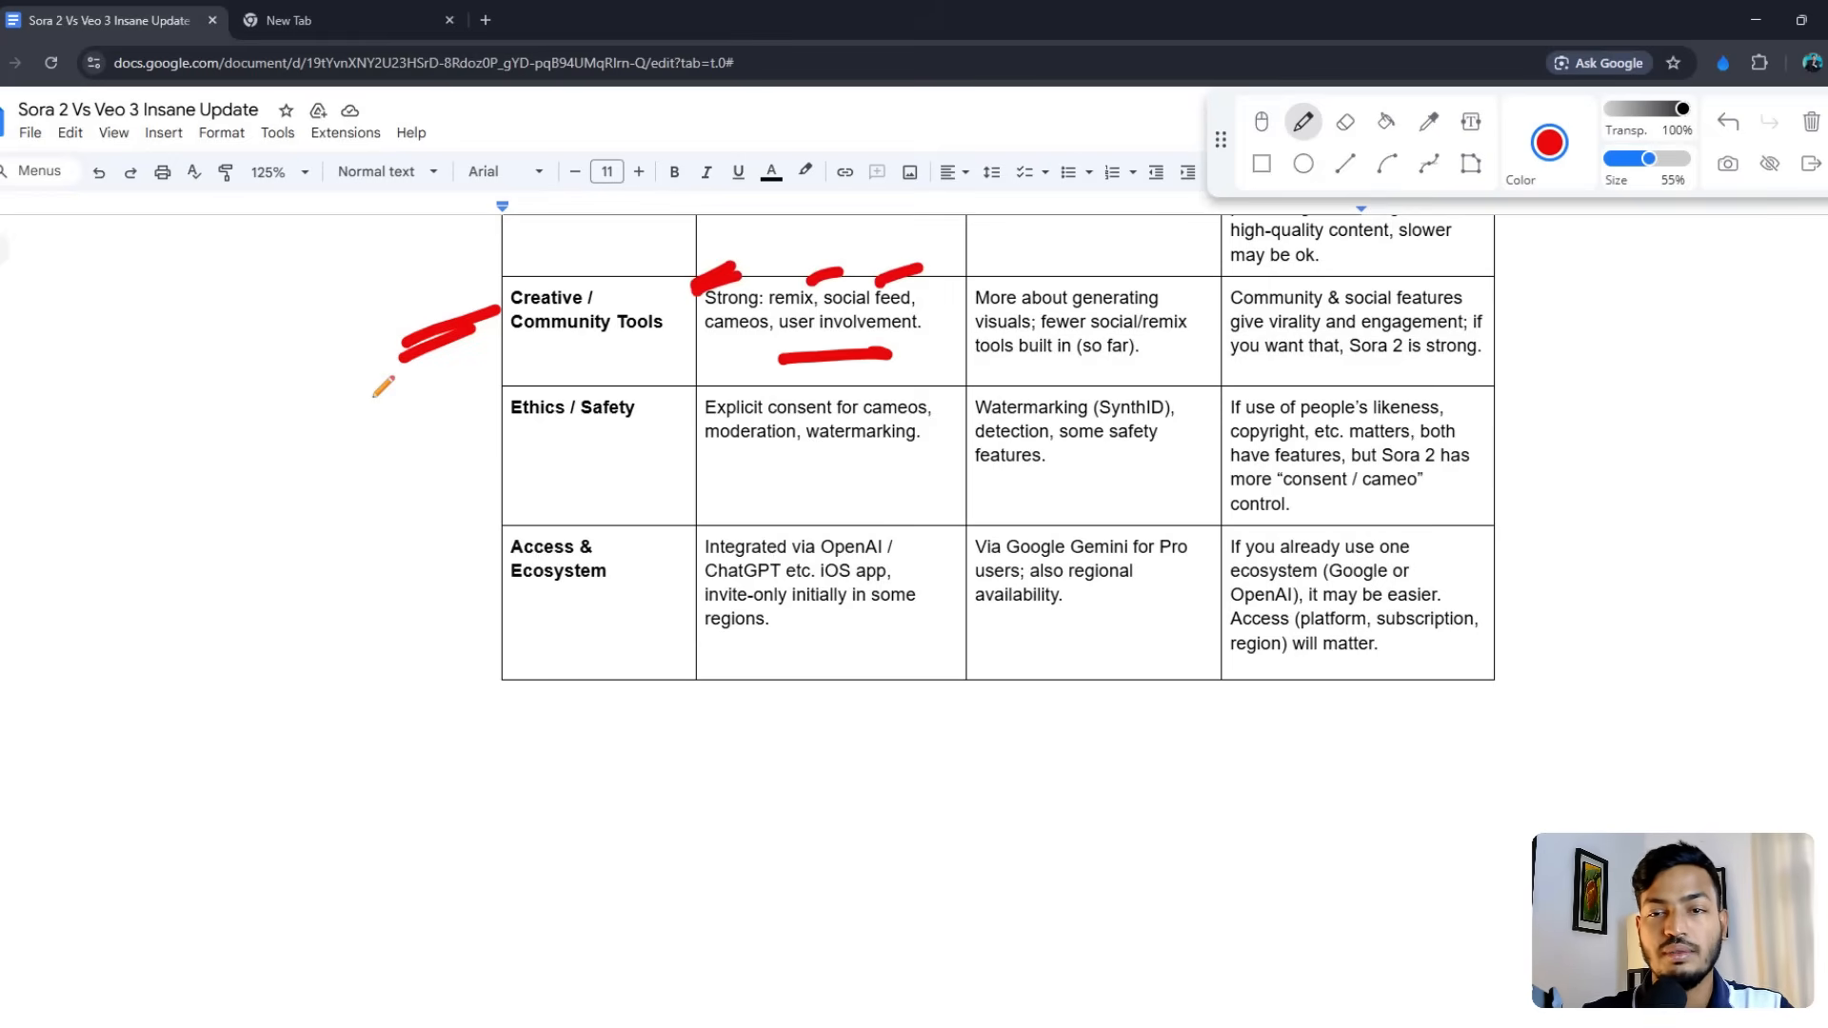
left_click_drag(990, 263, 1060, 251)
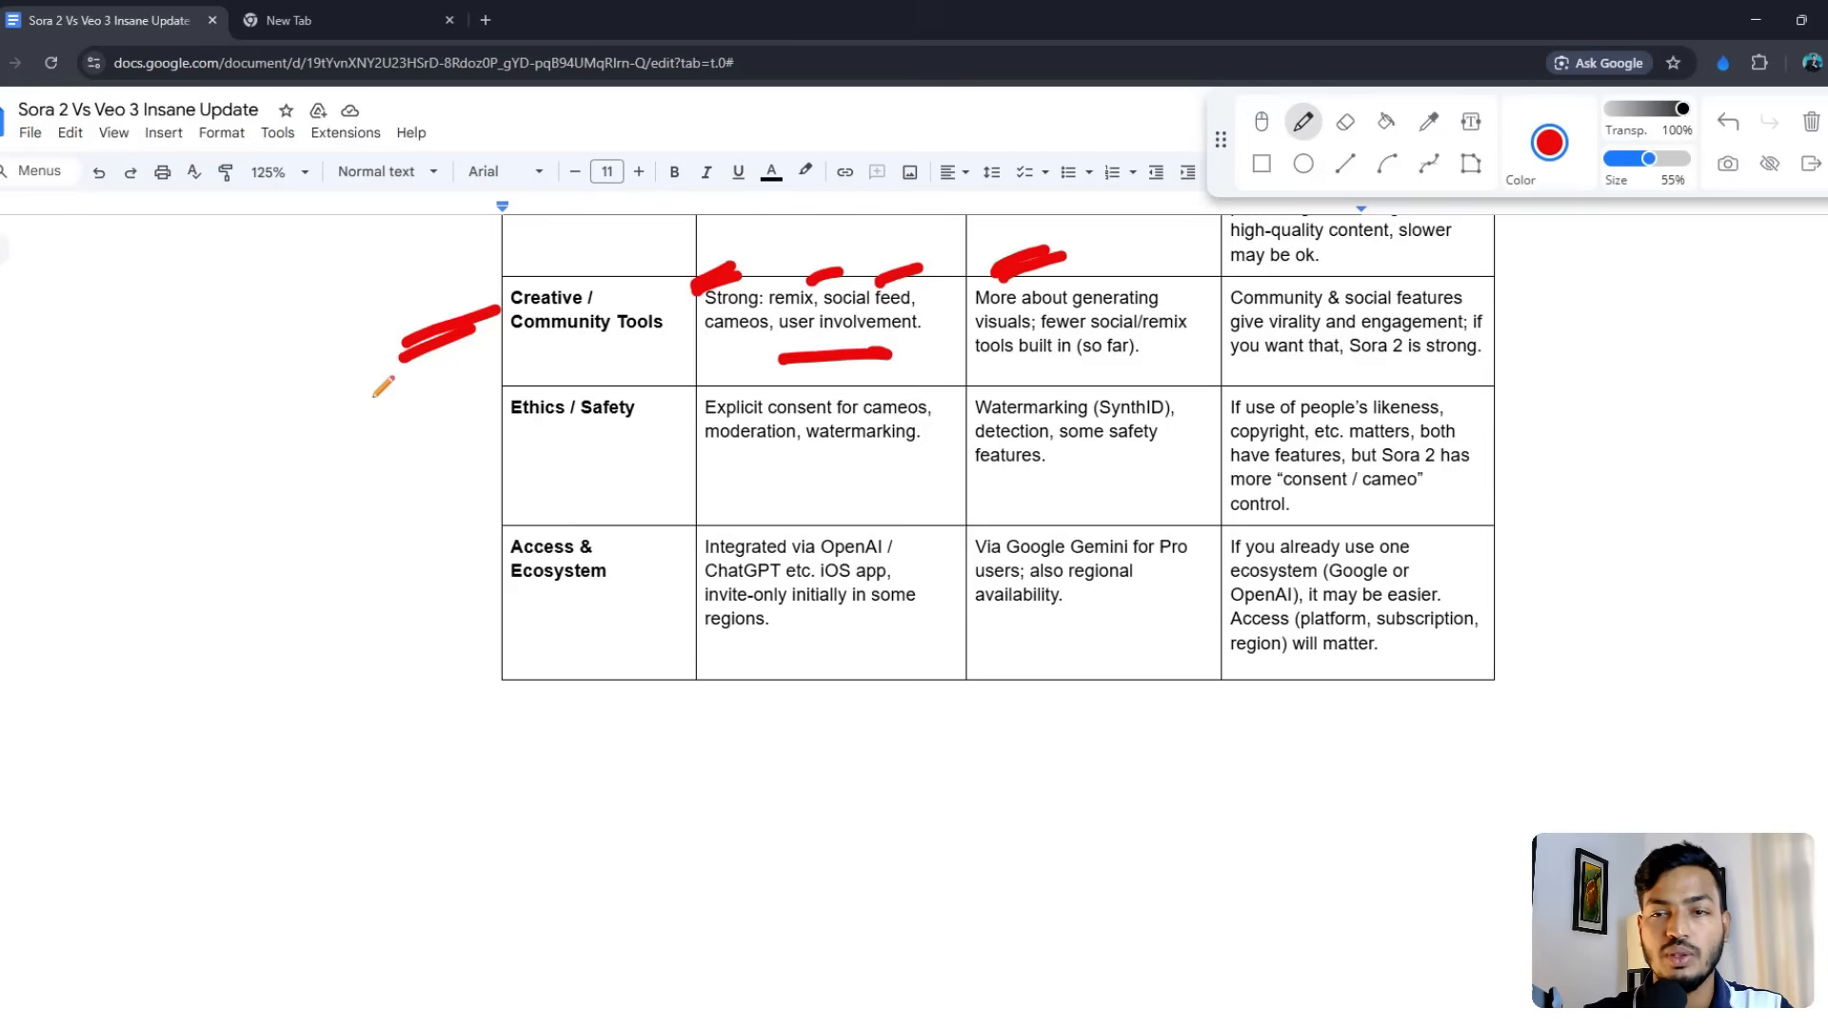
left_click(1204, 318)
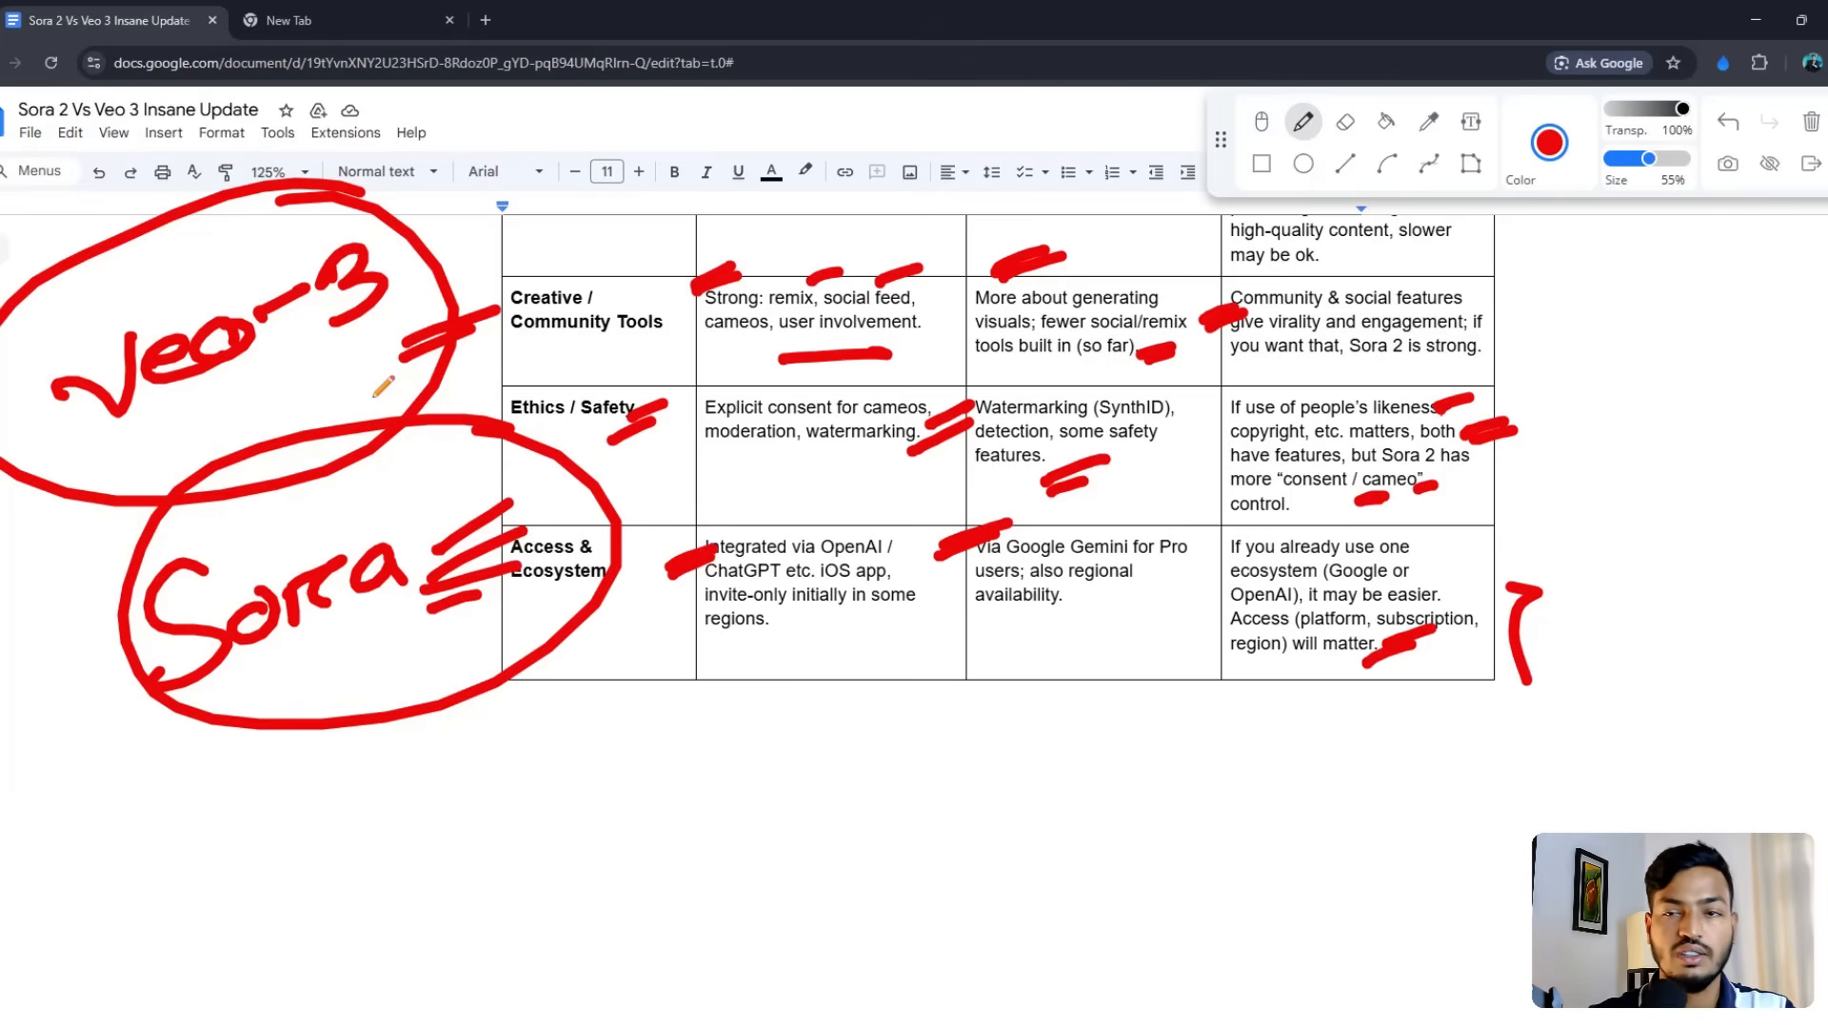
left_click(1811, 122)
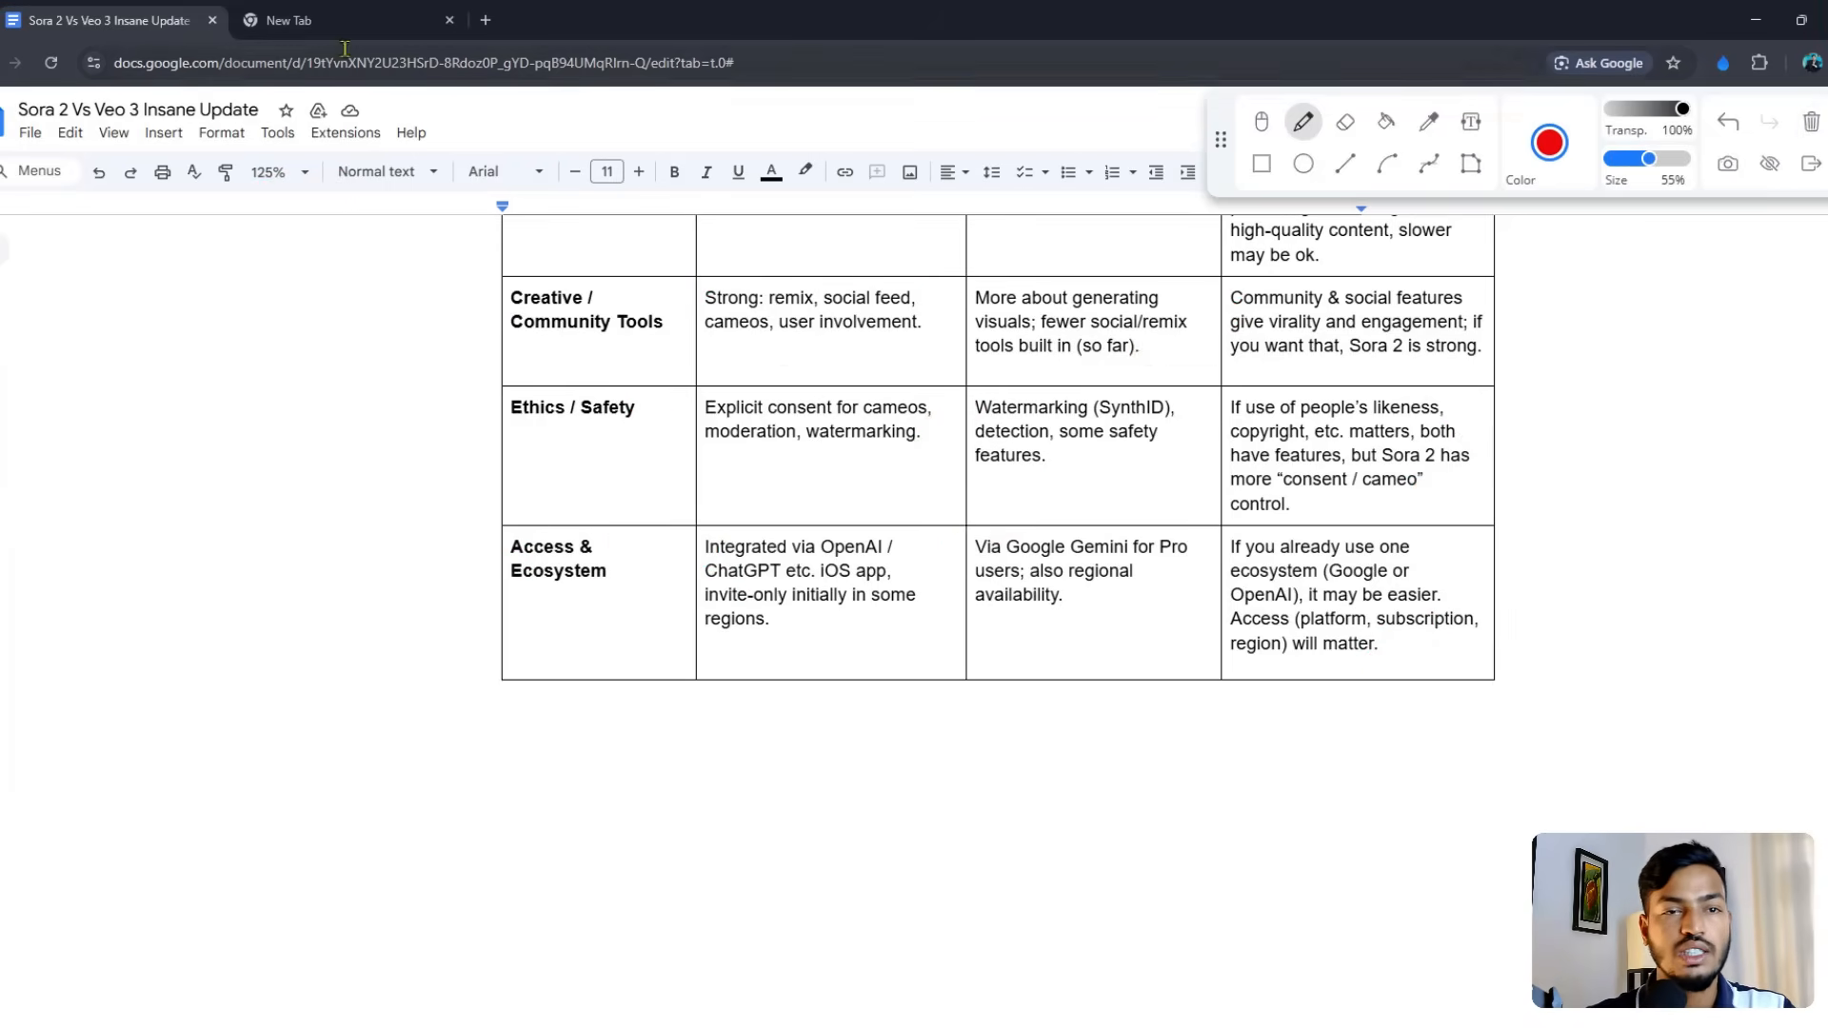
Step: Search for veo 3 and open the AI Studio result, then search sora 2 and open OpenArt's Sora 2 Video Generator
left_click(338, 19)
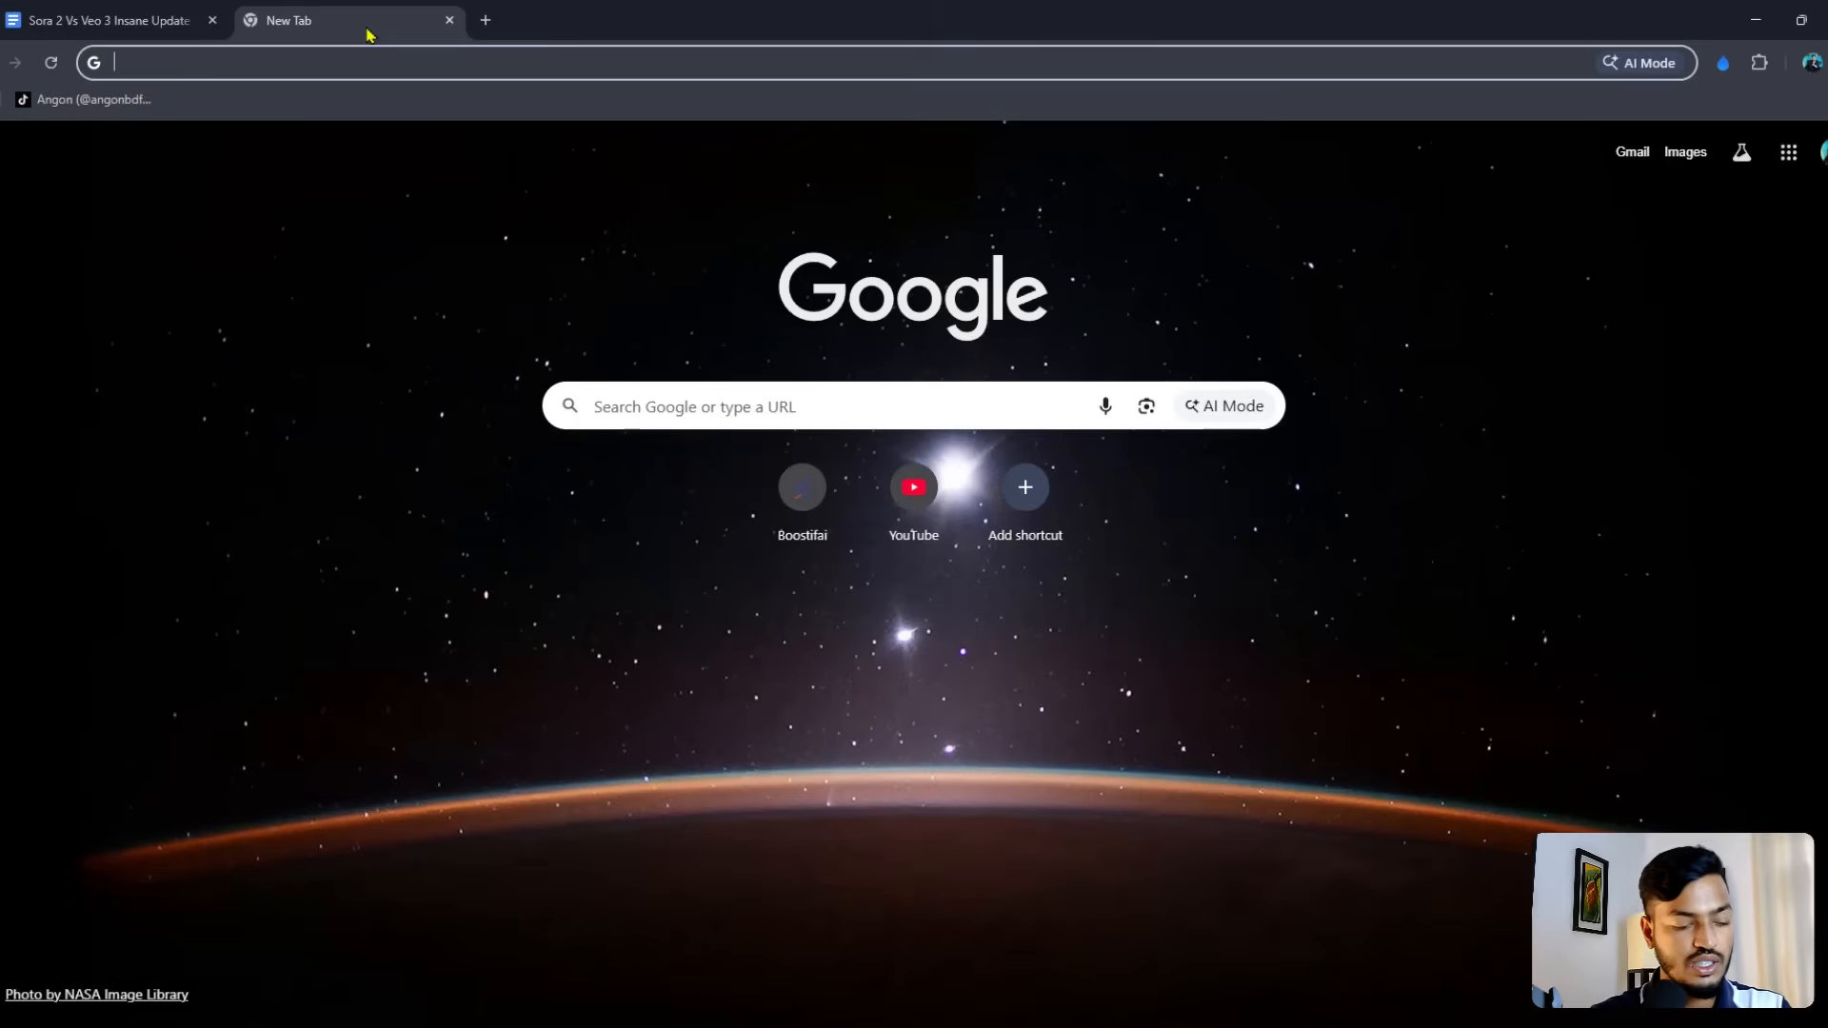
type("ve2")
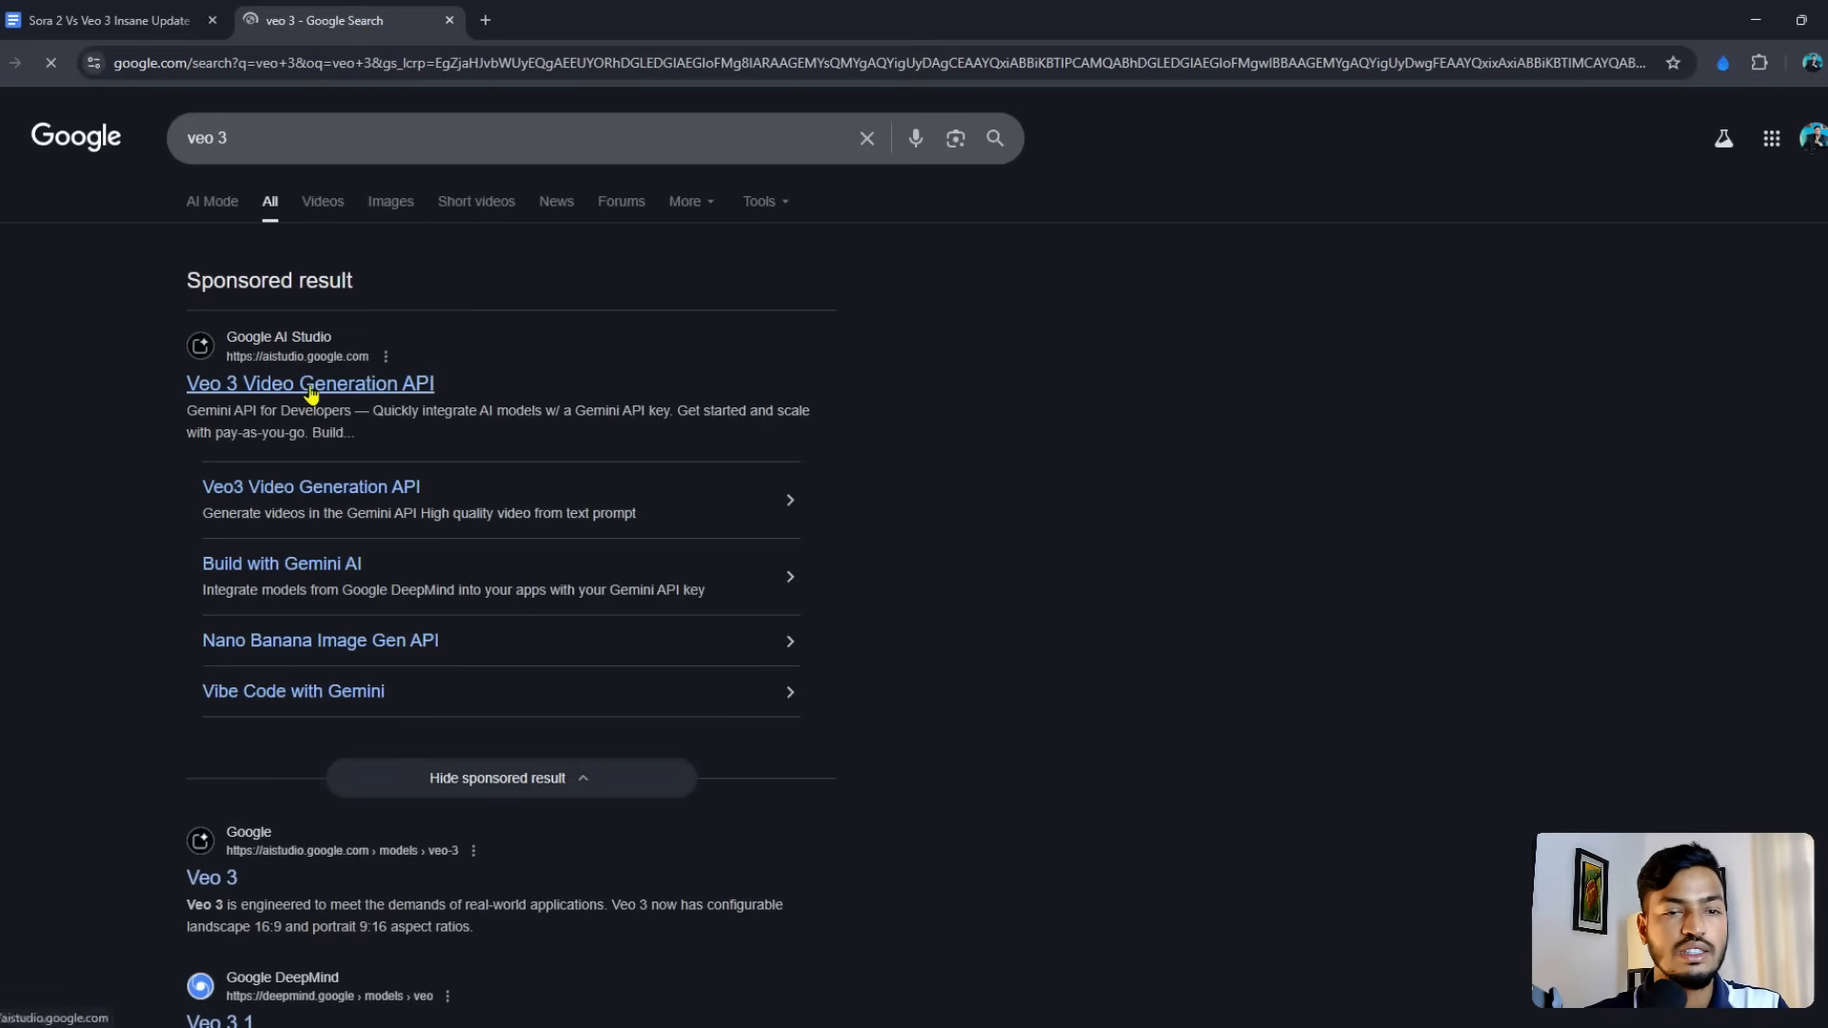
left_click(720, 19)
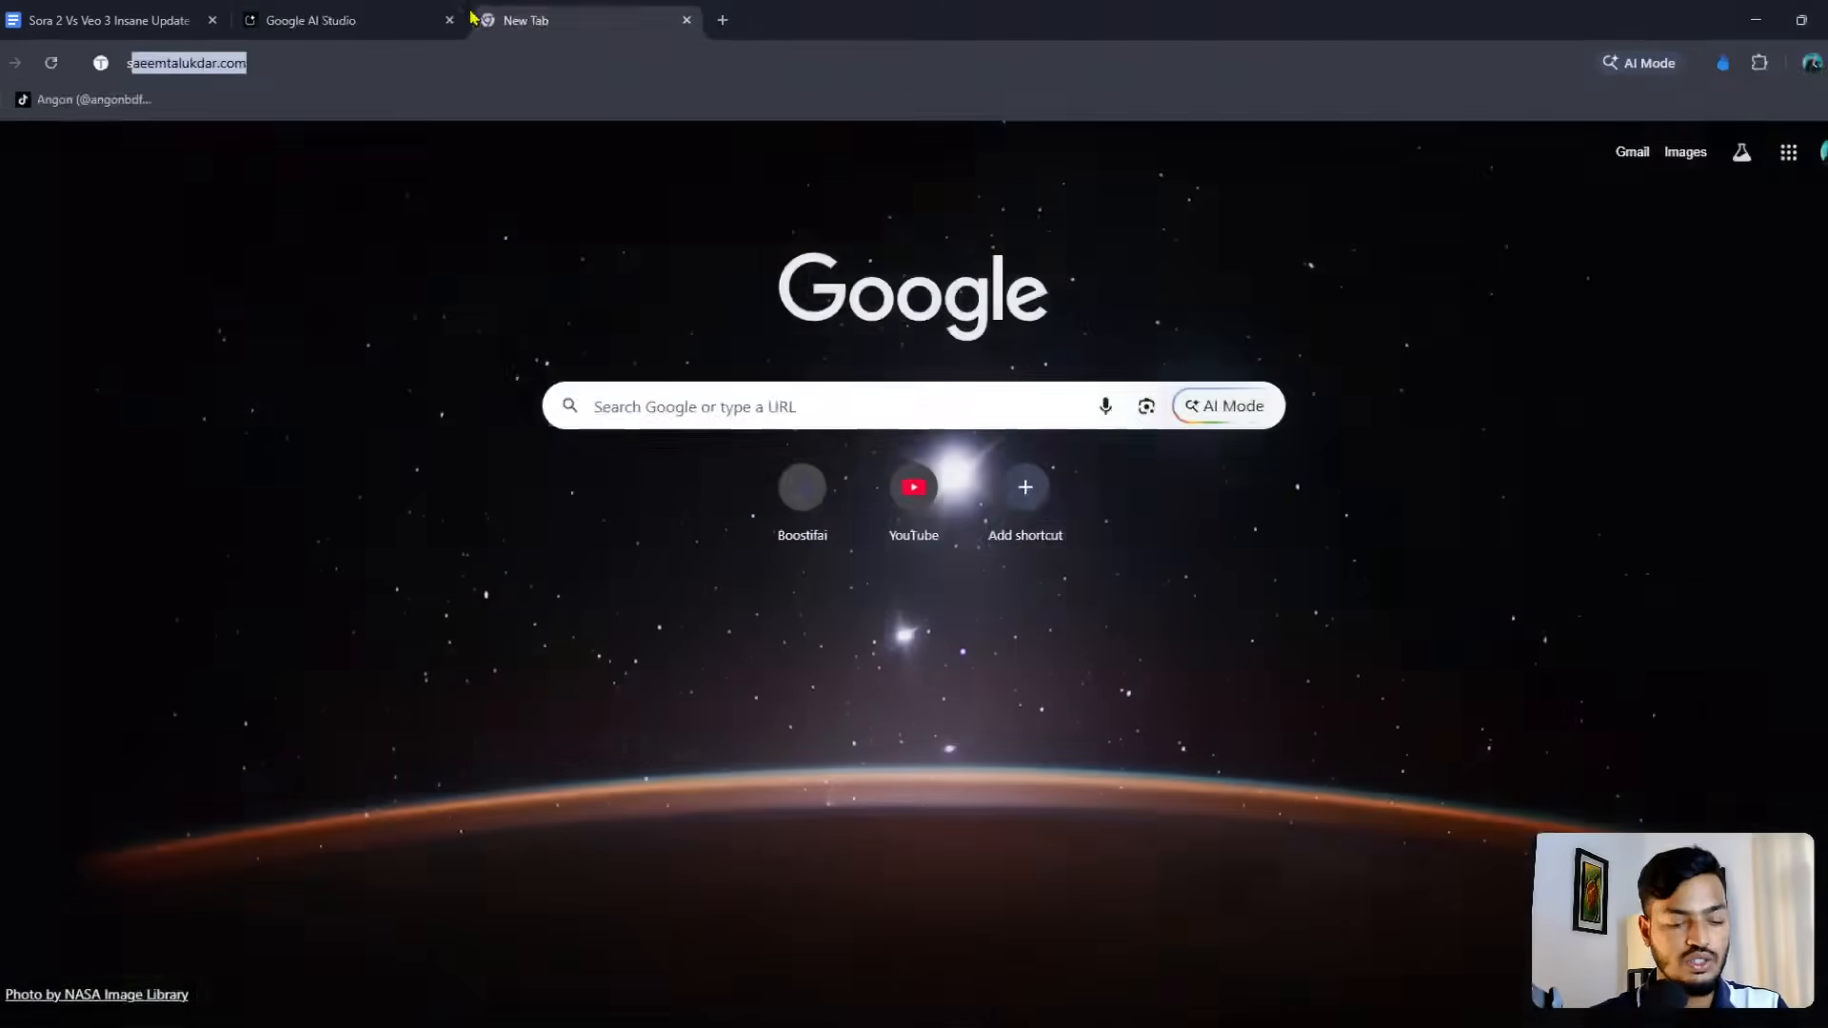
type("sora 2")
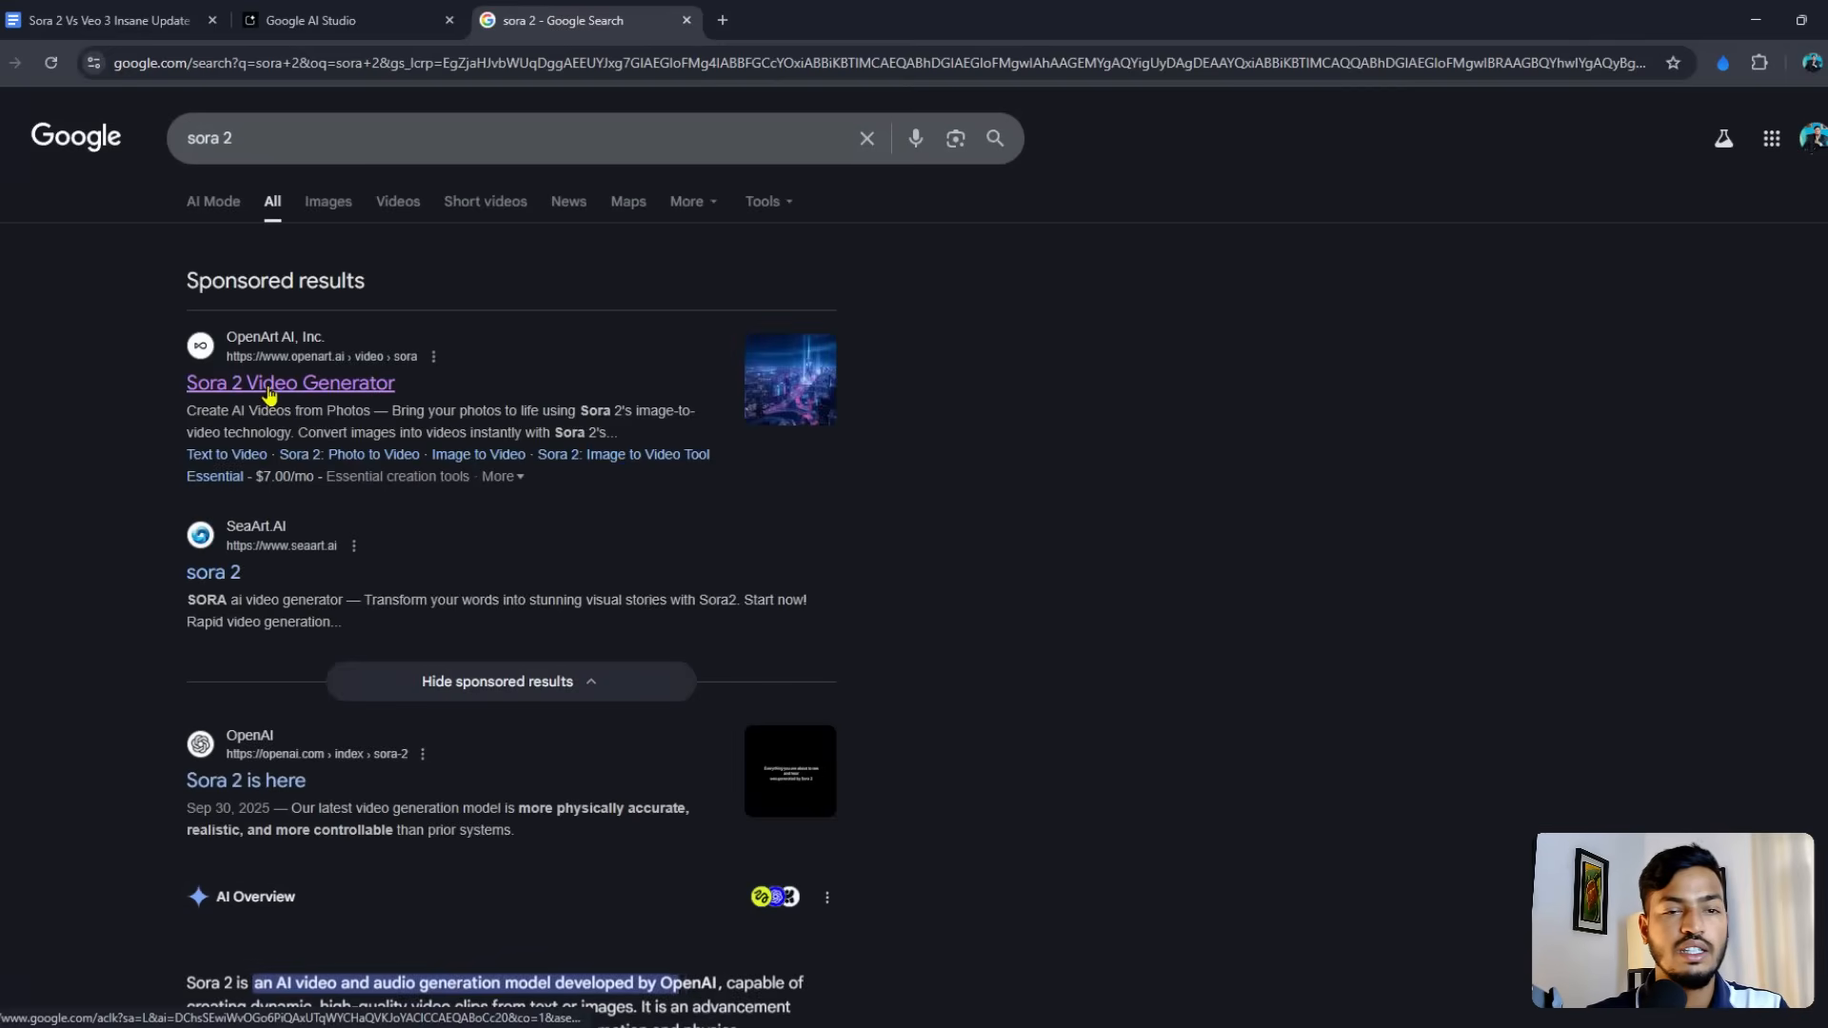
left_click(289, 382)
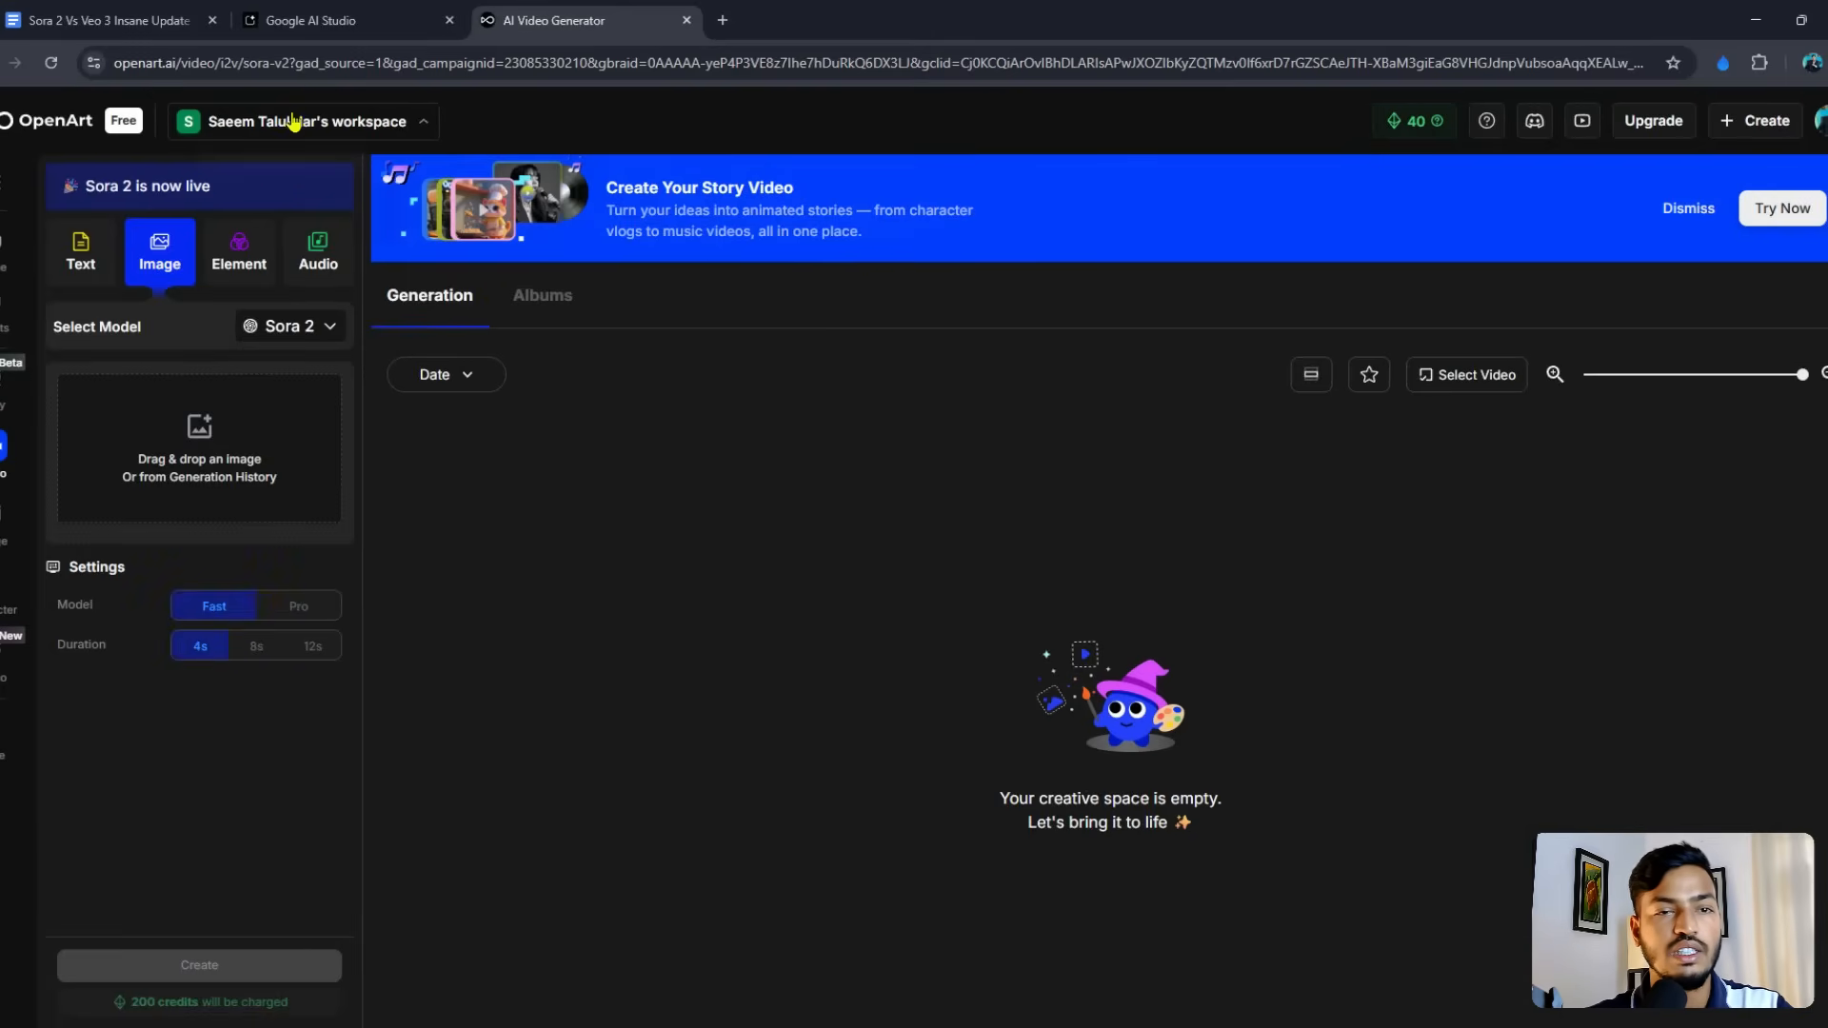
Step: Show OpenArt's annual plans: Essential $7, Advanced $14.5, Infinite $28, Team Plan $17.4 per seat
left_click(1754, 120)
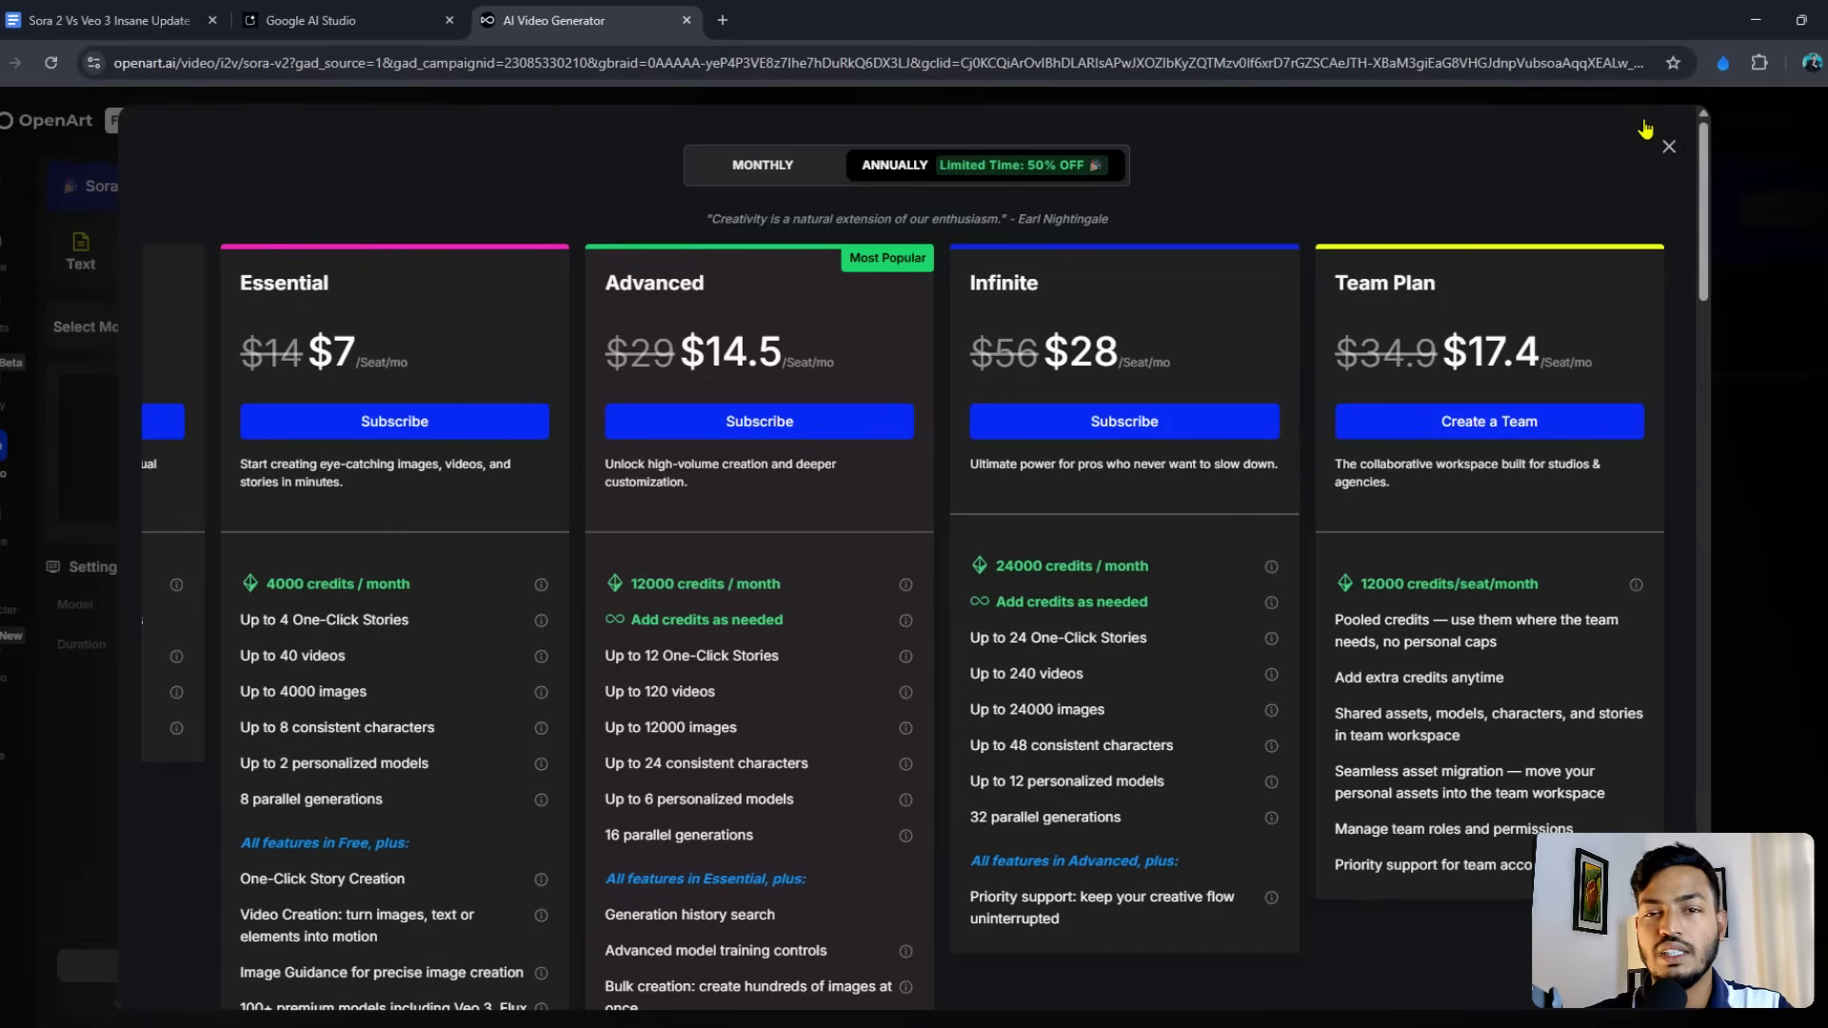
mouse_move(303, 350)
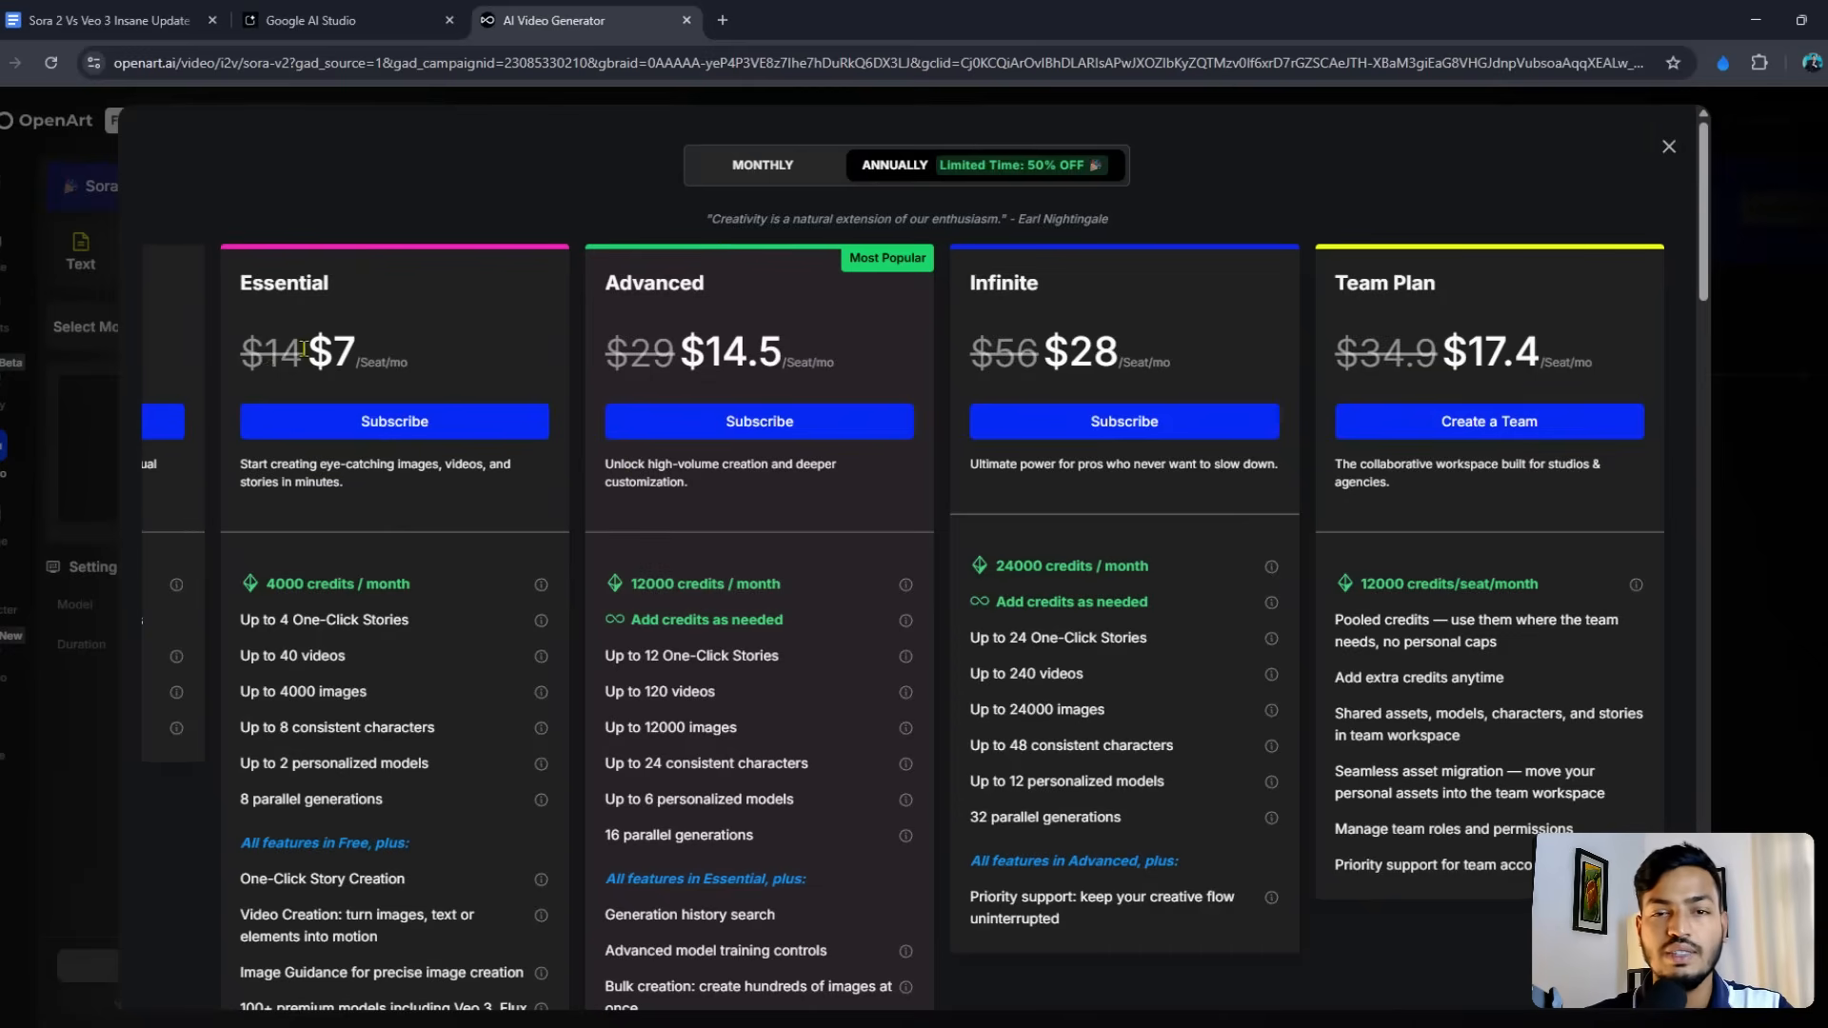
mouse_move(373, 329)
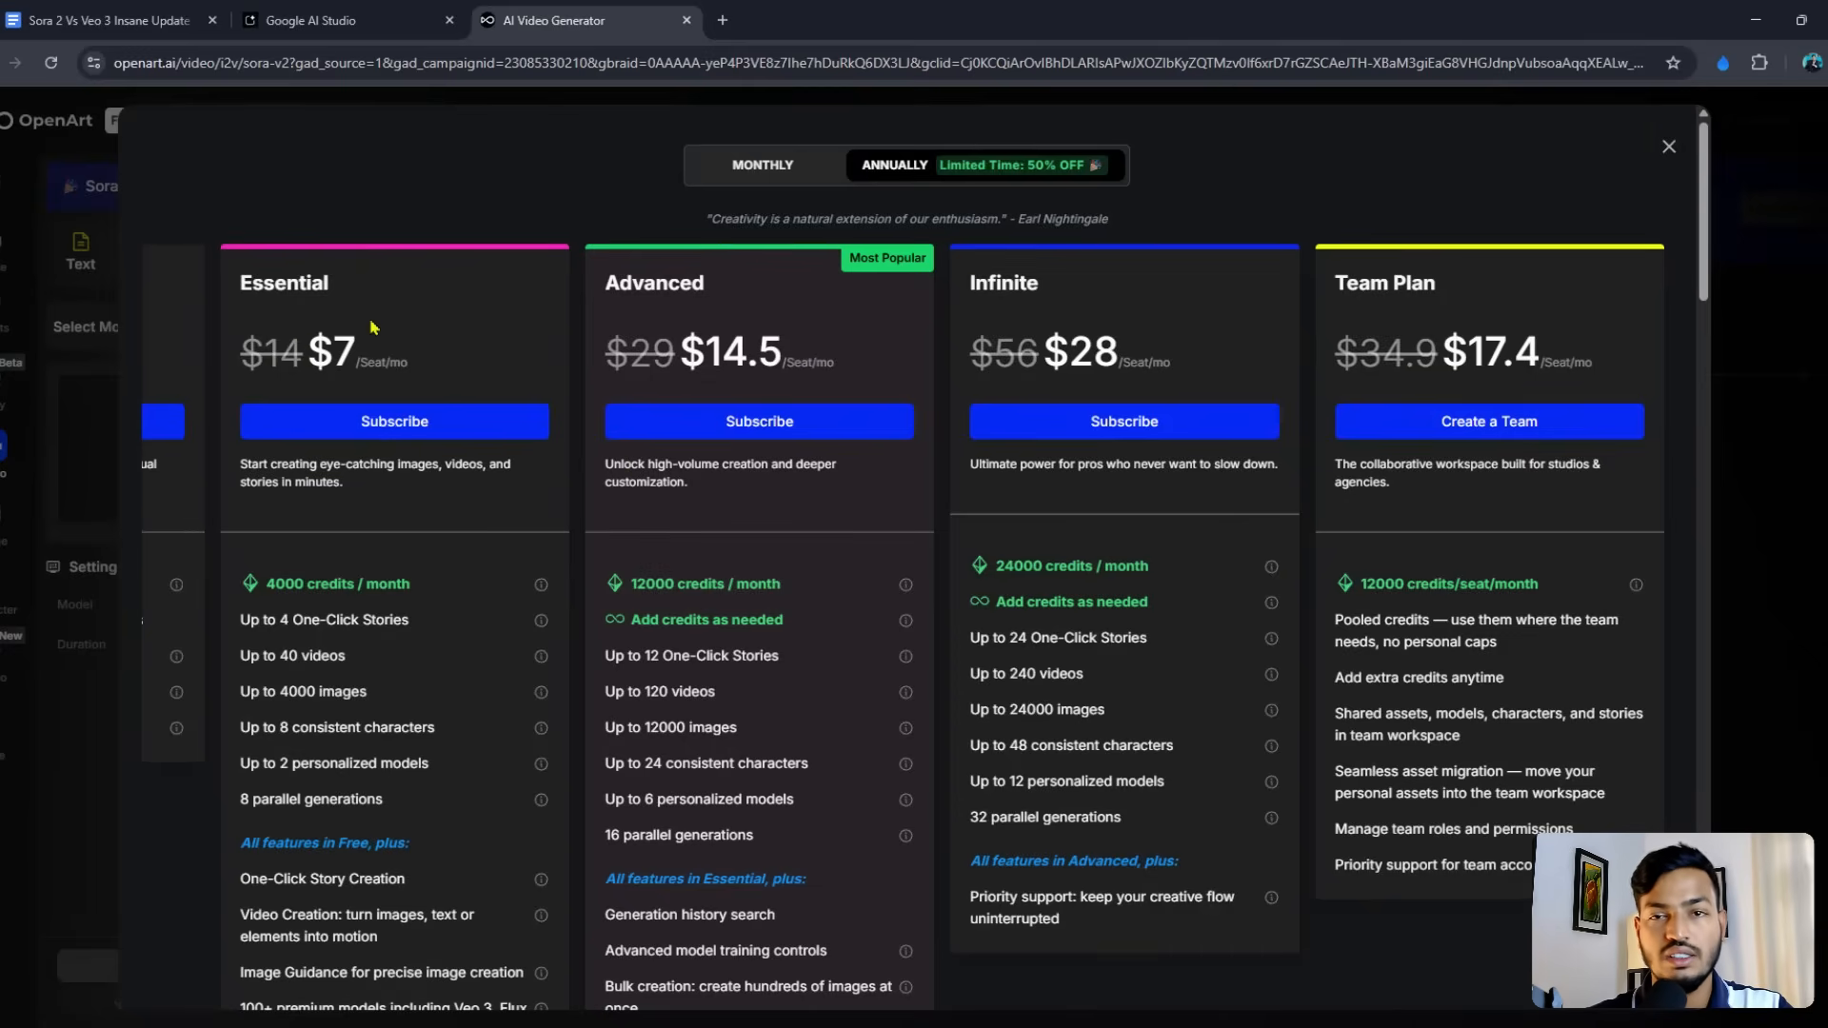
mouse_move(335, 365)
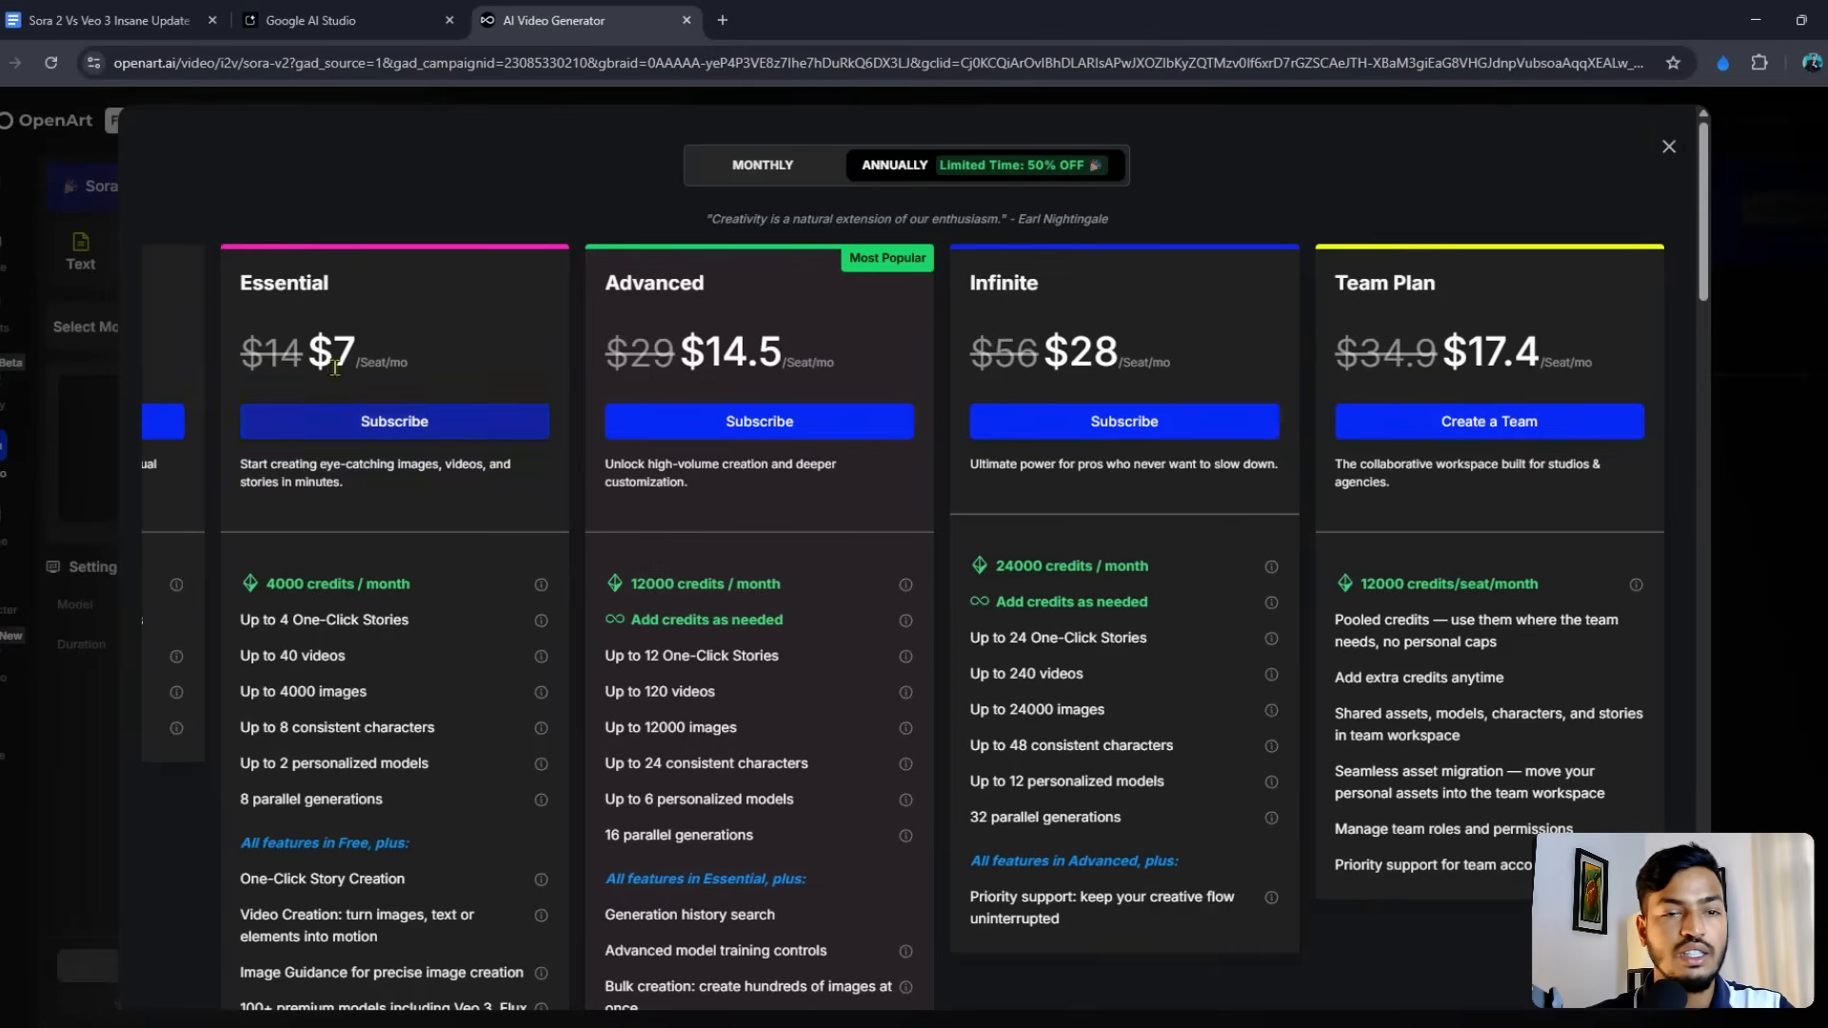
double_click(341, 352)
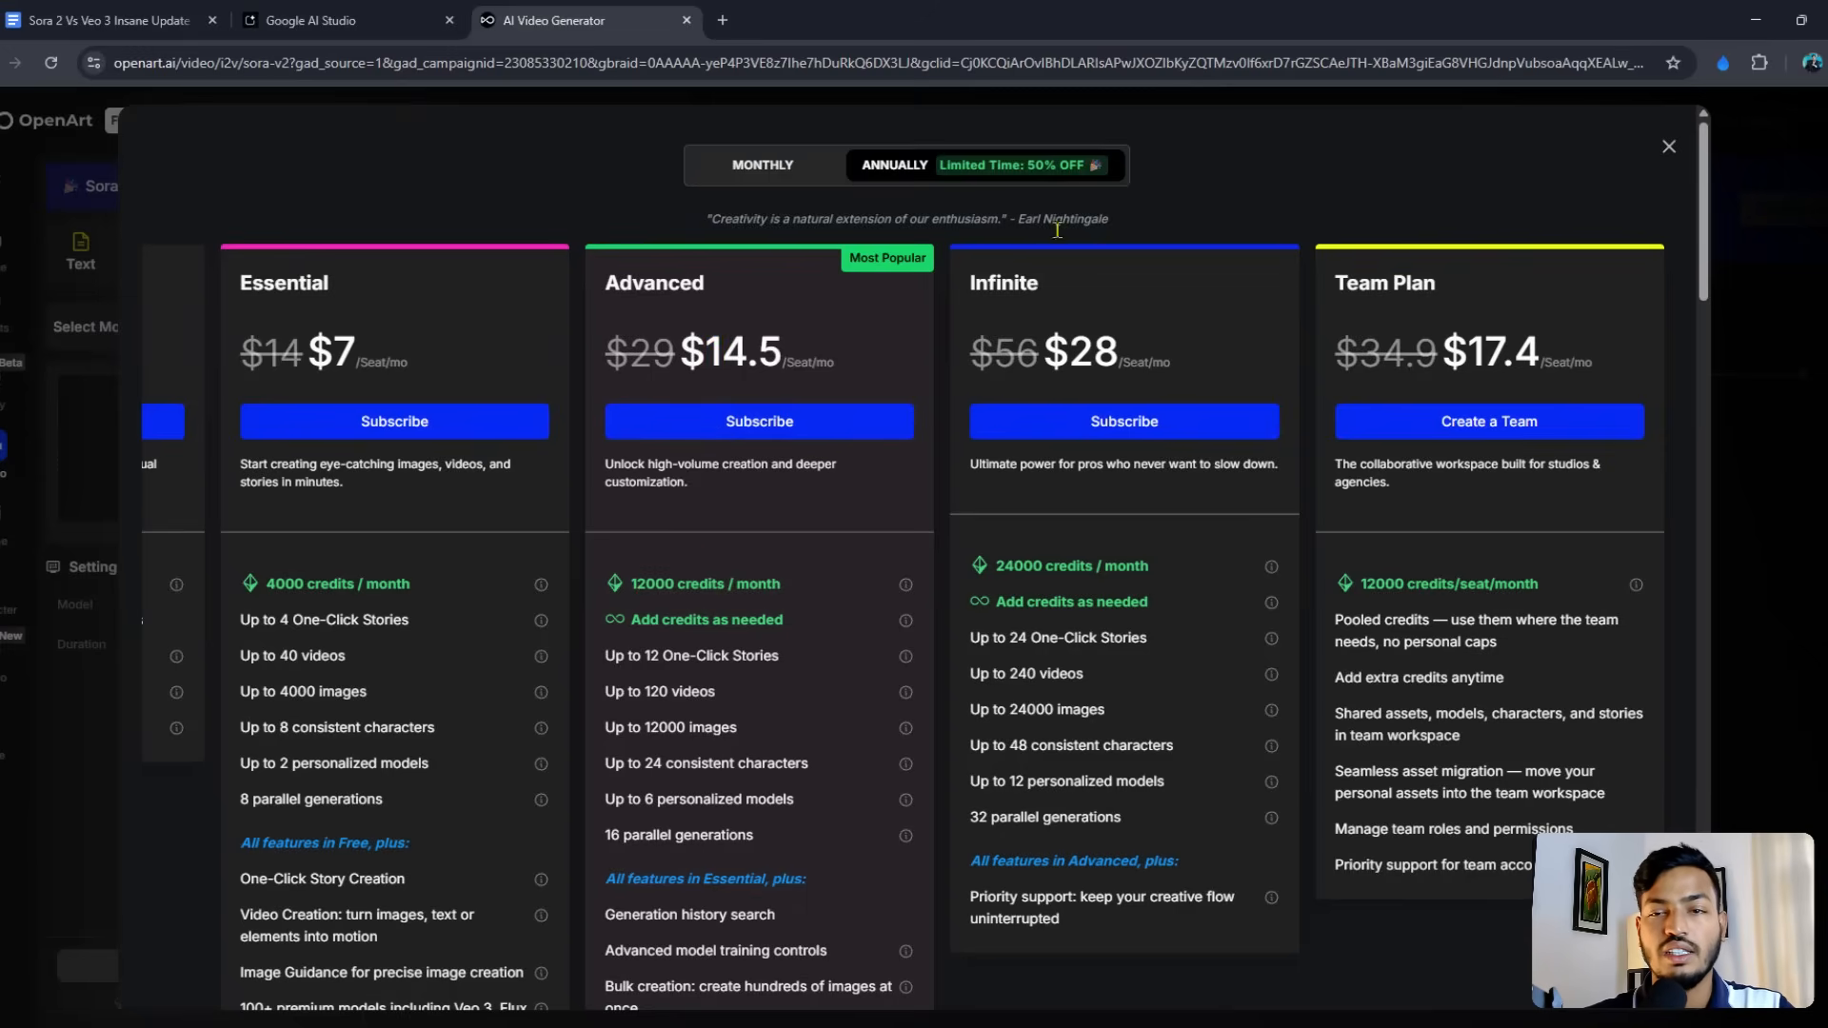
double_click(1407, 282)
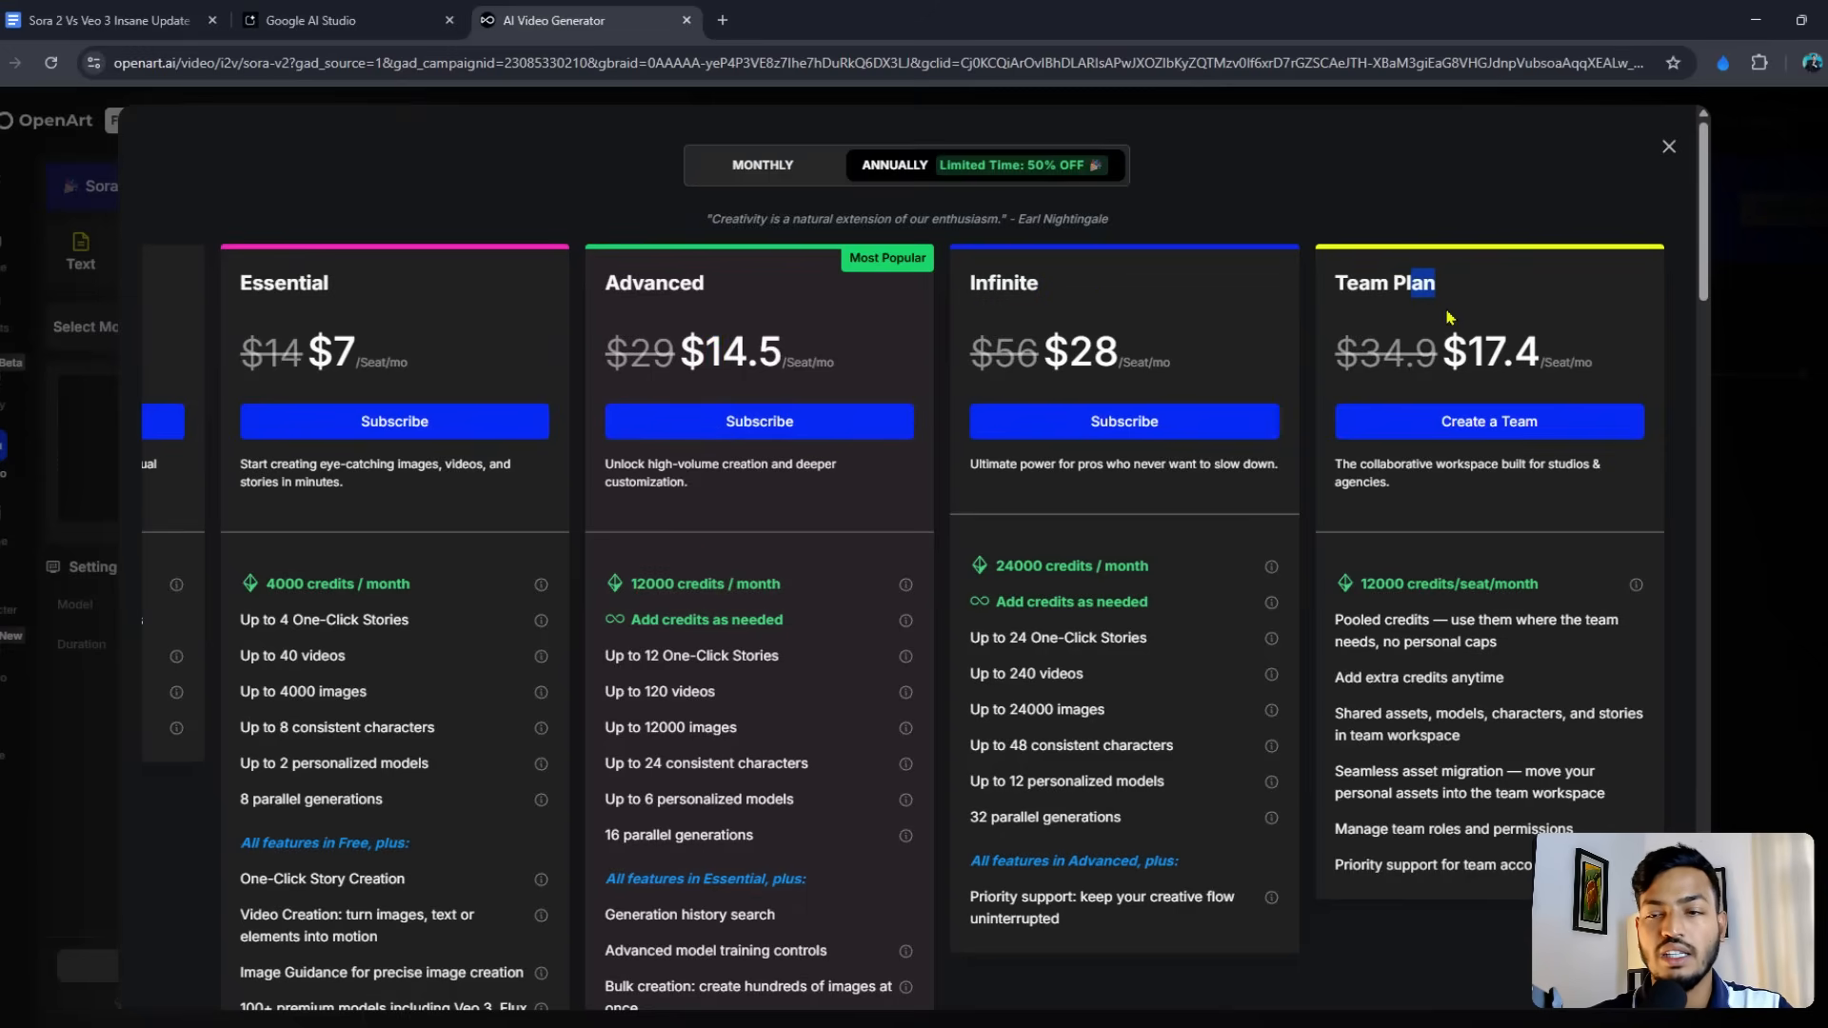
mouse_move(1310, 202)
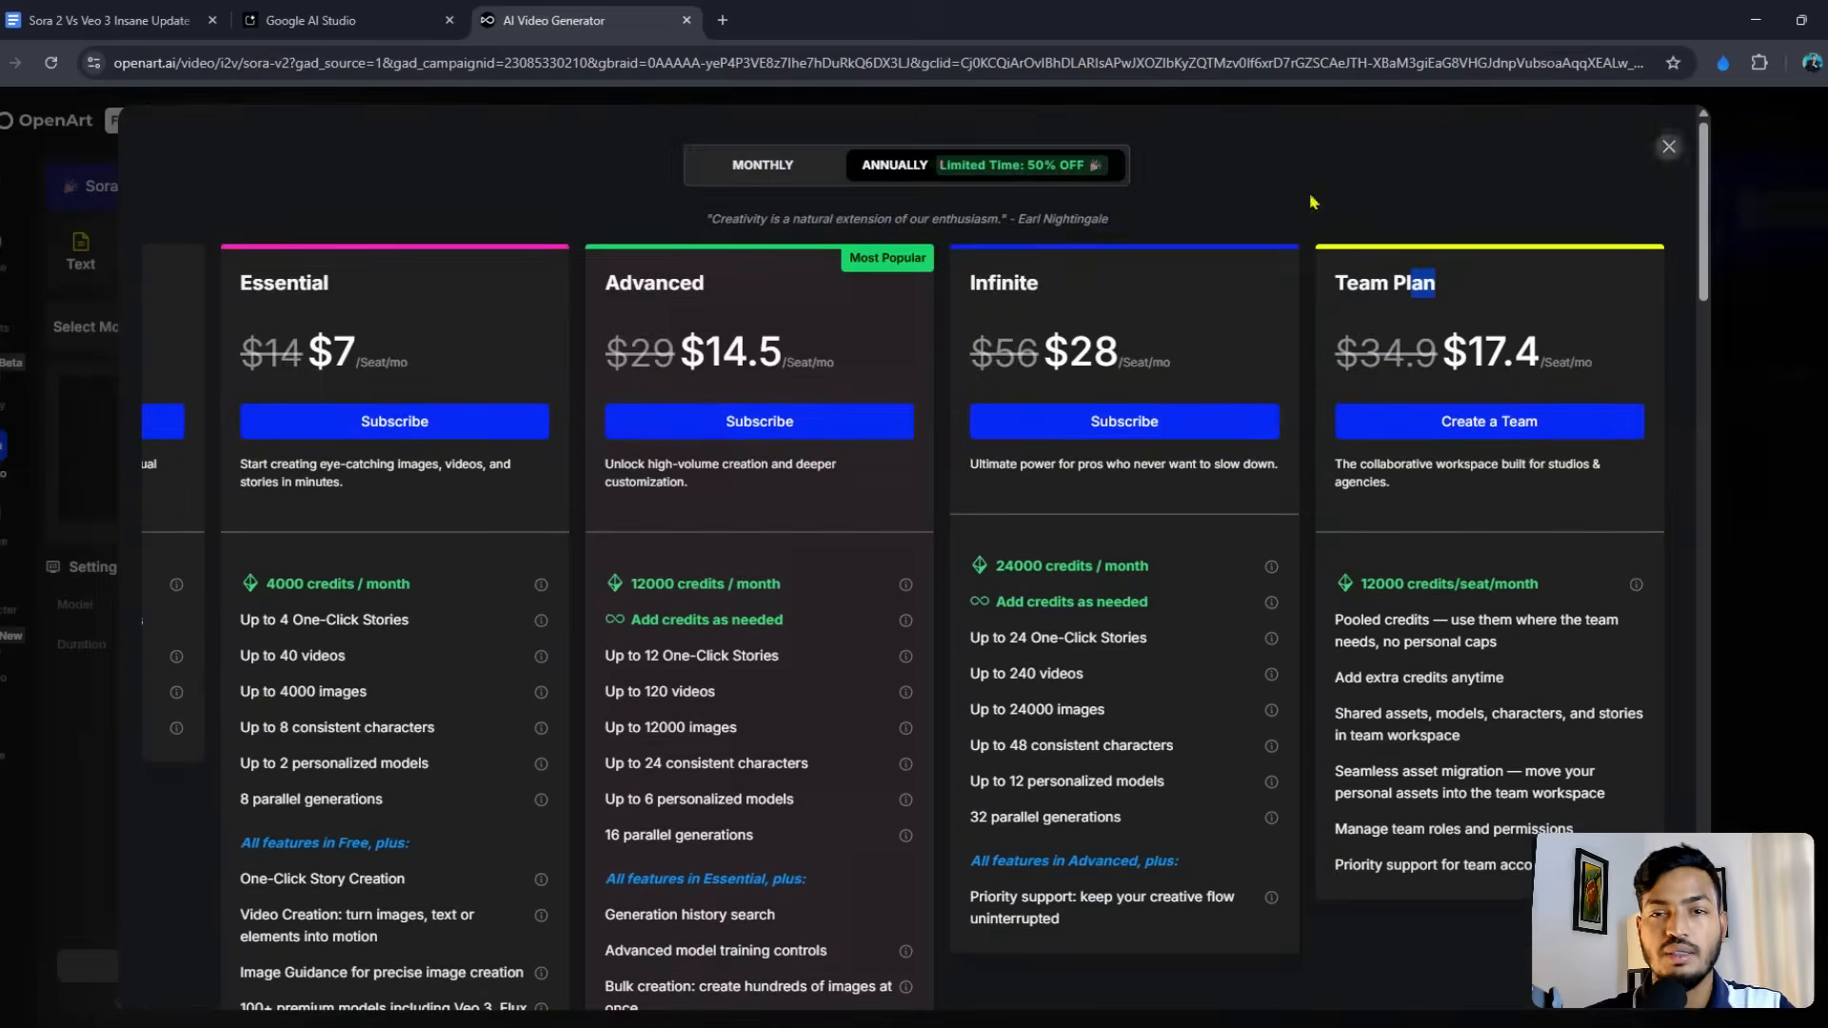
Step: Leave the pricing overlay and AI Studio playground and run a Google search for "google flow"
left_click(339, 19)
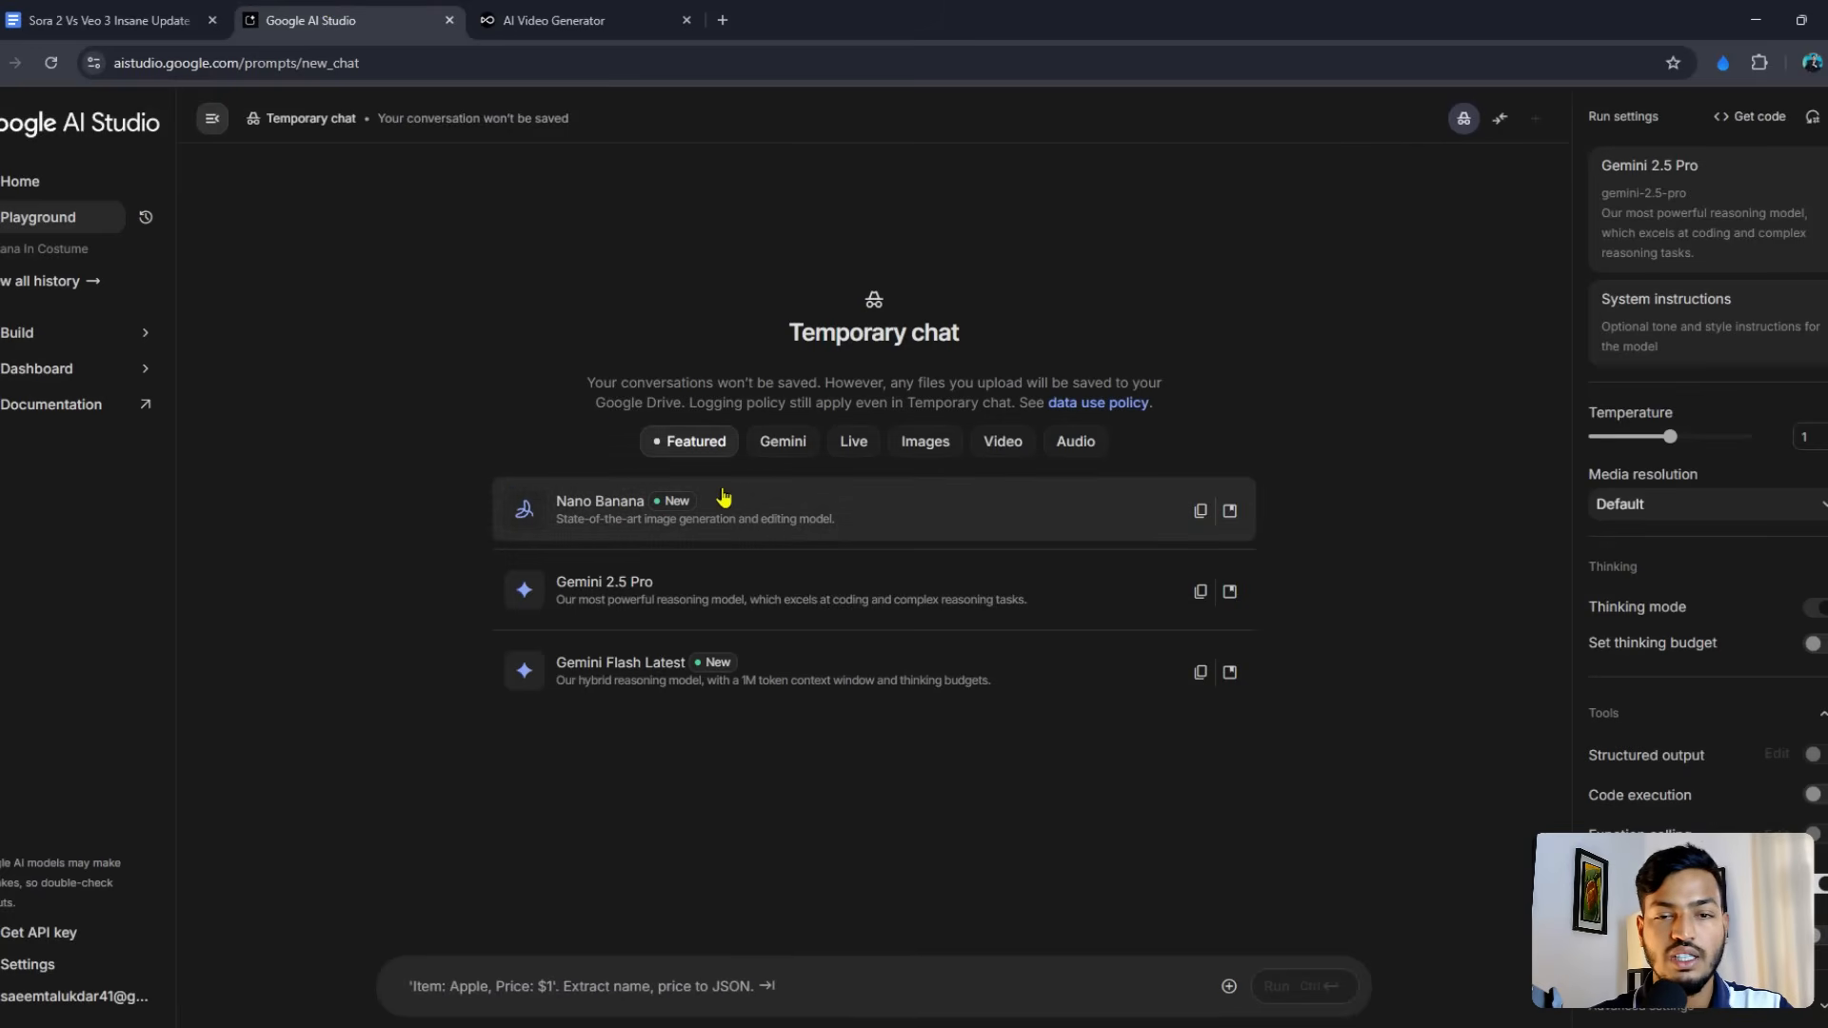
mouse_move(670, 598)
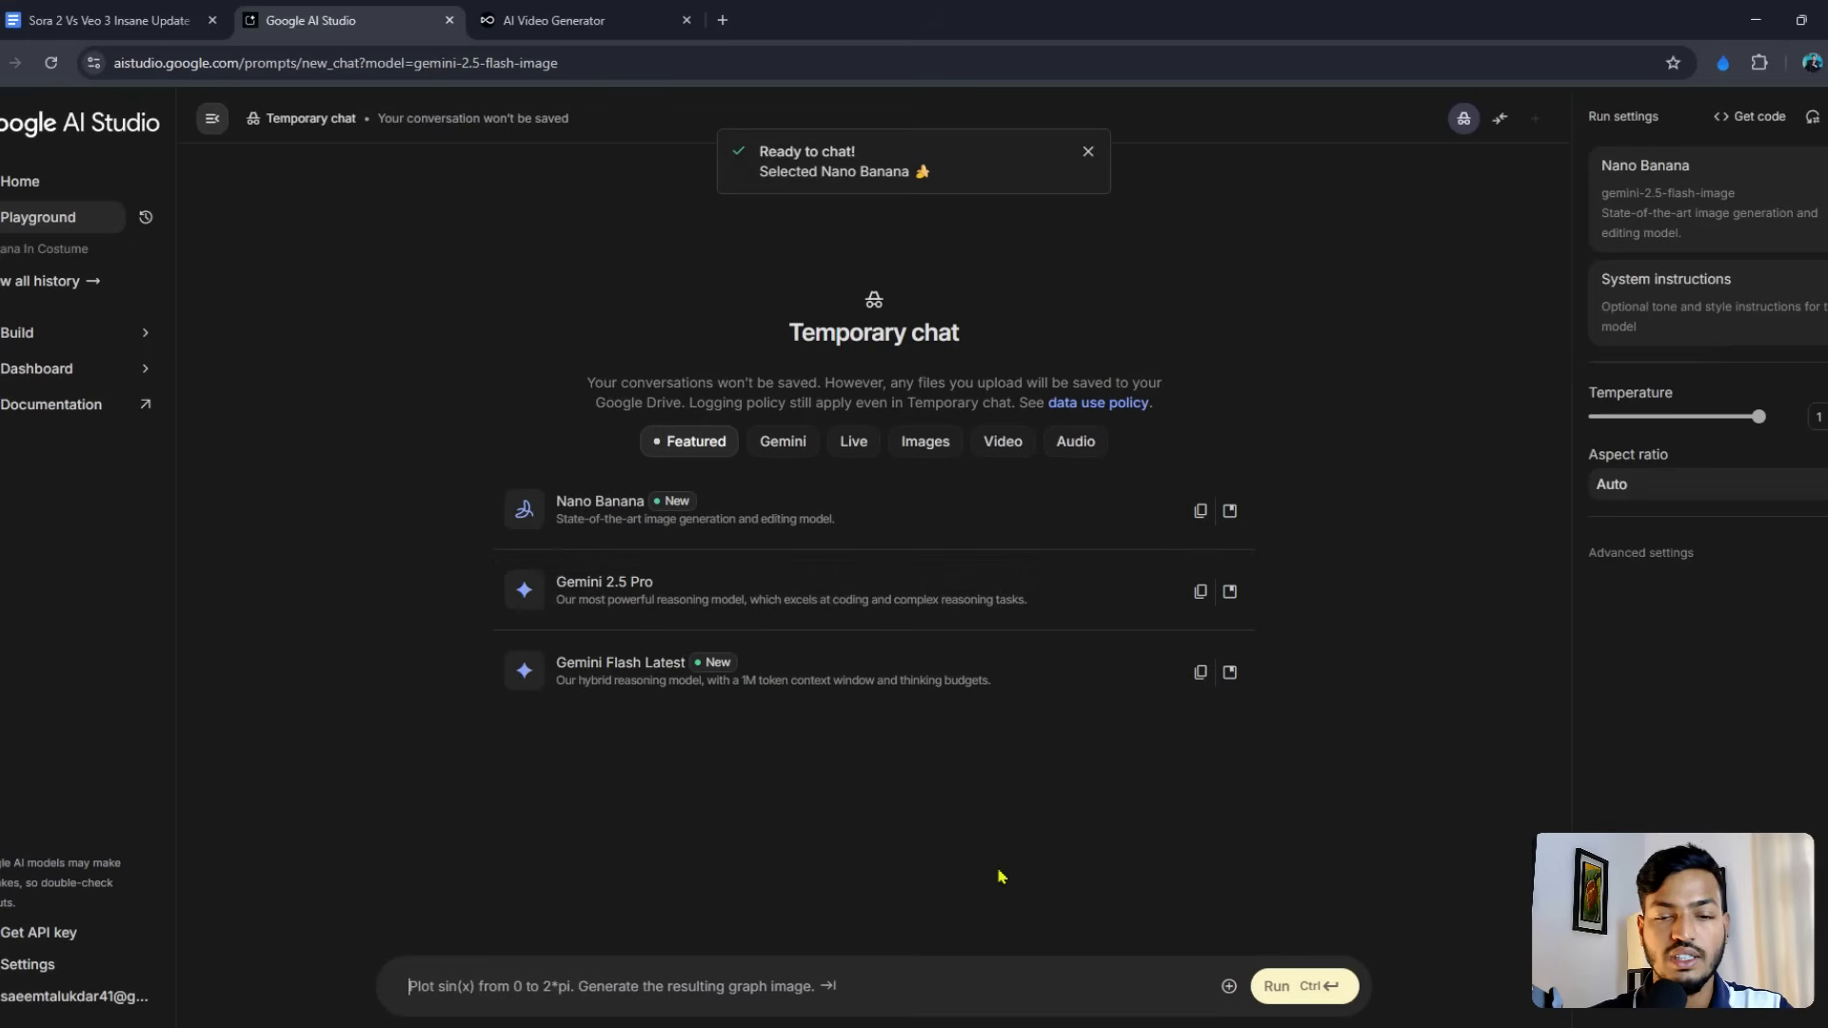
left_click(1230, 987)
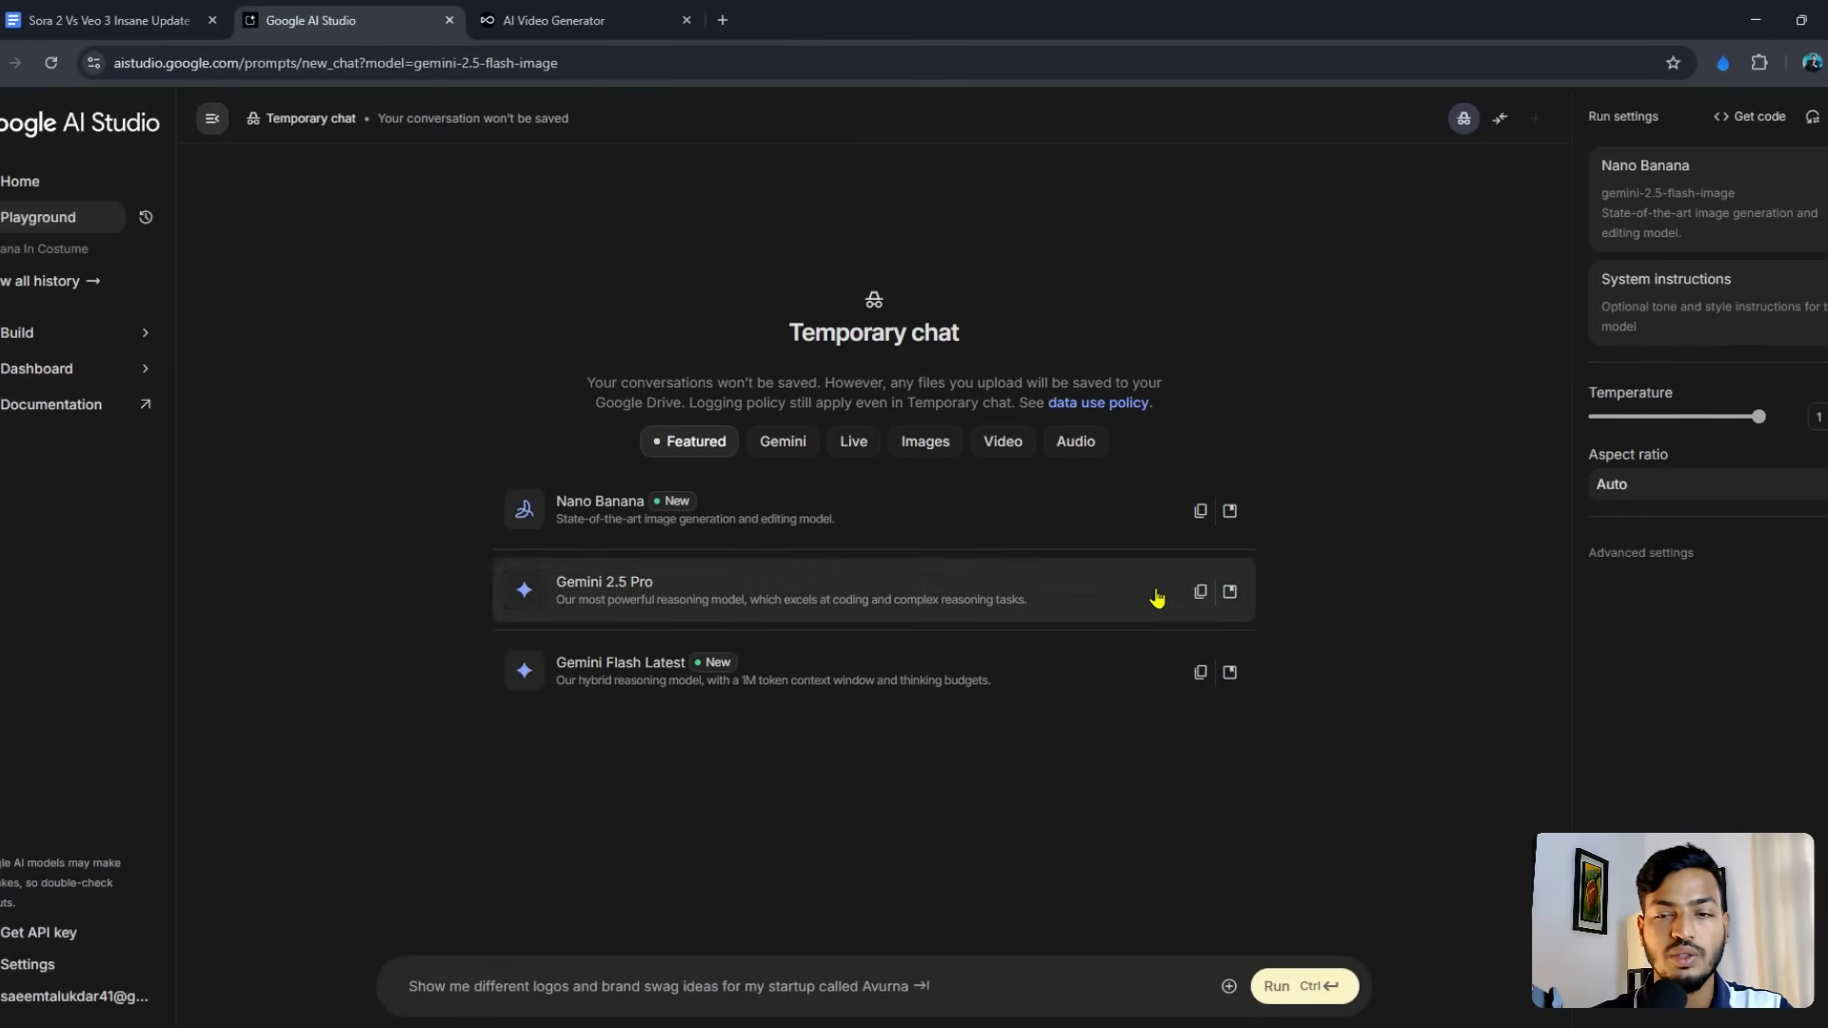
left_click(788, 590)
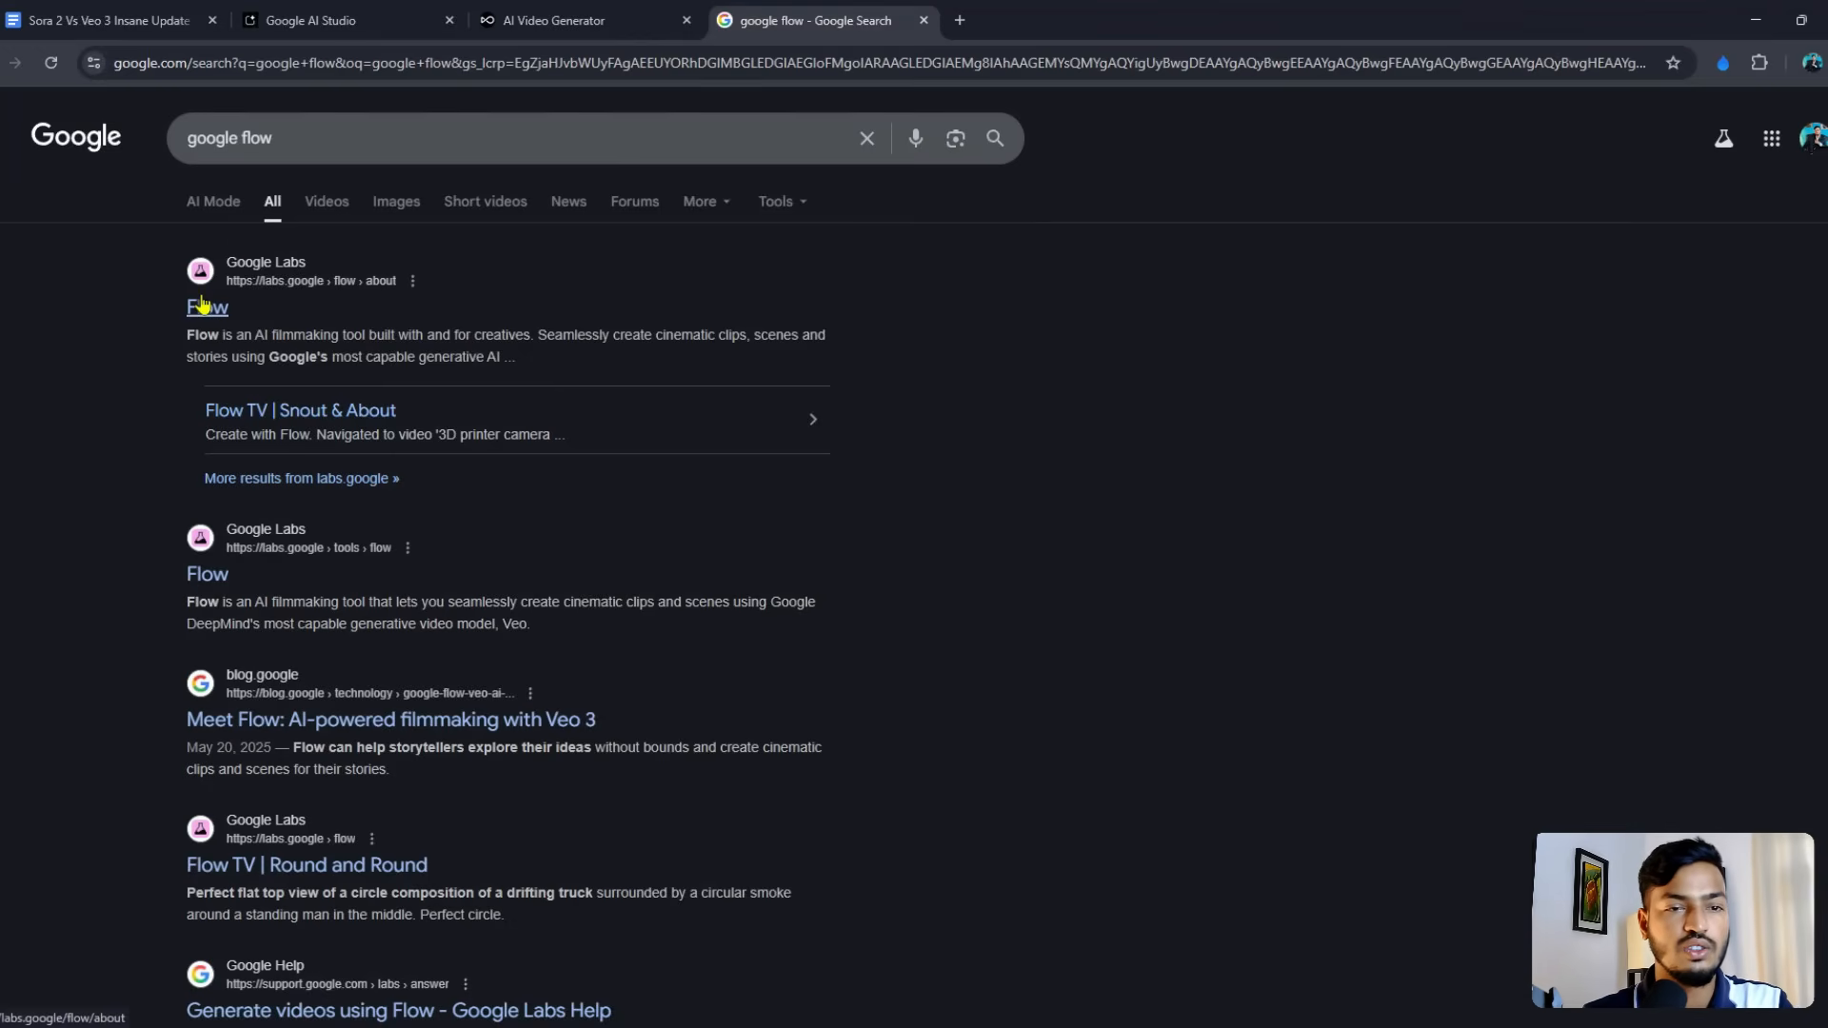
Step: Open Flow from the results, sign in with Google, dismiss the update notice and create a new project
left_click(205, 307)
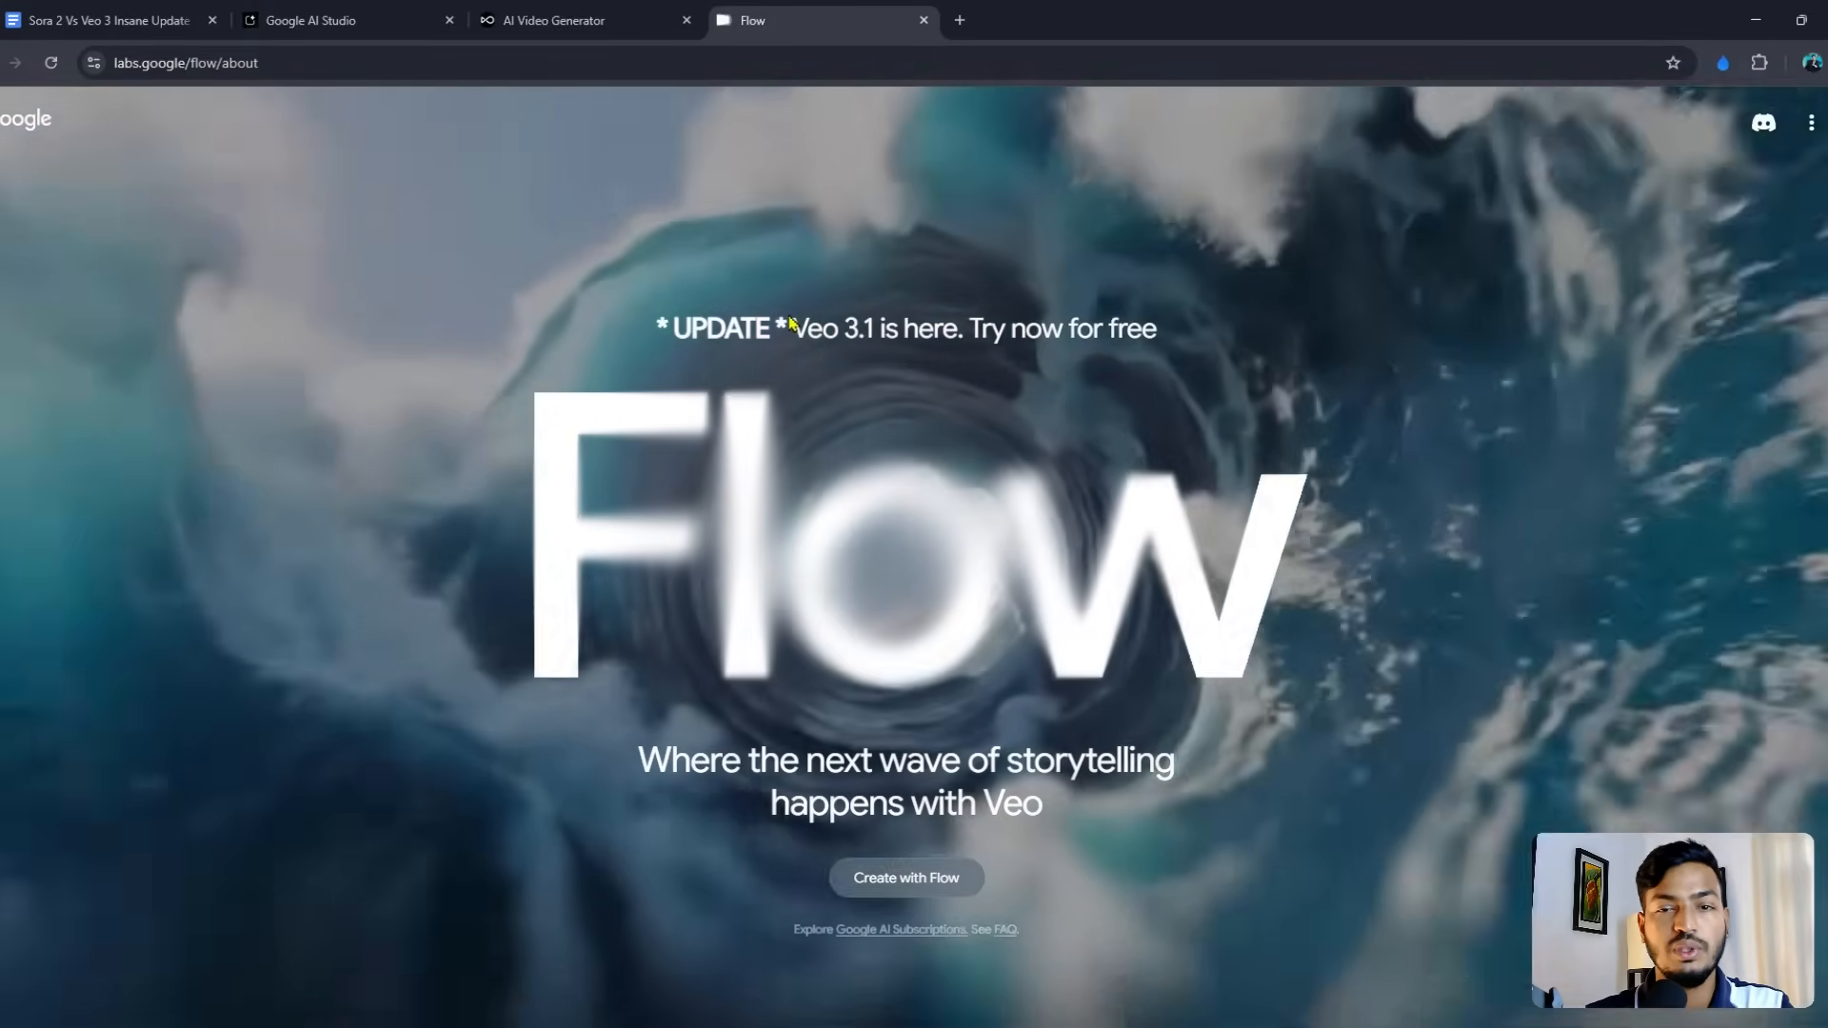
scroll("down", 3)
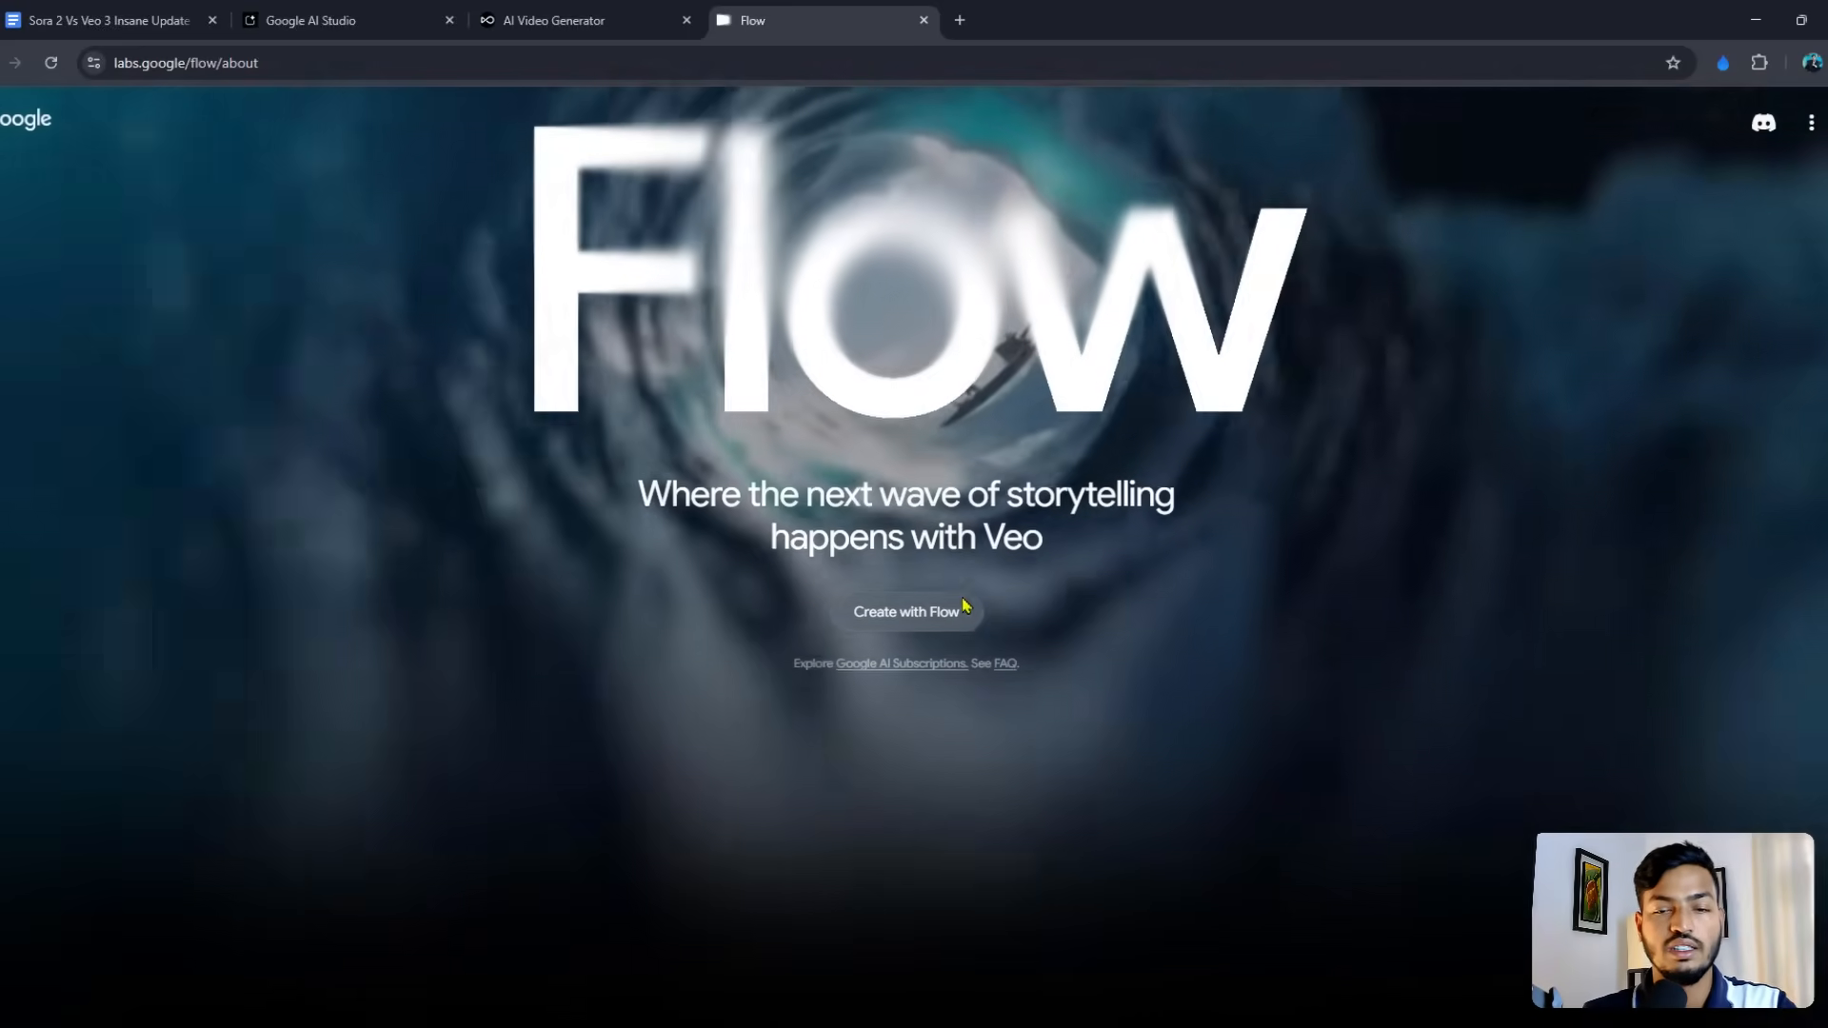
left_click(902, 612)
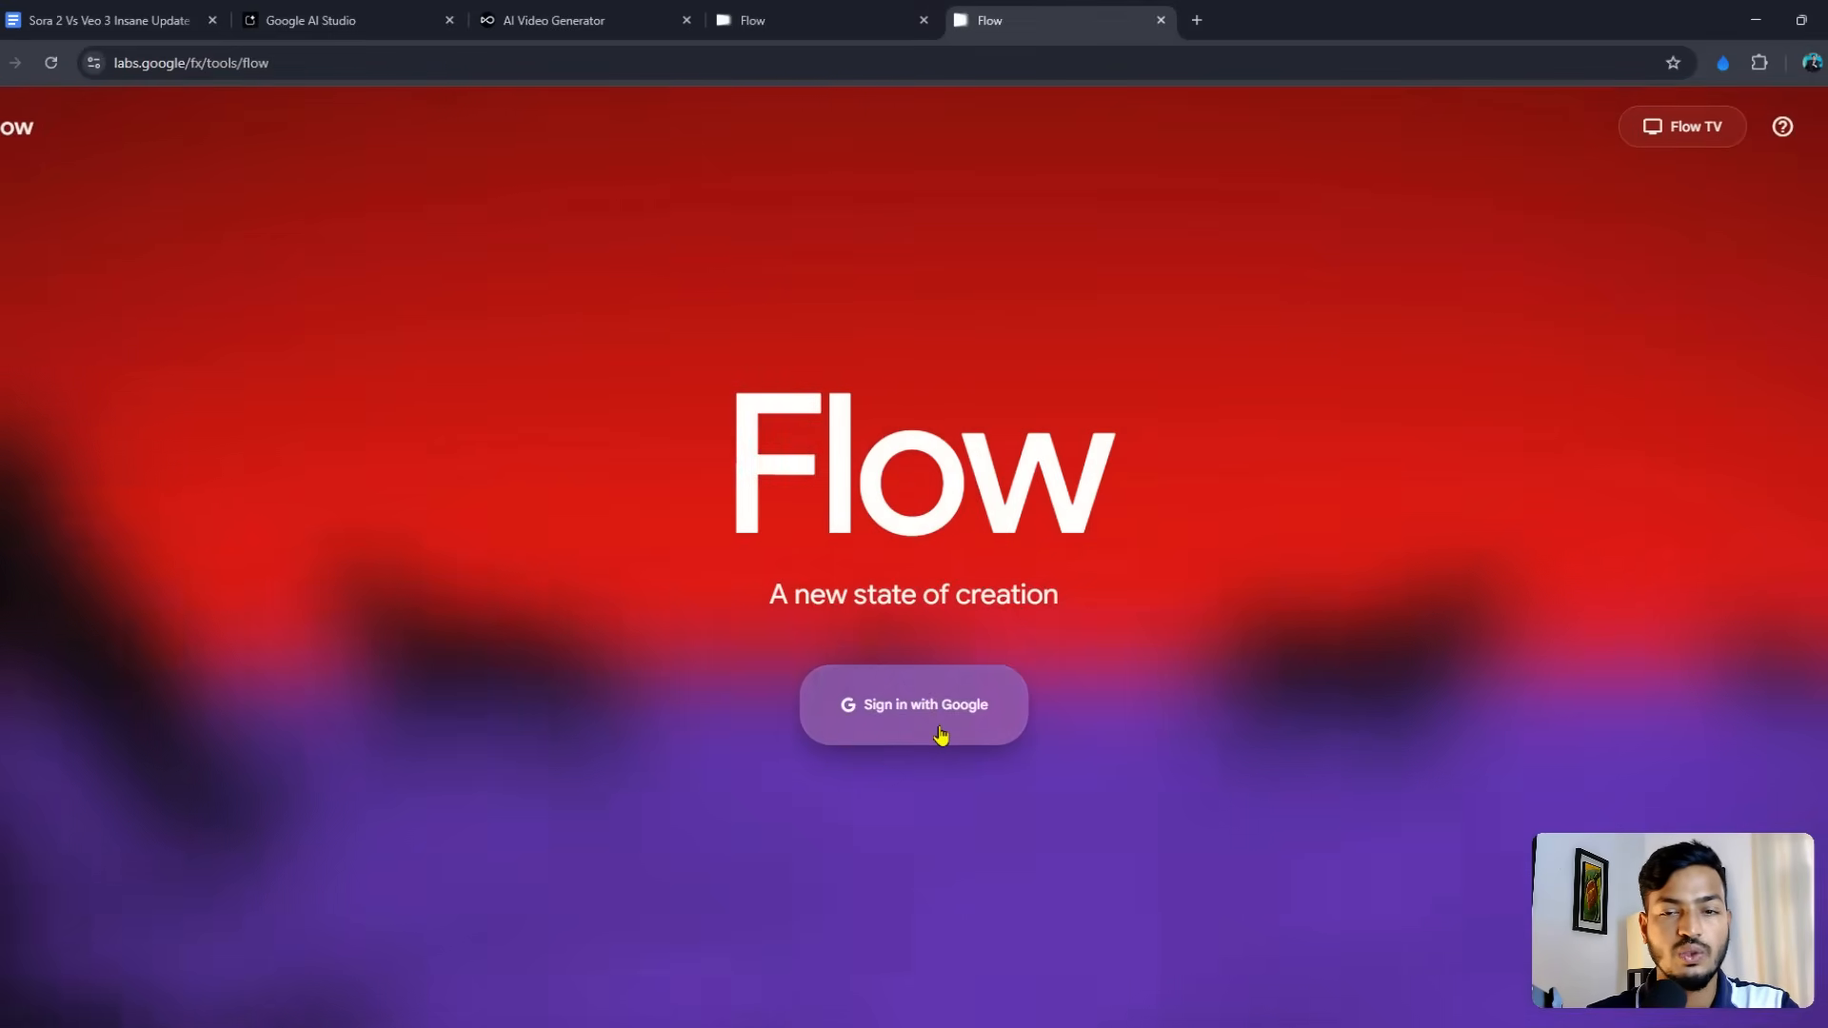
left_click(913, 705)
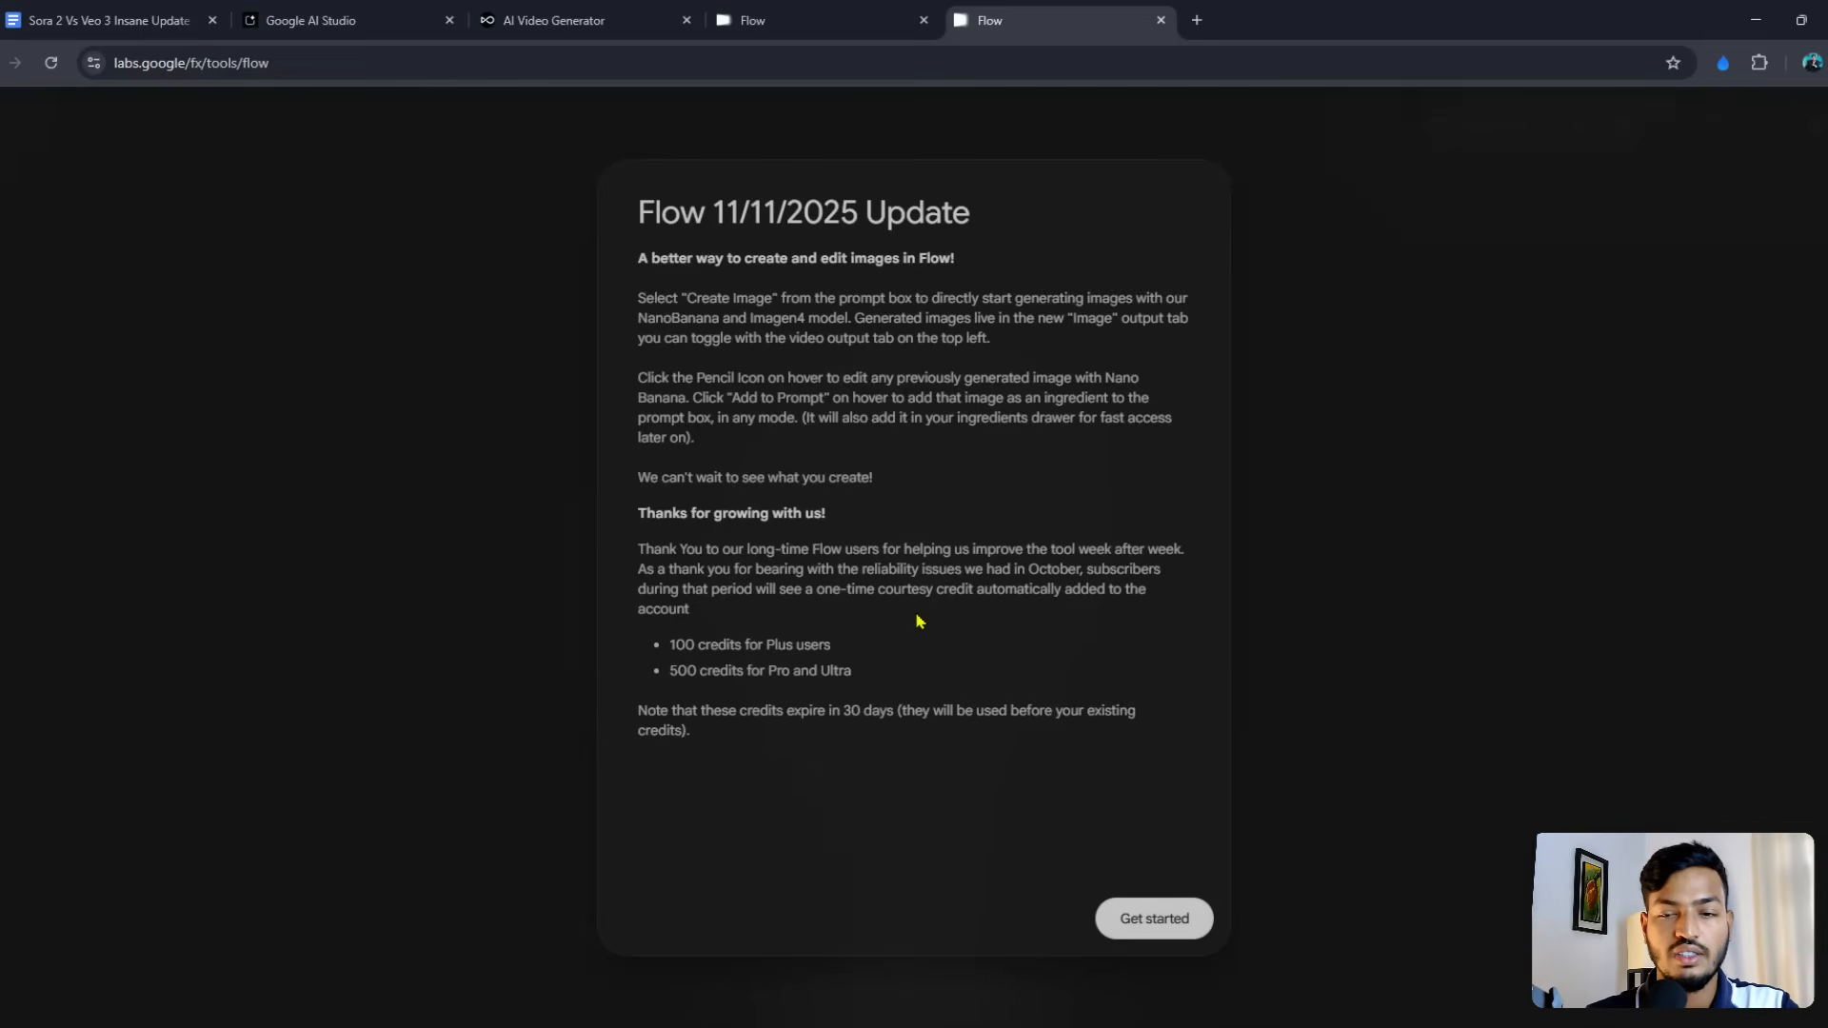
left_click(1151, 918)
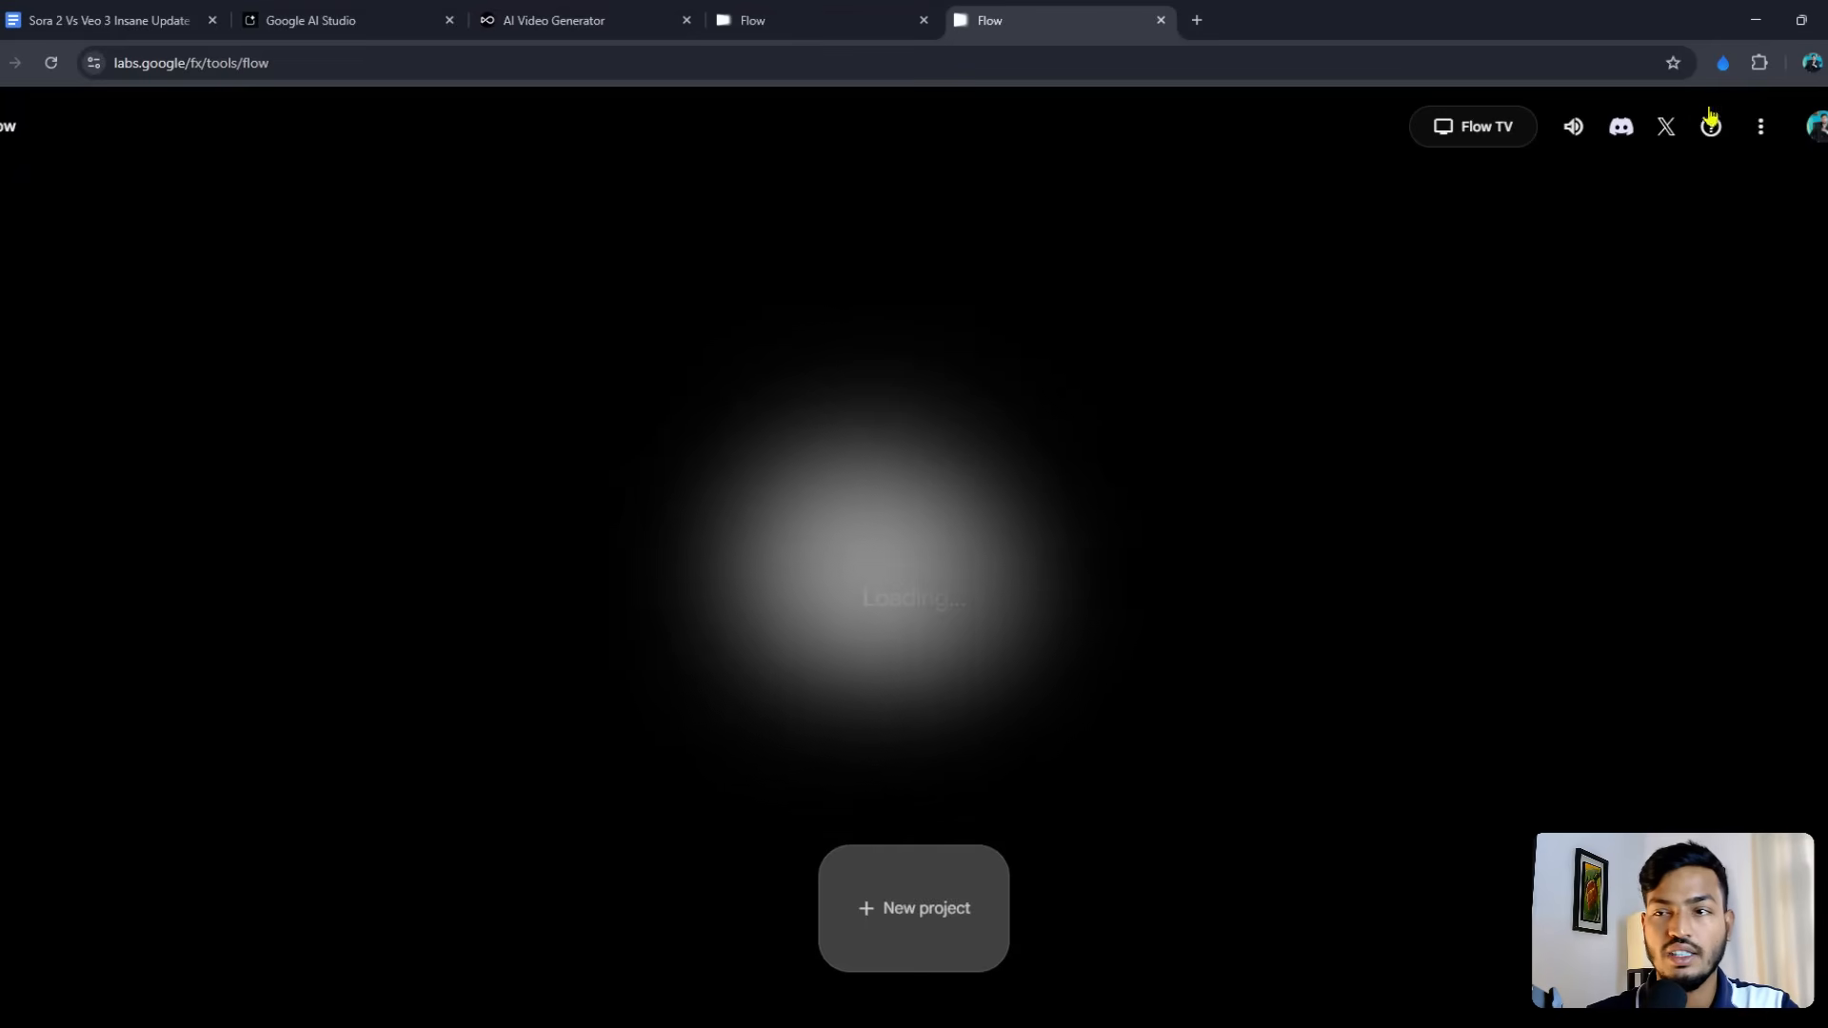
left_click(912, 909)
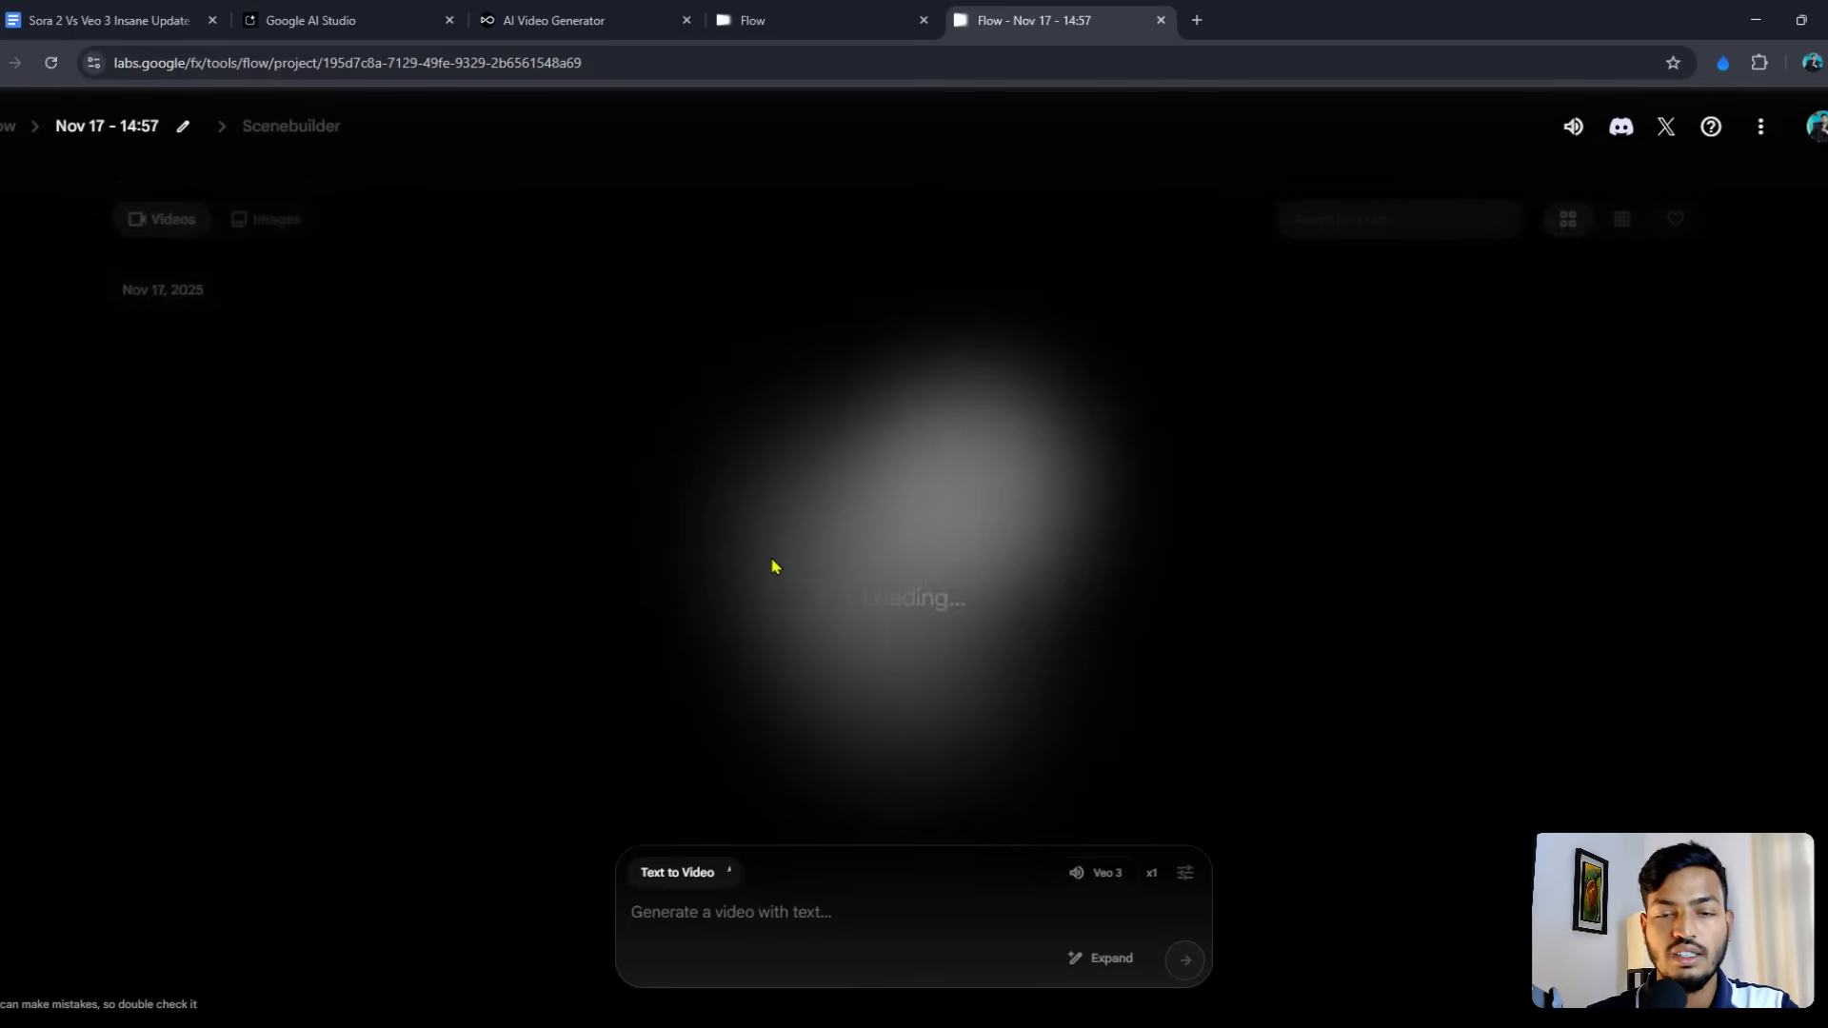
Step: Switch the Flow prompt to Create Image with Nano Banana and show 80 AI credits in the account panel
left_click(678, 872)
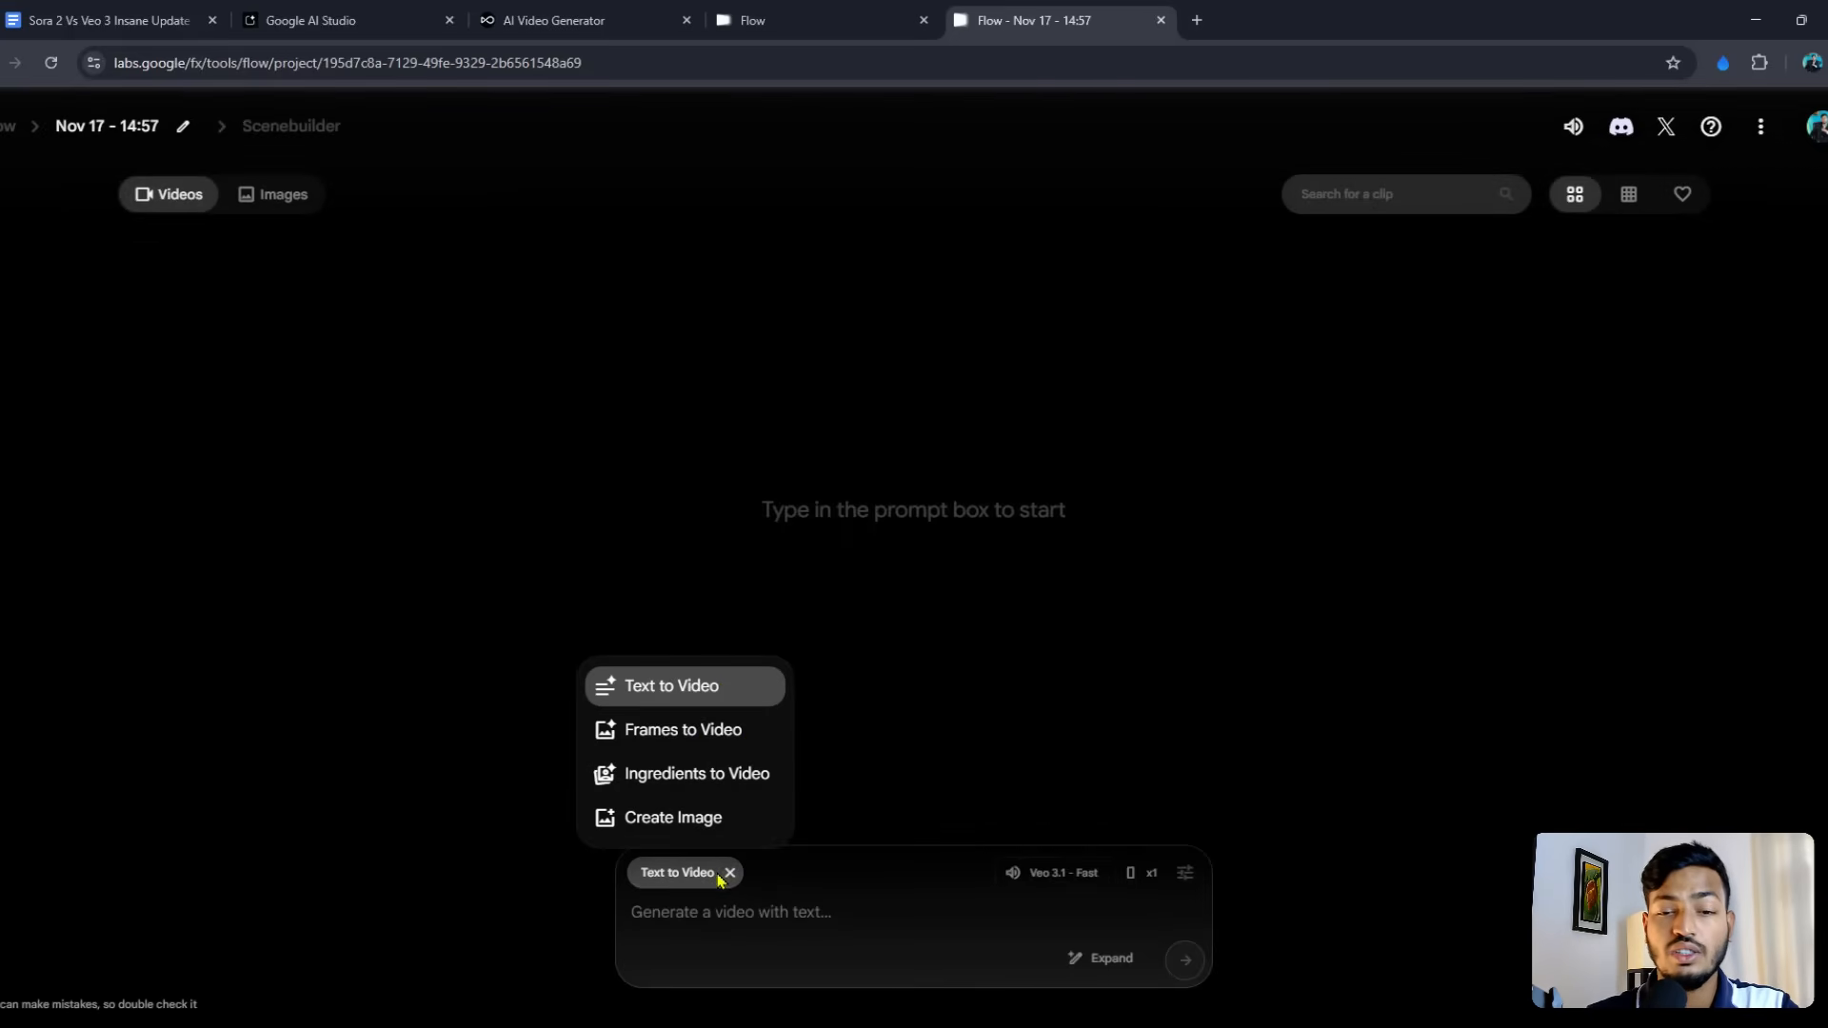
mouse_move(696, 773)
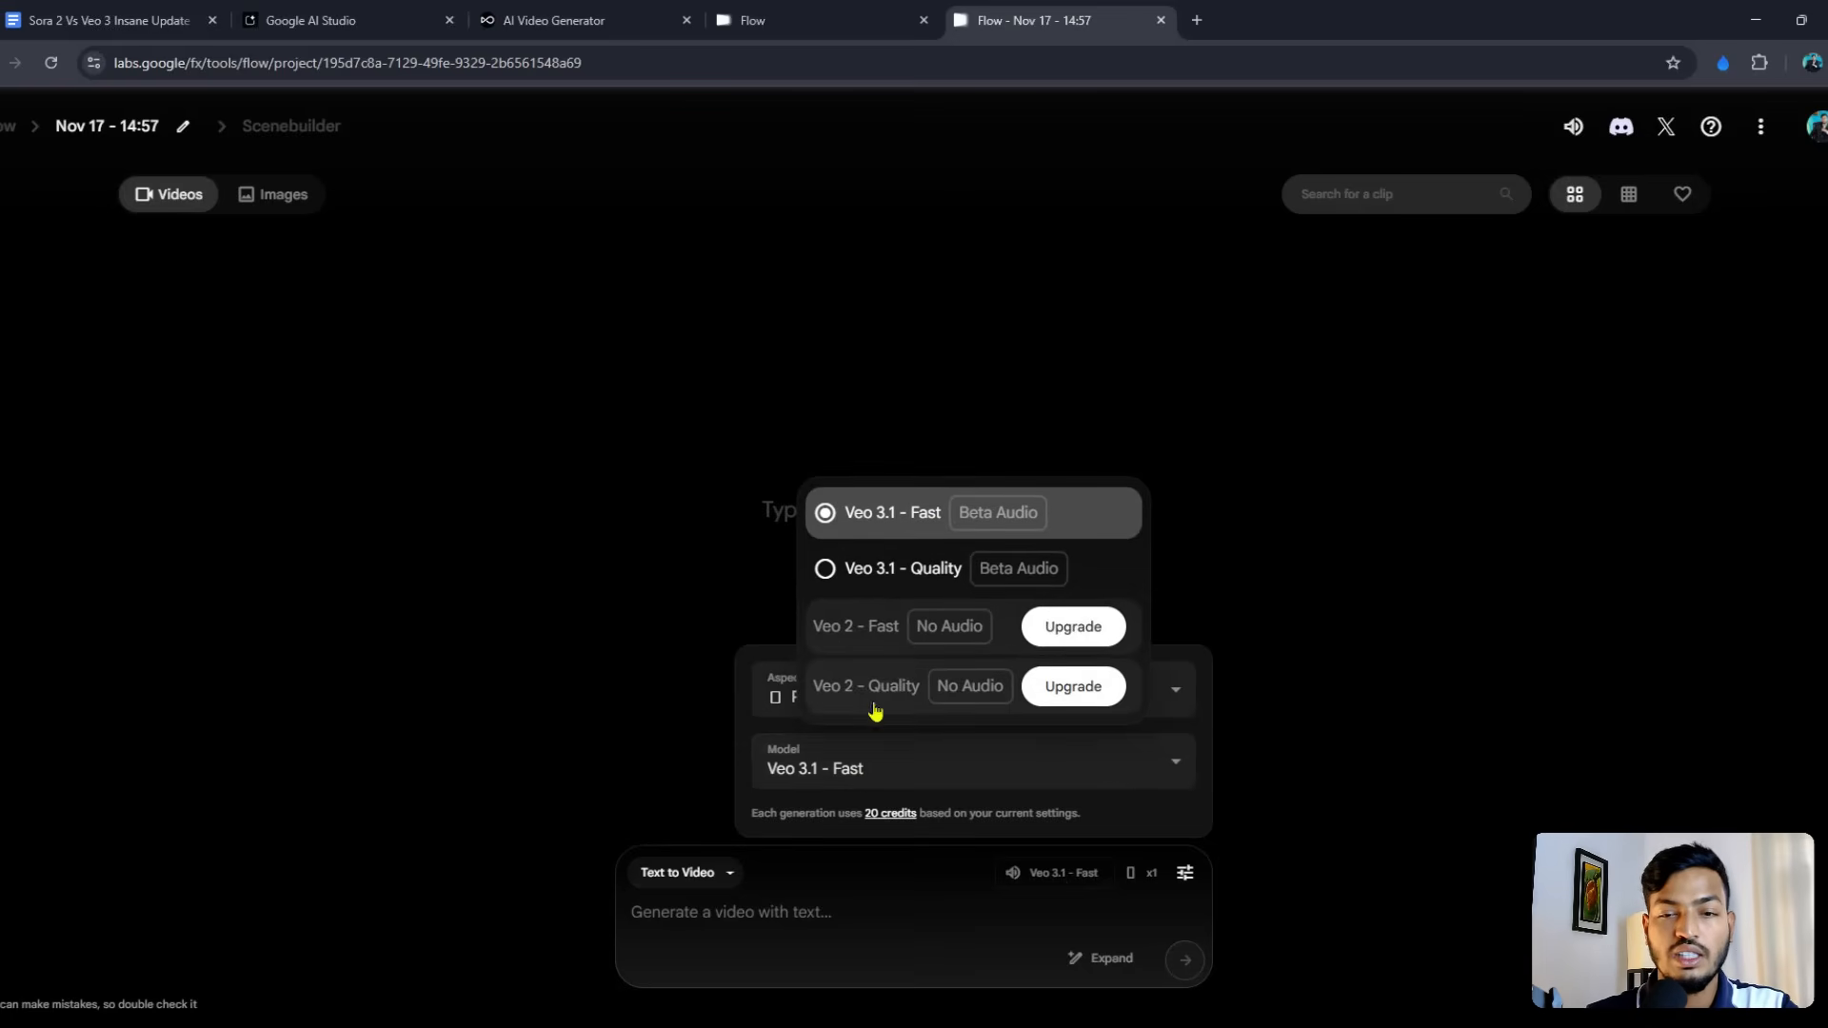
mouse_move(922, 528)
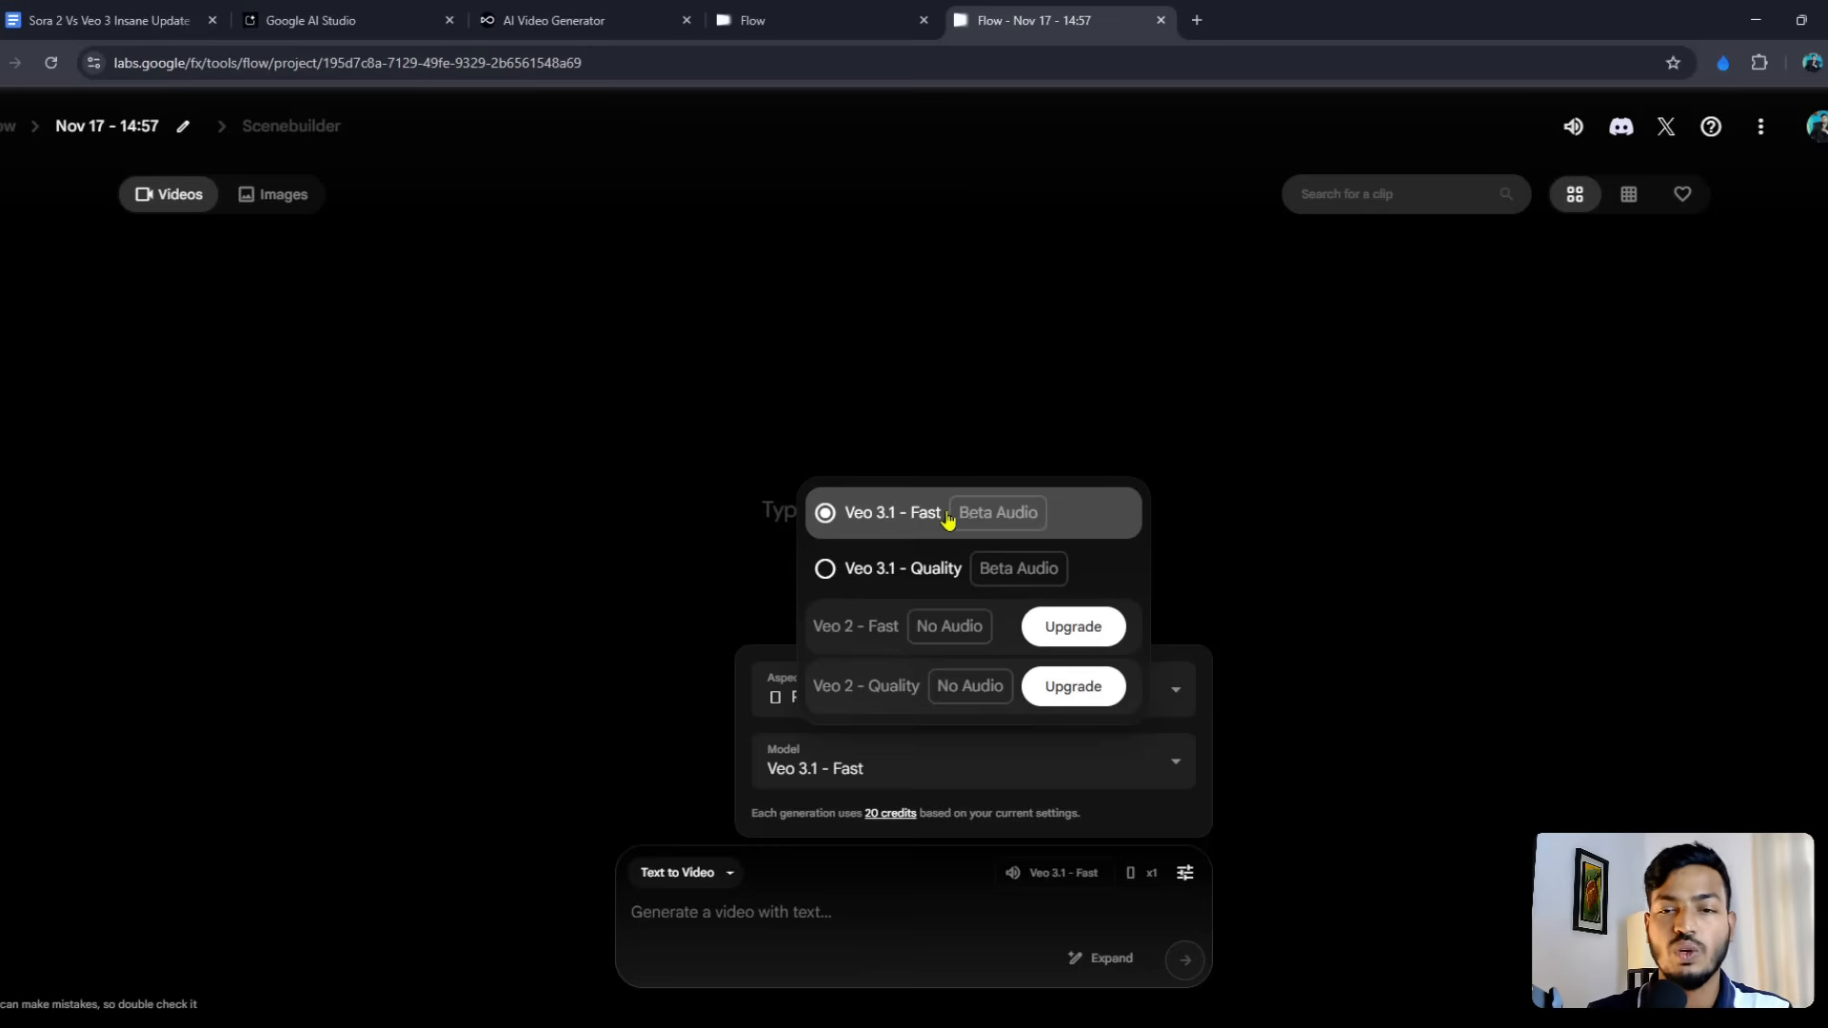
mouse_move(903, 579)
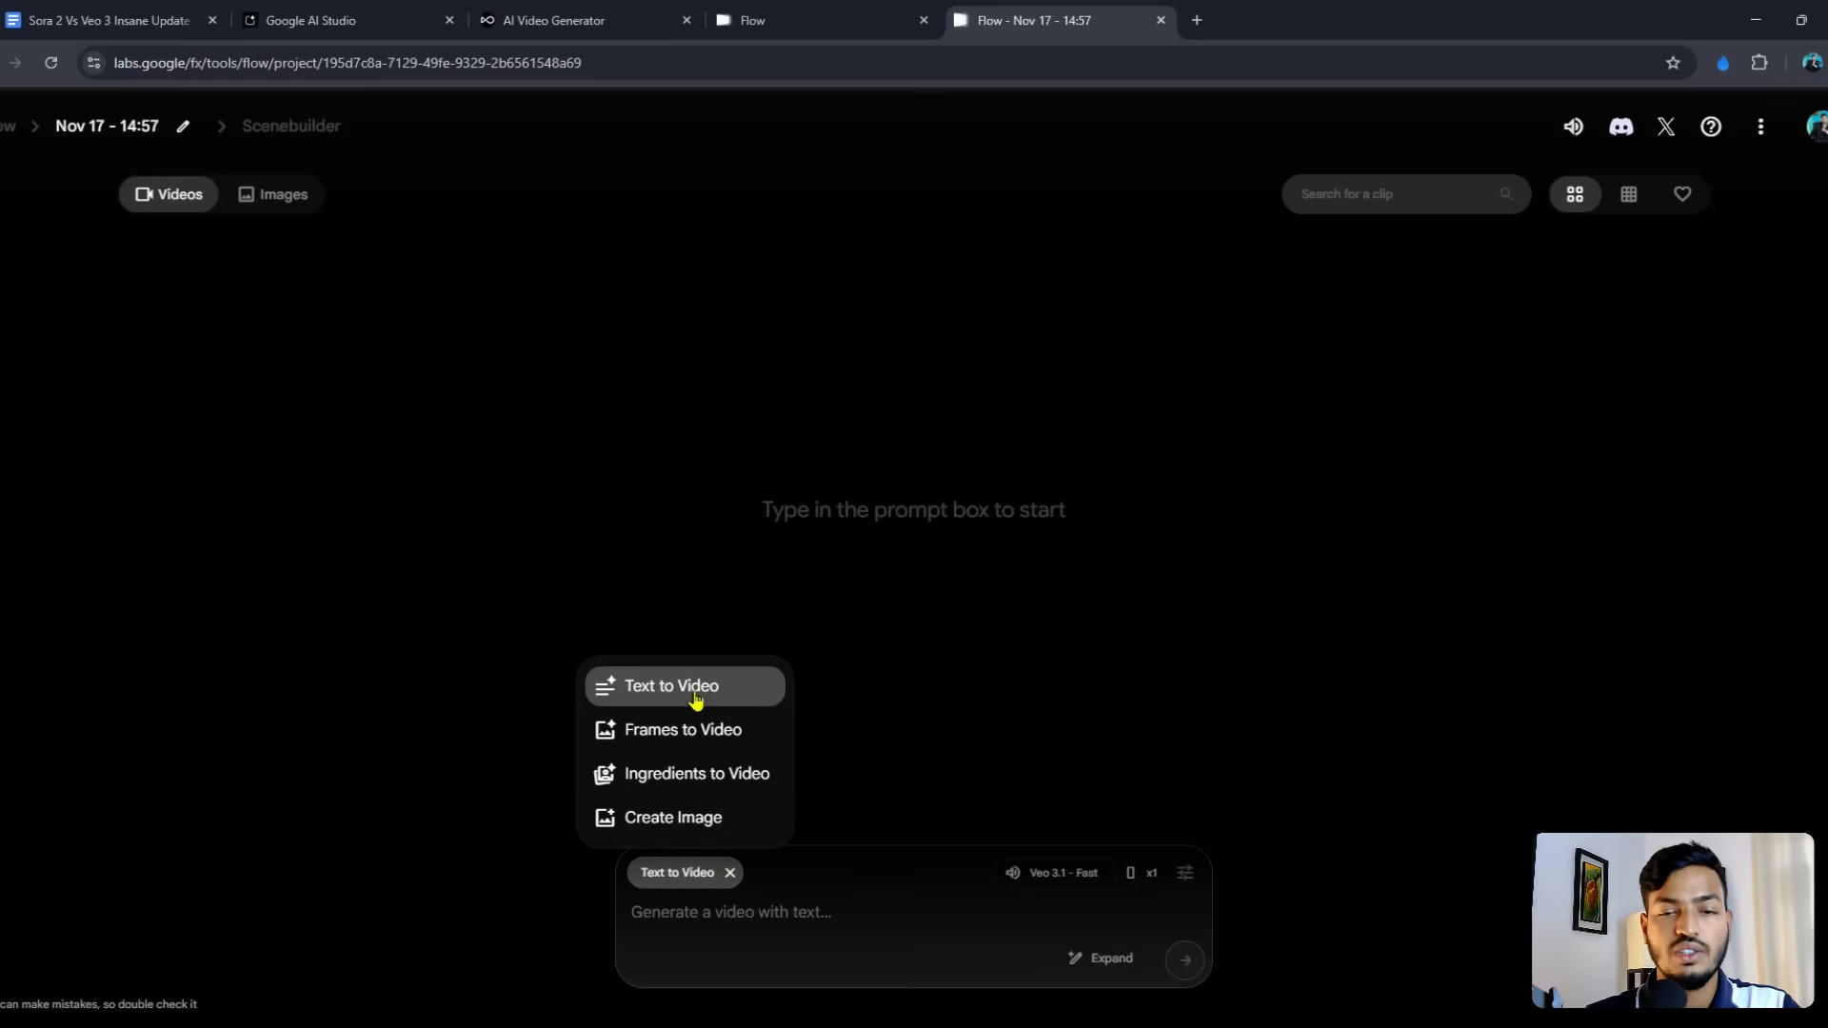
mouse_move(683, 729)
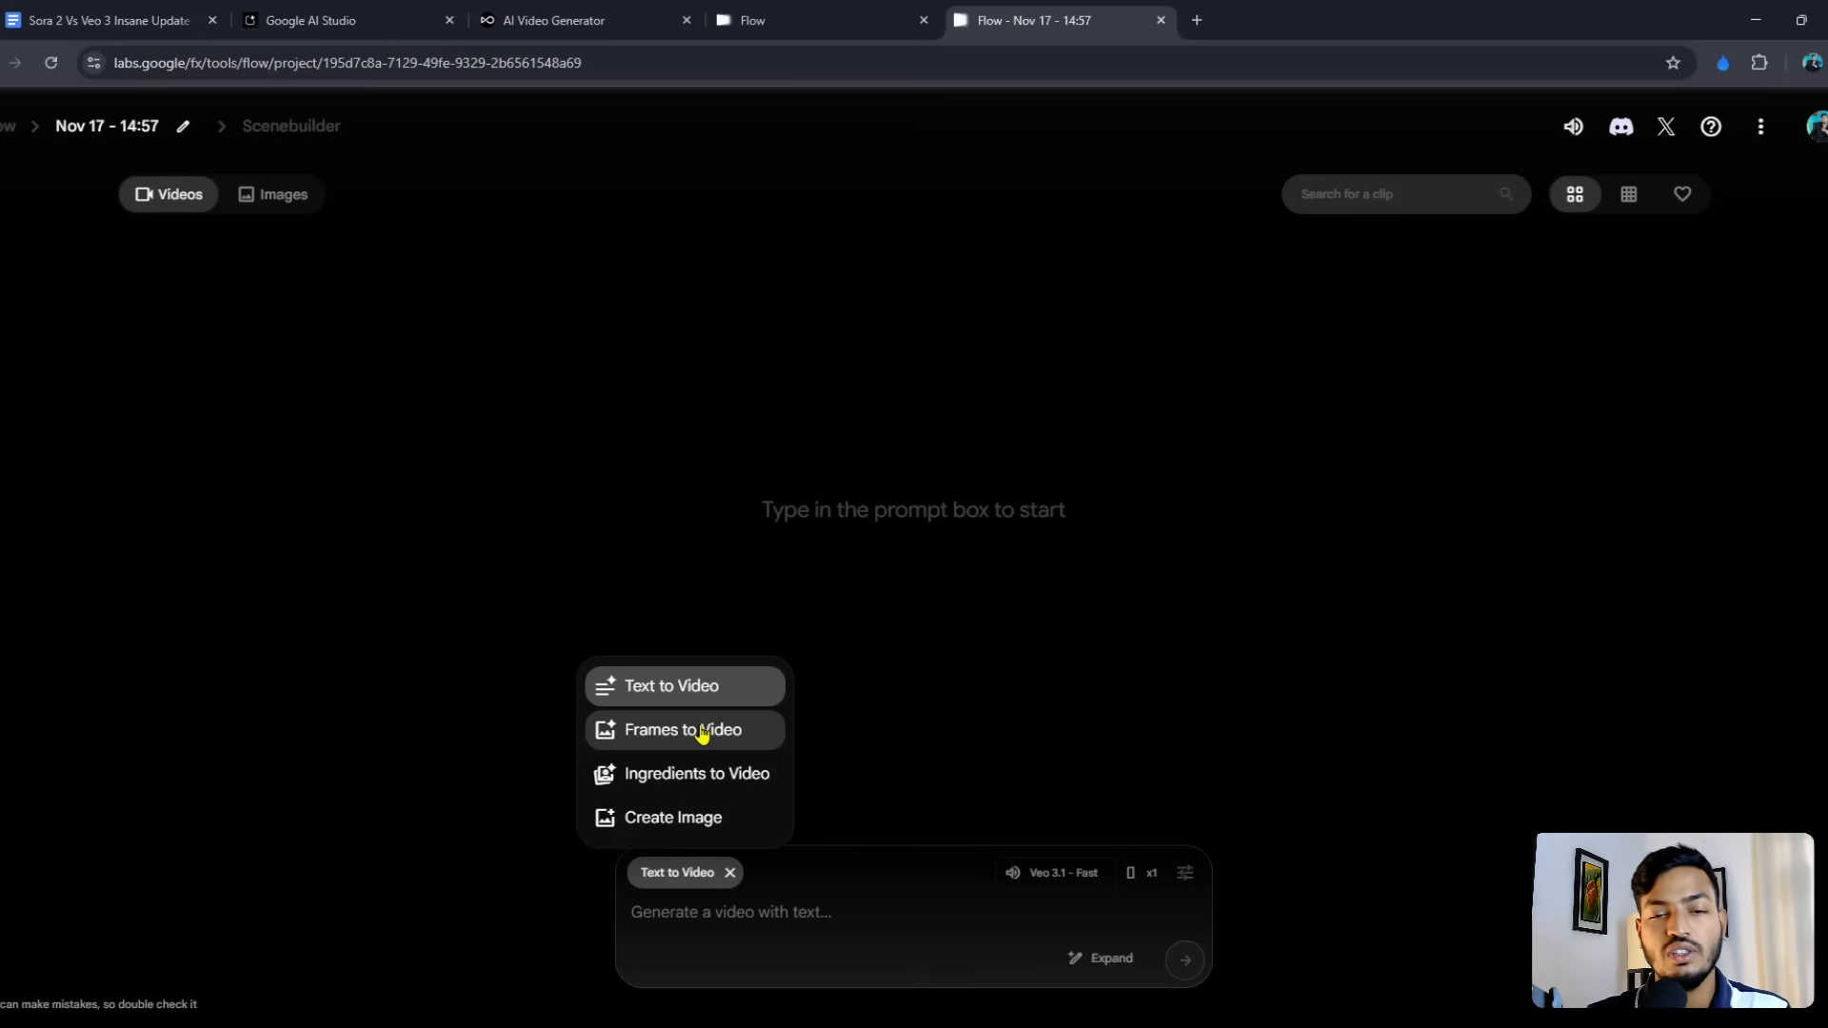
mouse_move(693, 773)
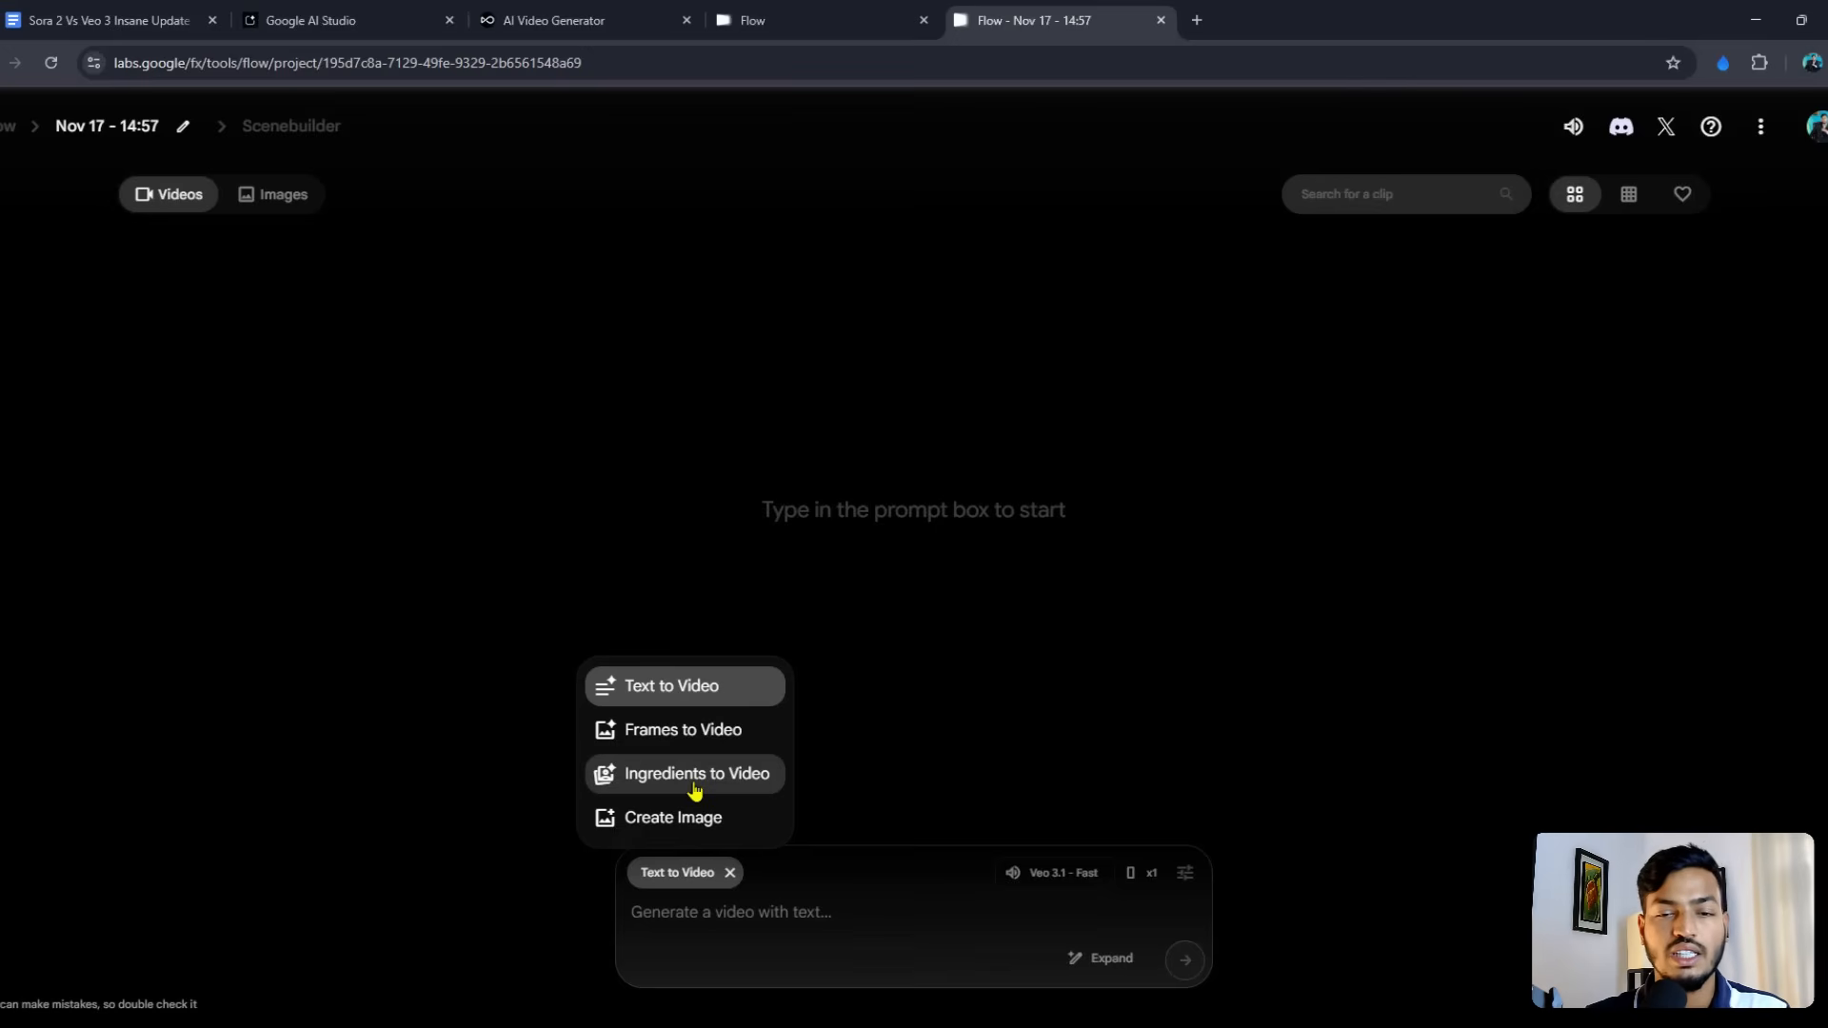
mouse_move(690, 817)
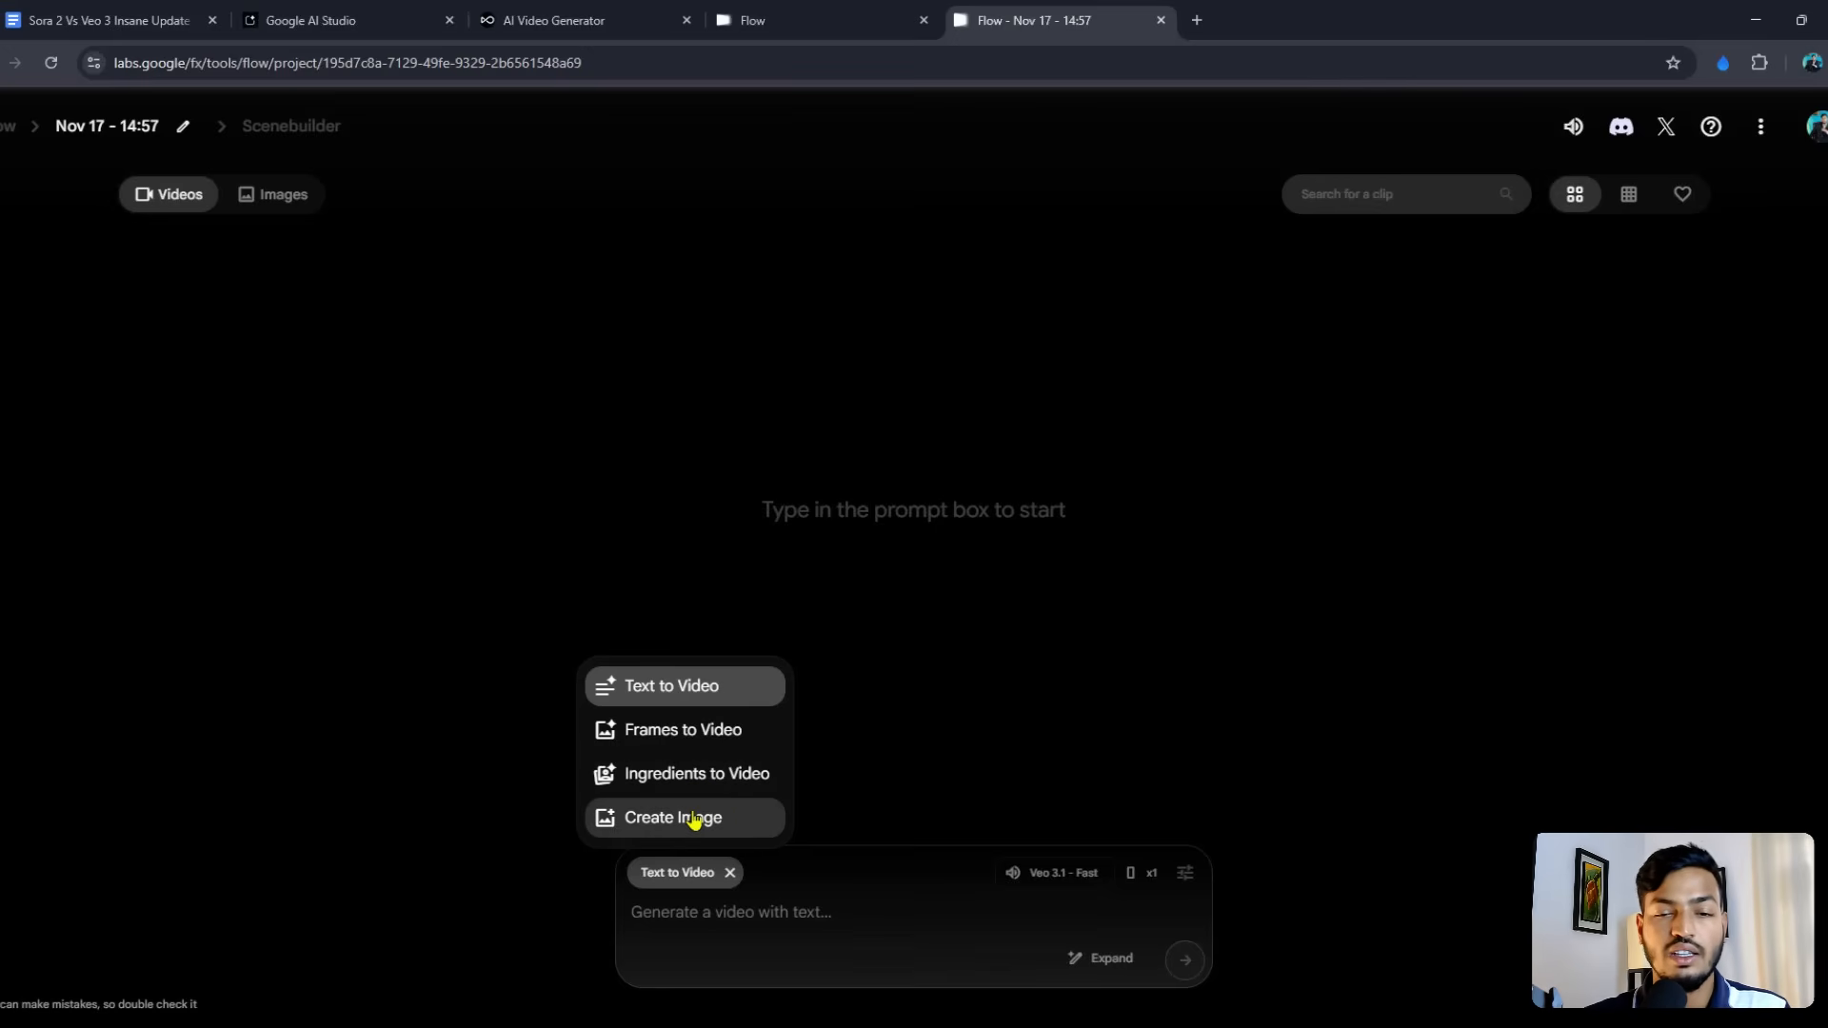
left_click(672, 817)
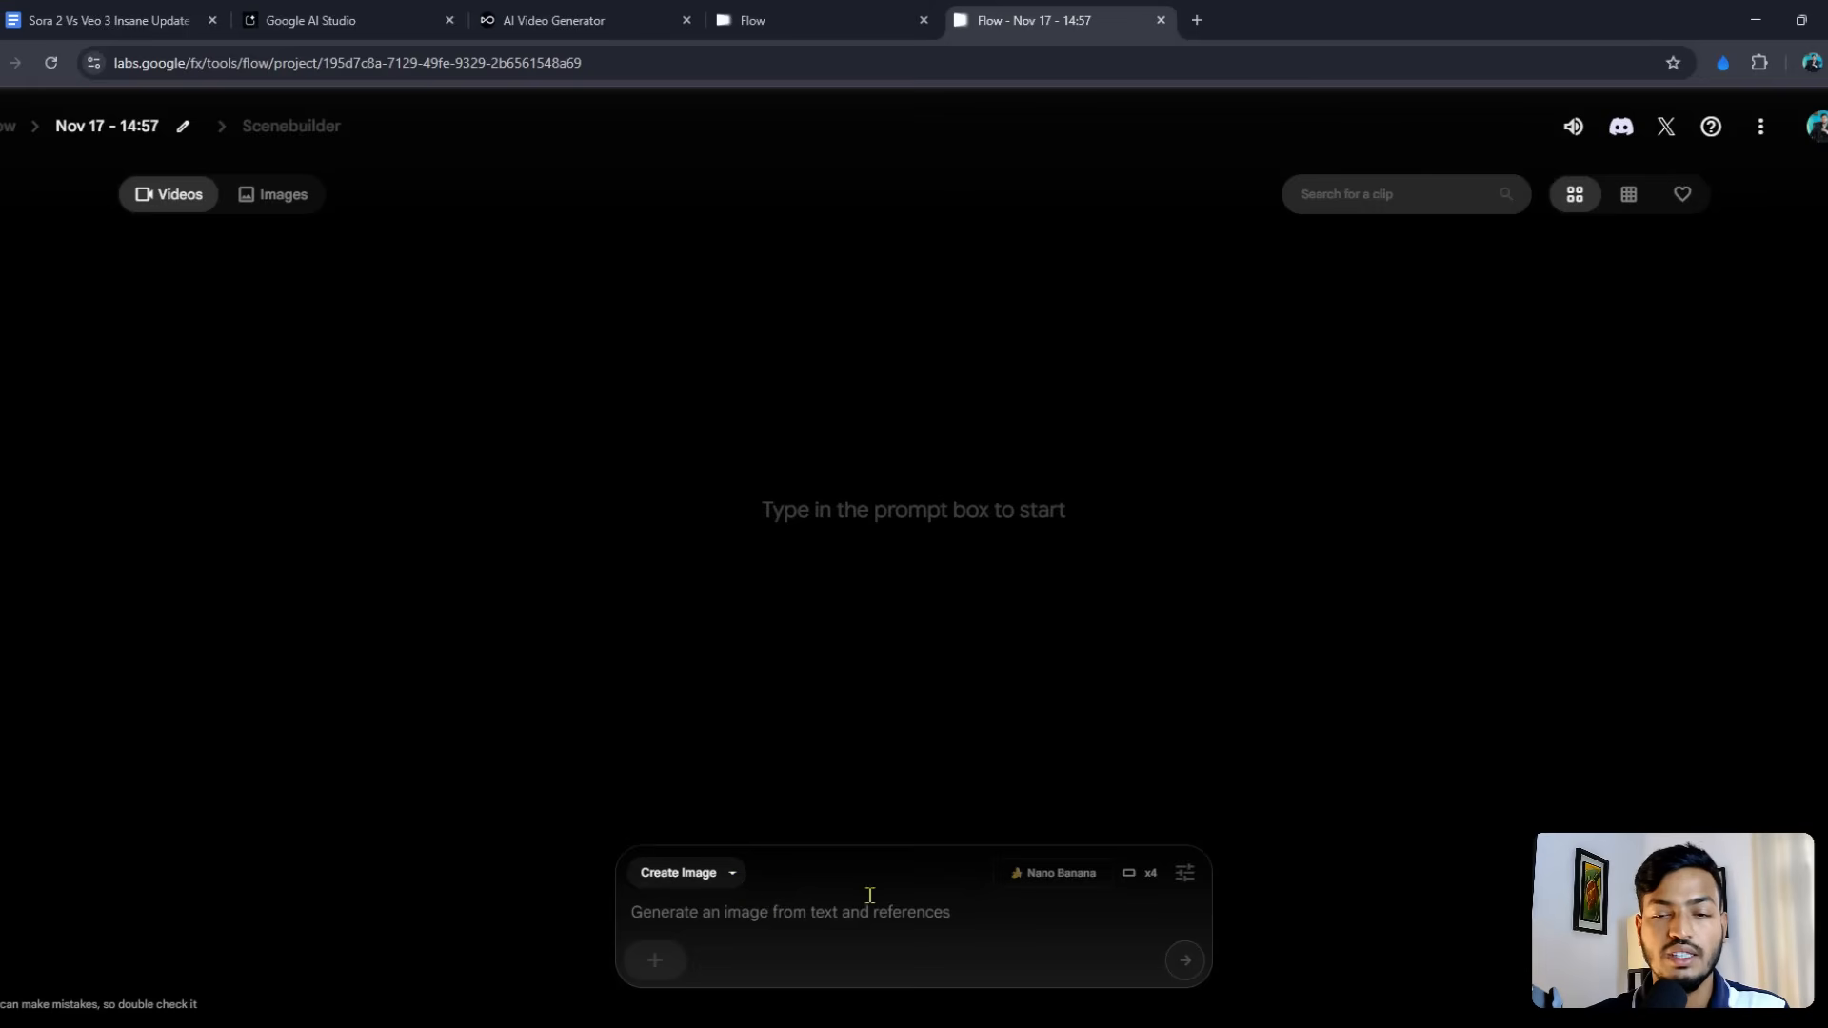
mouse_move(704, 897)
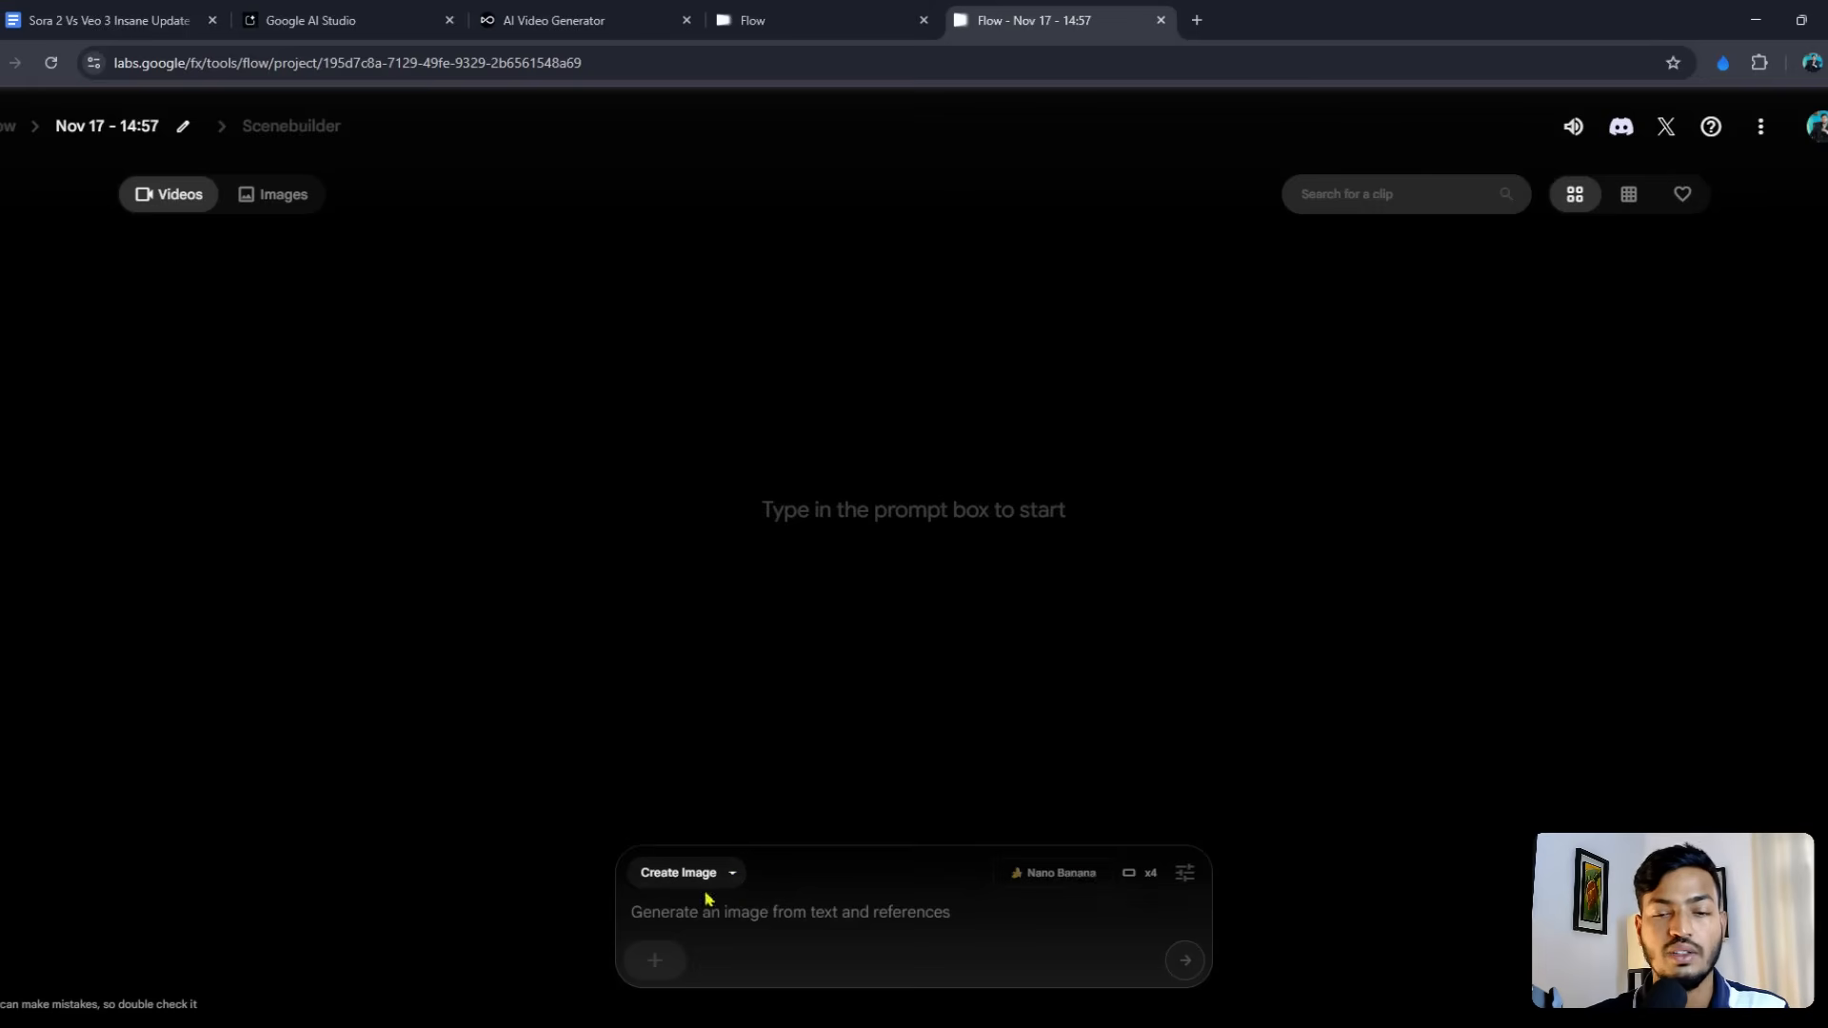
left_click(686, 873)
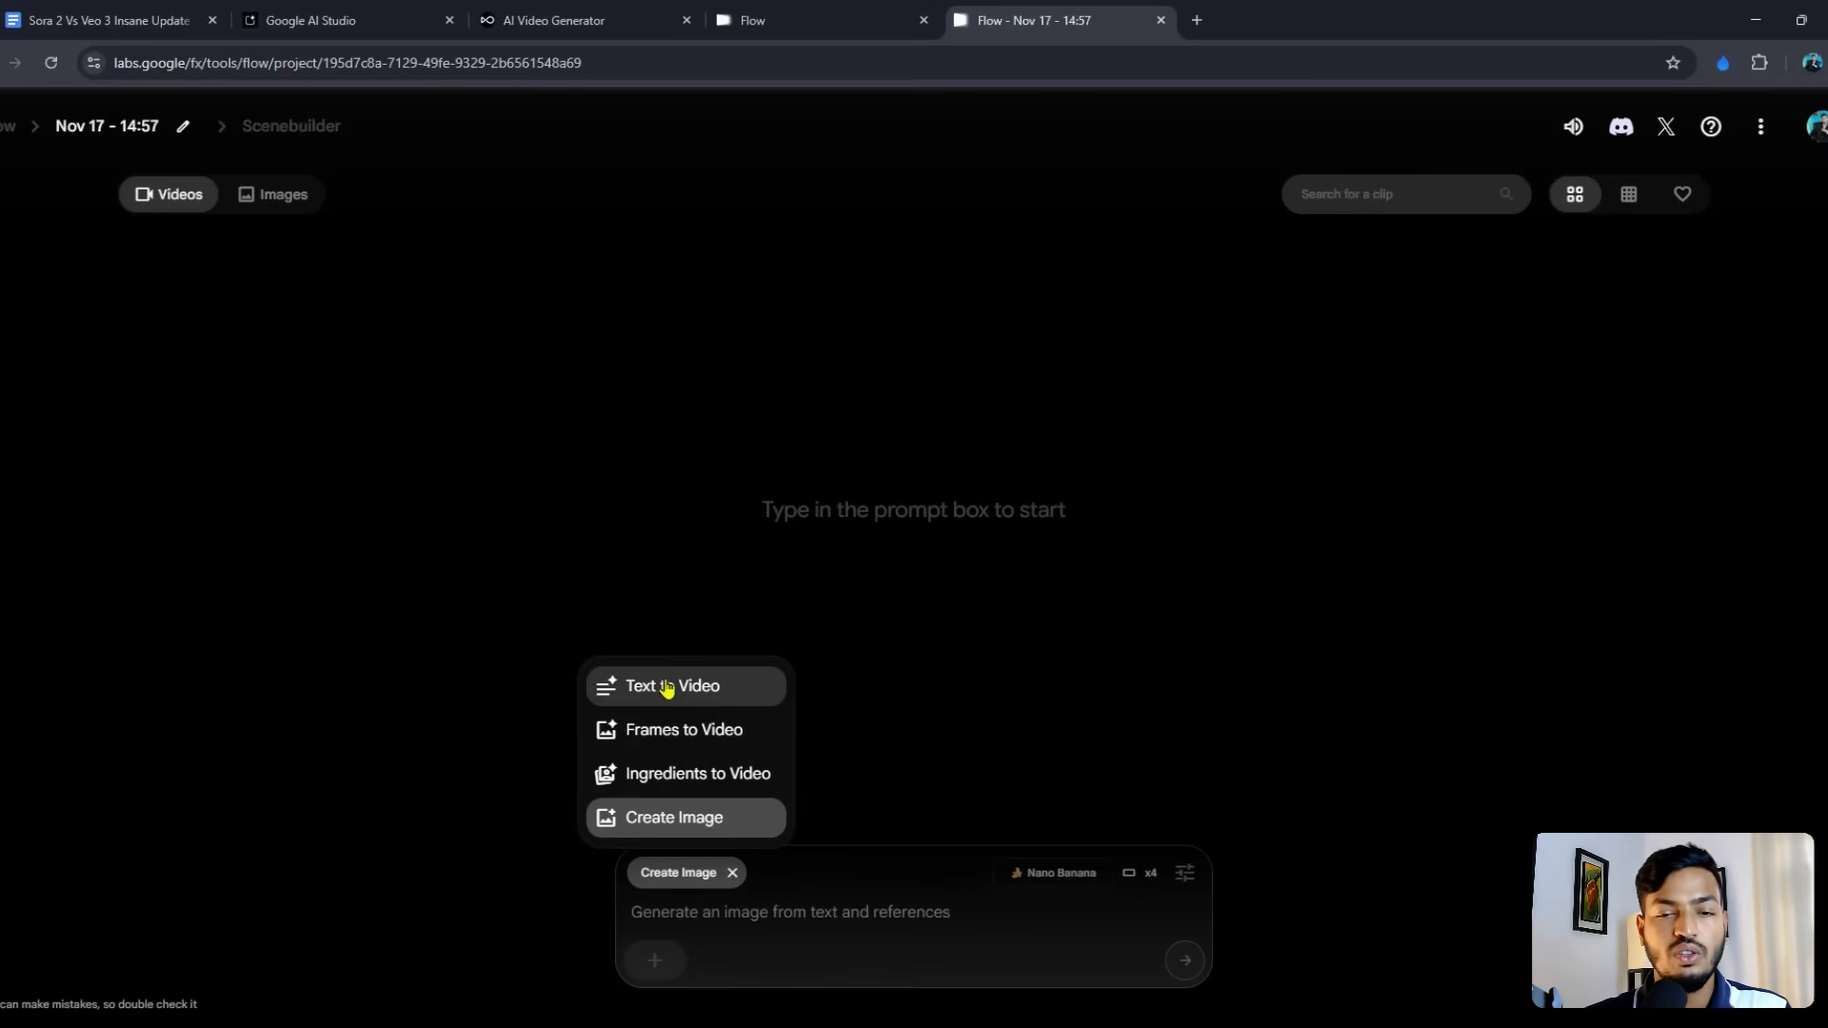
left_click(1813, 126)
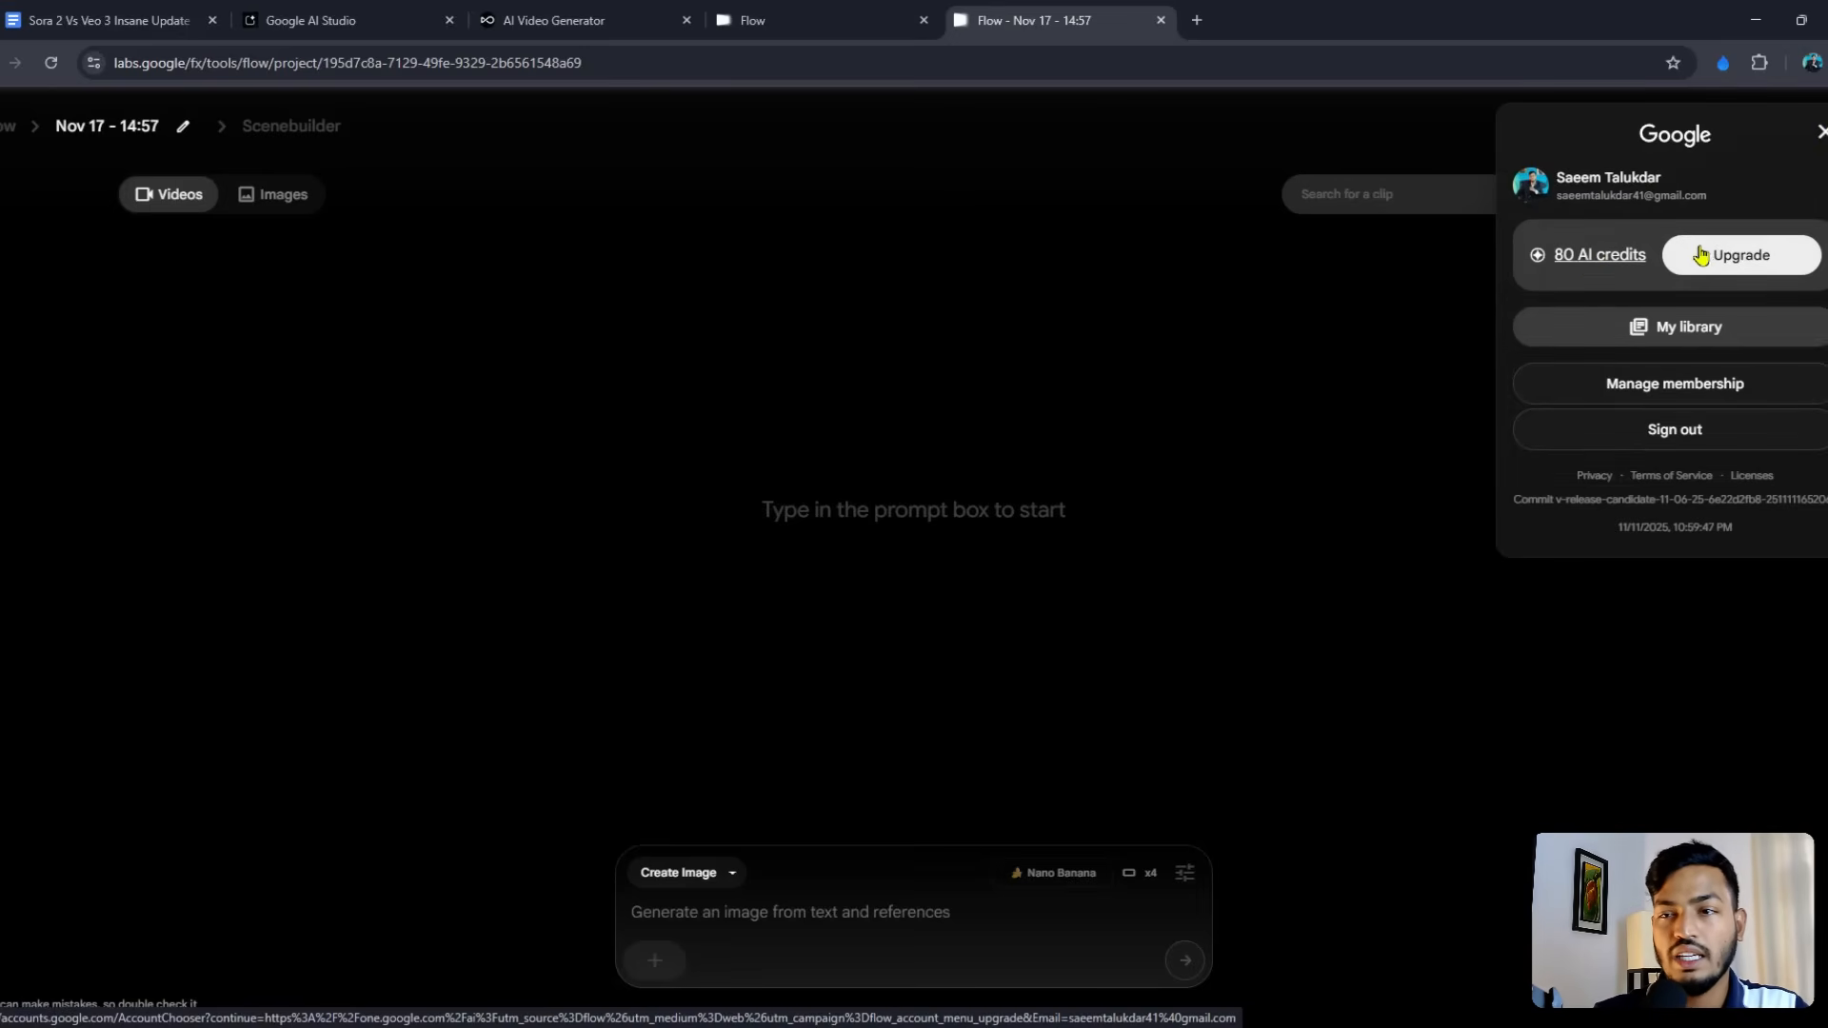
Step: Show the Google One AI Plus, Pro and Ultra plans with their BDT prices and monthly AI credits
left_click(1738, 253)
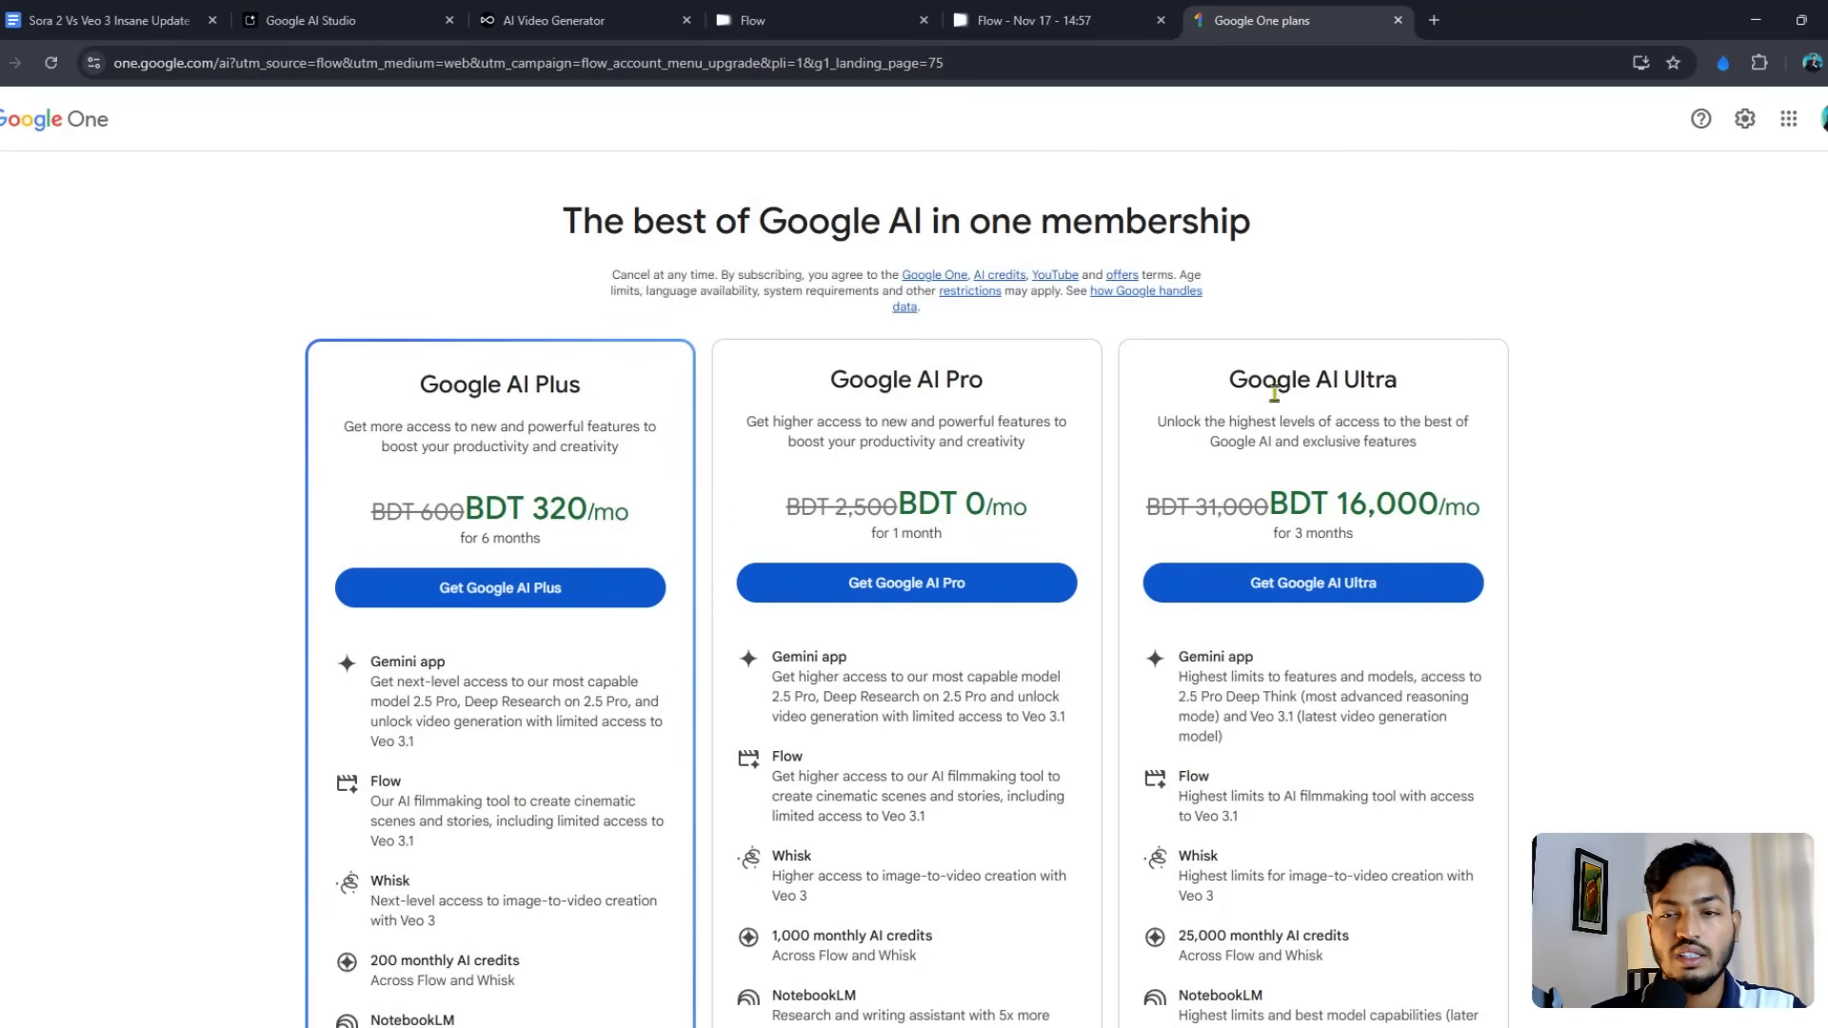
scroll("down", 3)
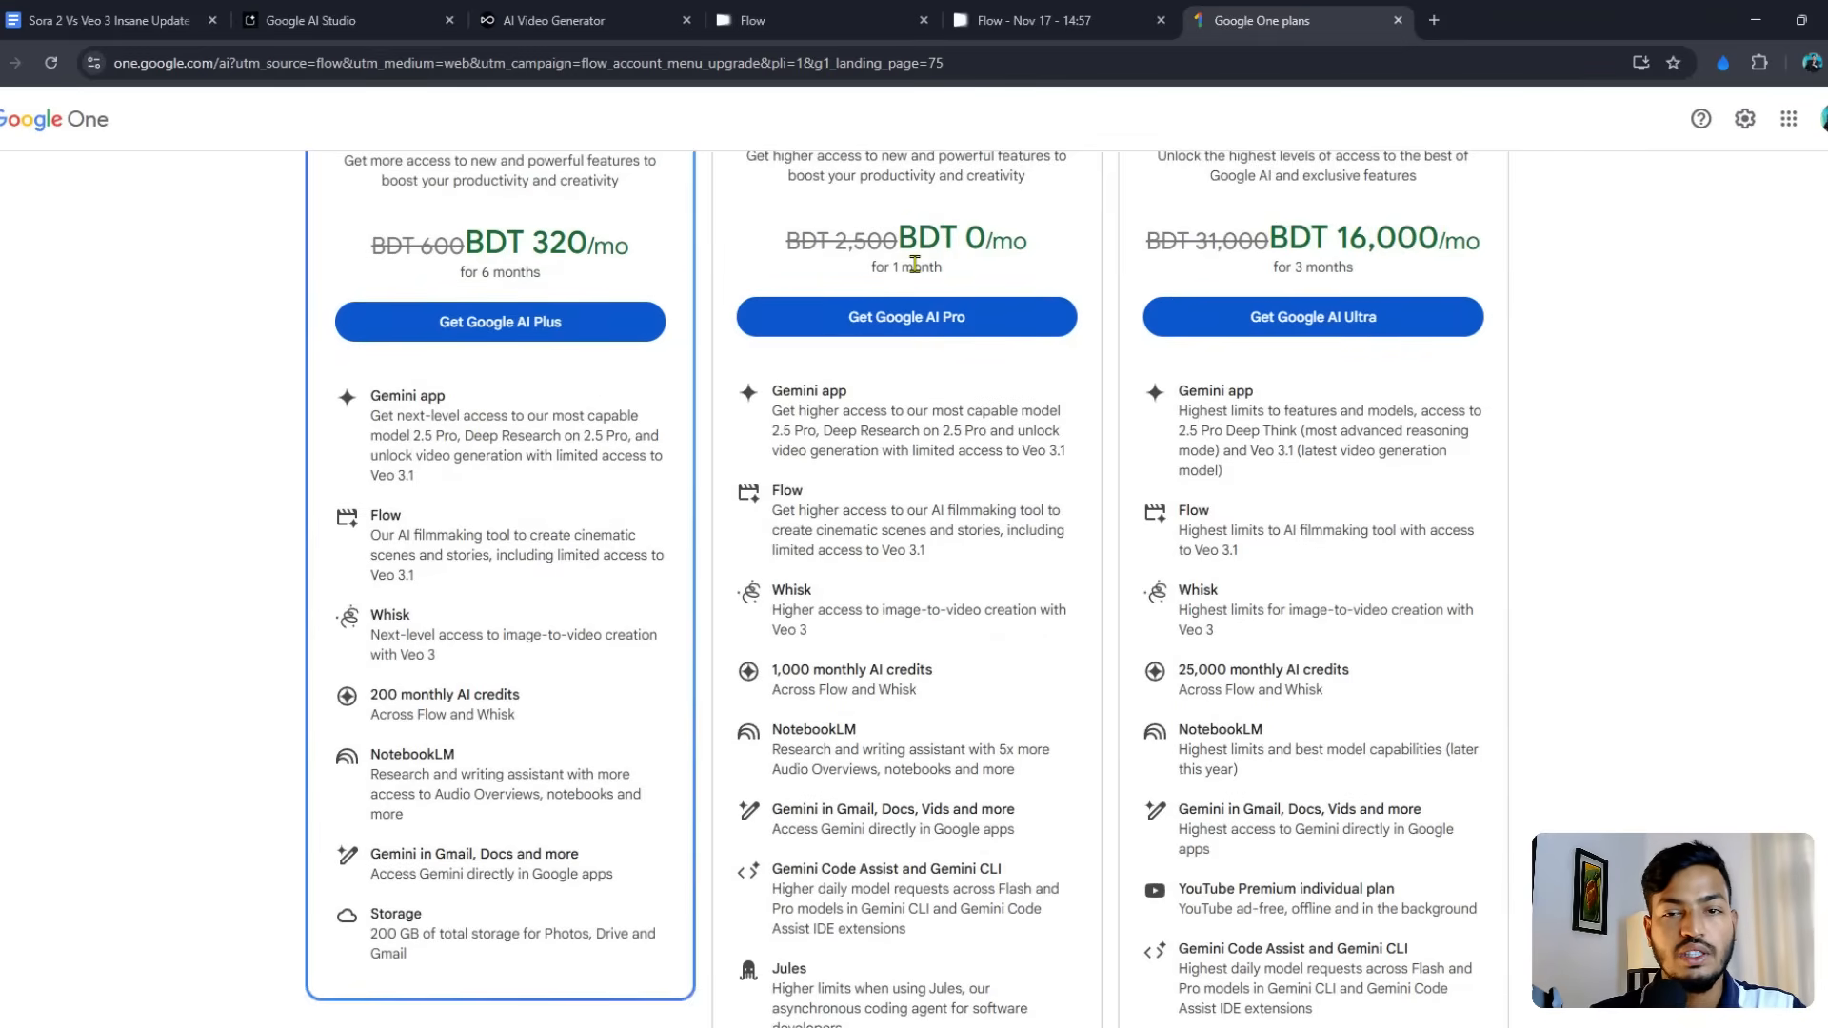
scroll("up", 3)
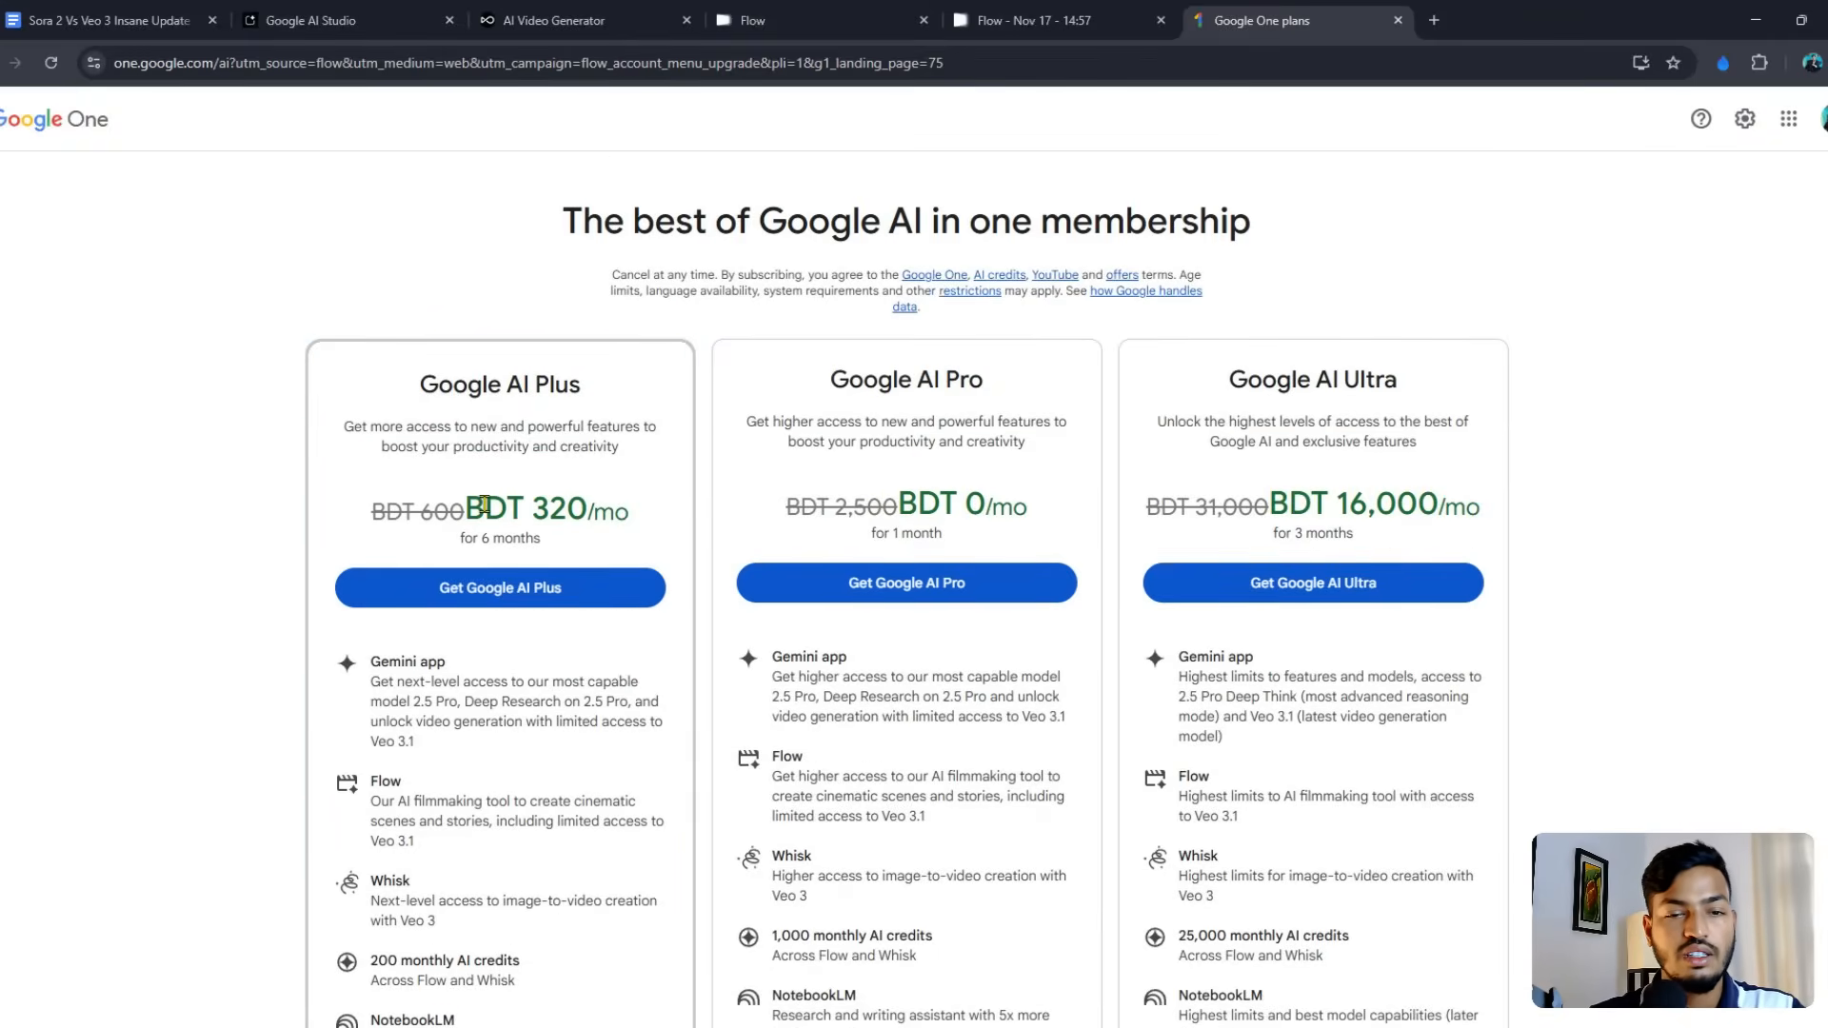
scroll("down", 3)
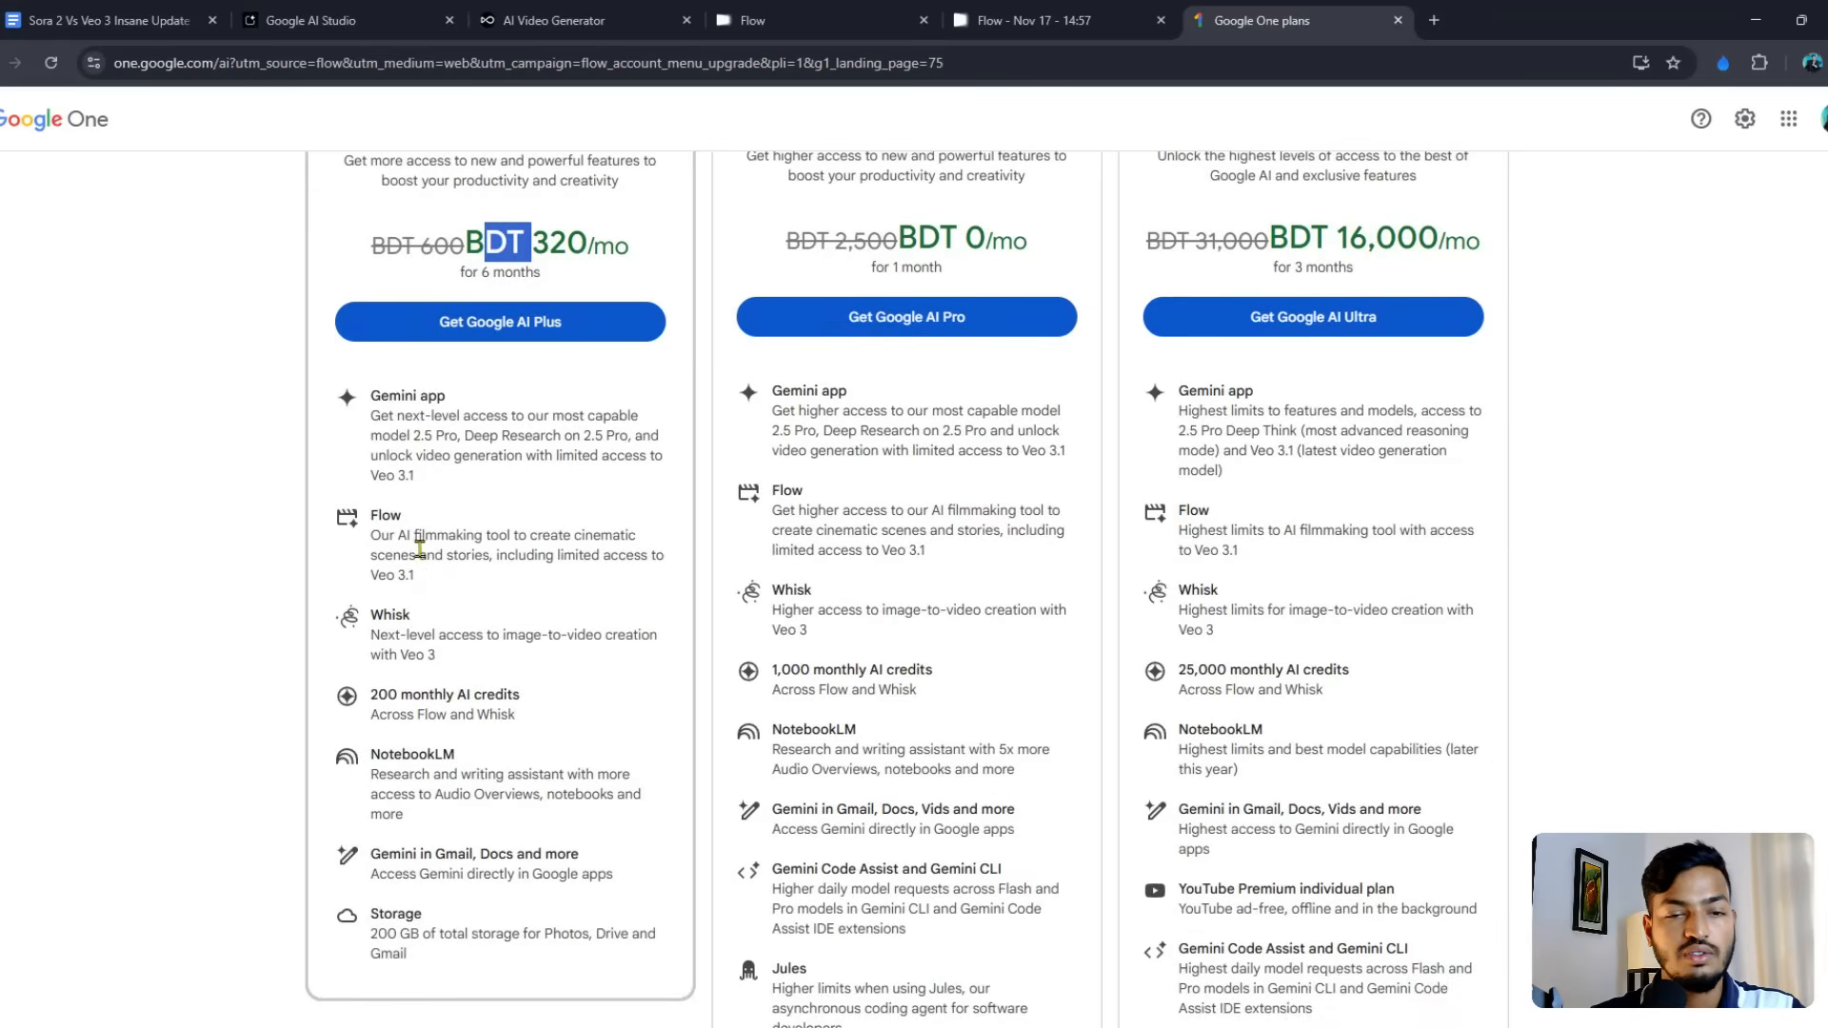
scroll("down", 3)
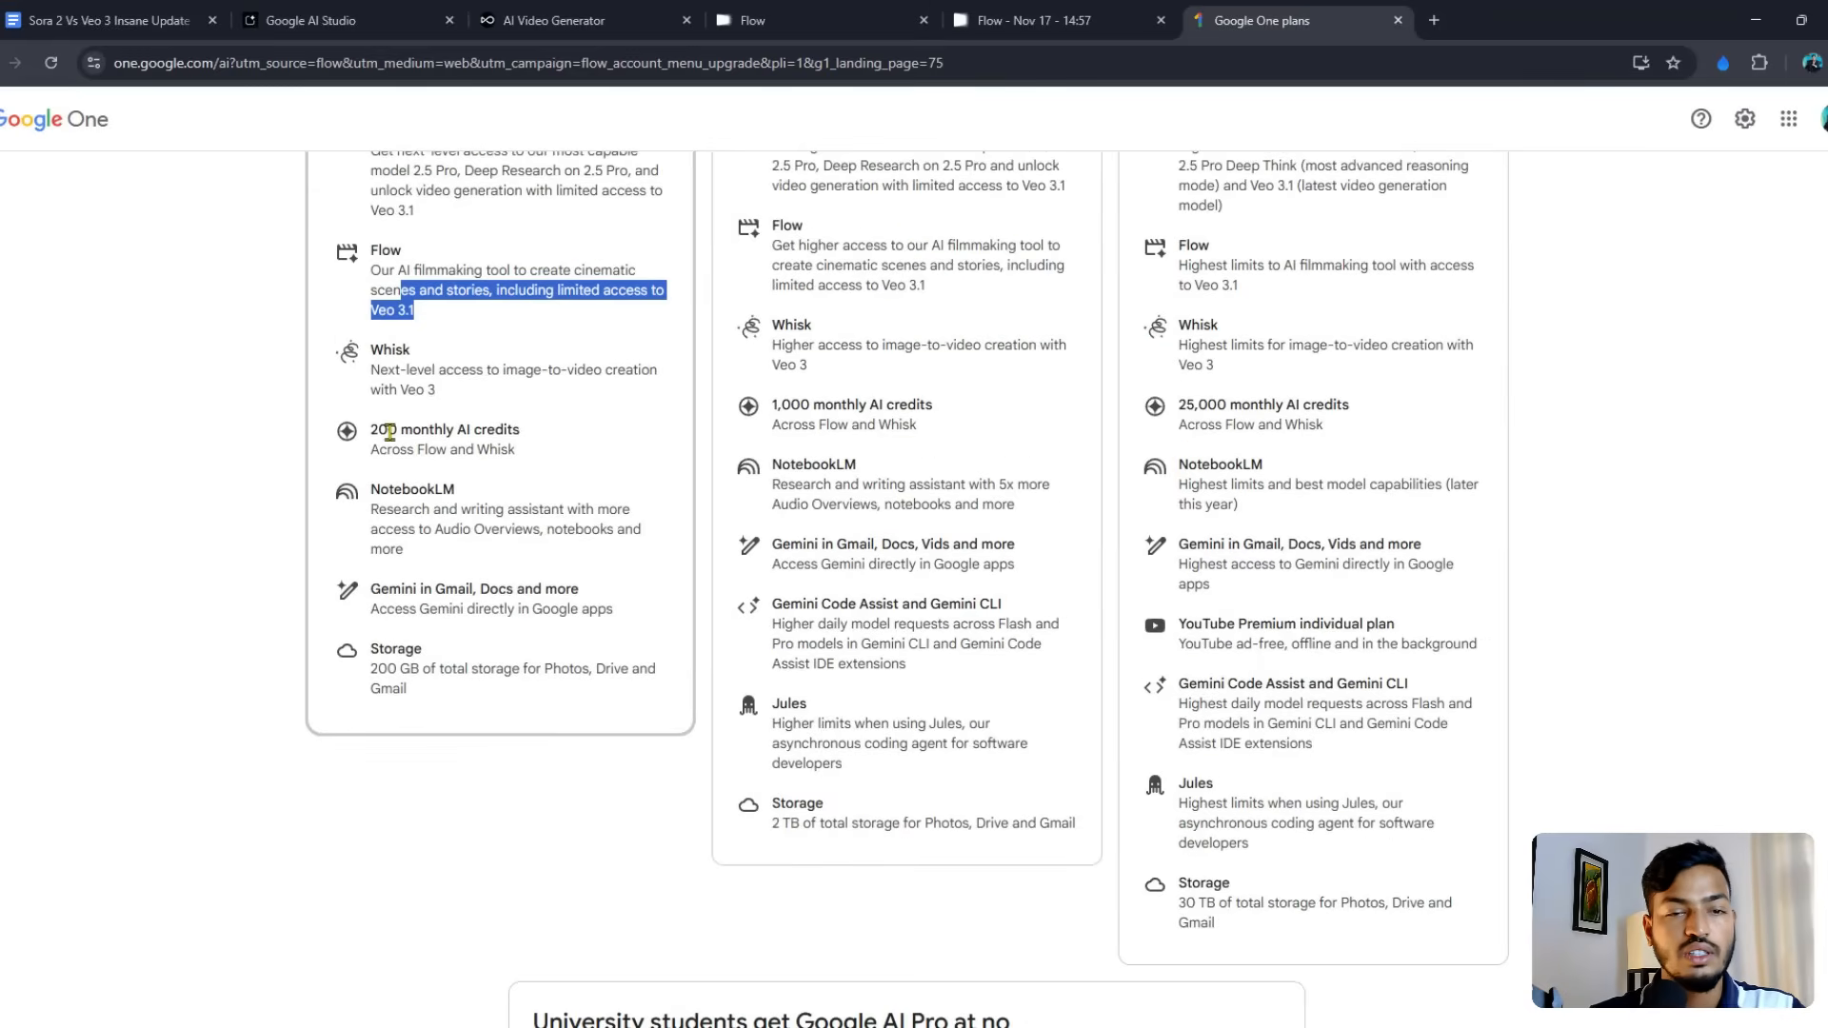
double_click(423, 429)
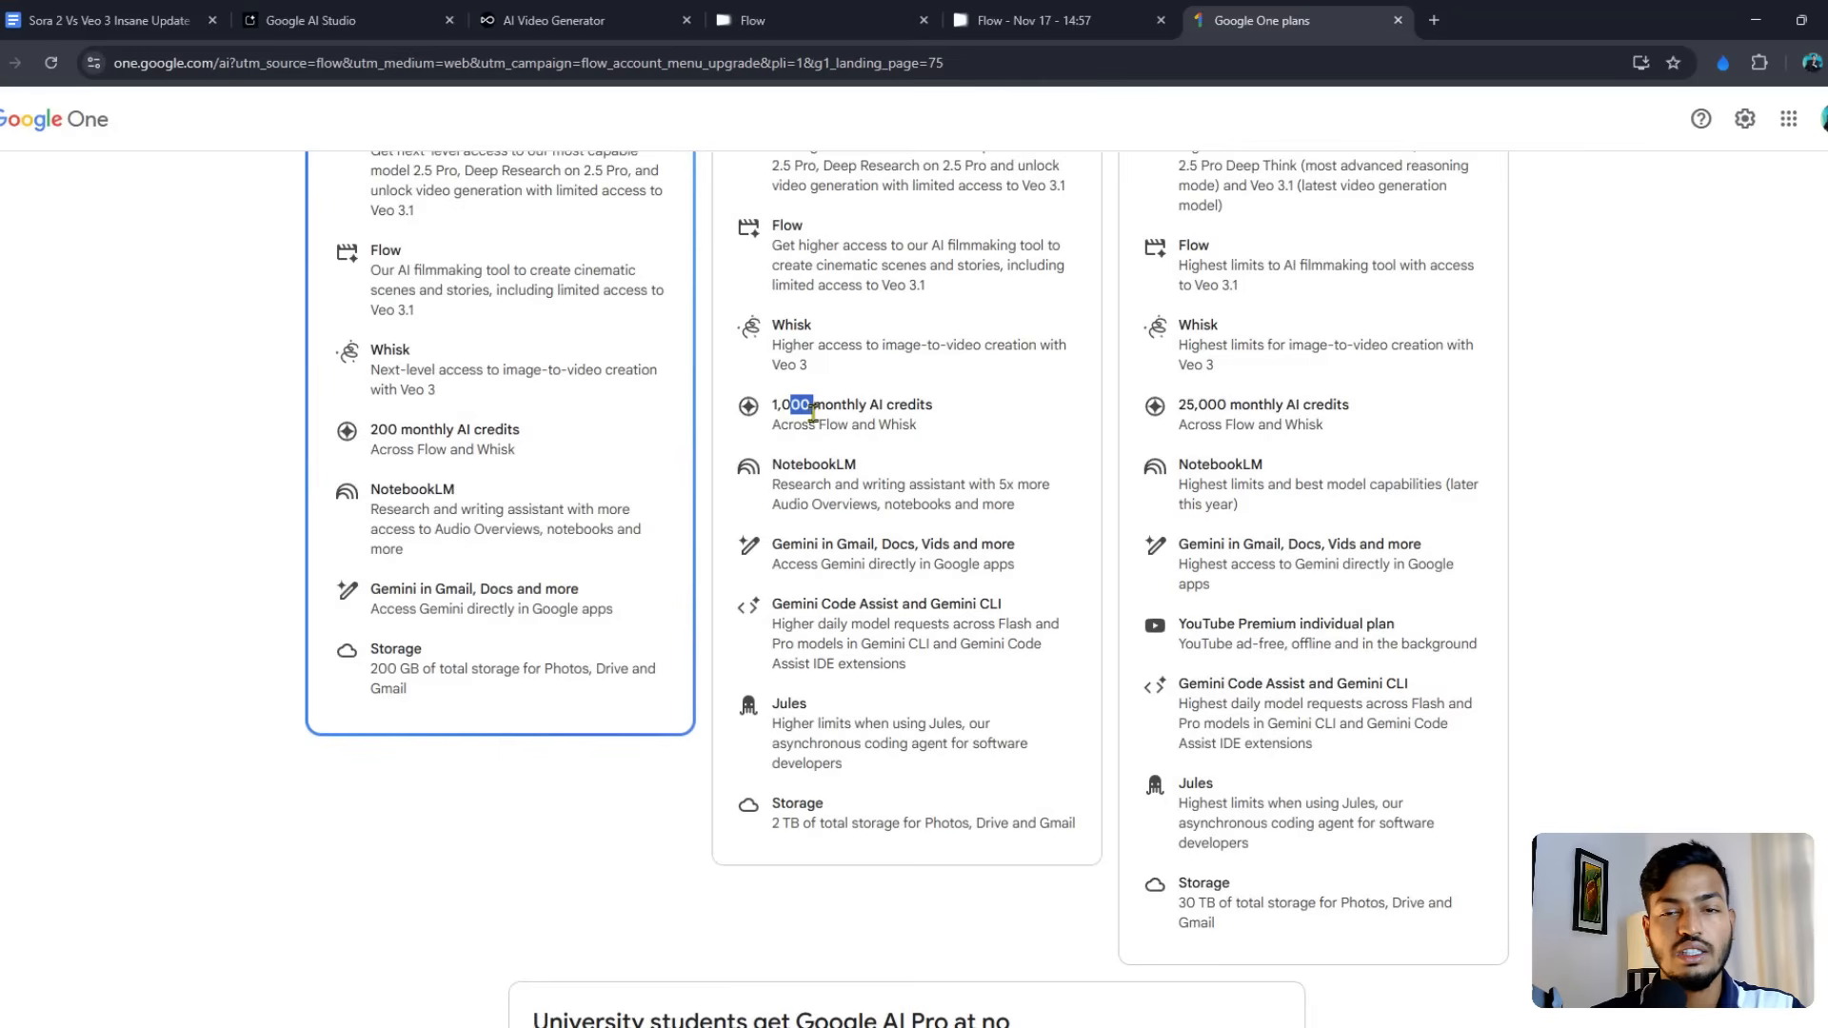
scroll("up", 3)
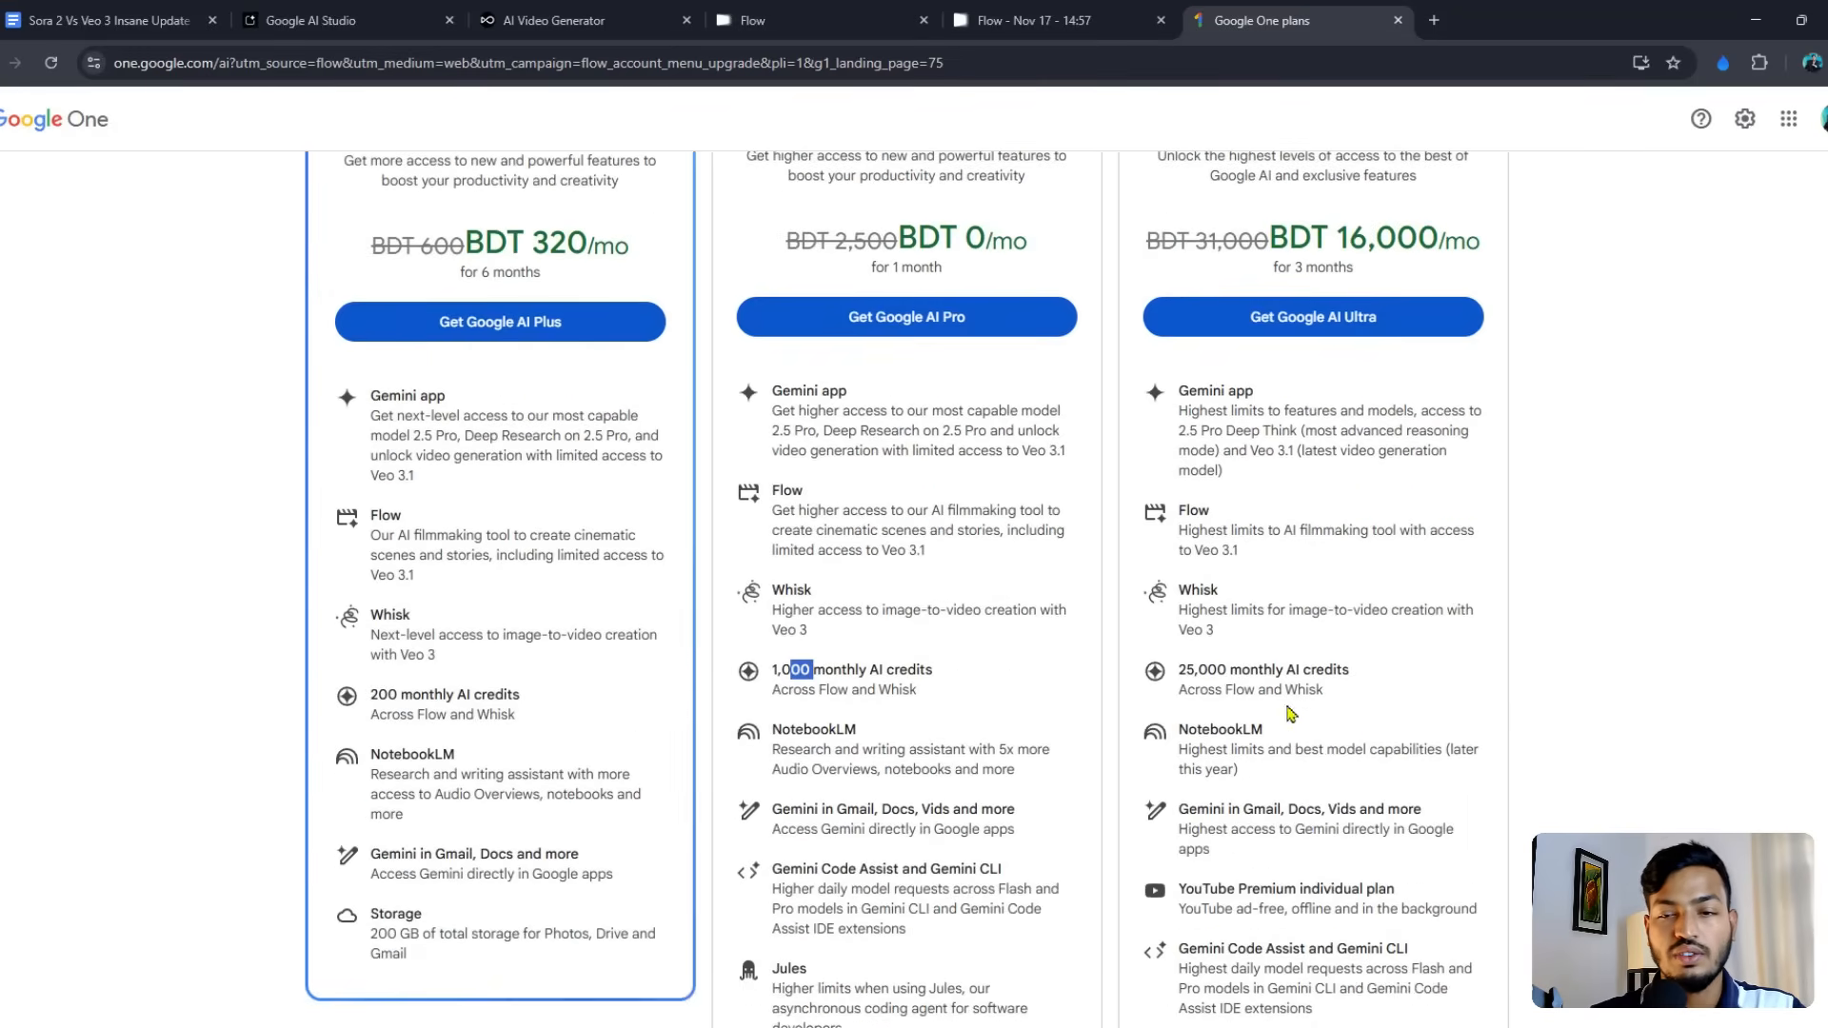
Step: Return to the empty Nov 17 Flow project with the account panel showing 80 AI credits
scroll("down", 3)
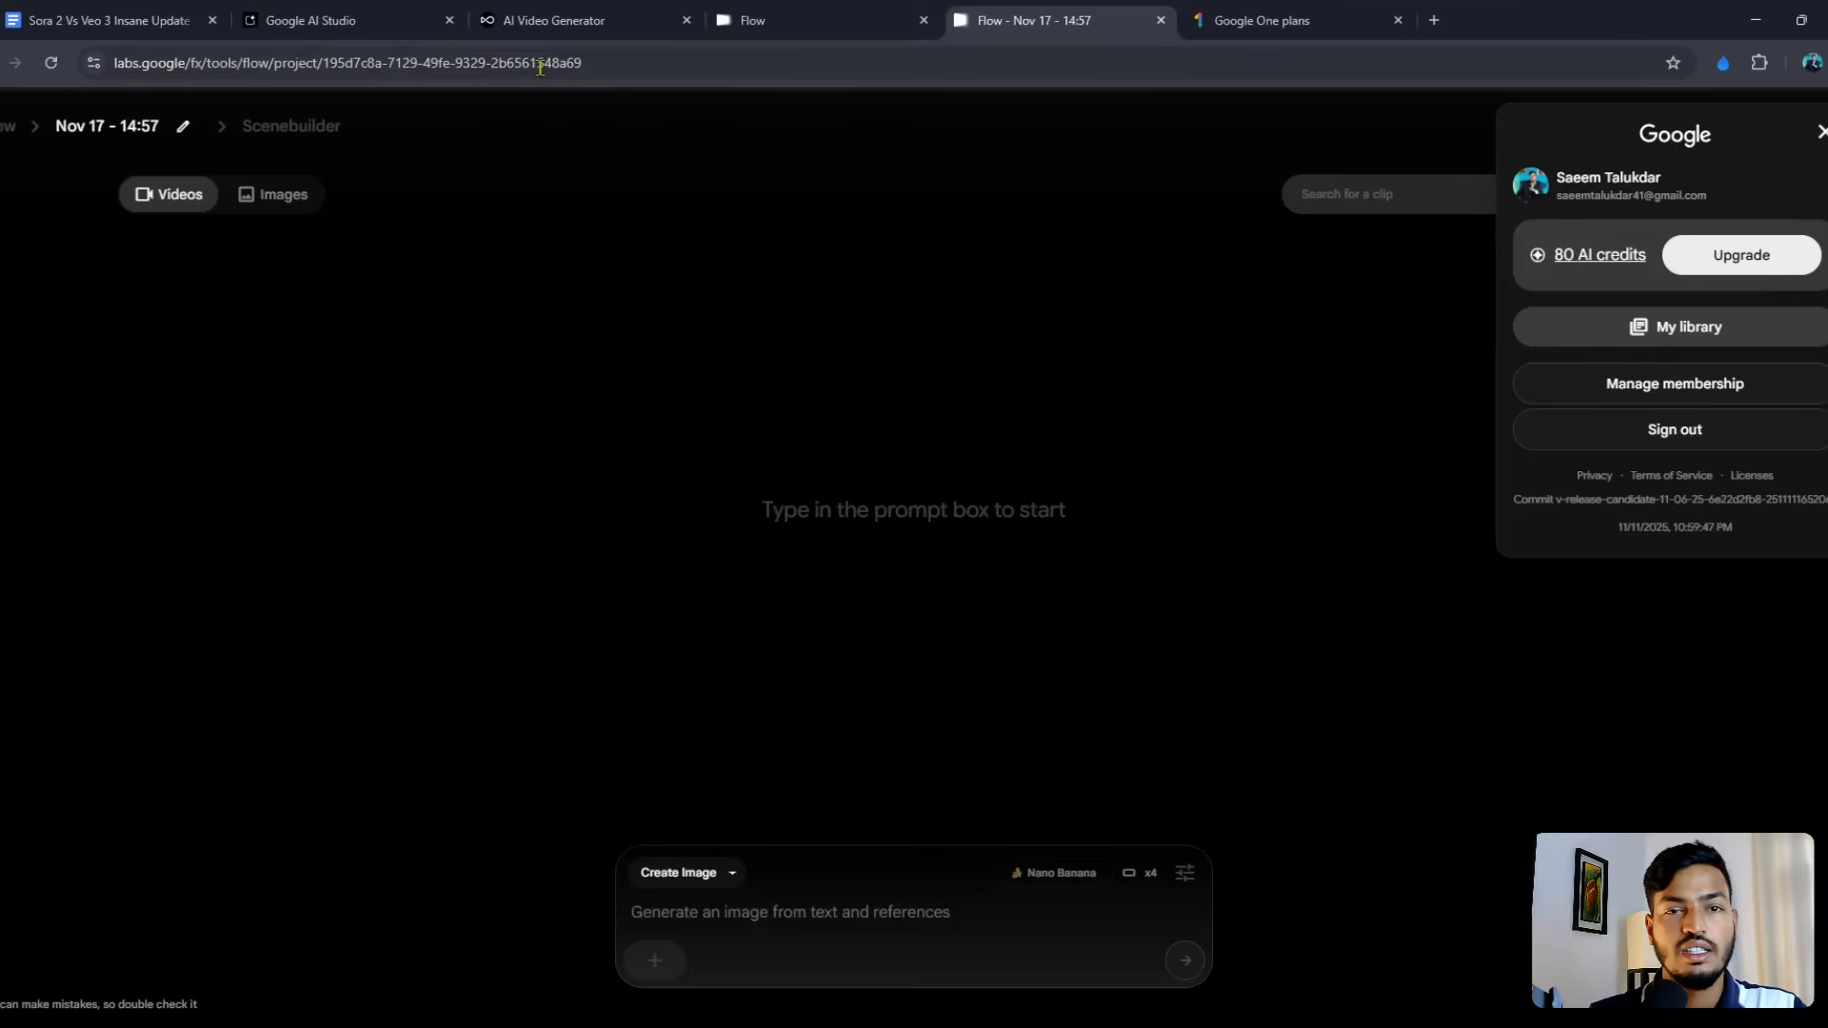
mouse_move(754, 19)
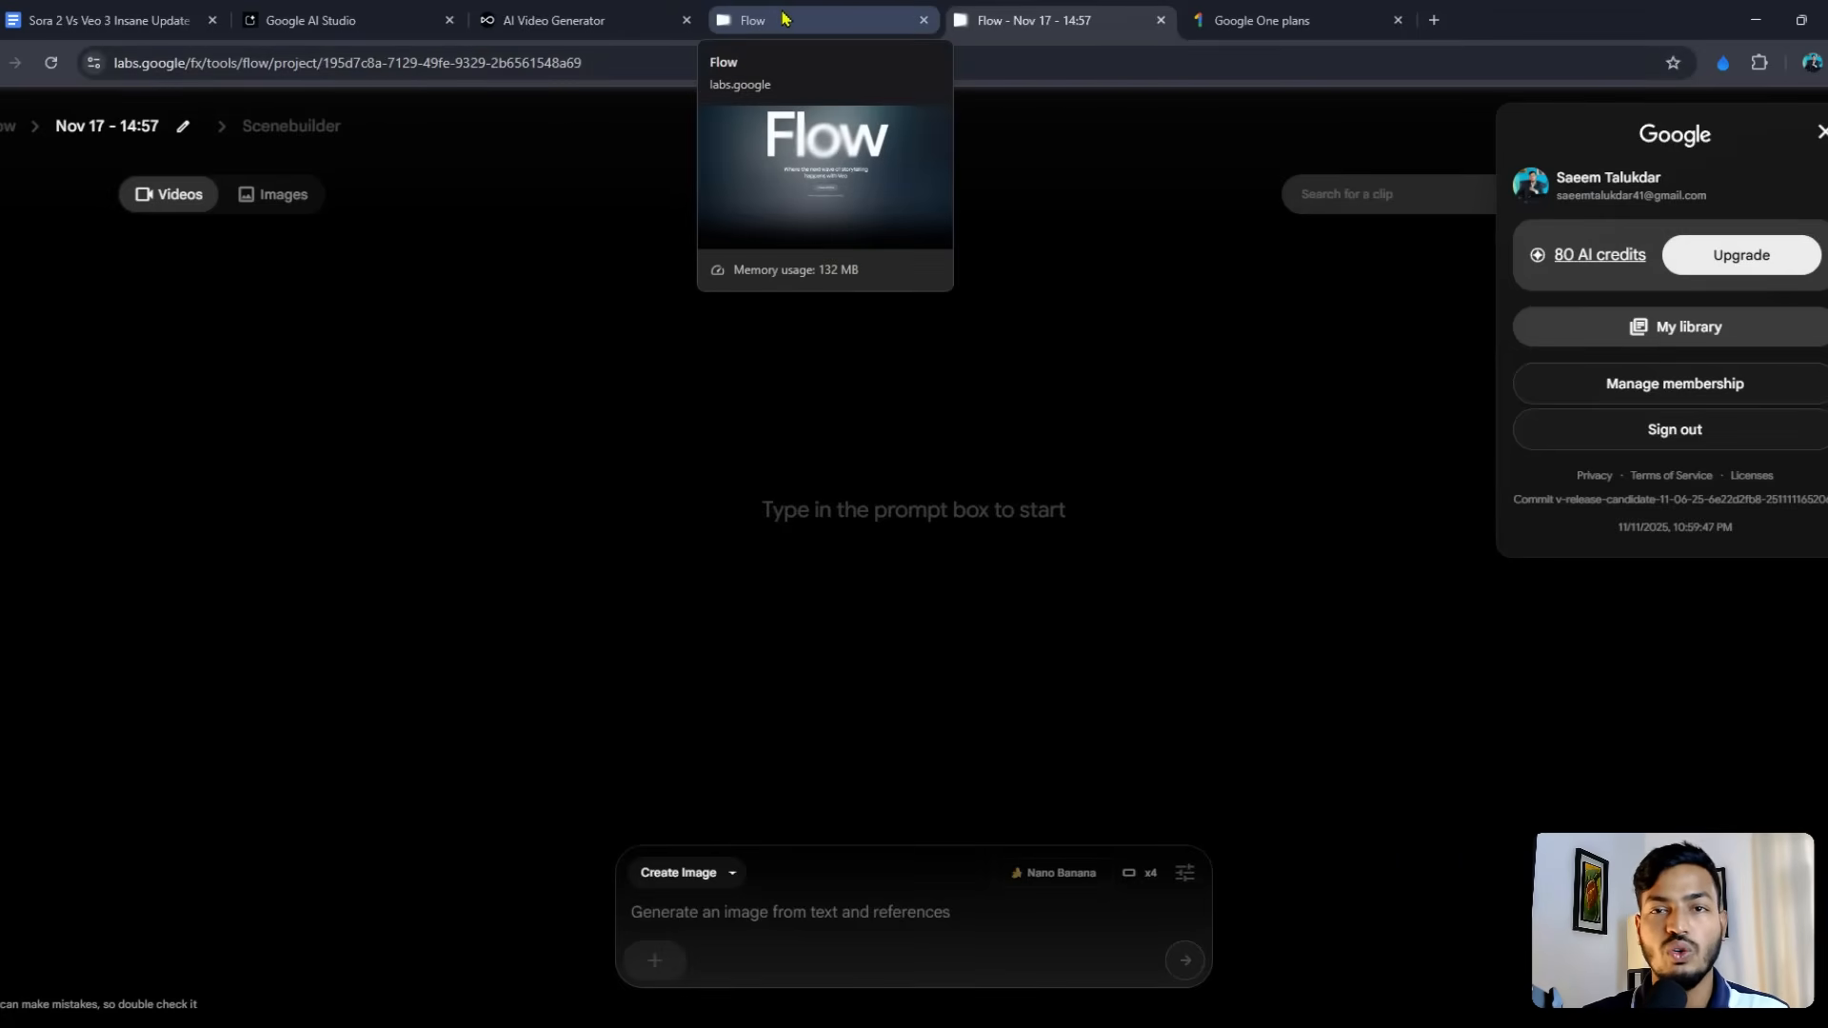
mouse_move(779, 21)
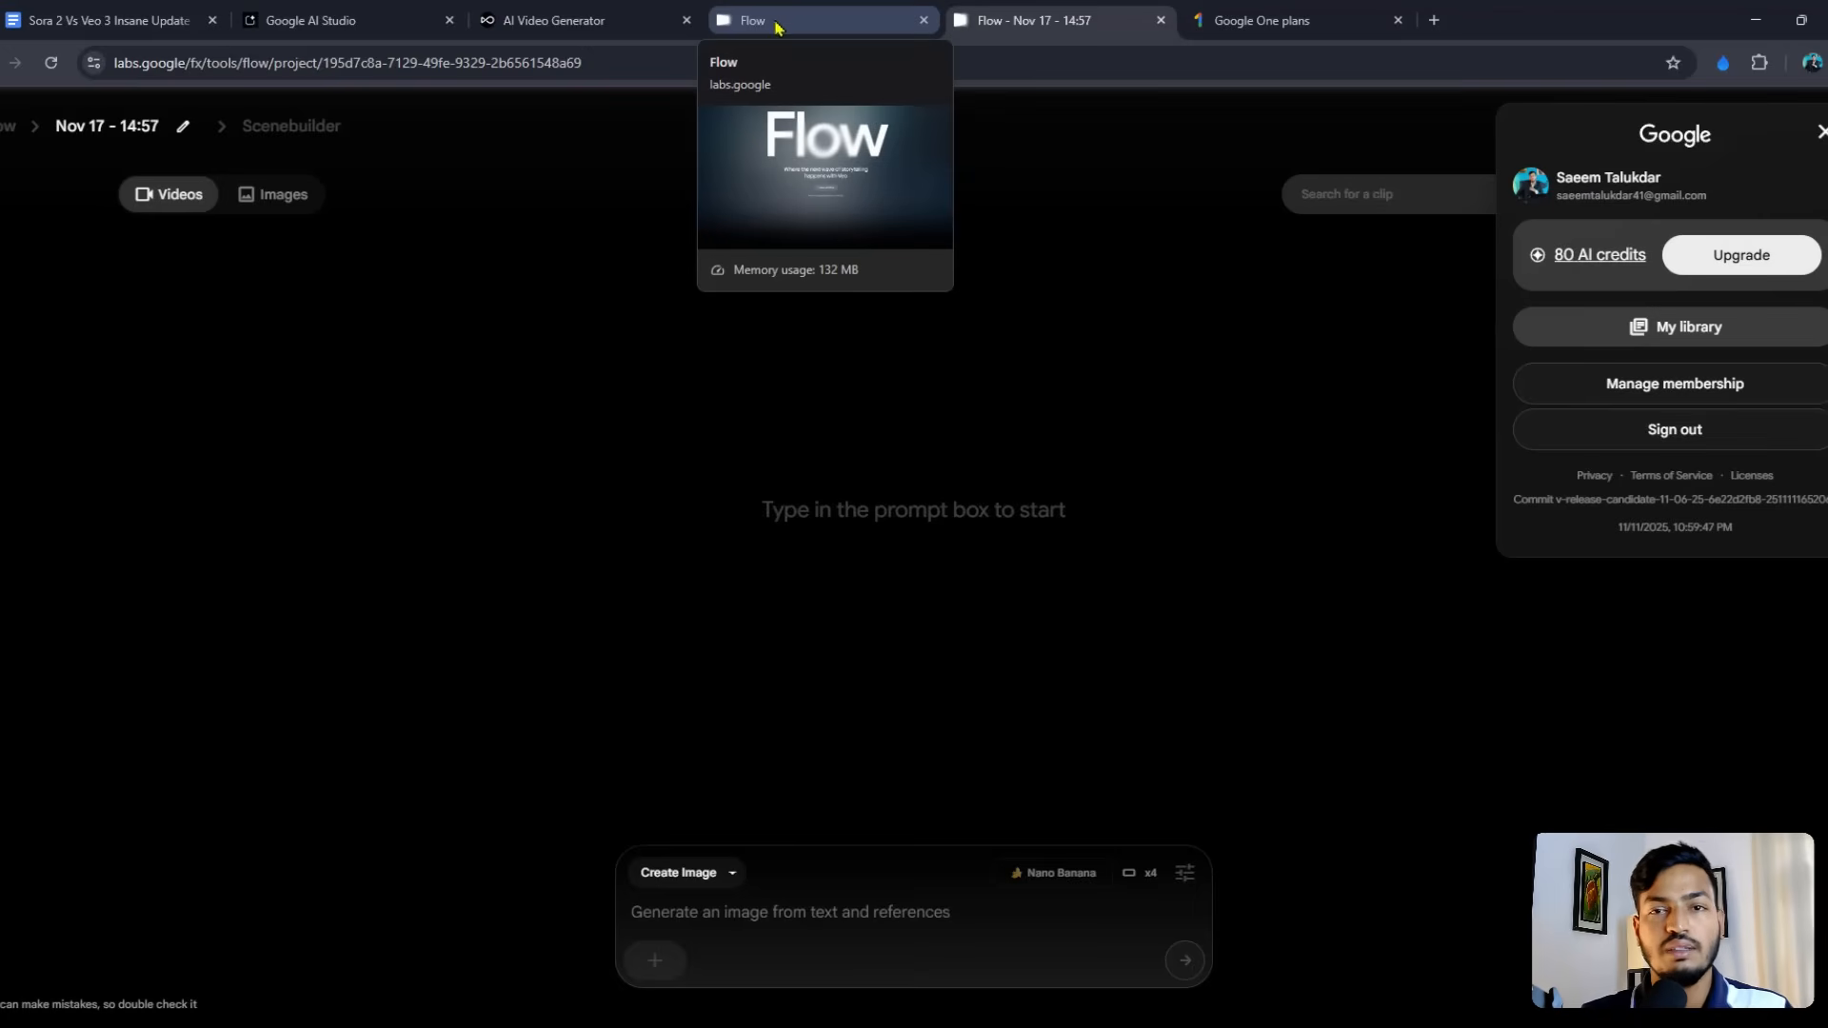
mouse_move(636, 137)
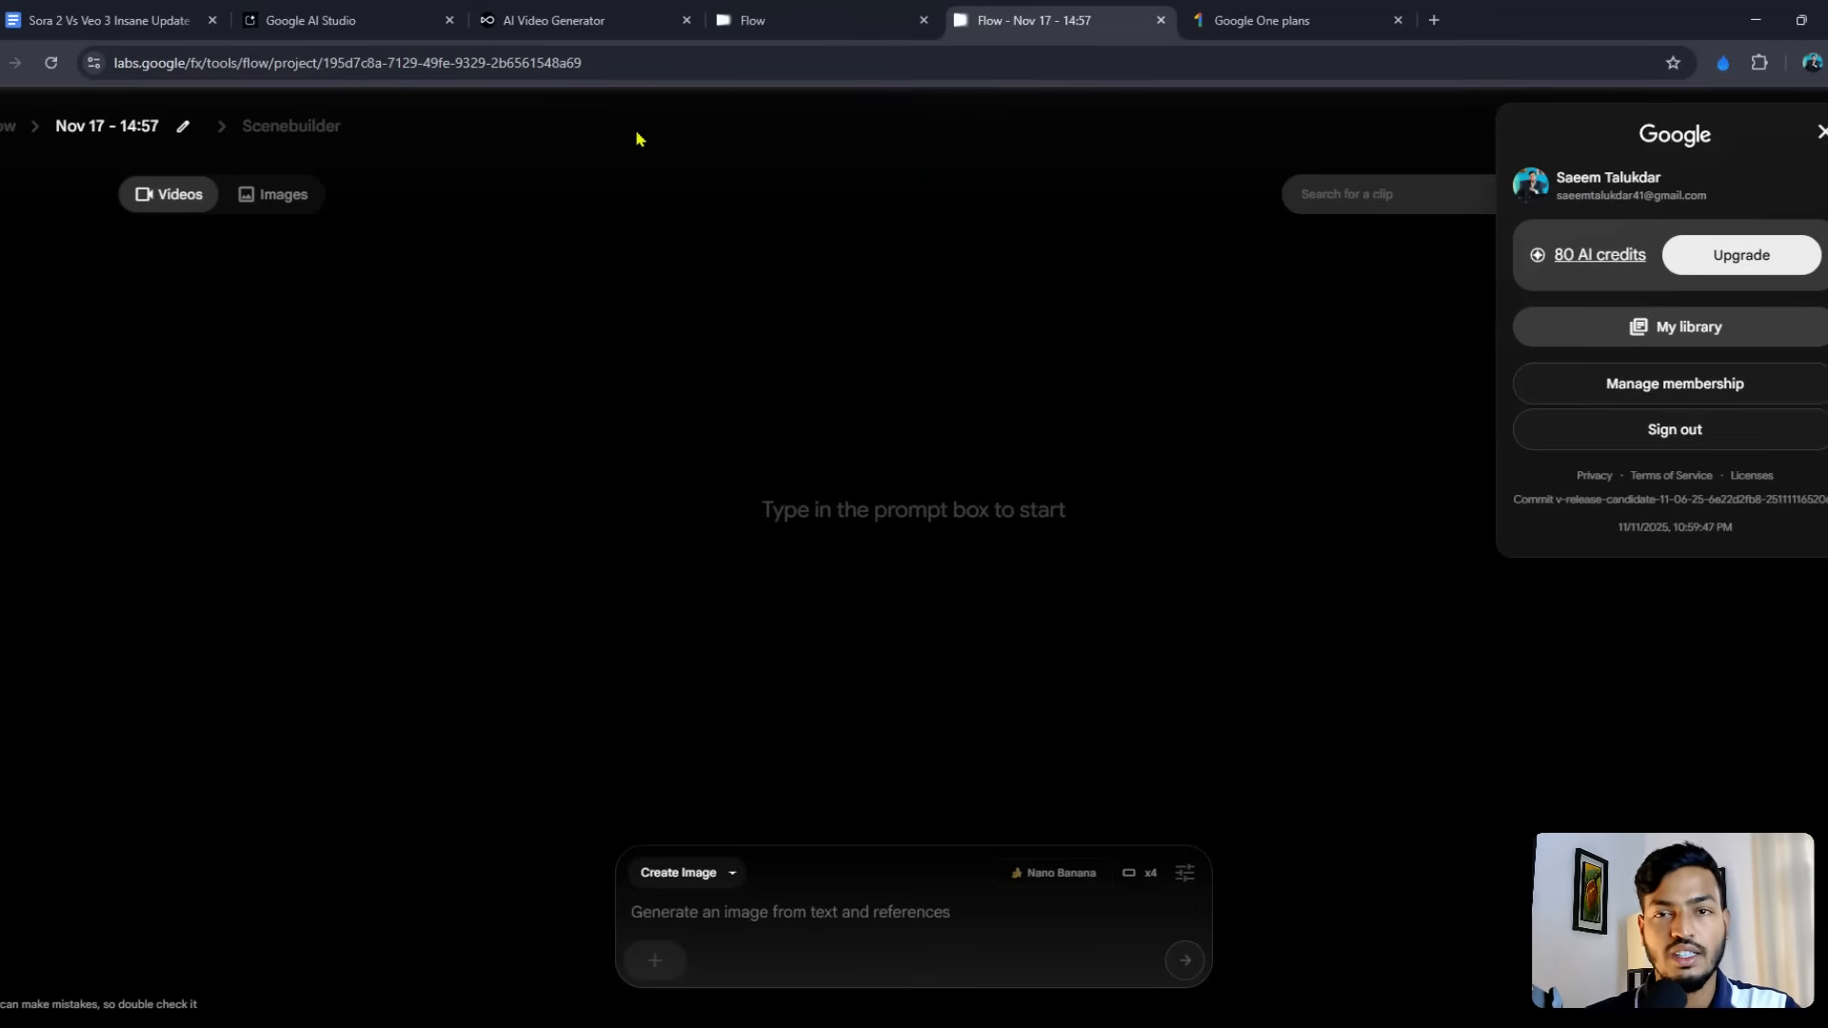